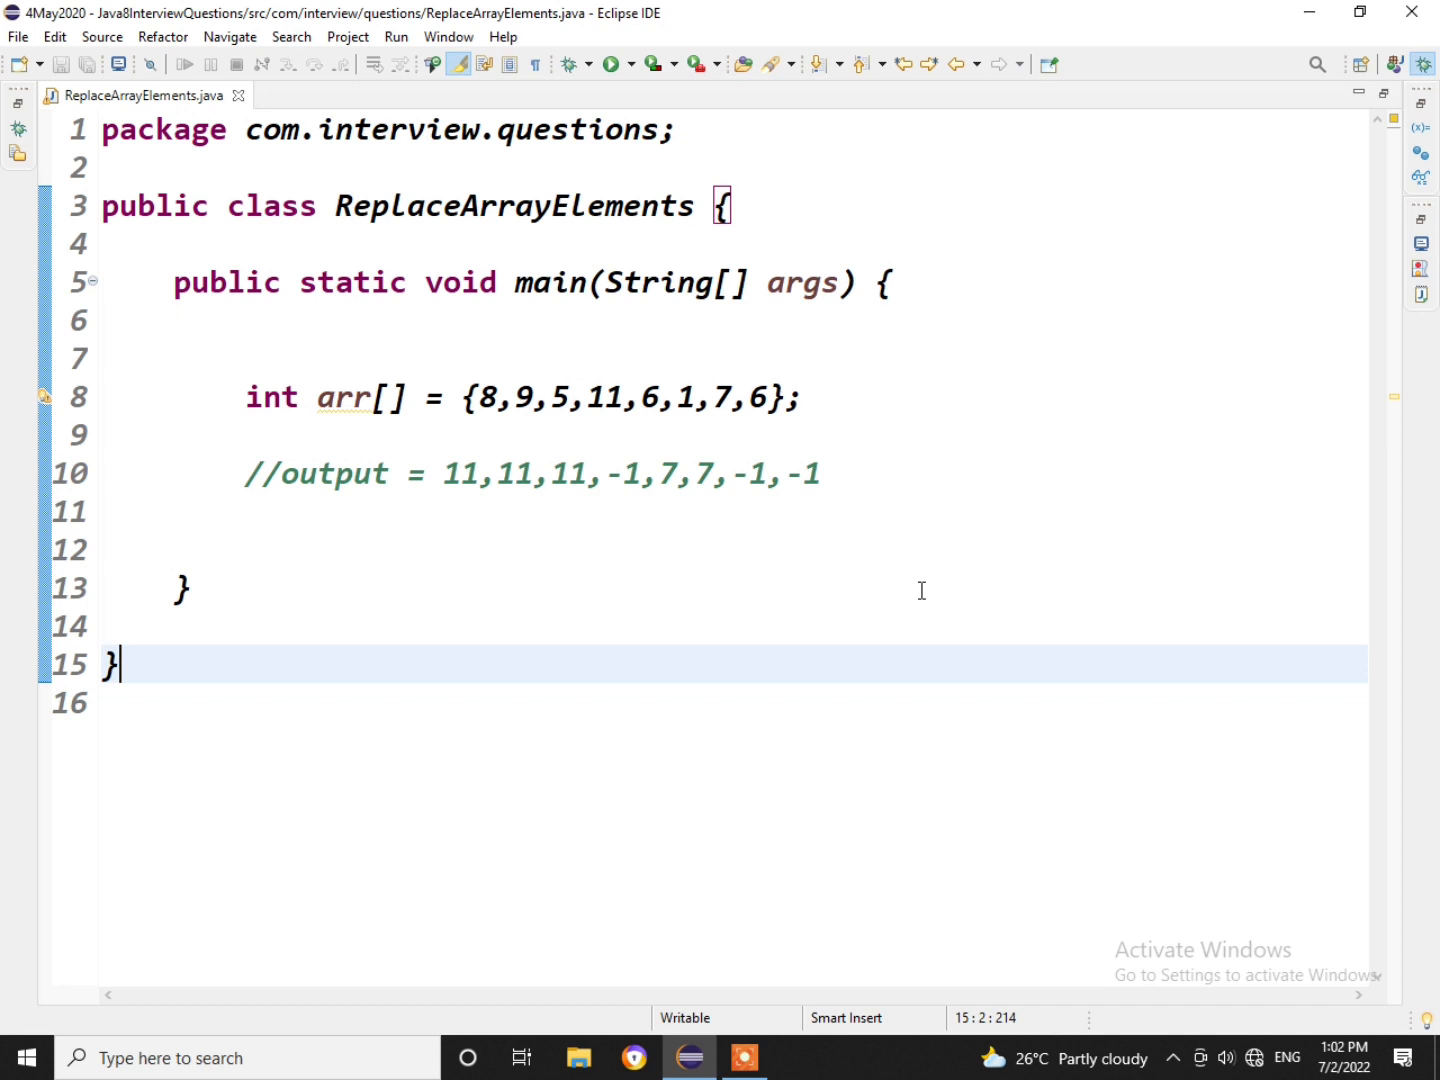
pyautogui.moveTo(744, 566)
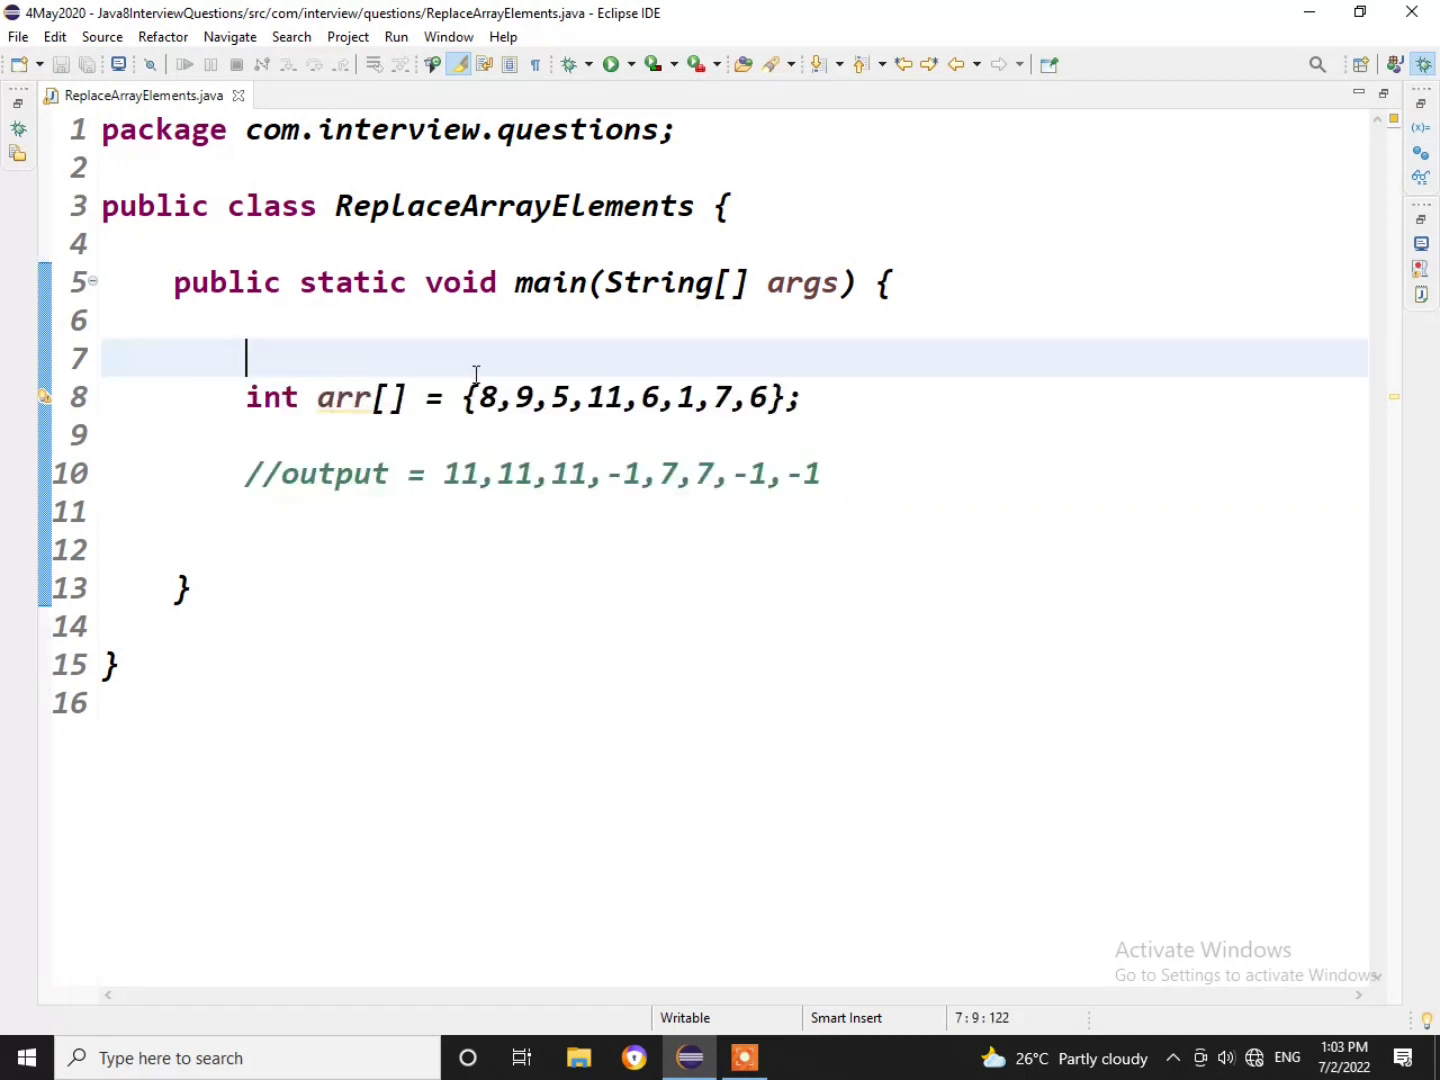
# Highlight the expected output values in the comment.
pyautogui.moveTo(435, 473); pyautogui.dragTo(820, 473)
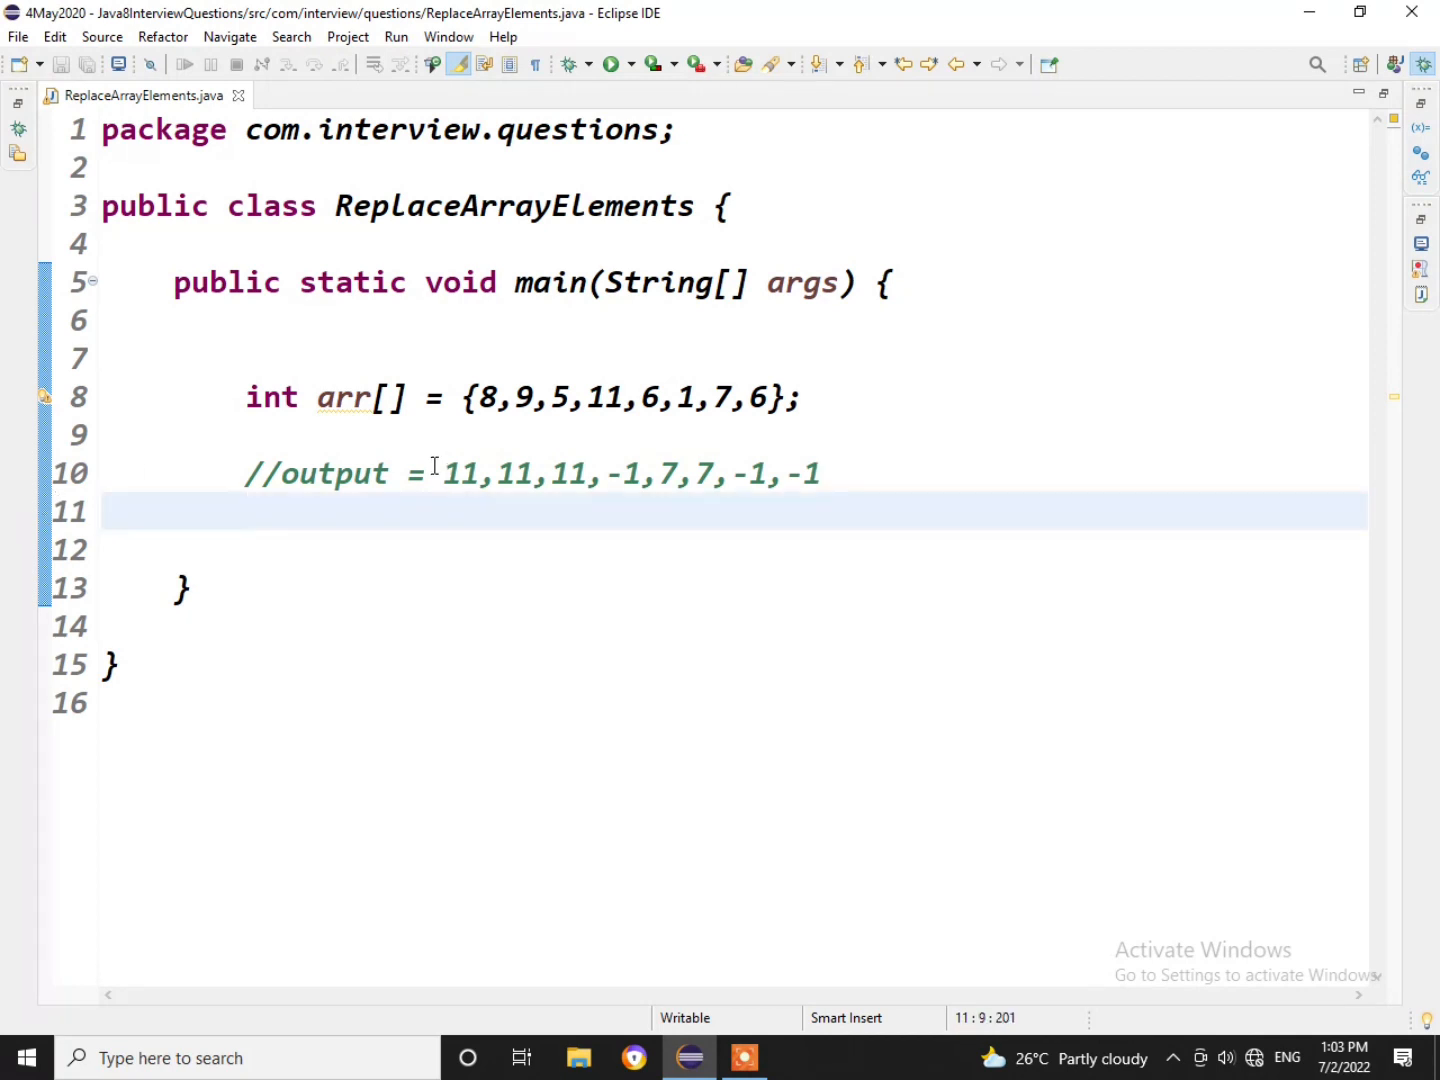
pyautogui.moveTo(445, 473); pyautogui.dragTo(820, 473)
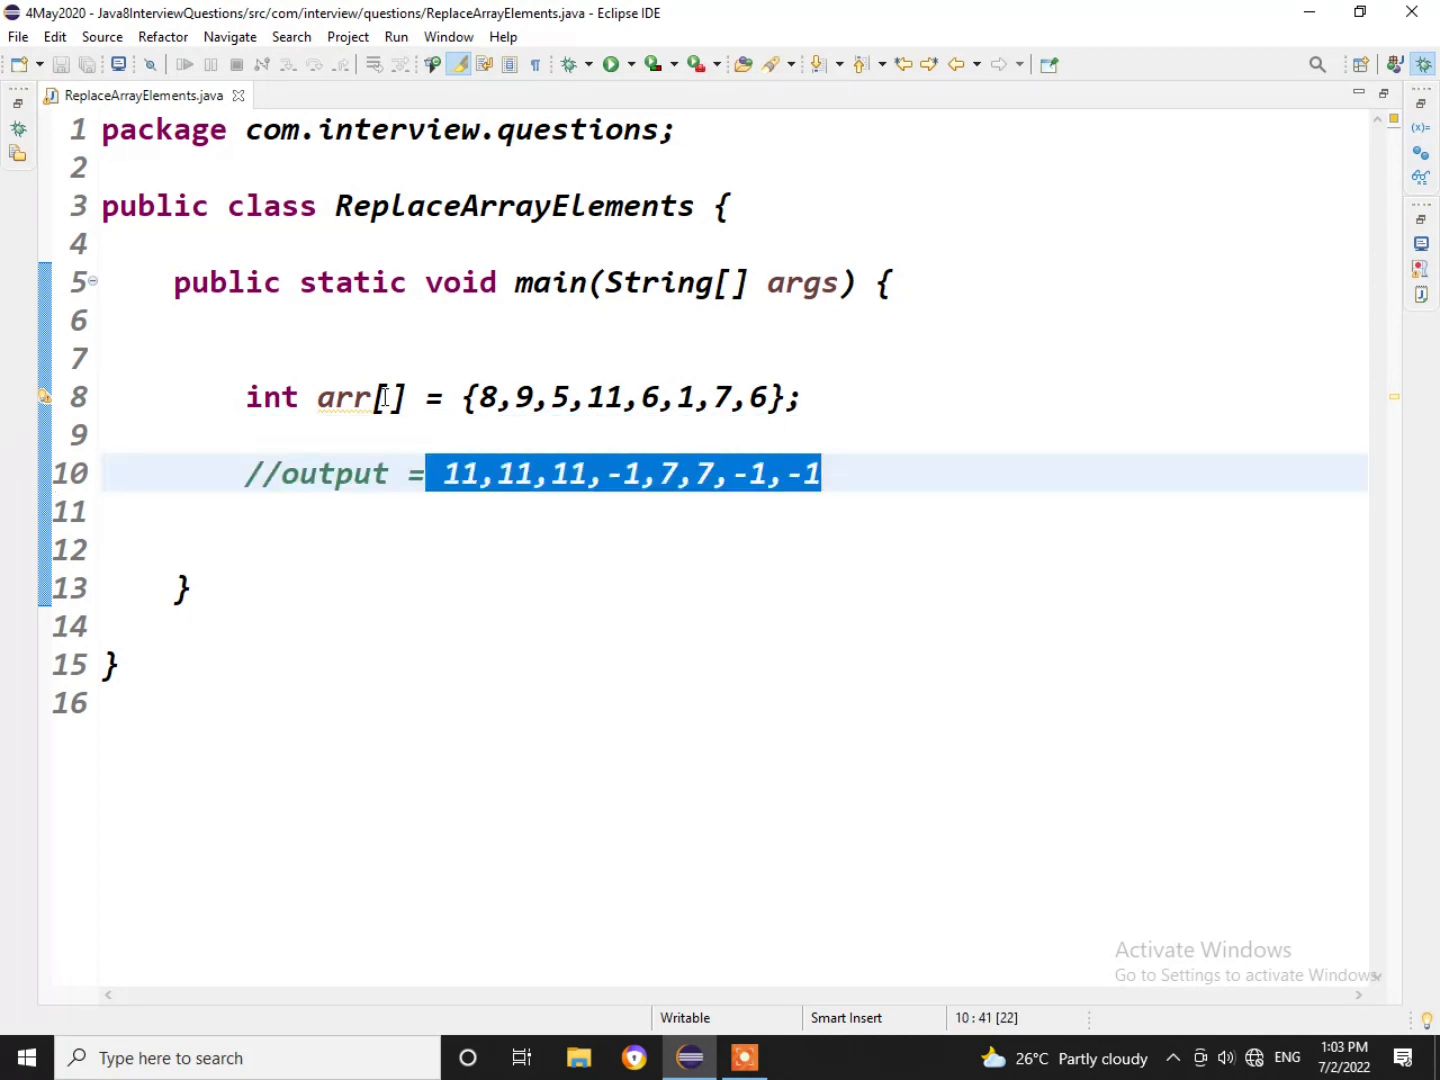
pyautogui.click(830, 397)
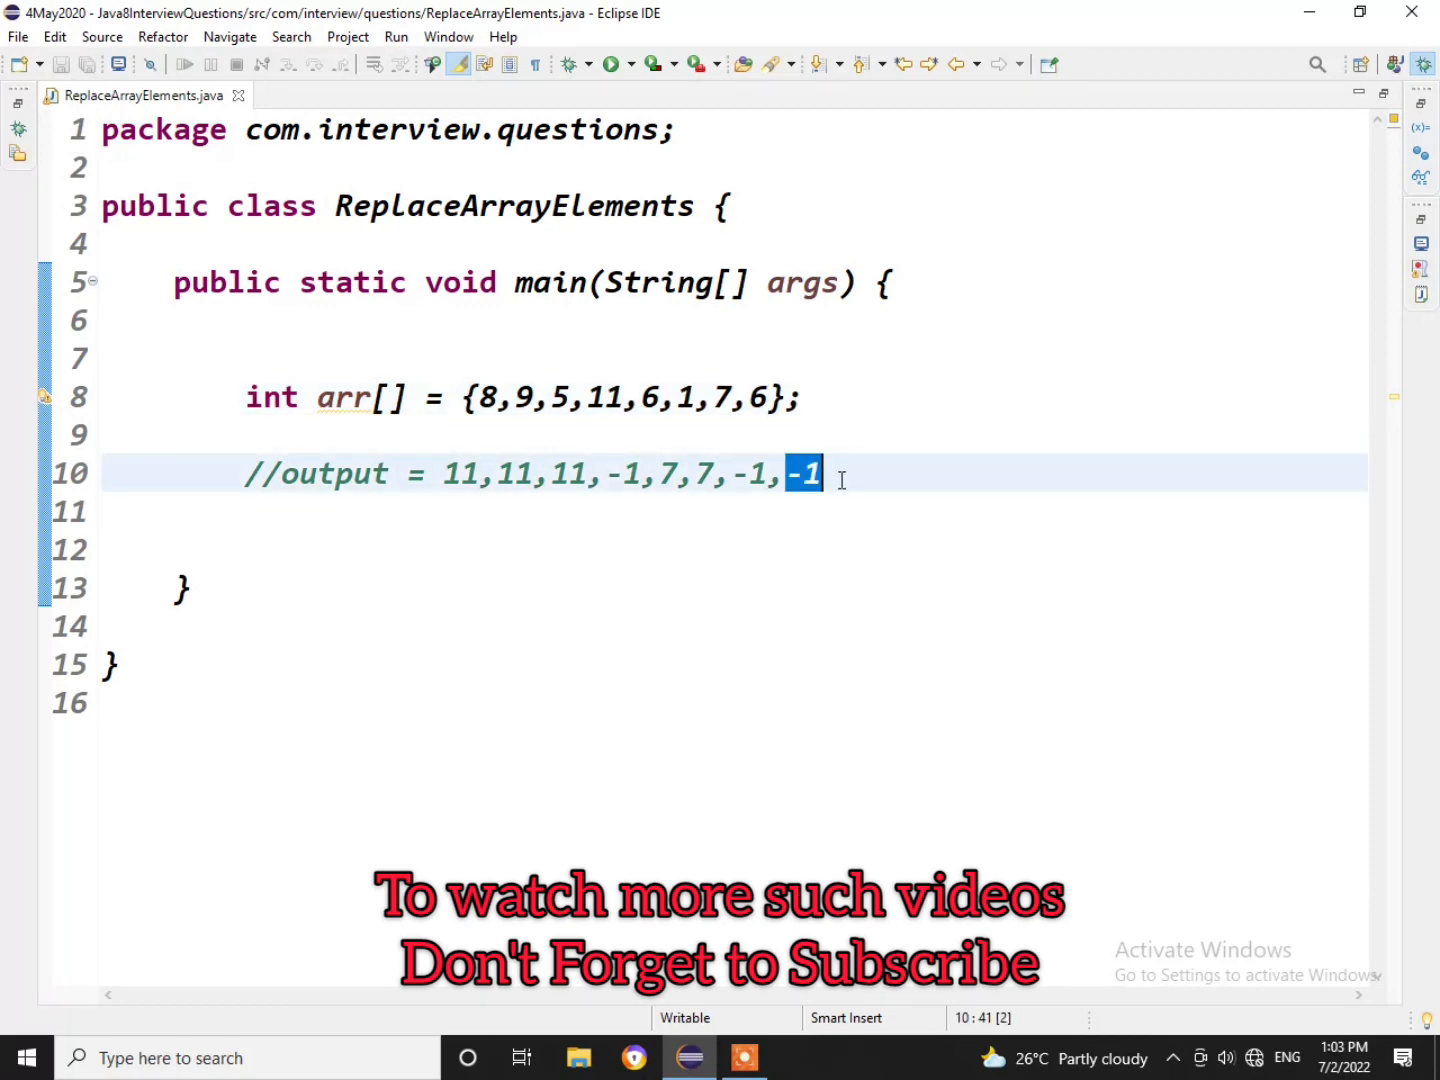
pyautogui.moveTo(1055, 570)
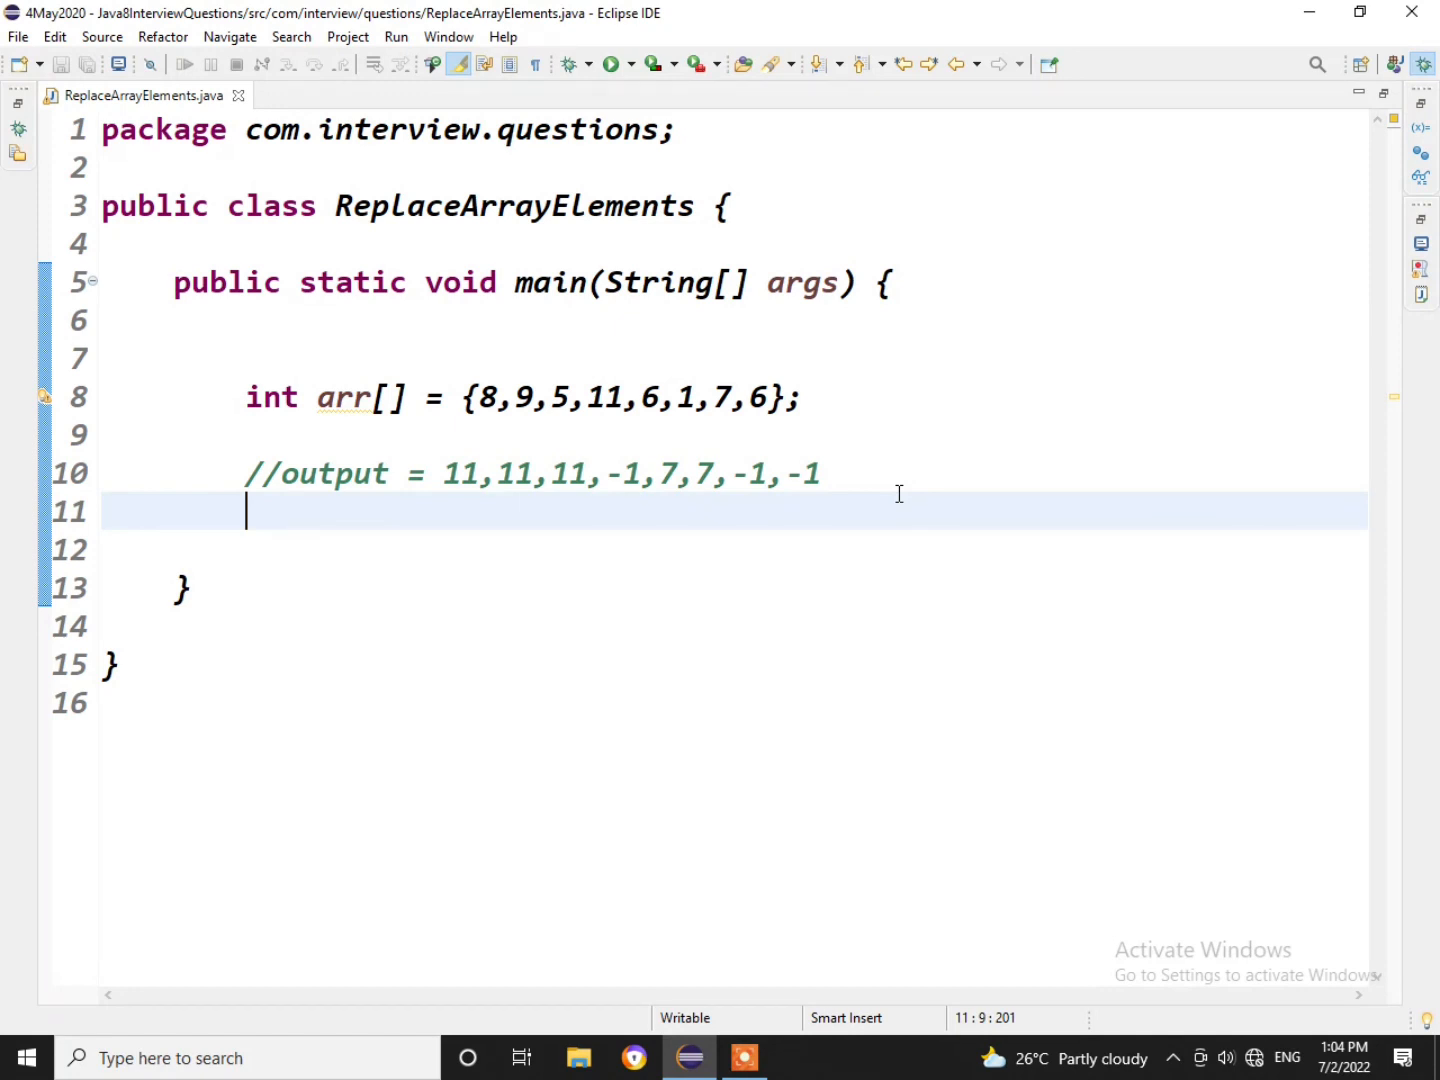
# Declare int size = arr.length on a new line in main.
pyautogui.press('Enter')
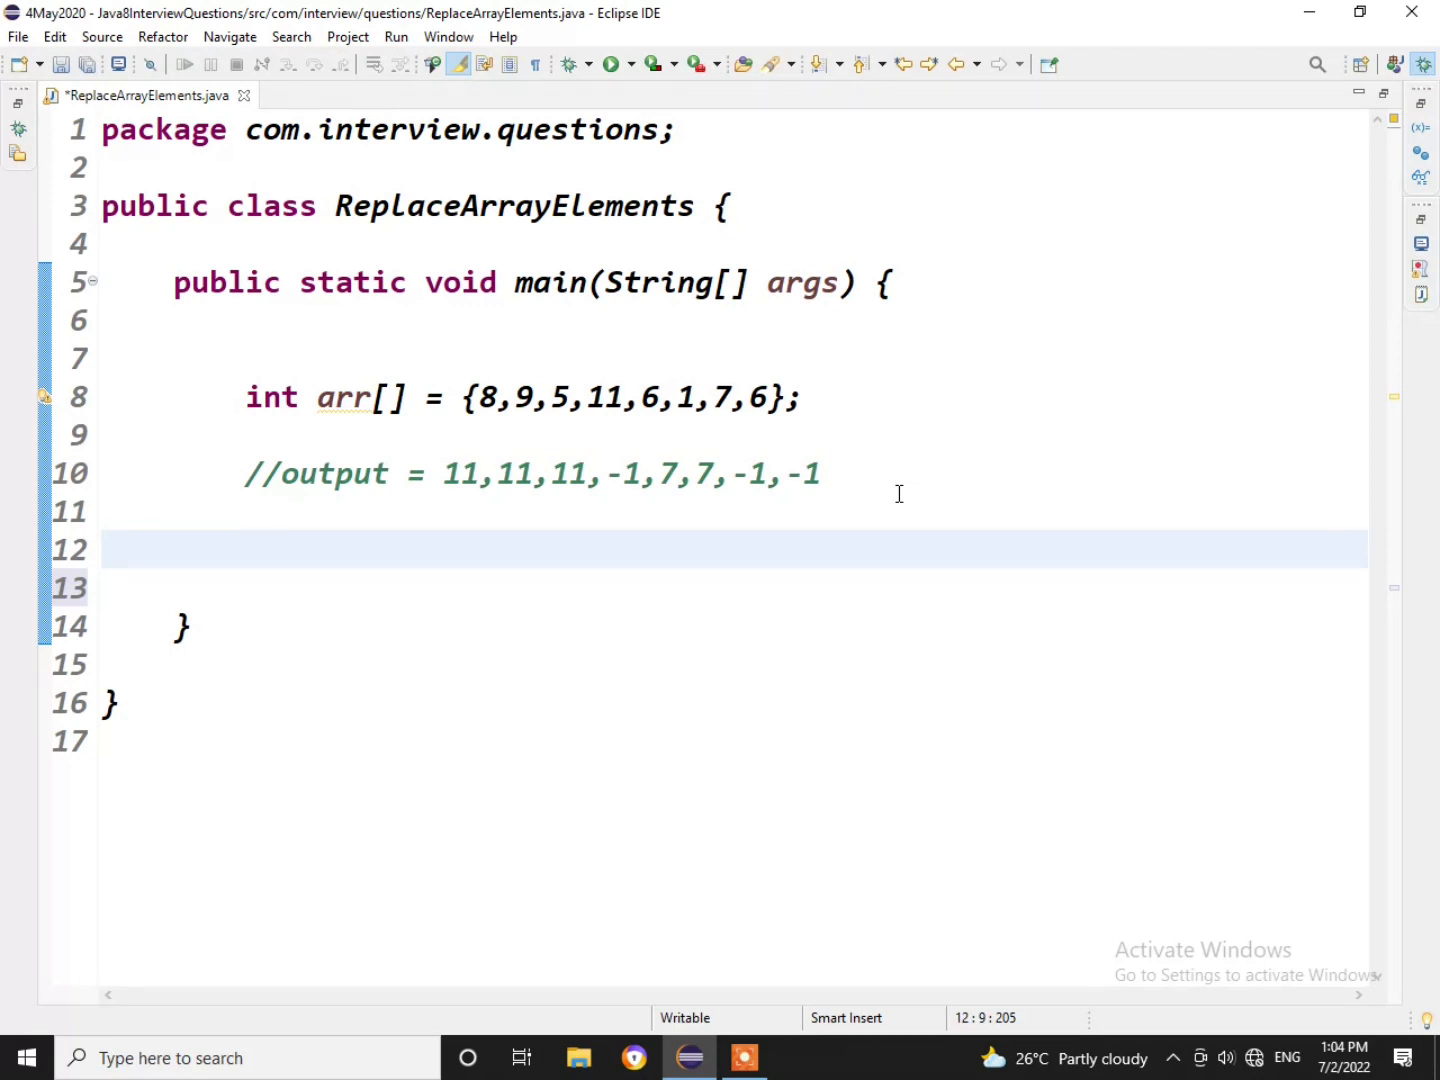
pyautogui.write('int siz')
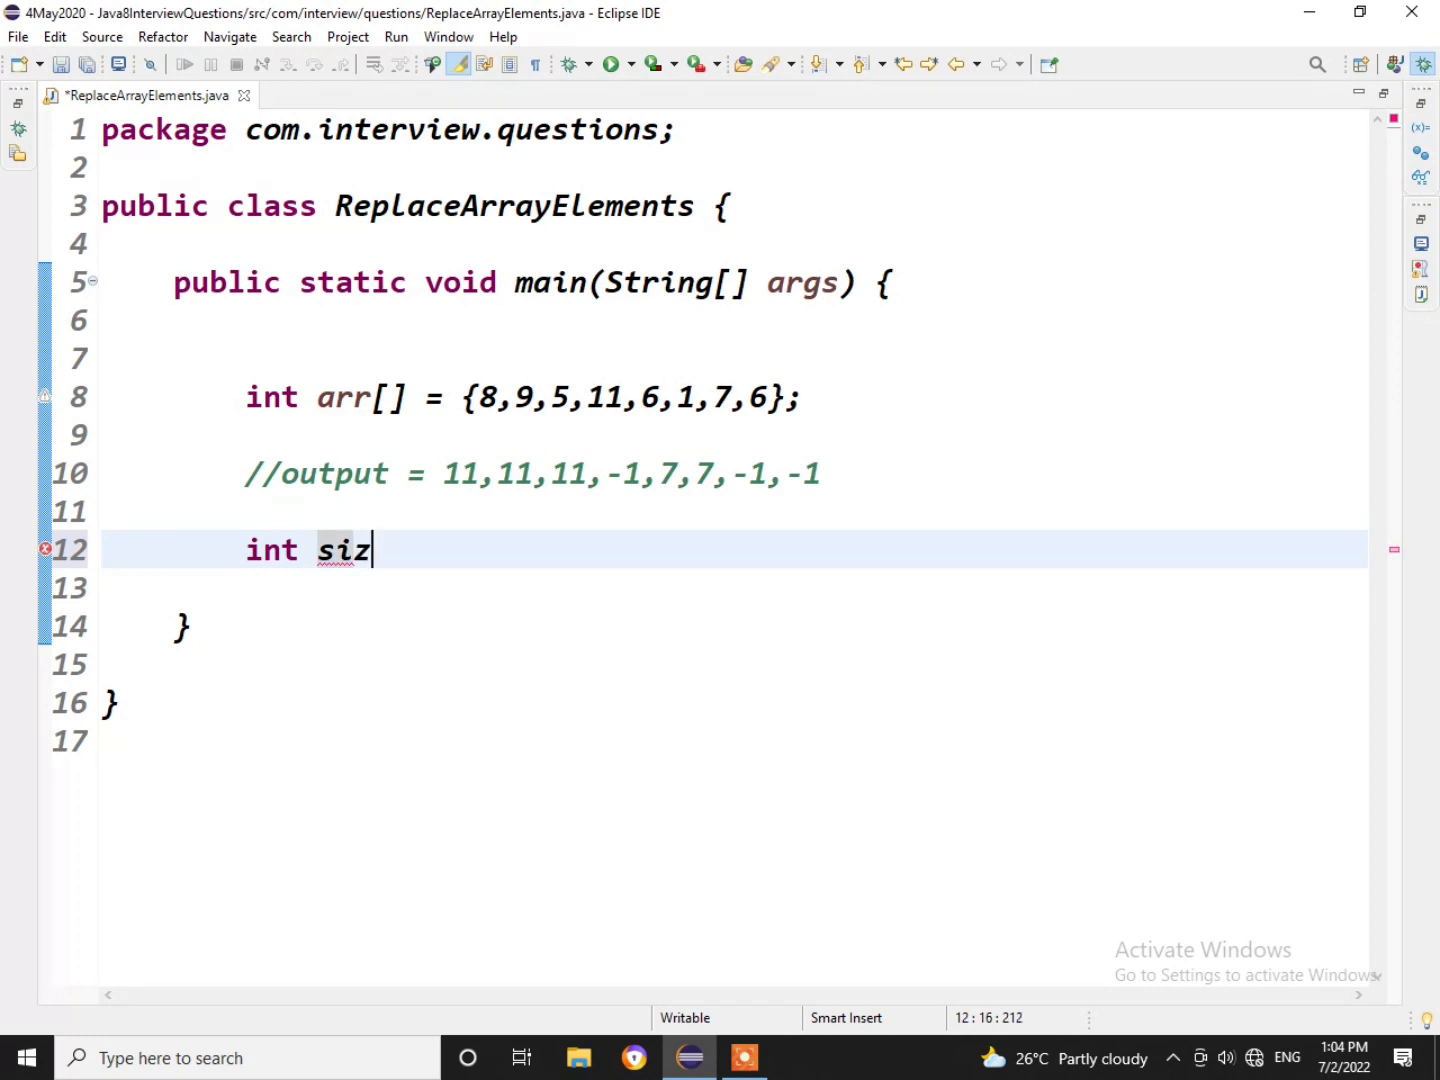
pyautogui.write('e = arr')
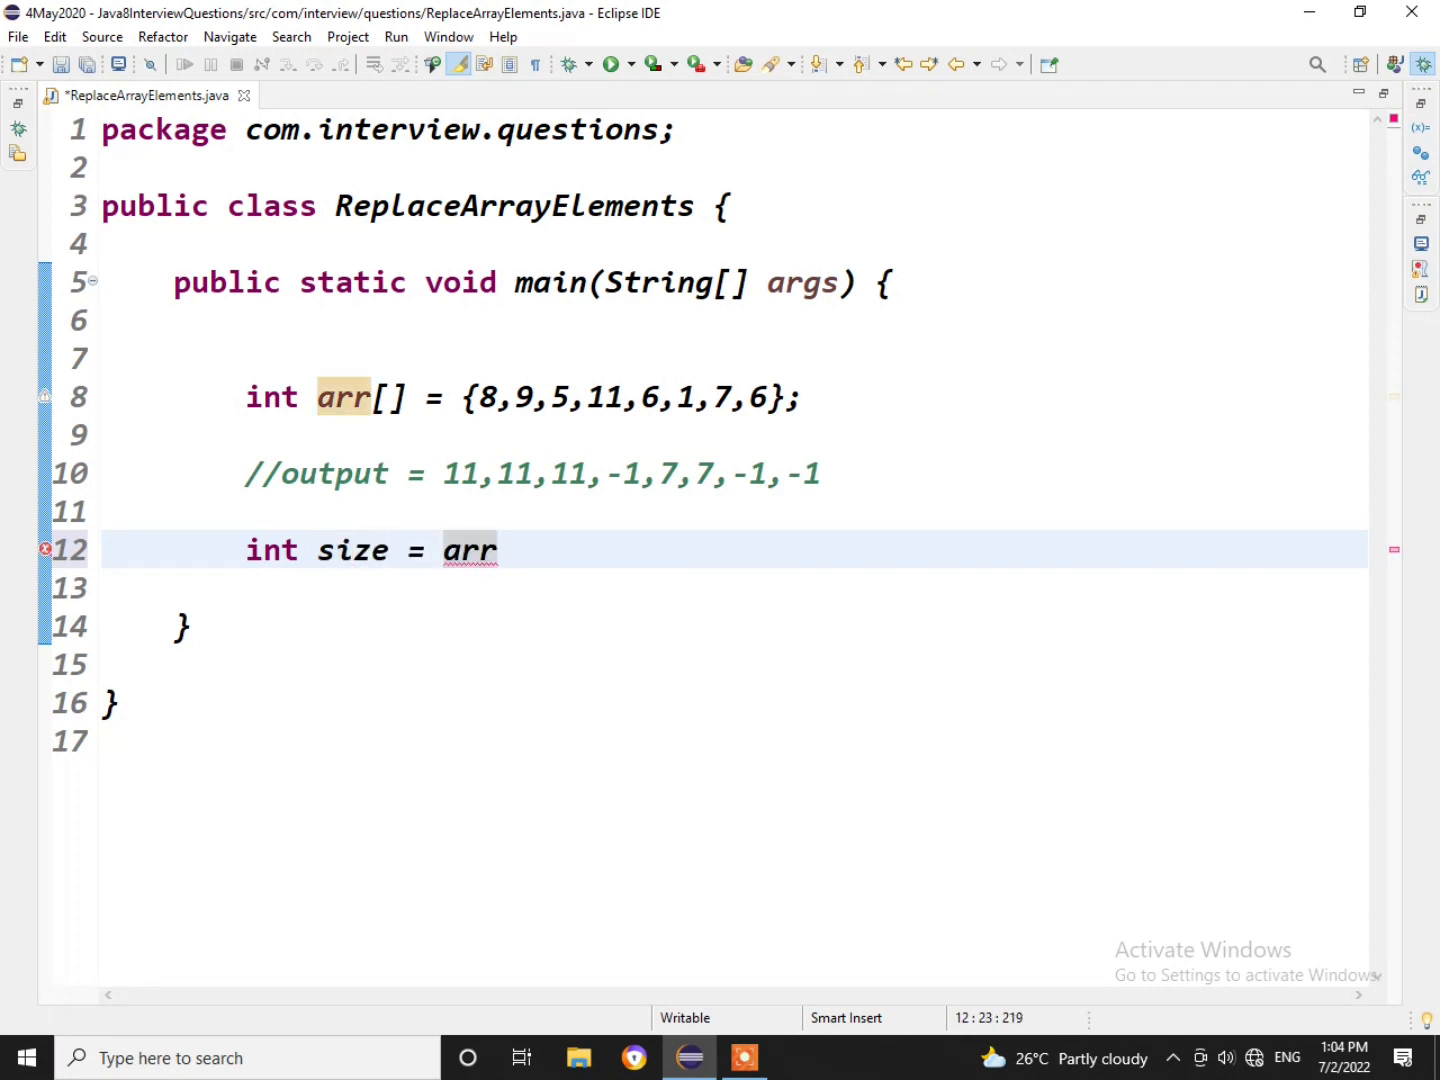
pyautogui.write('.length')
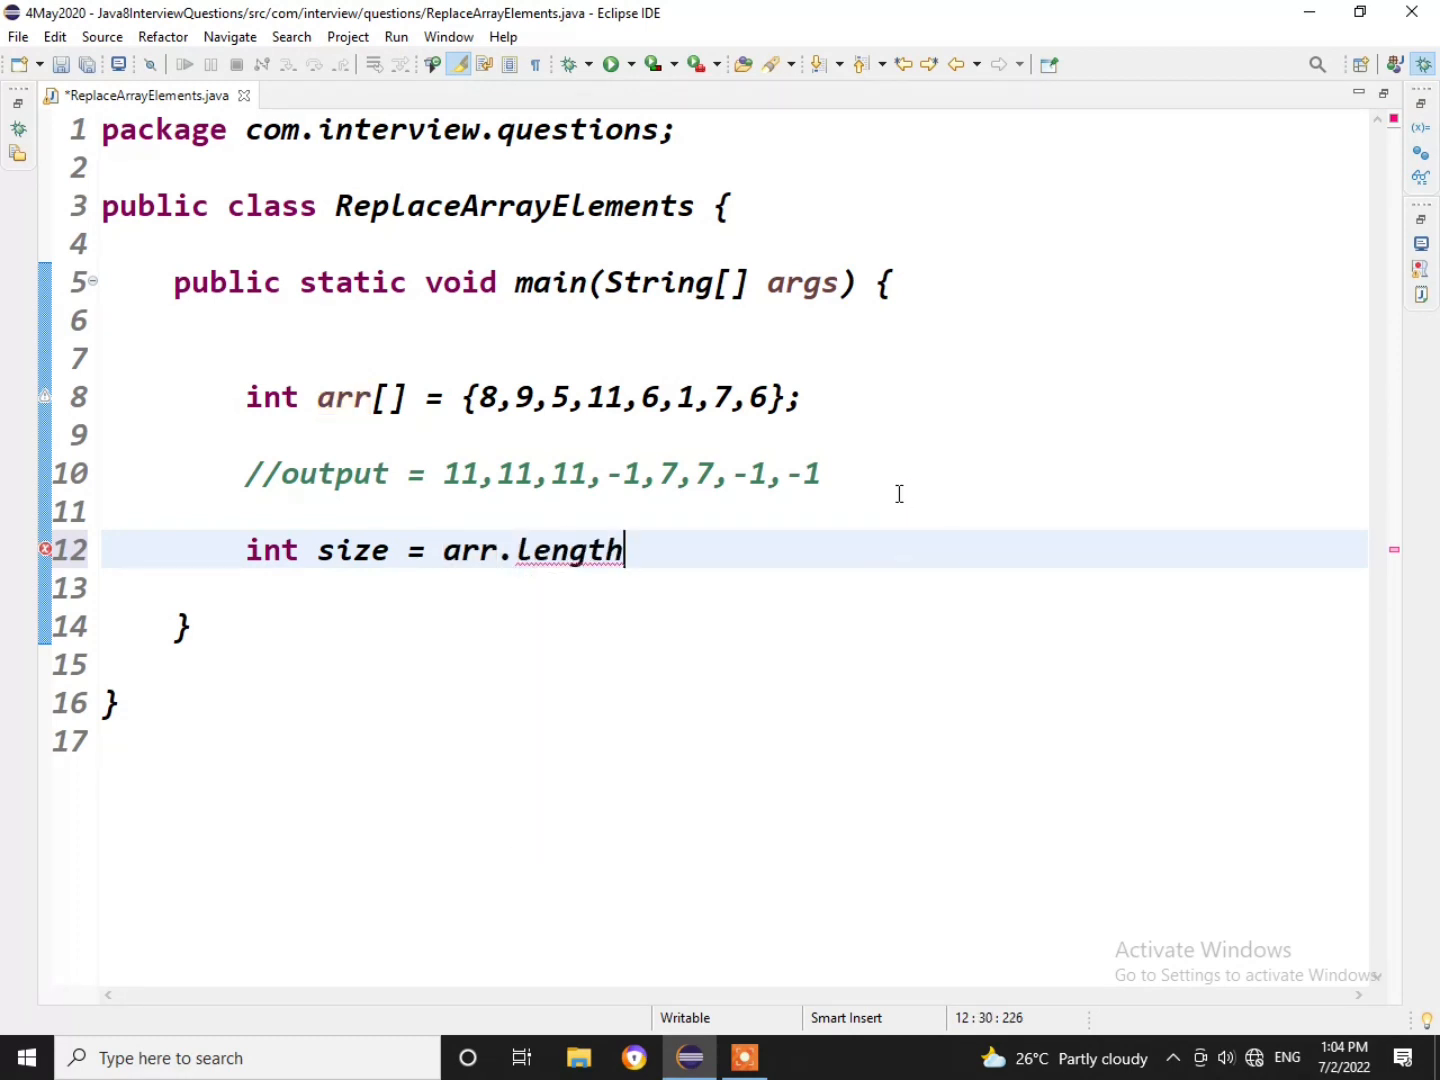
pyautogui.write(';')
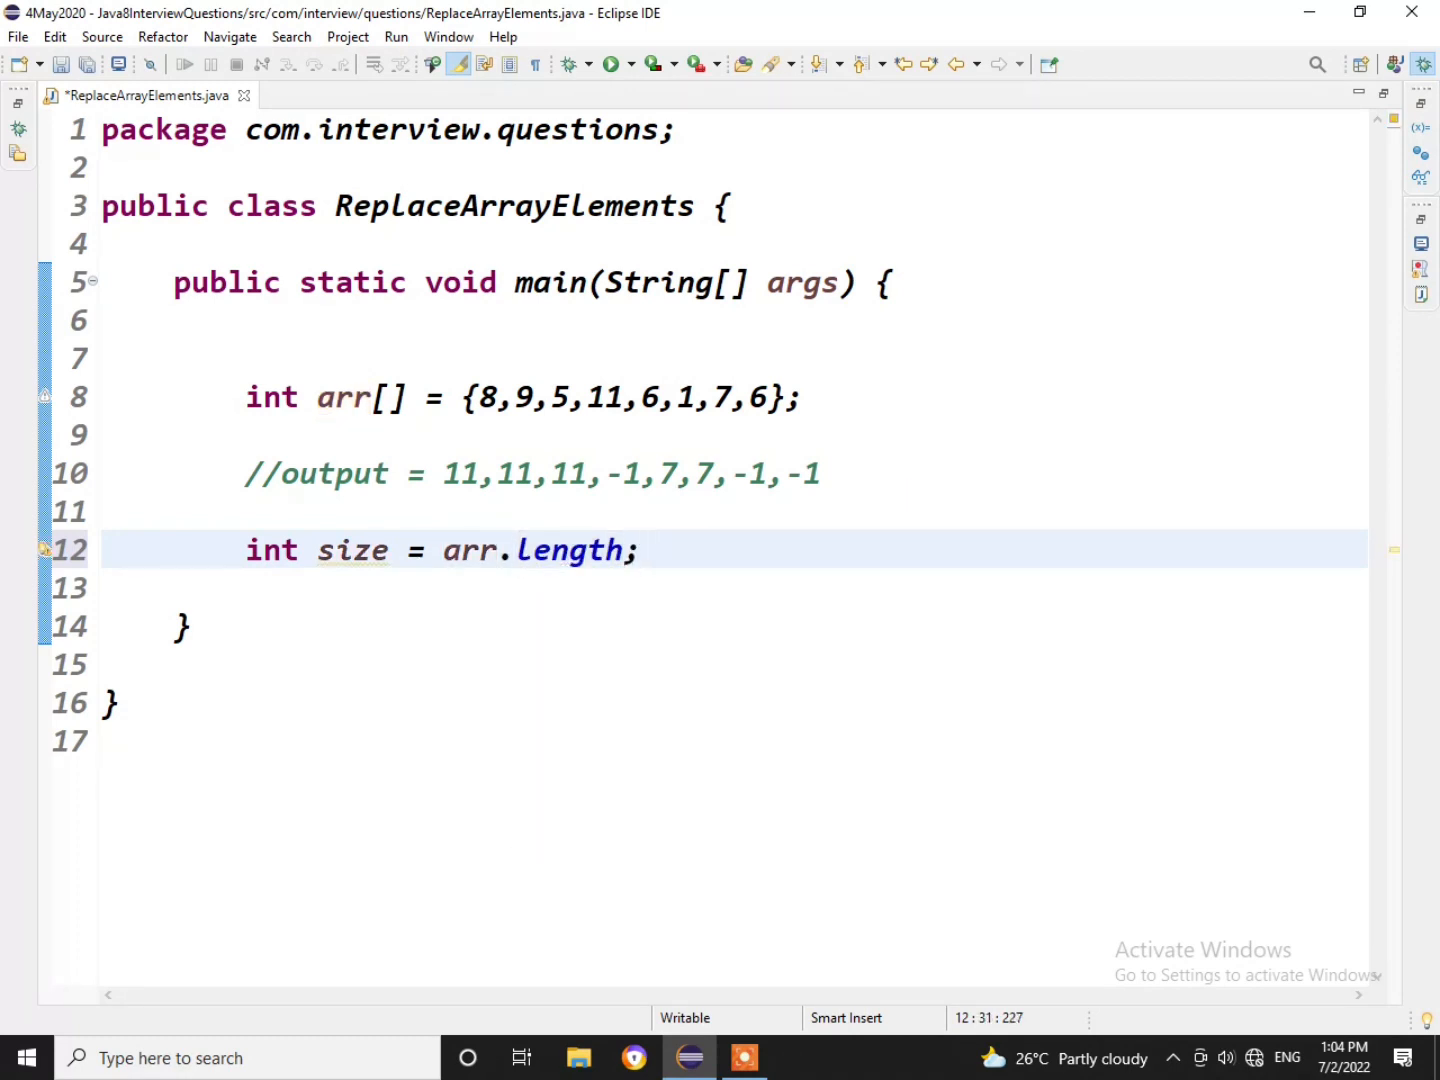
# Declare int maxFromRight = arr[size-1], correcting the mistyped size.
pyautogui.press('enter')
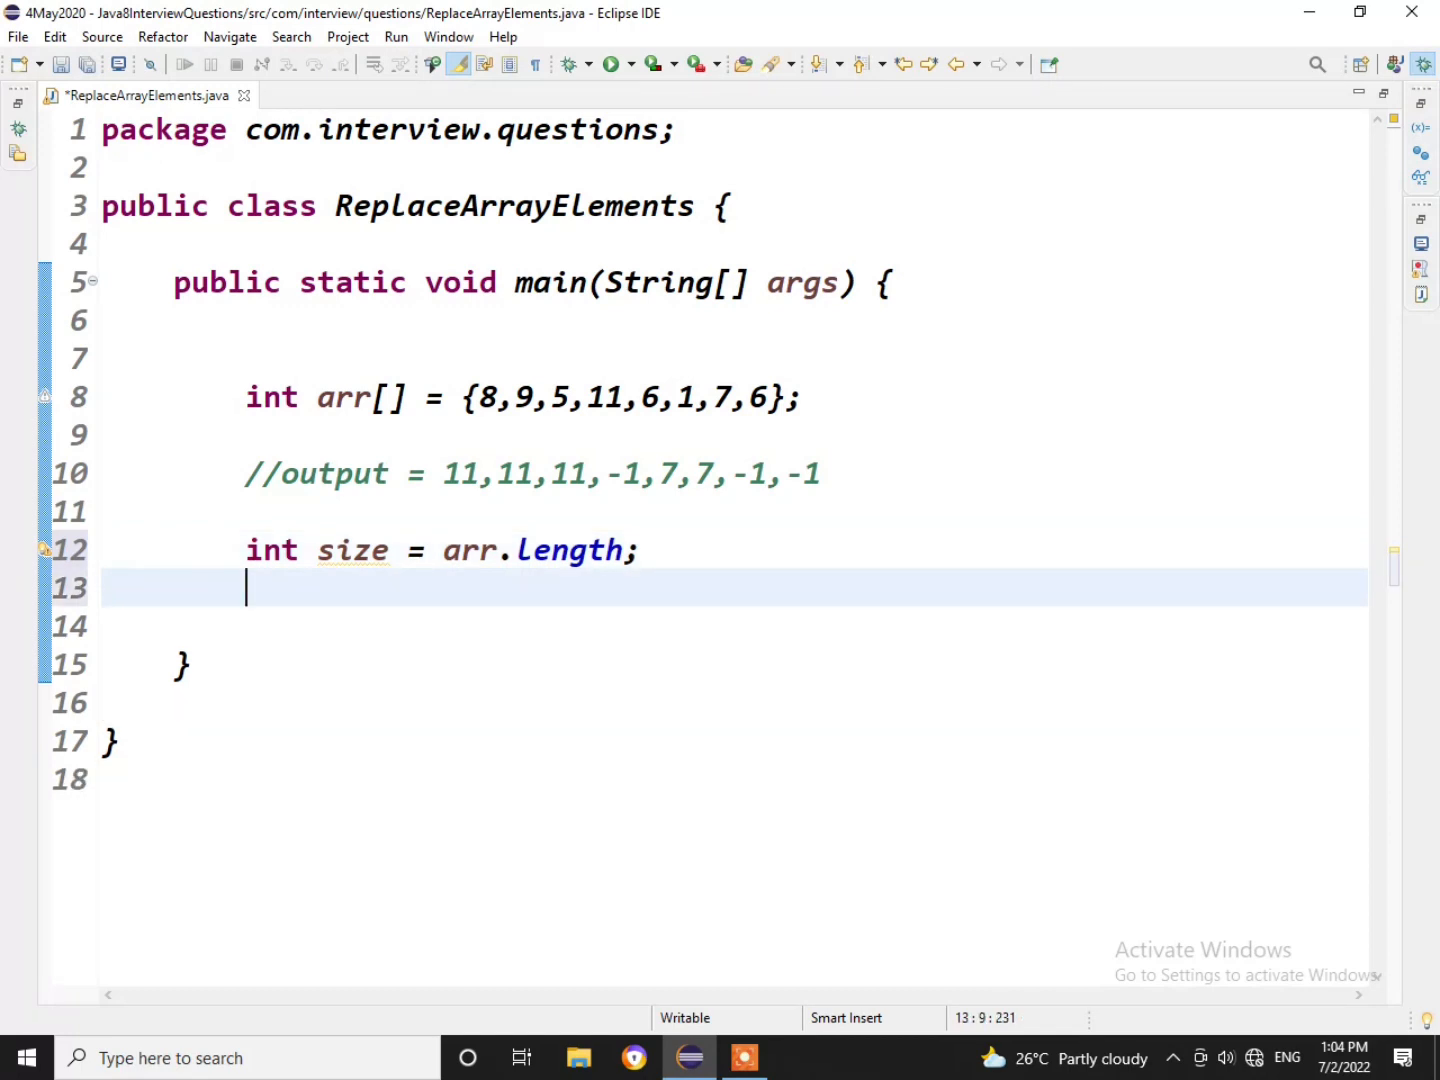
pyautogui.write('int')
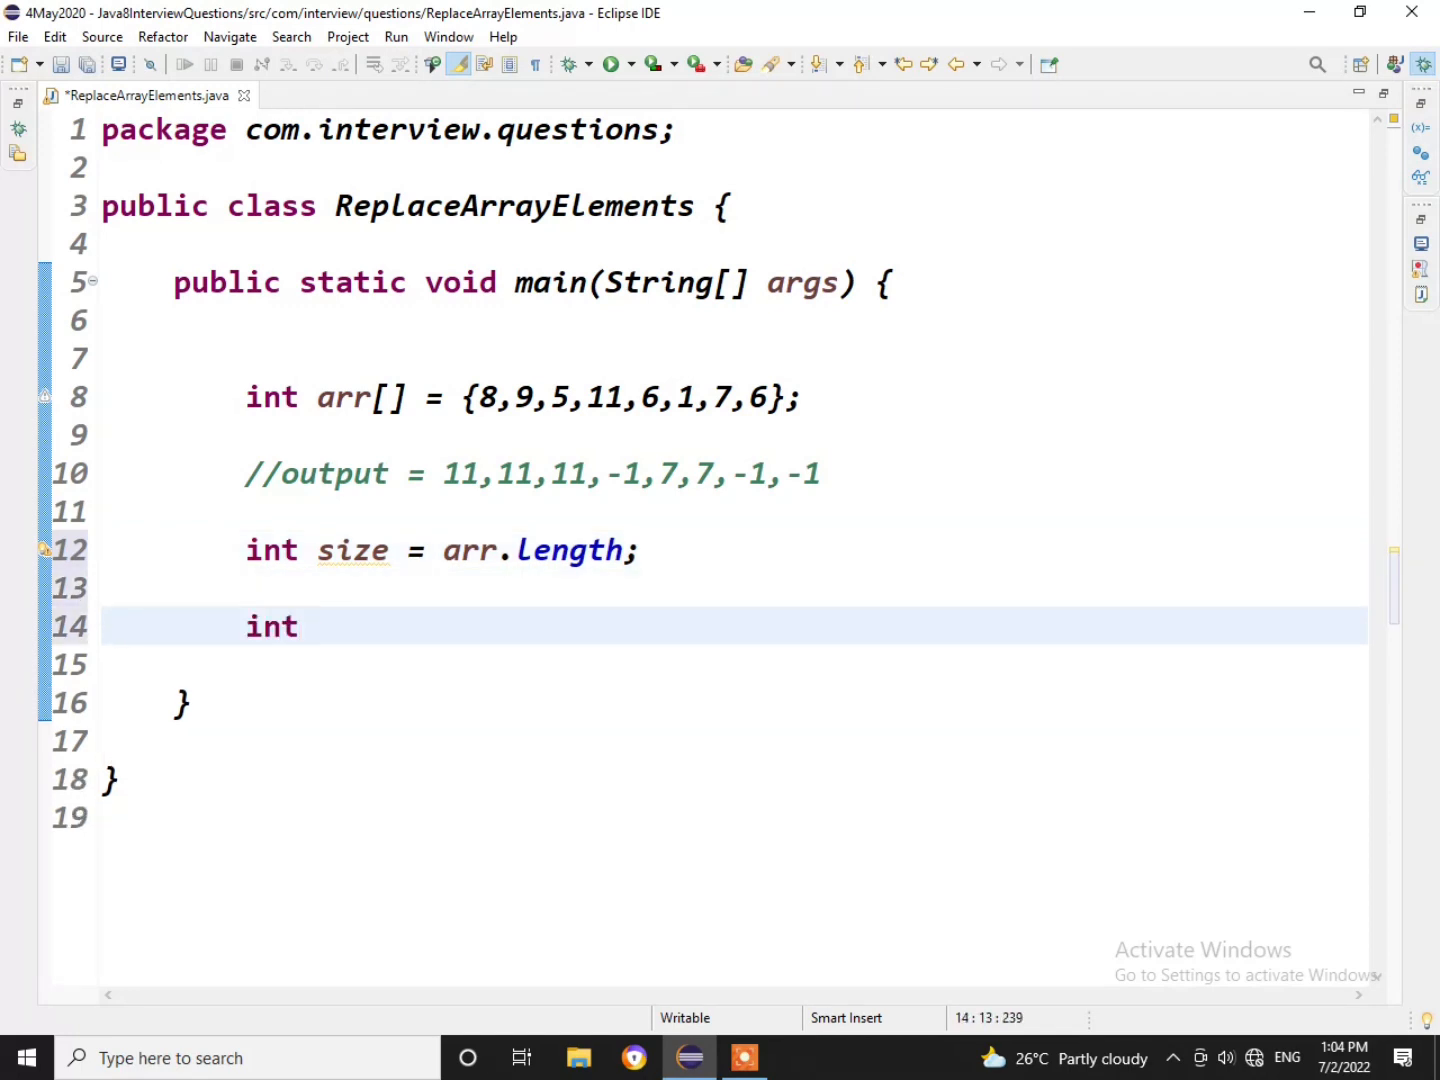
pyautogui.write('ma')
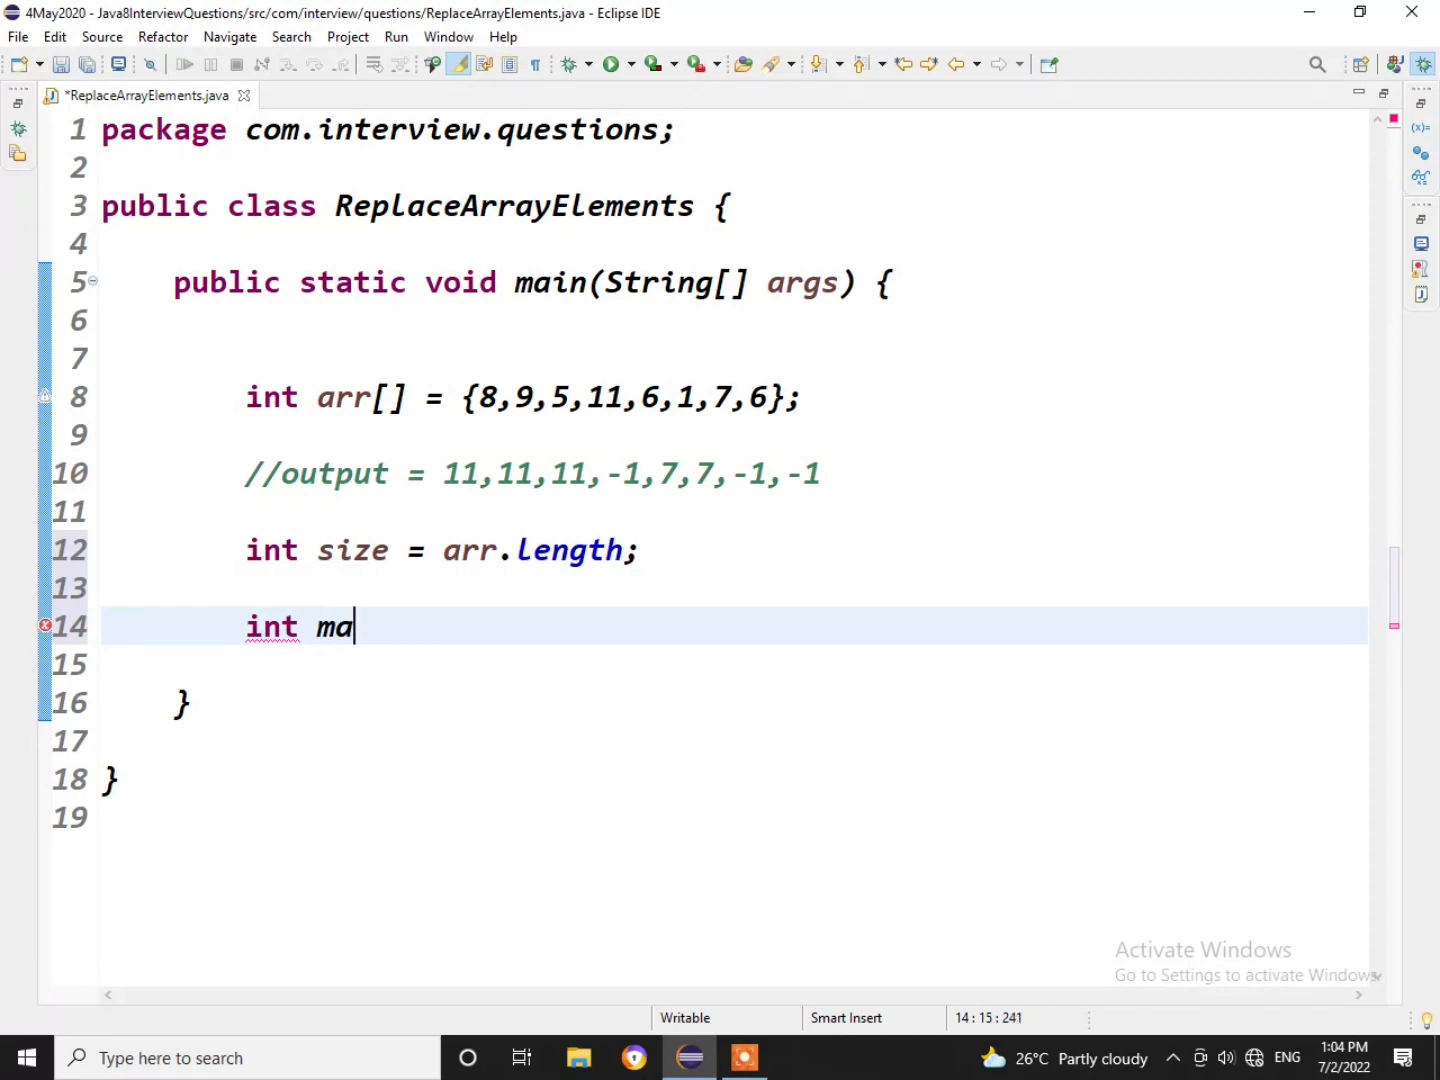
pyautogui.write('xF')
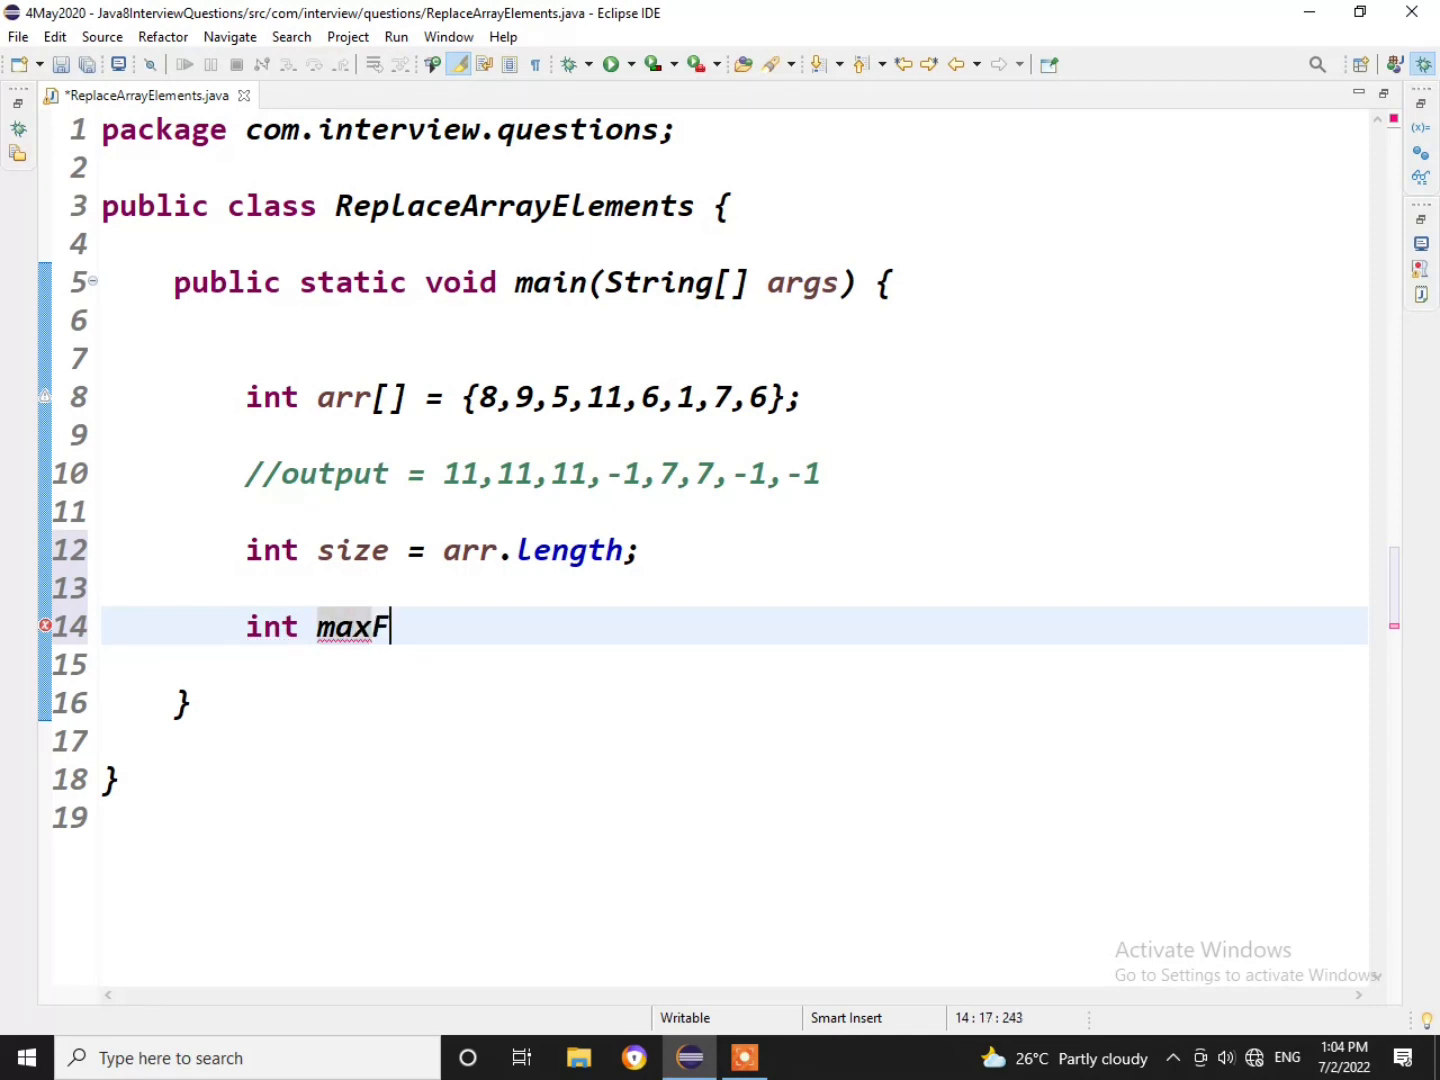
pyautogui.write('romRigh')
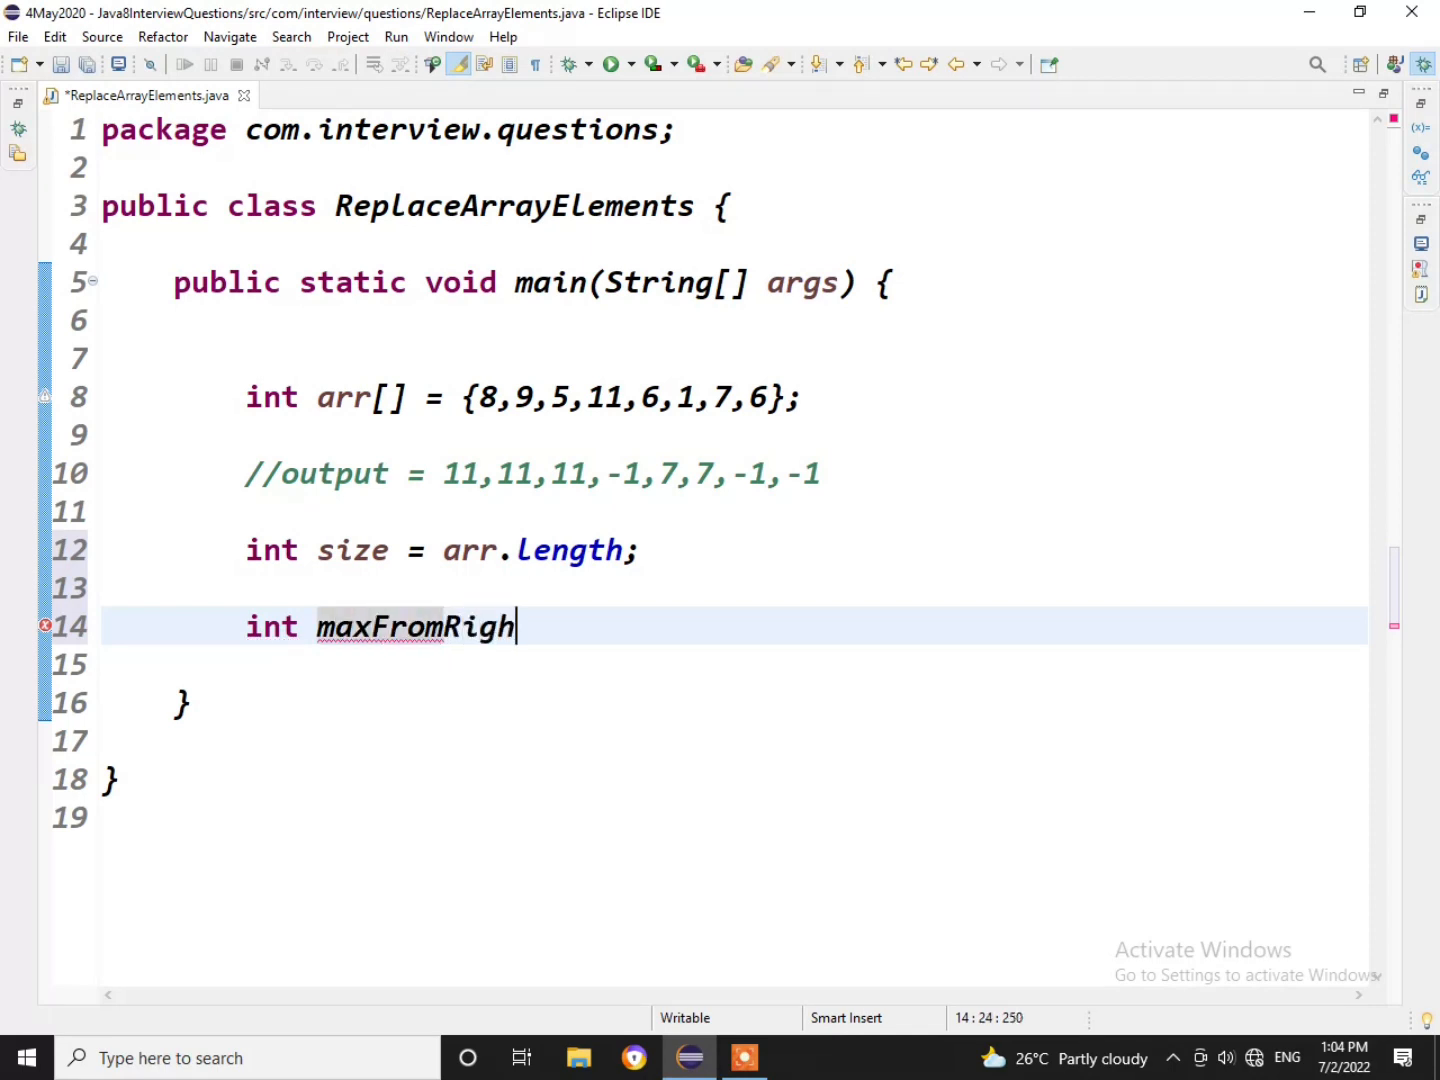
pyautogui.write('t =')
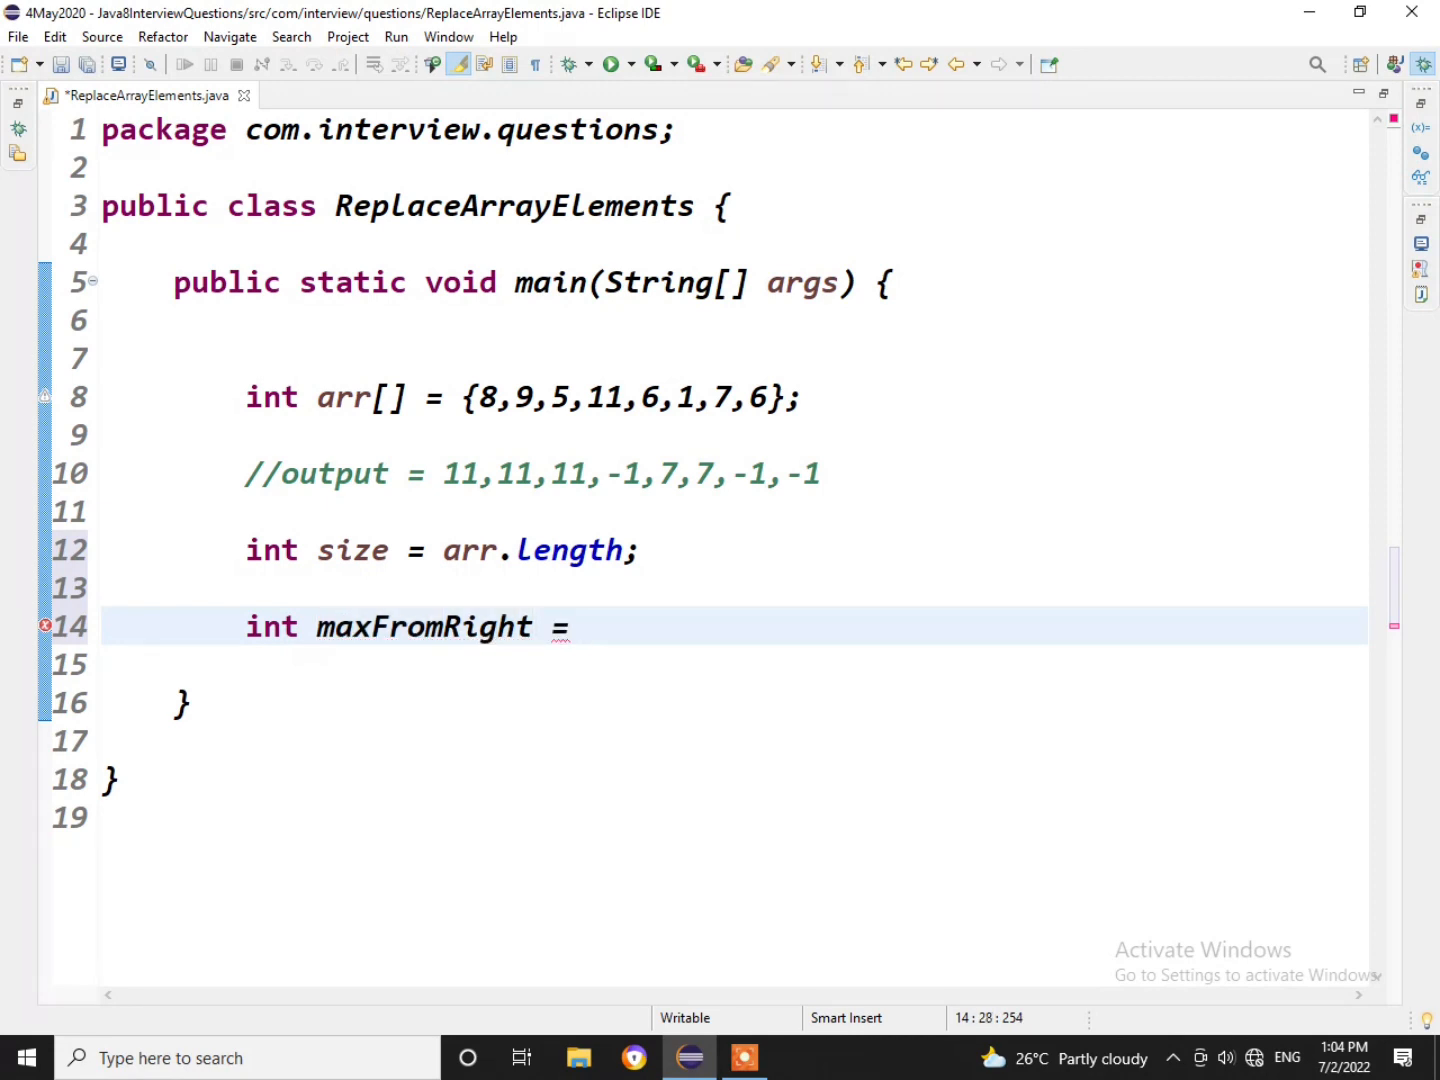
pyautogui.write('arr')
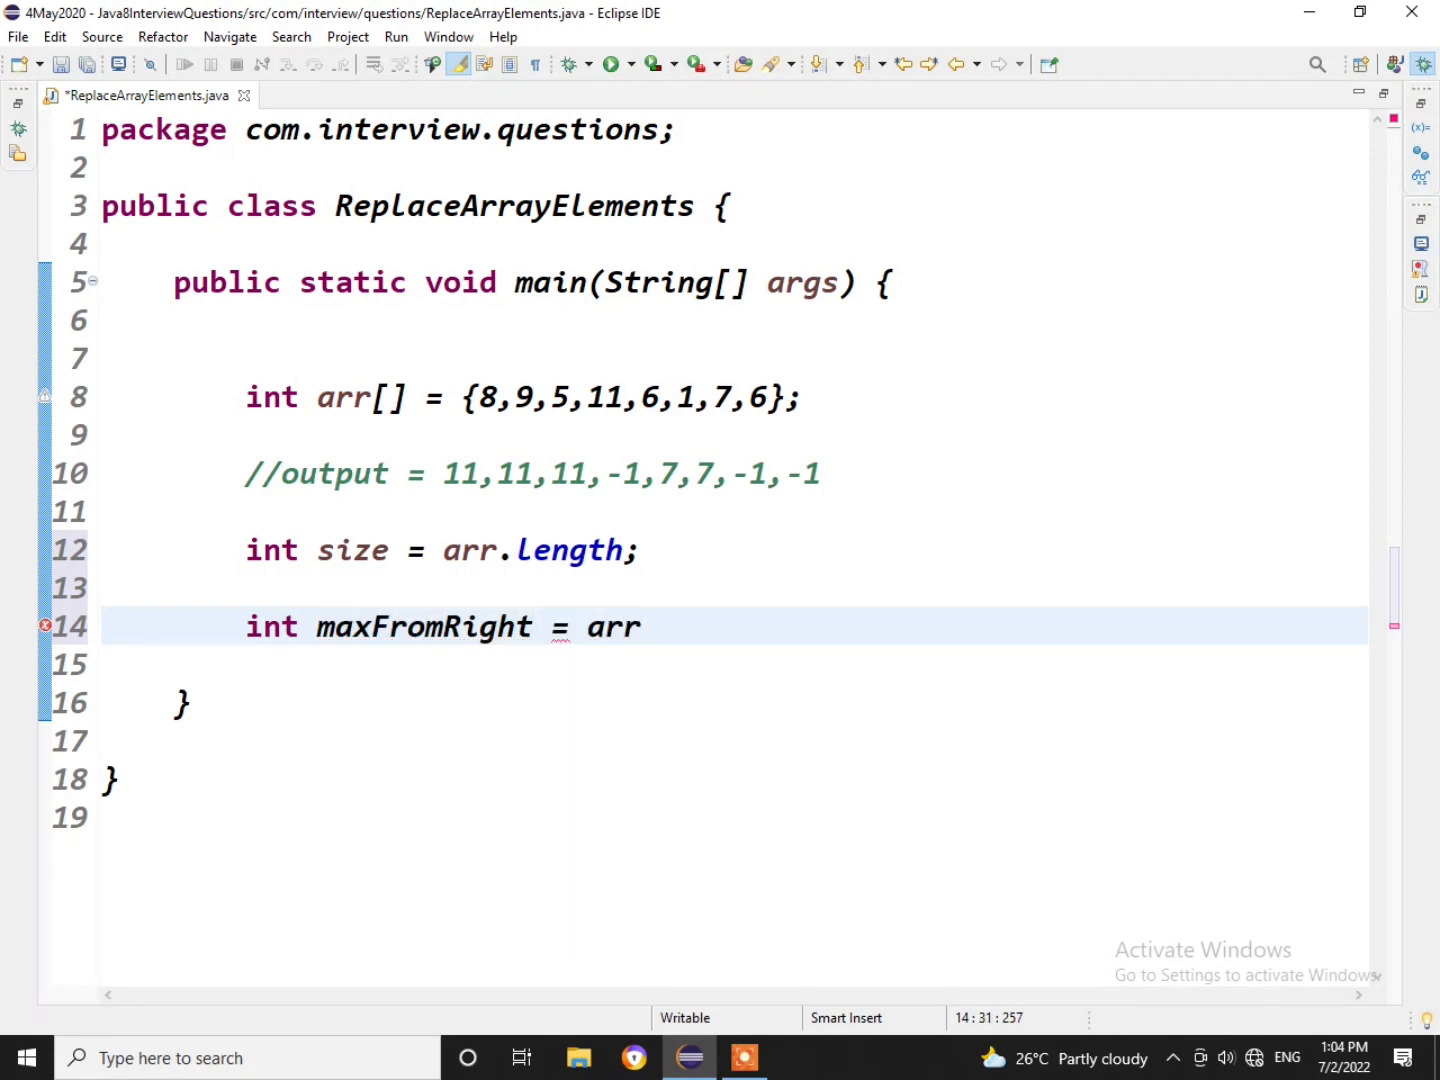
pyautogui.write('[]')
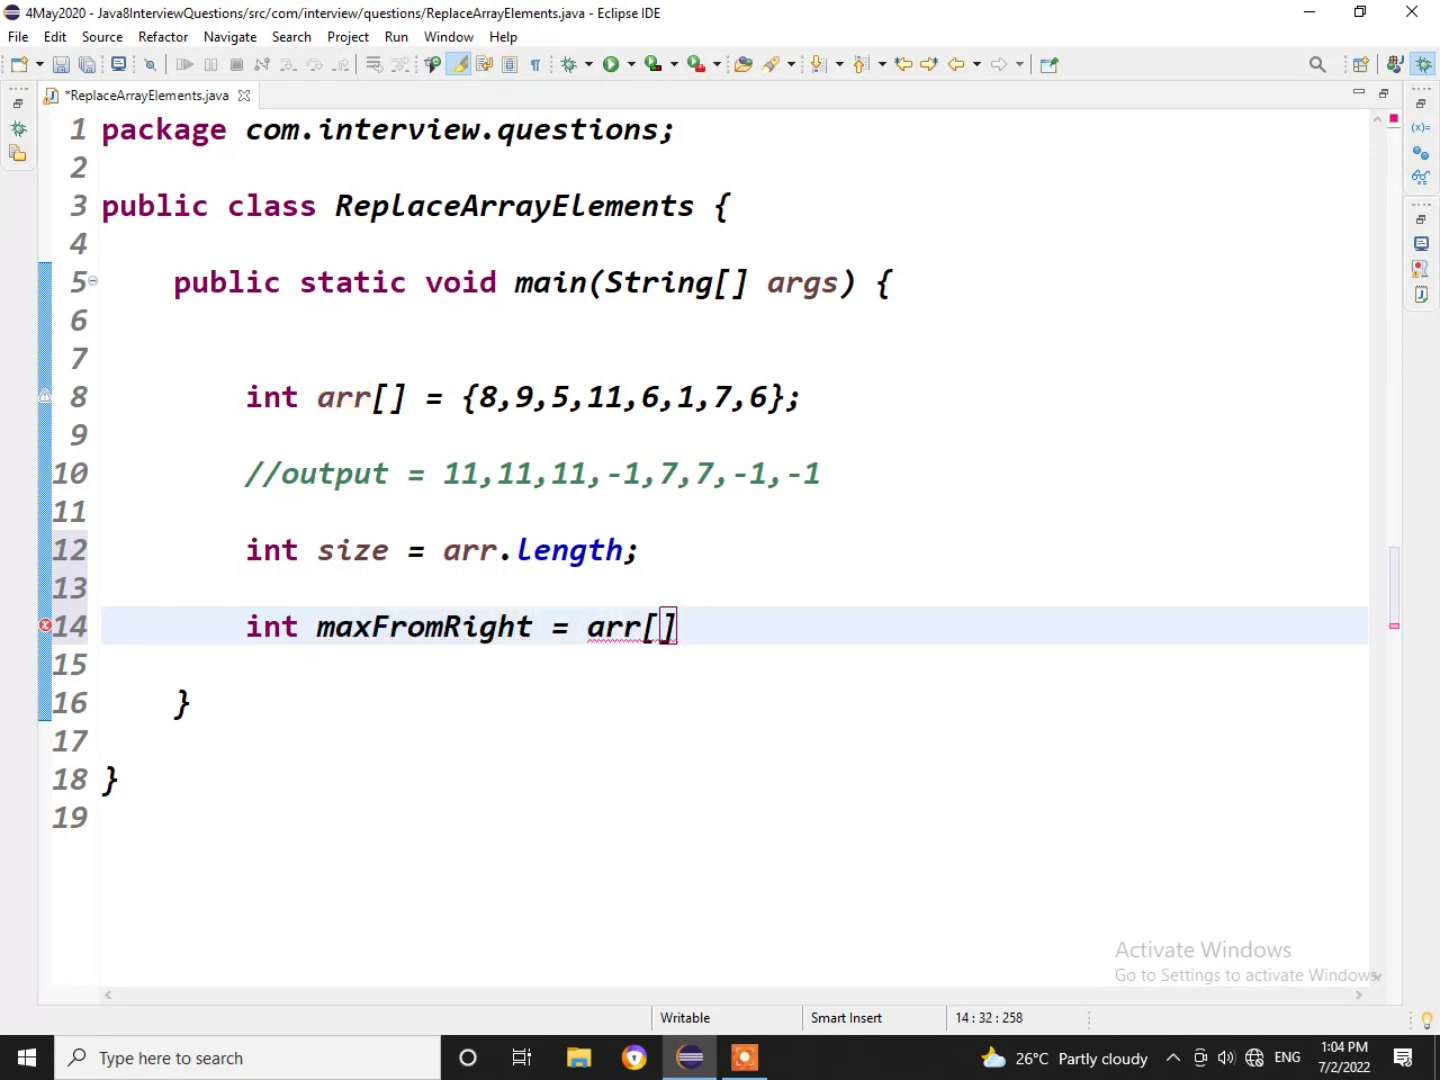
pyautogui.write('ziz')
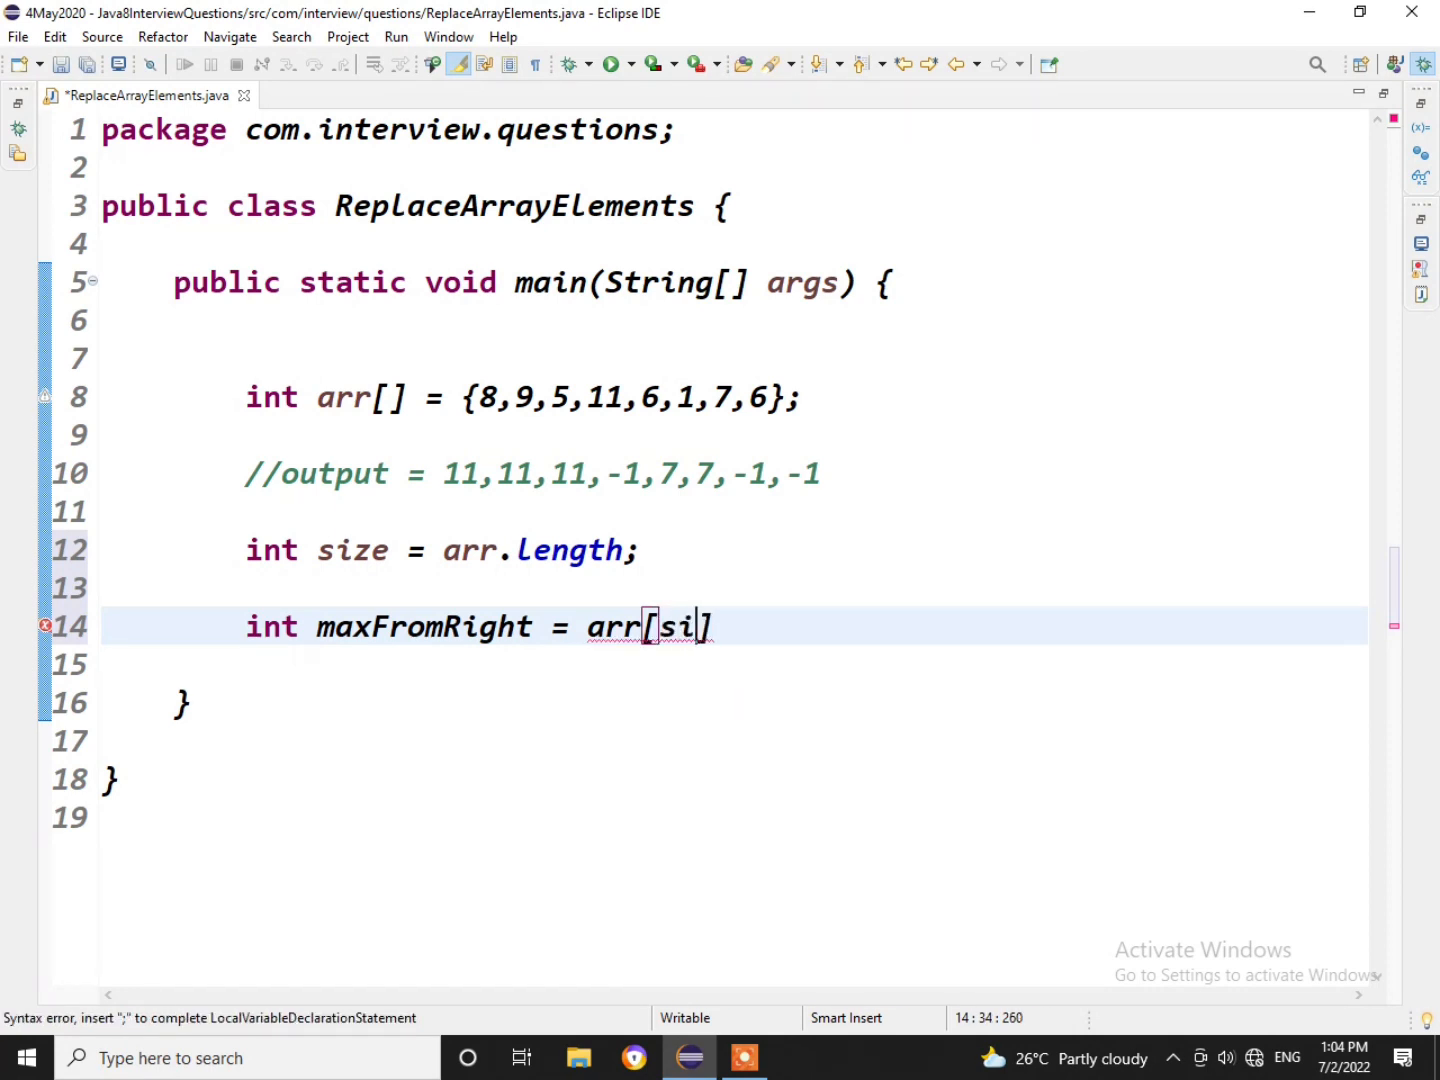
pyautogui.write('ze-')
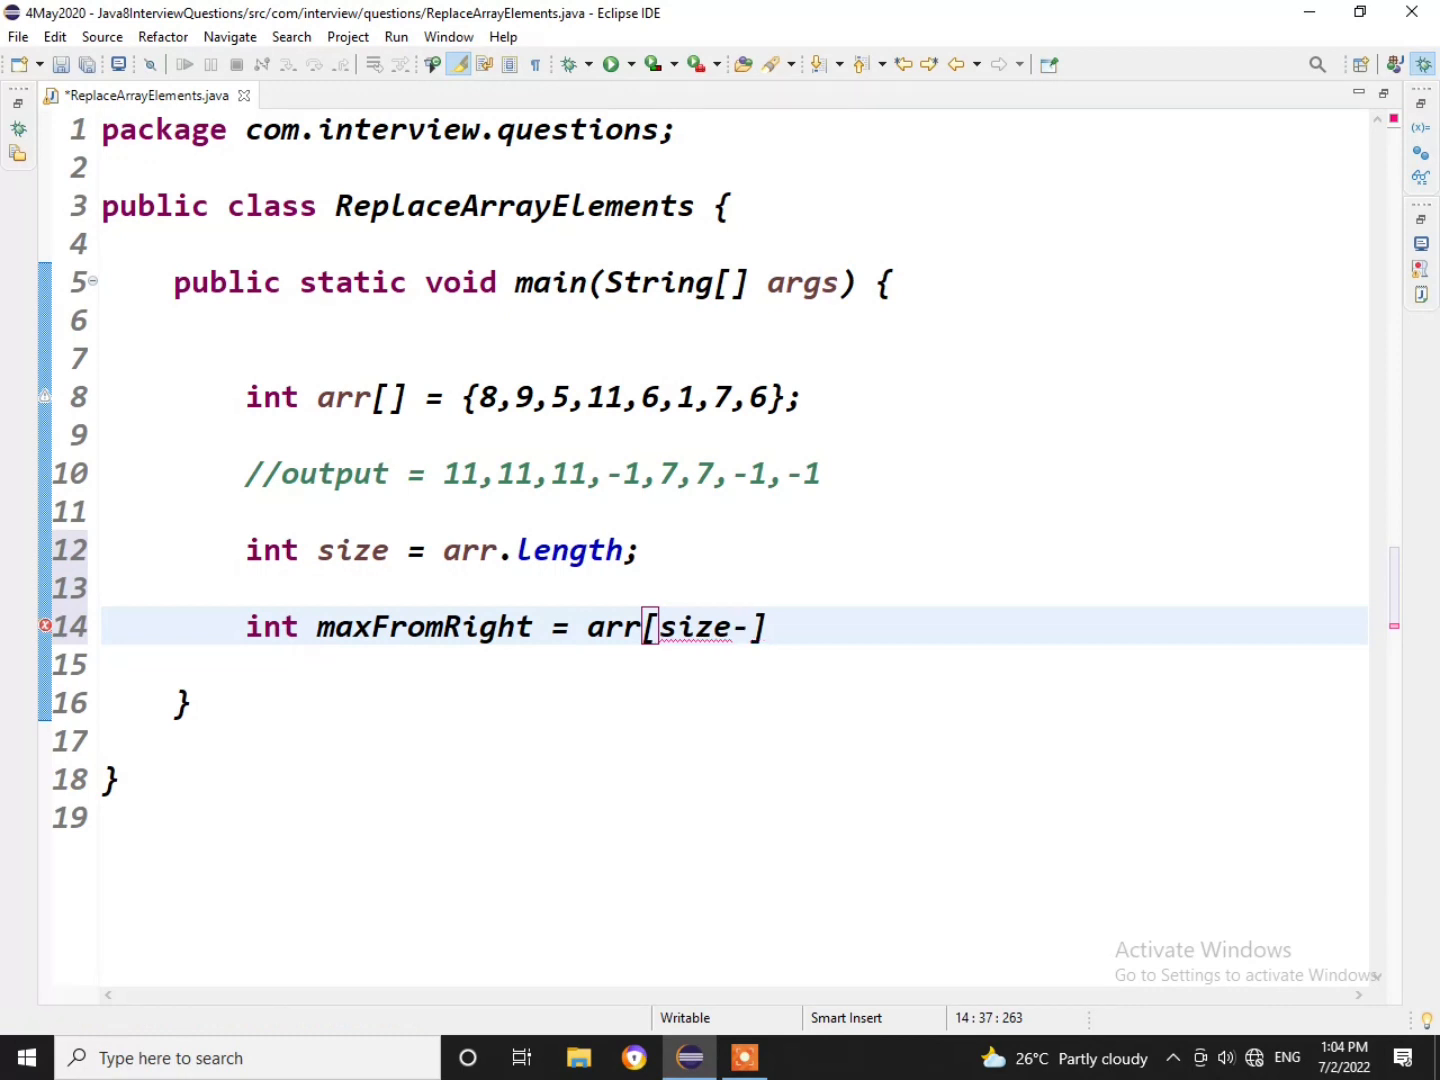
pyautogui.write('1];')
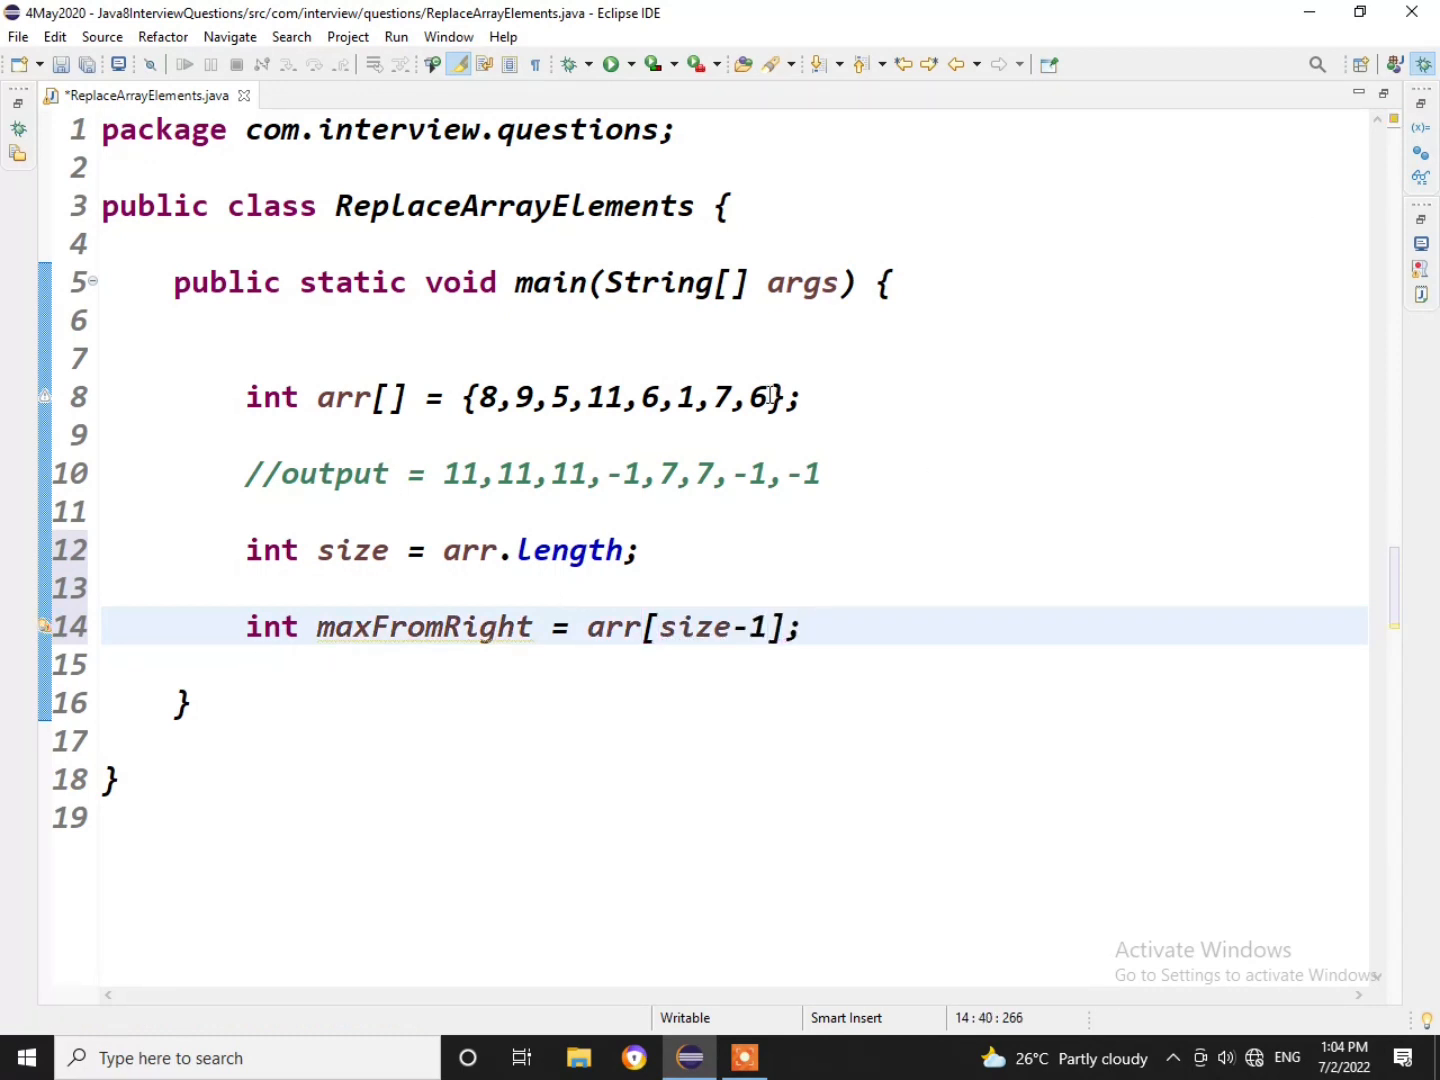
pyautogui.doubleClick(758, 397)
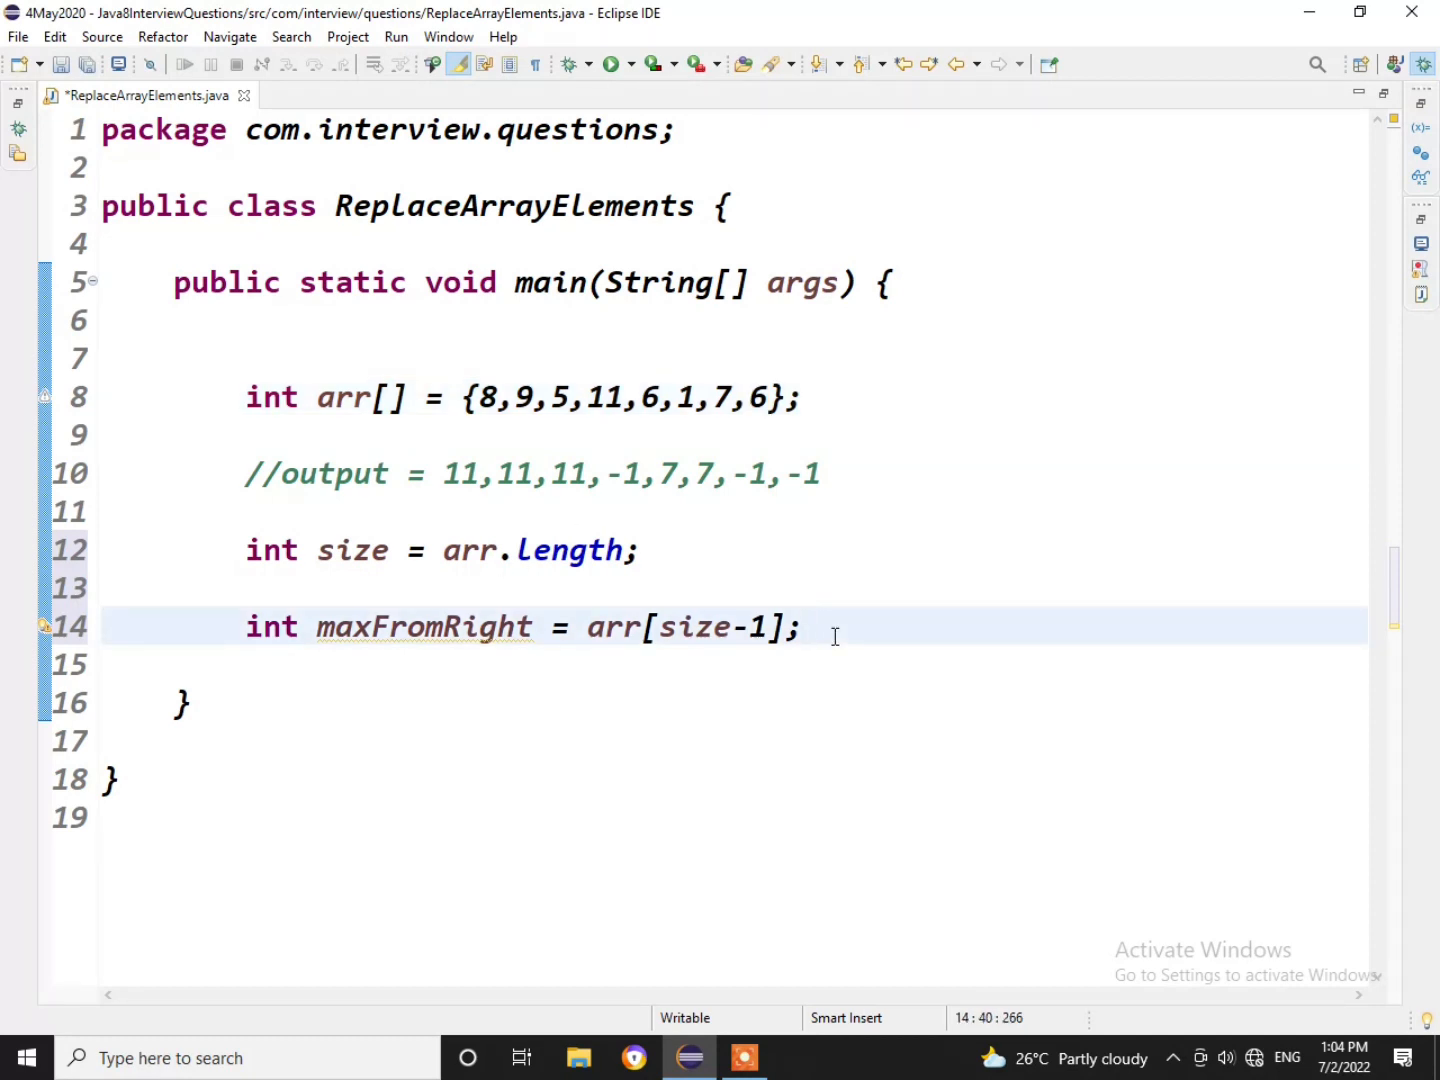
# Add the statement arr[size-1] = -1; below the maxFromRight declaration.
pyautogui.write('a')
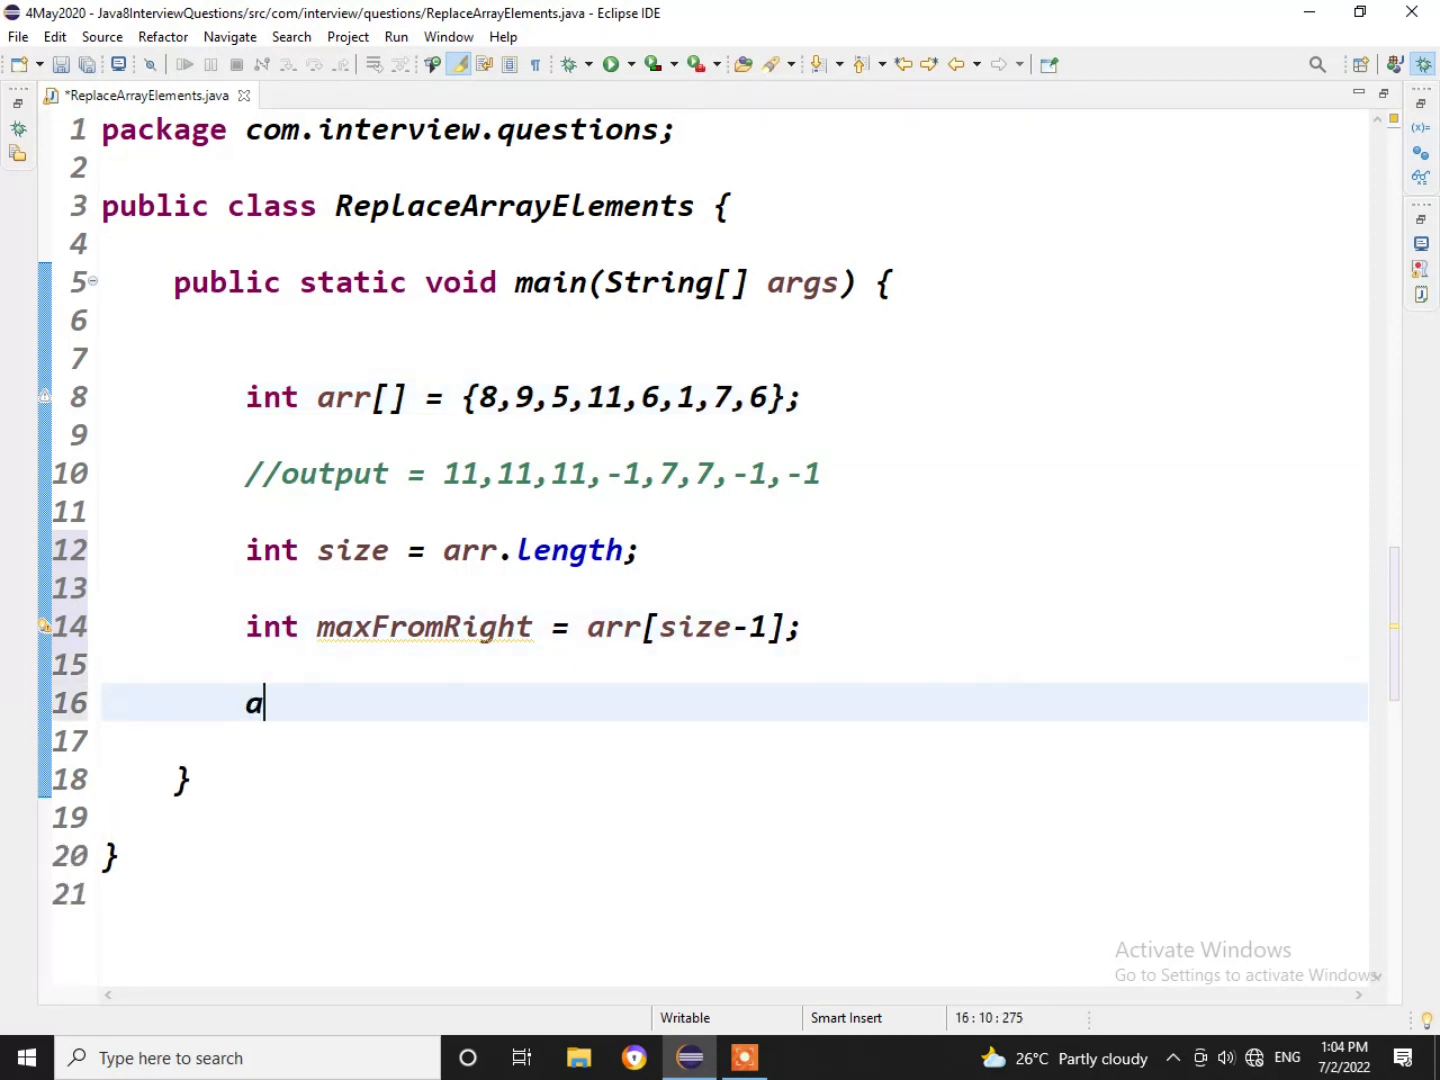
pyautogui.write('rr[]')
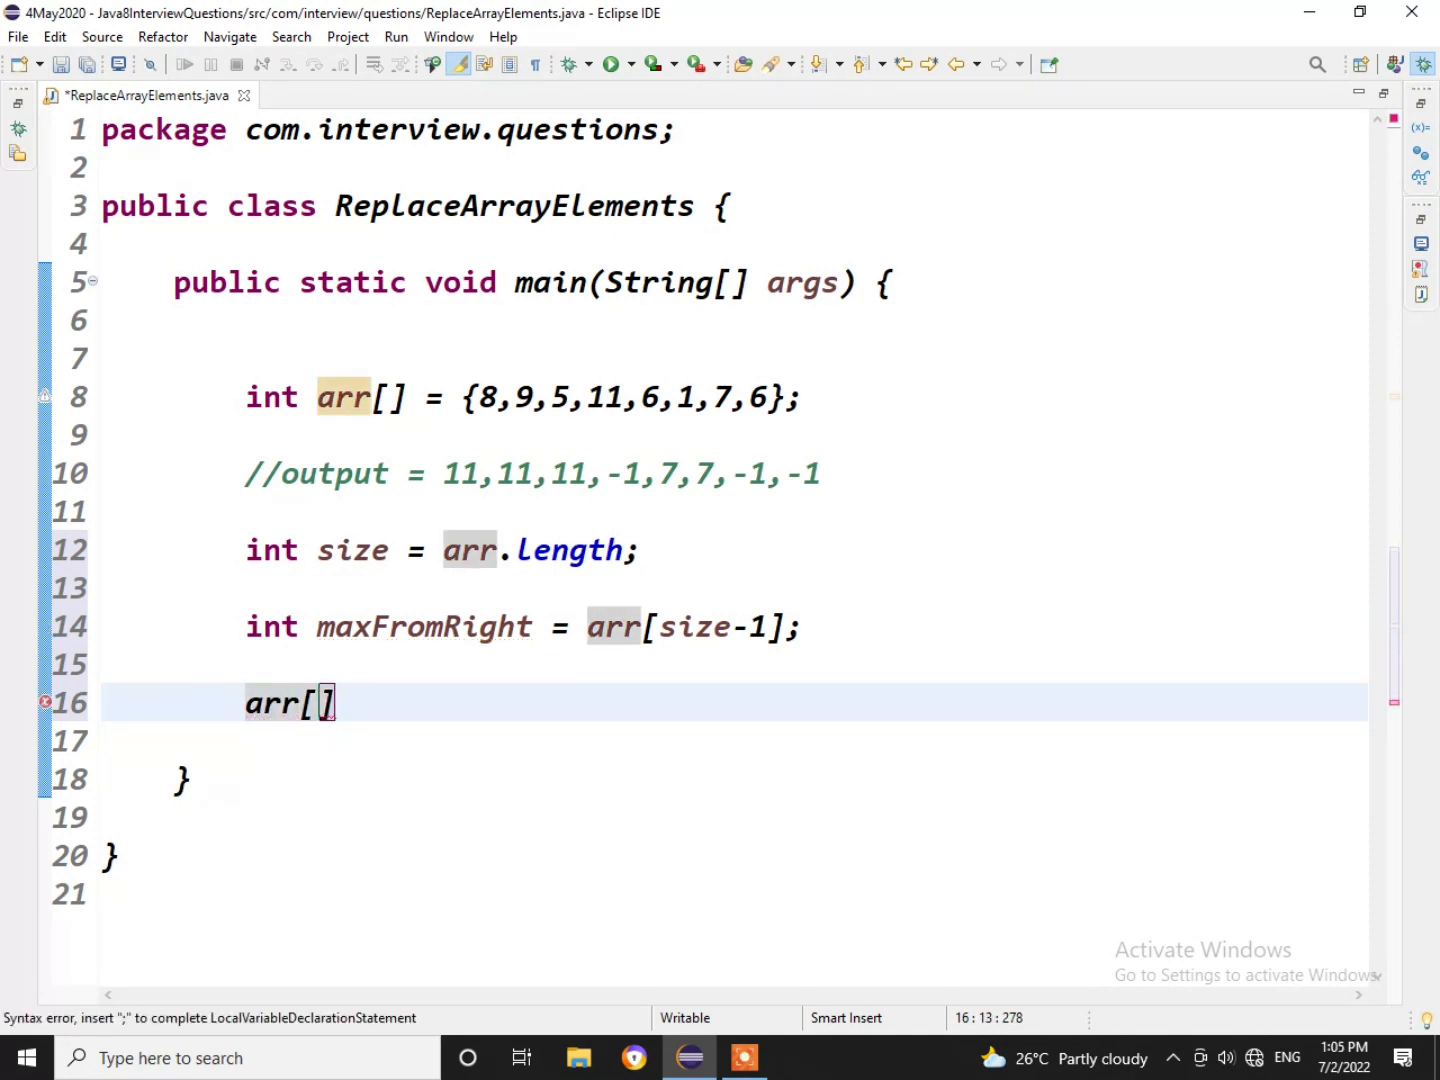
pyautogui.write('size')
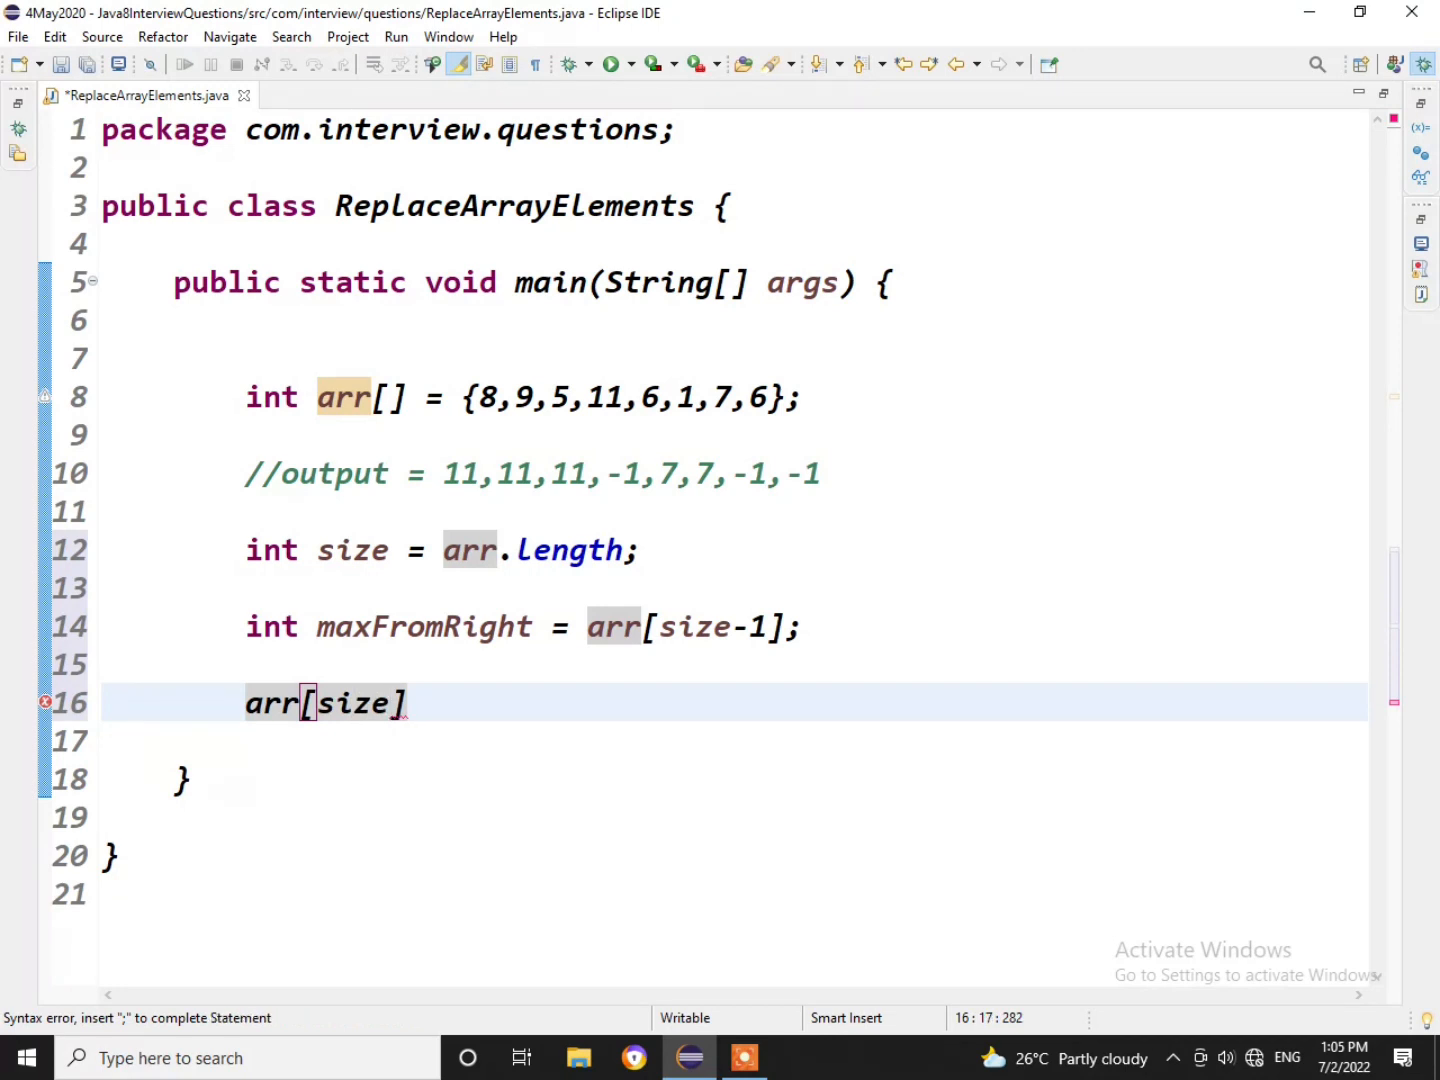
pyautogui.write('-1')
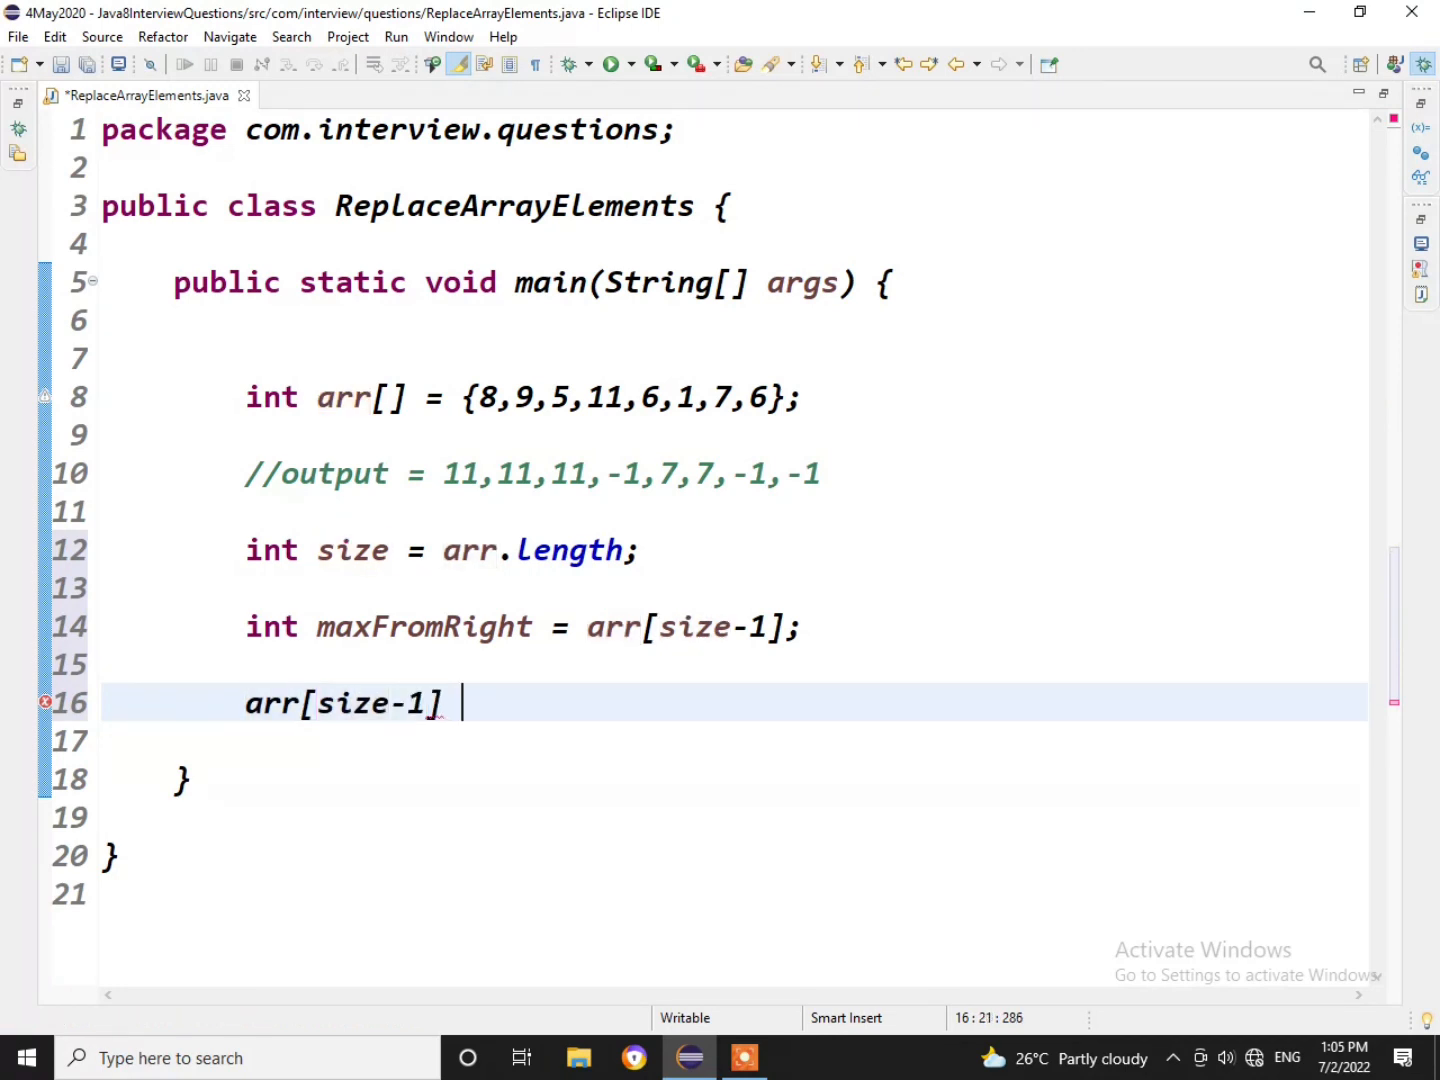
pyautogui.write('=-')
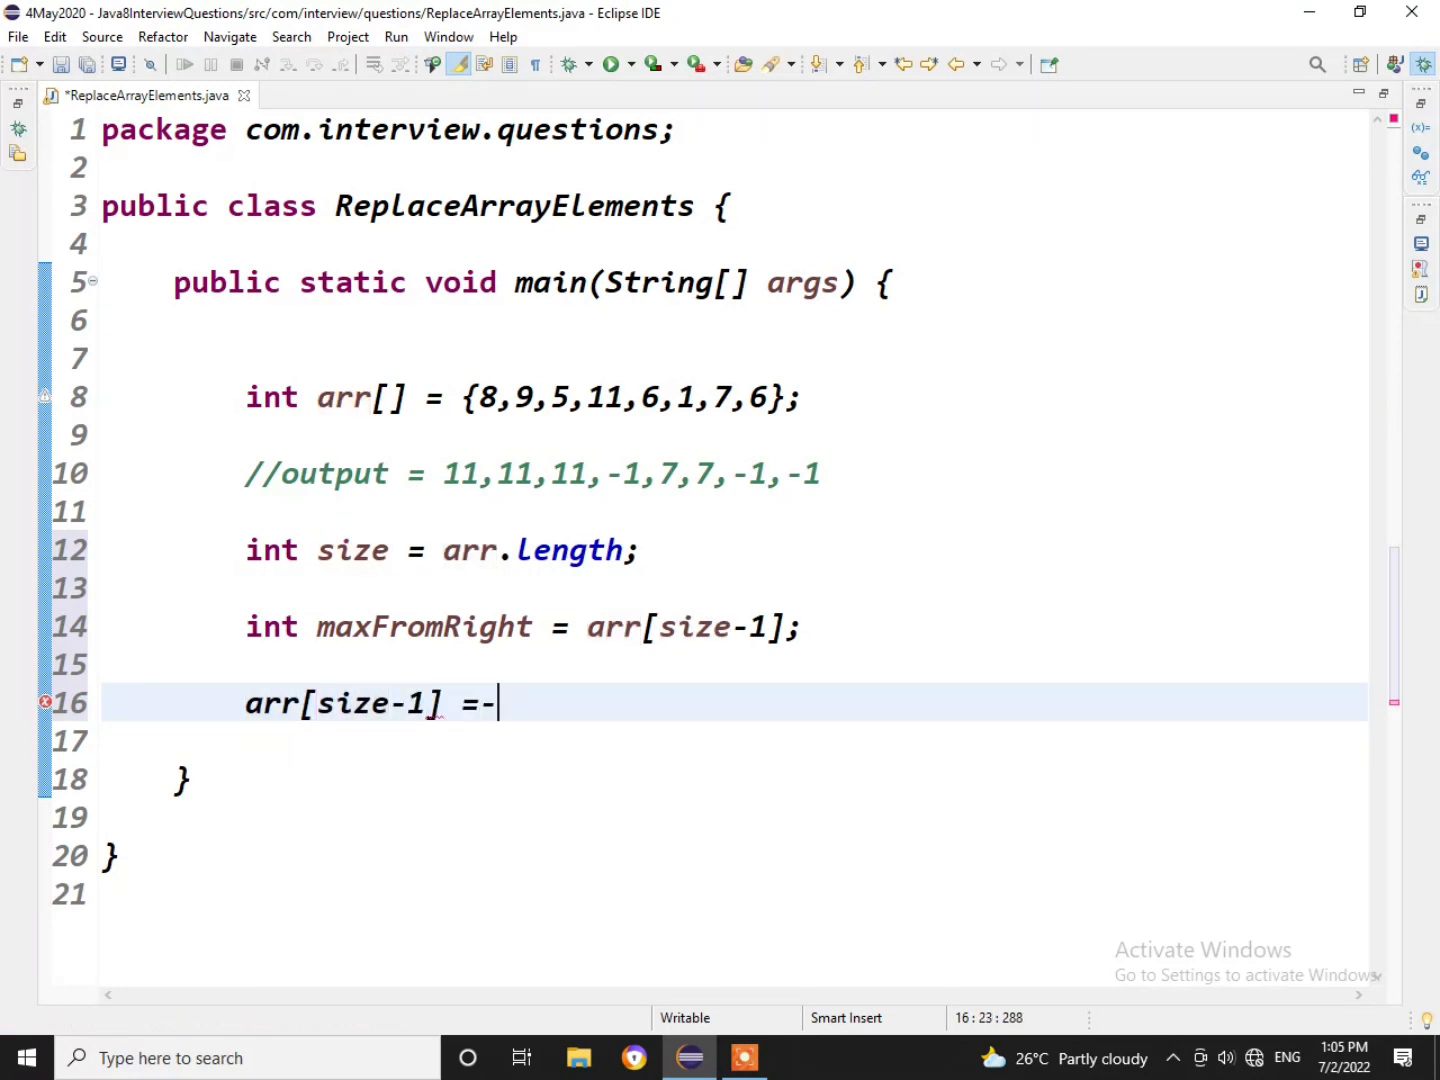
pyautogui.write('1;')
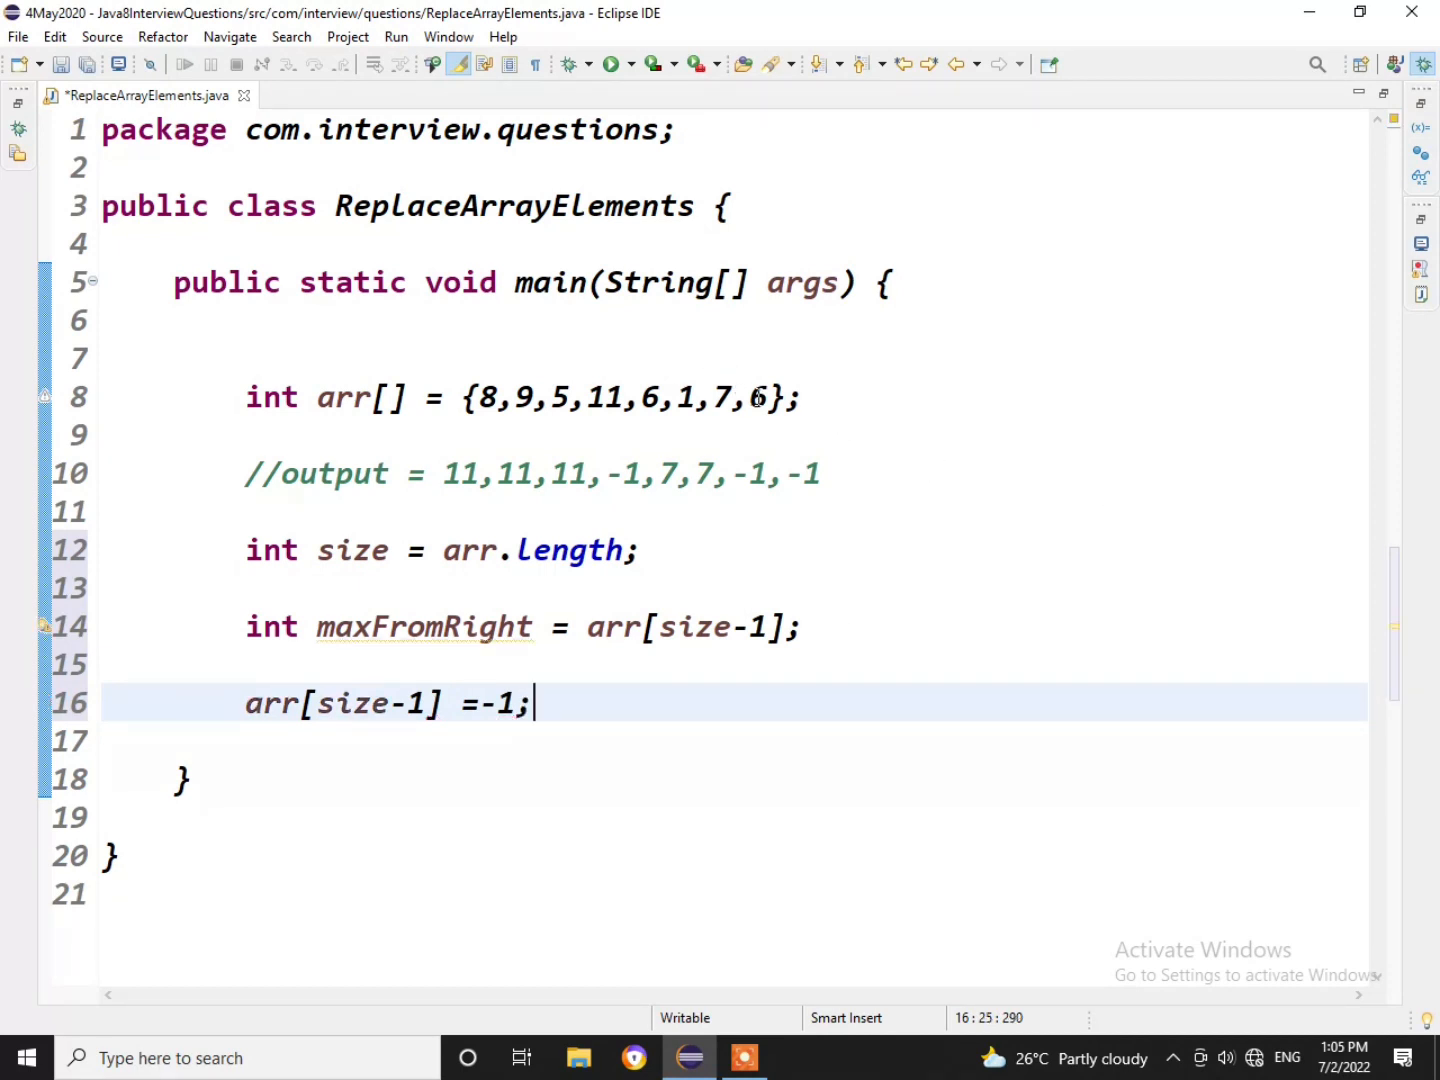
pyautogui.doubleClick(761, 397)
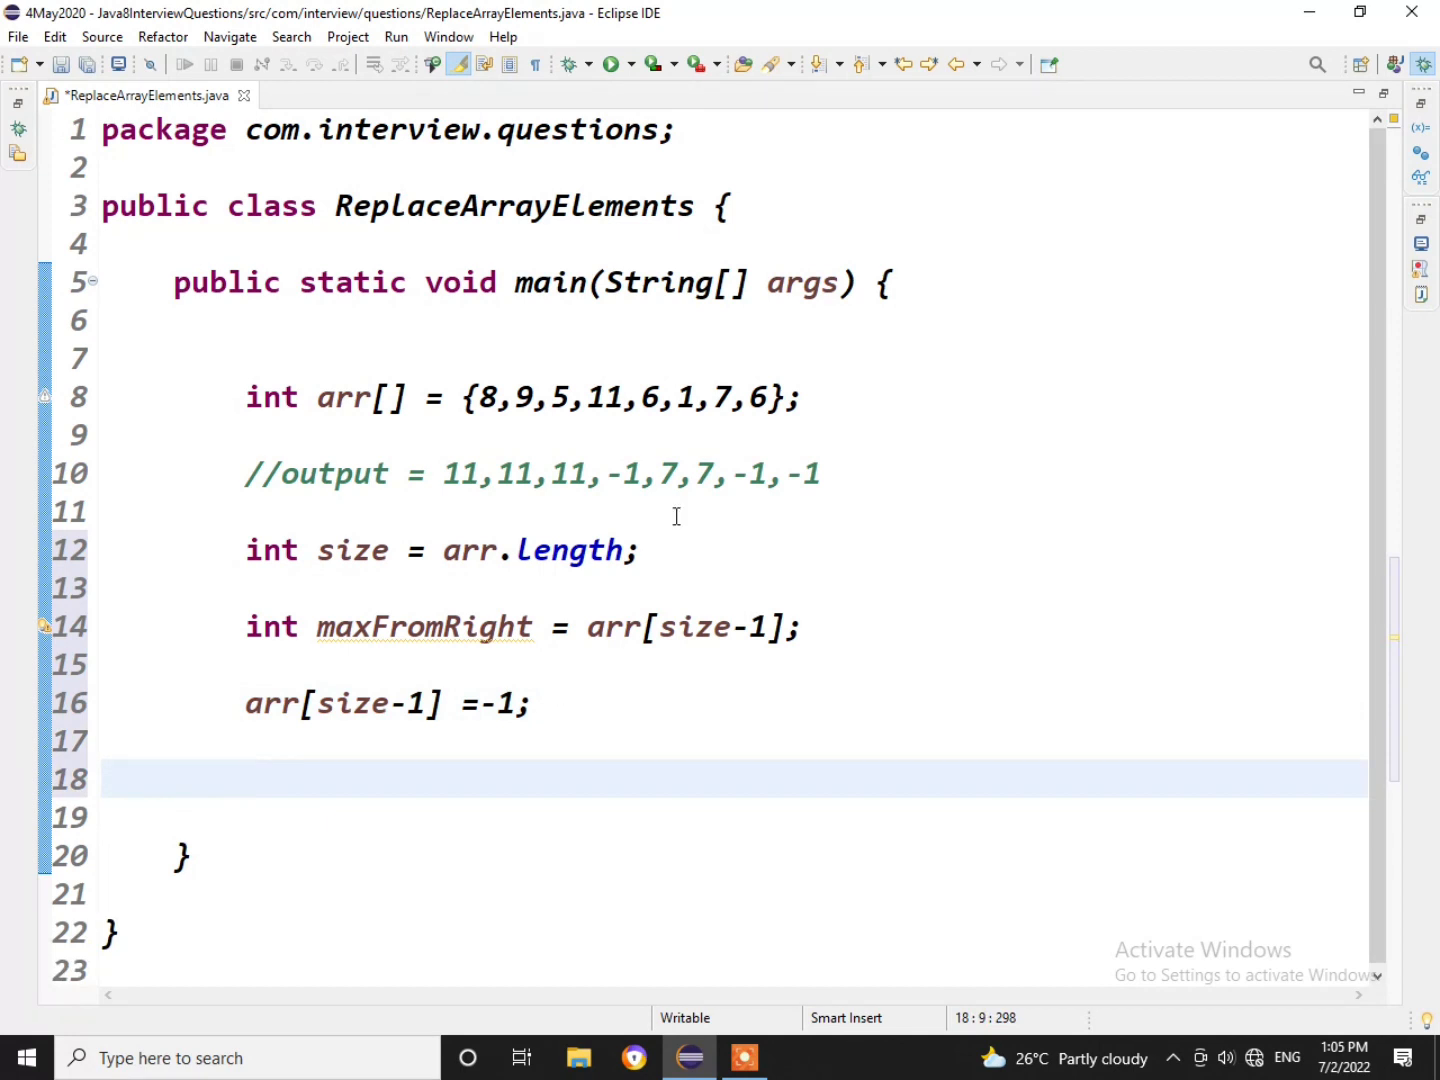
# Write the loop header for(int i = size-2; i >= 0; i--) on the empty line.
pyautogui.click(247, 778)
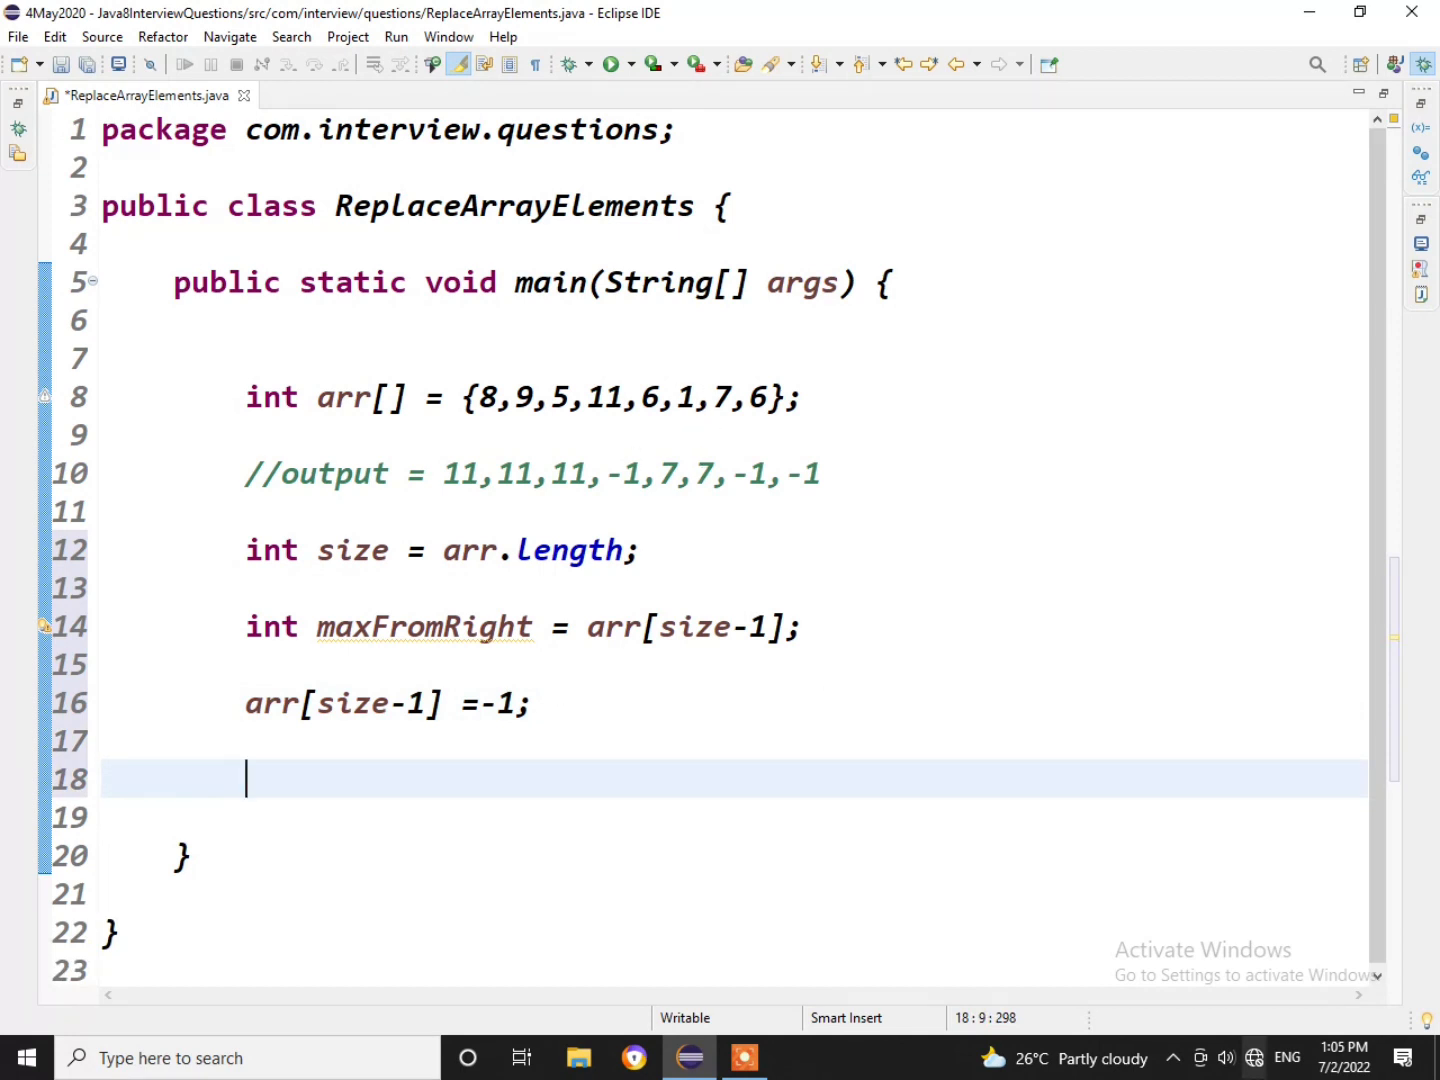
pyautogui.write('f')
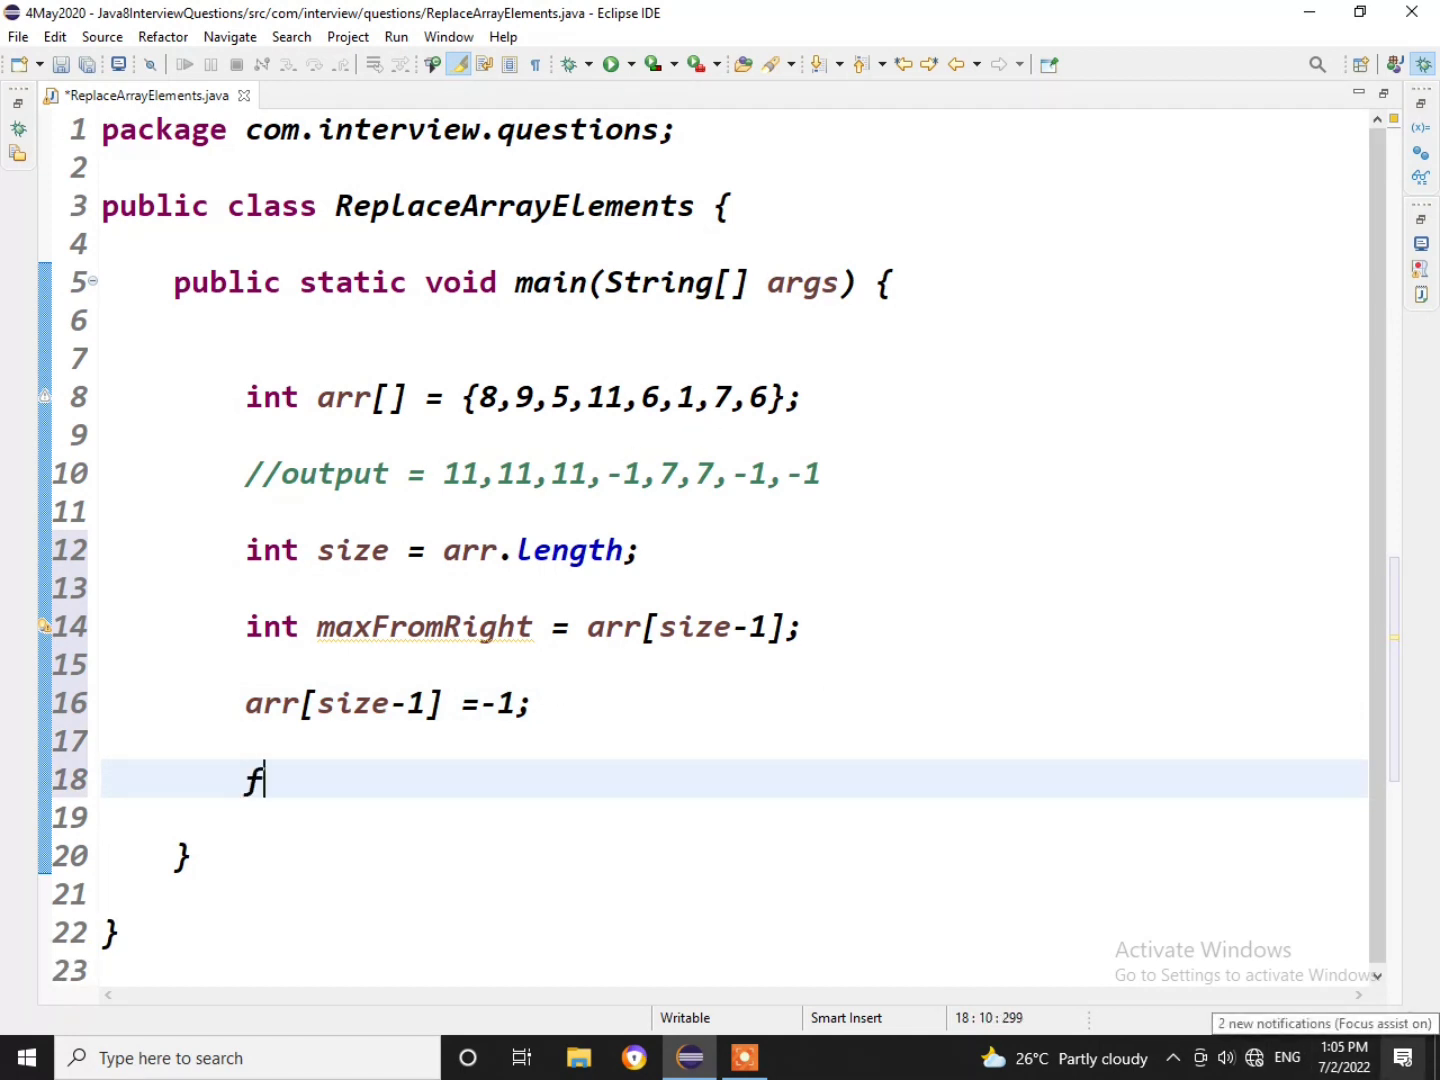
pyautogui.write('or(')
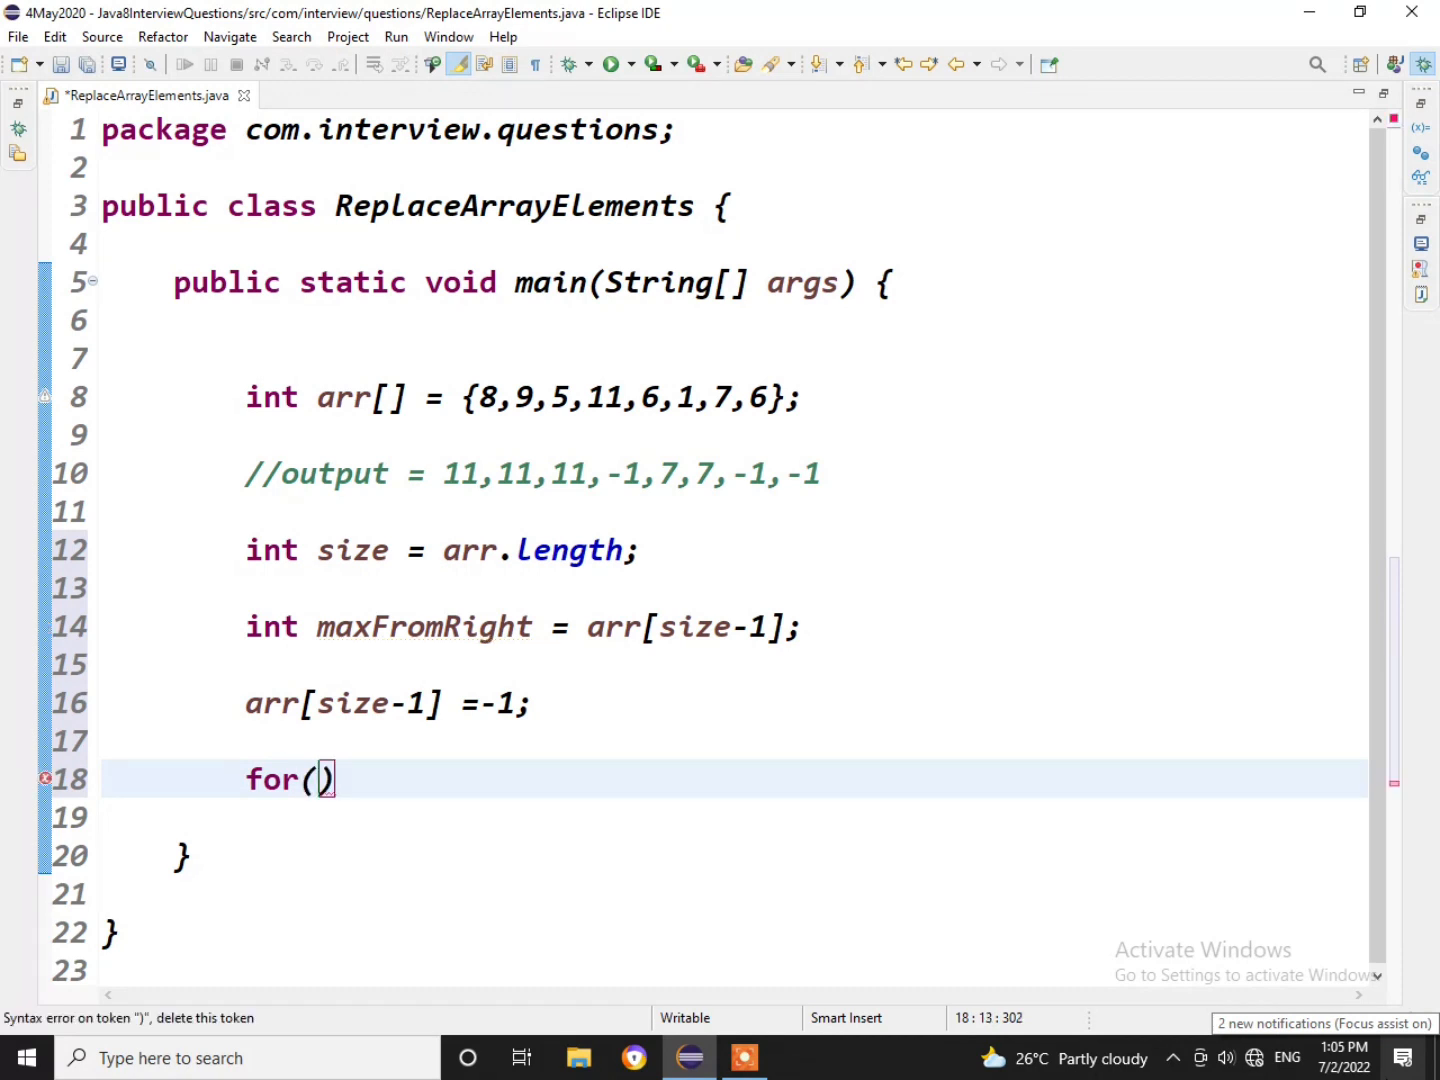
pyautogui.write('int')
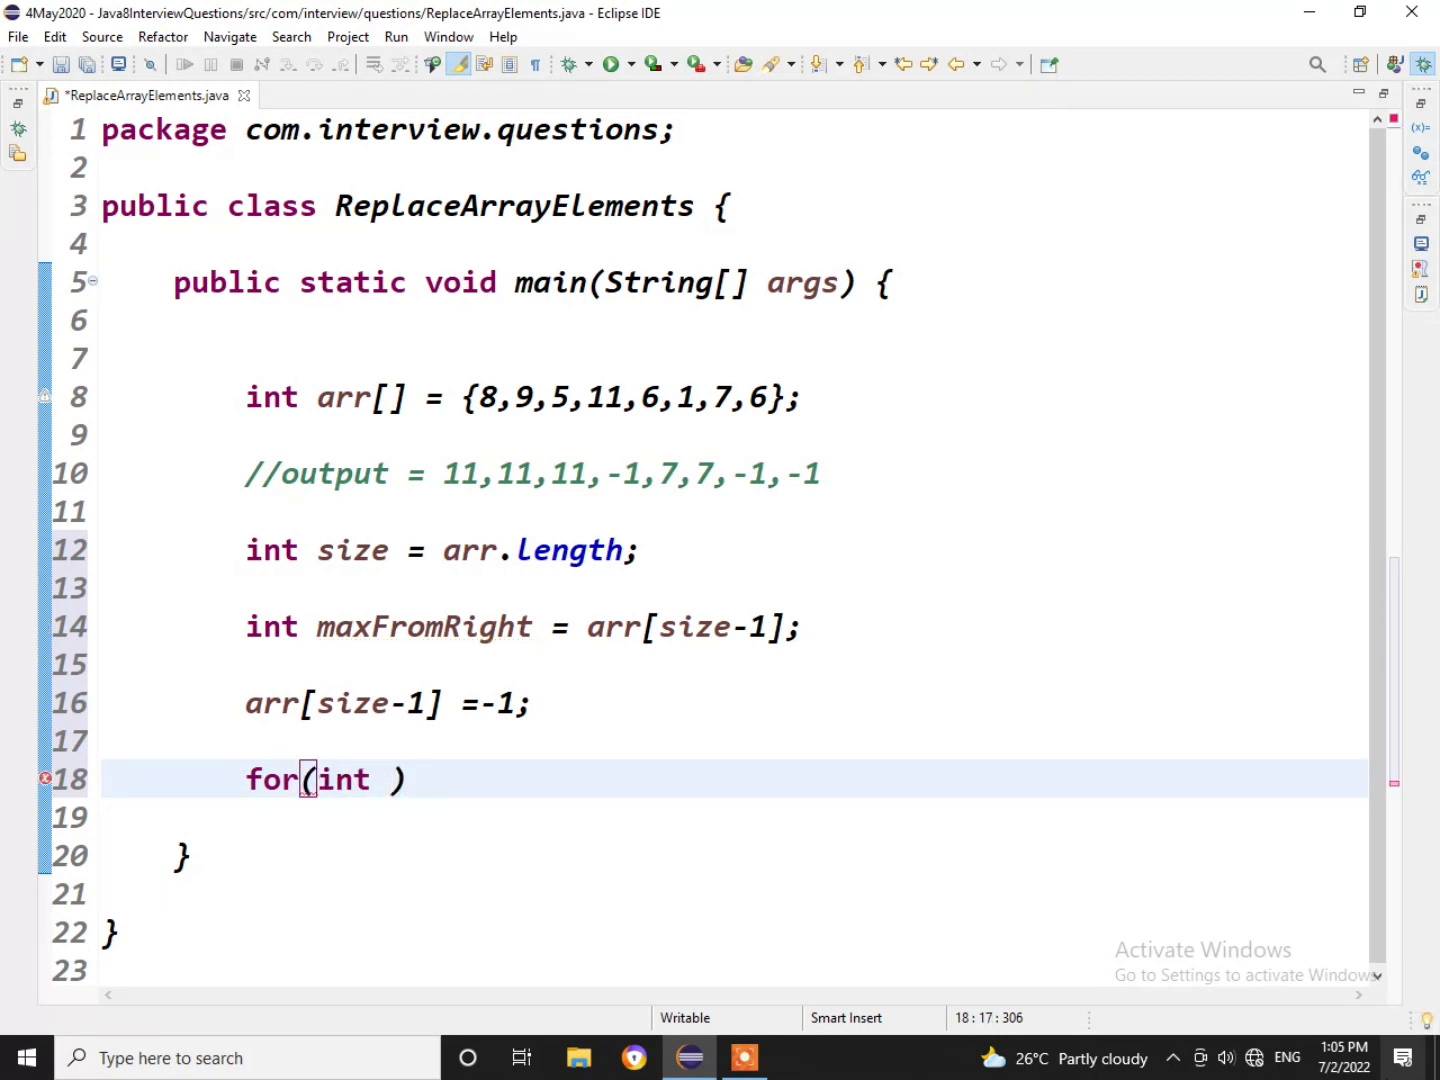
pyautogui.write('i =')
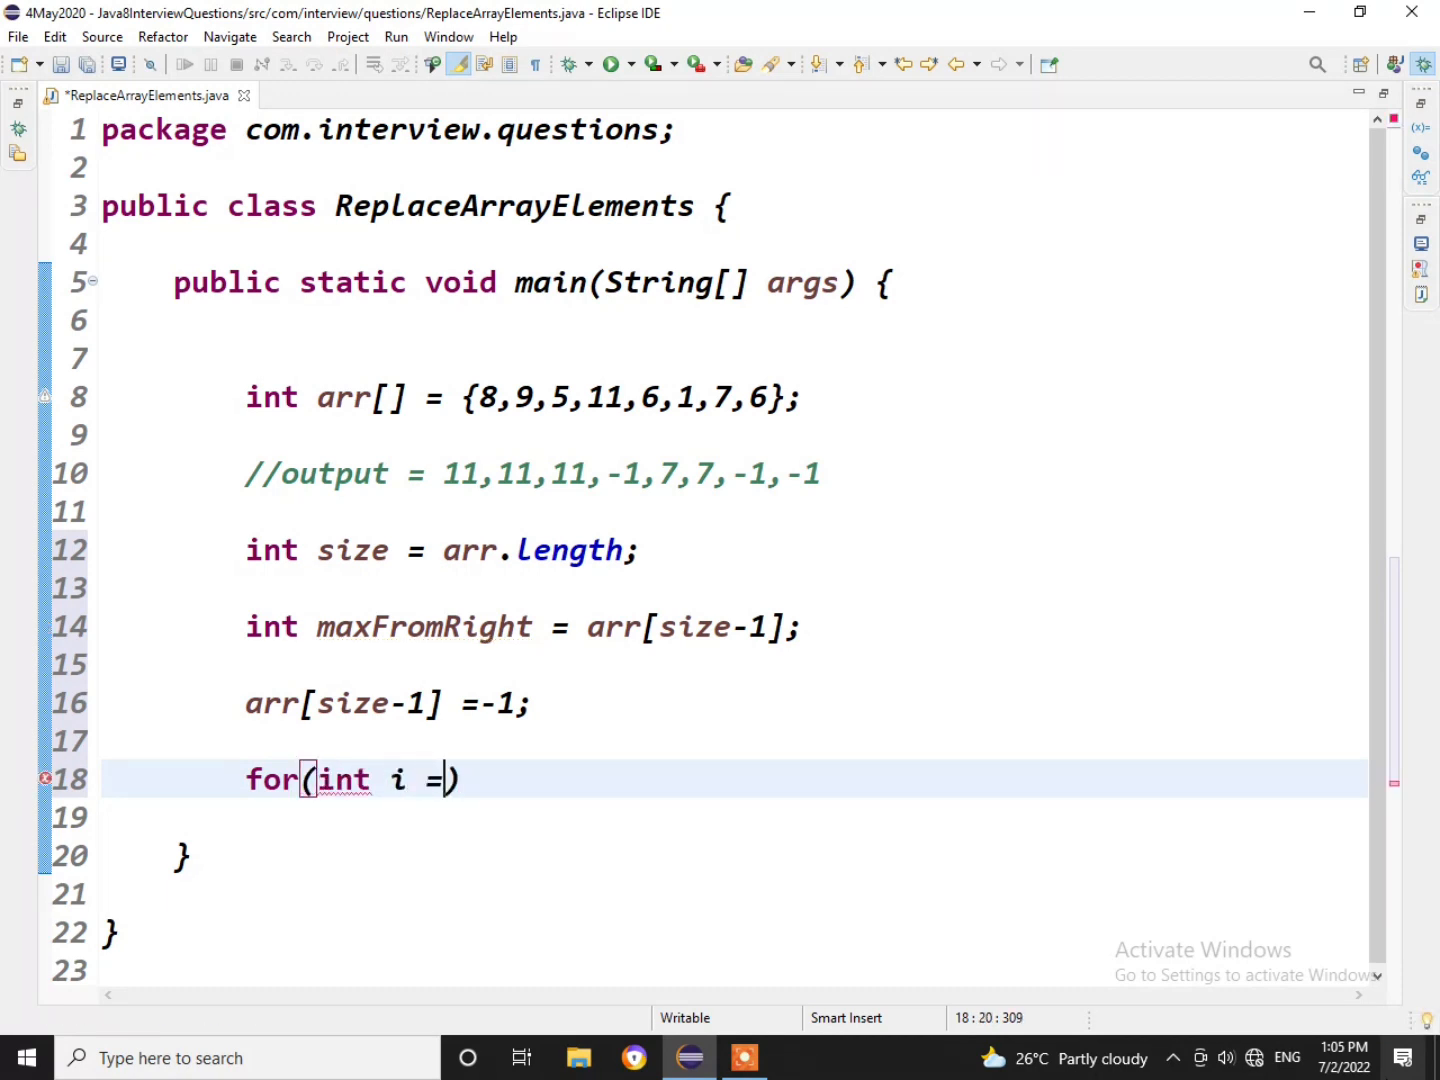
pyautogui.write('si')
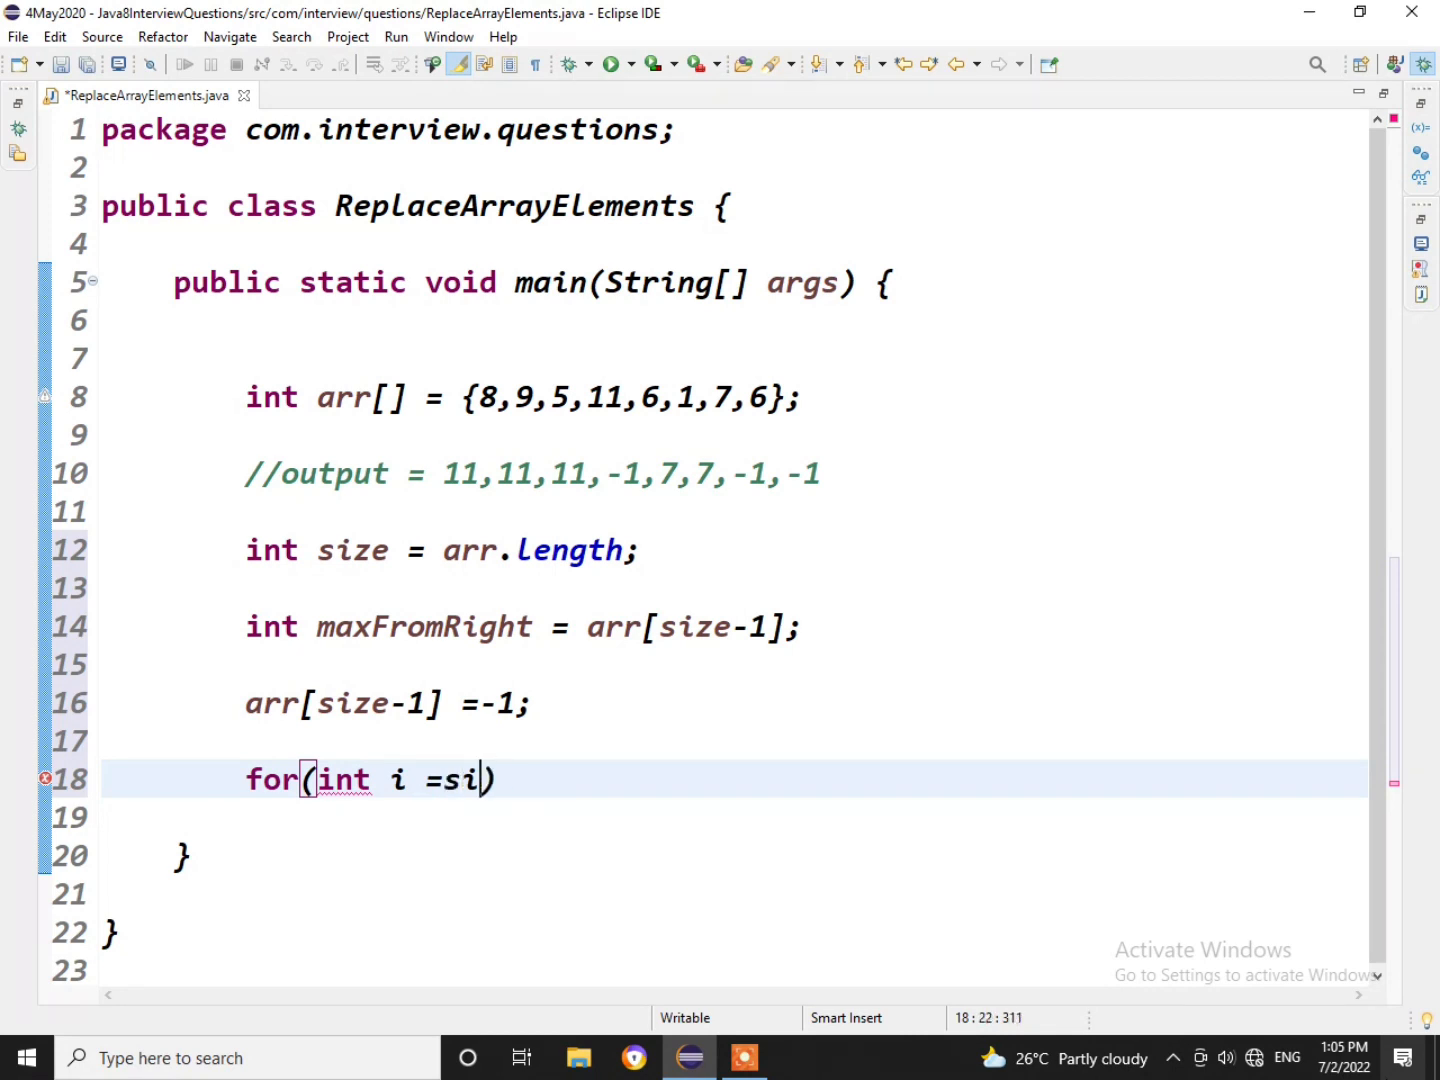
pyautogui.write('ze-2)')
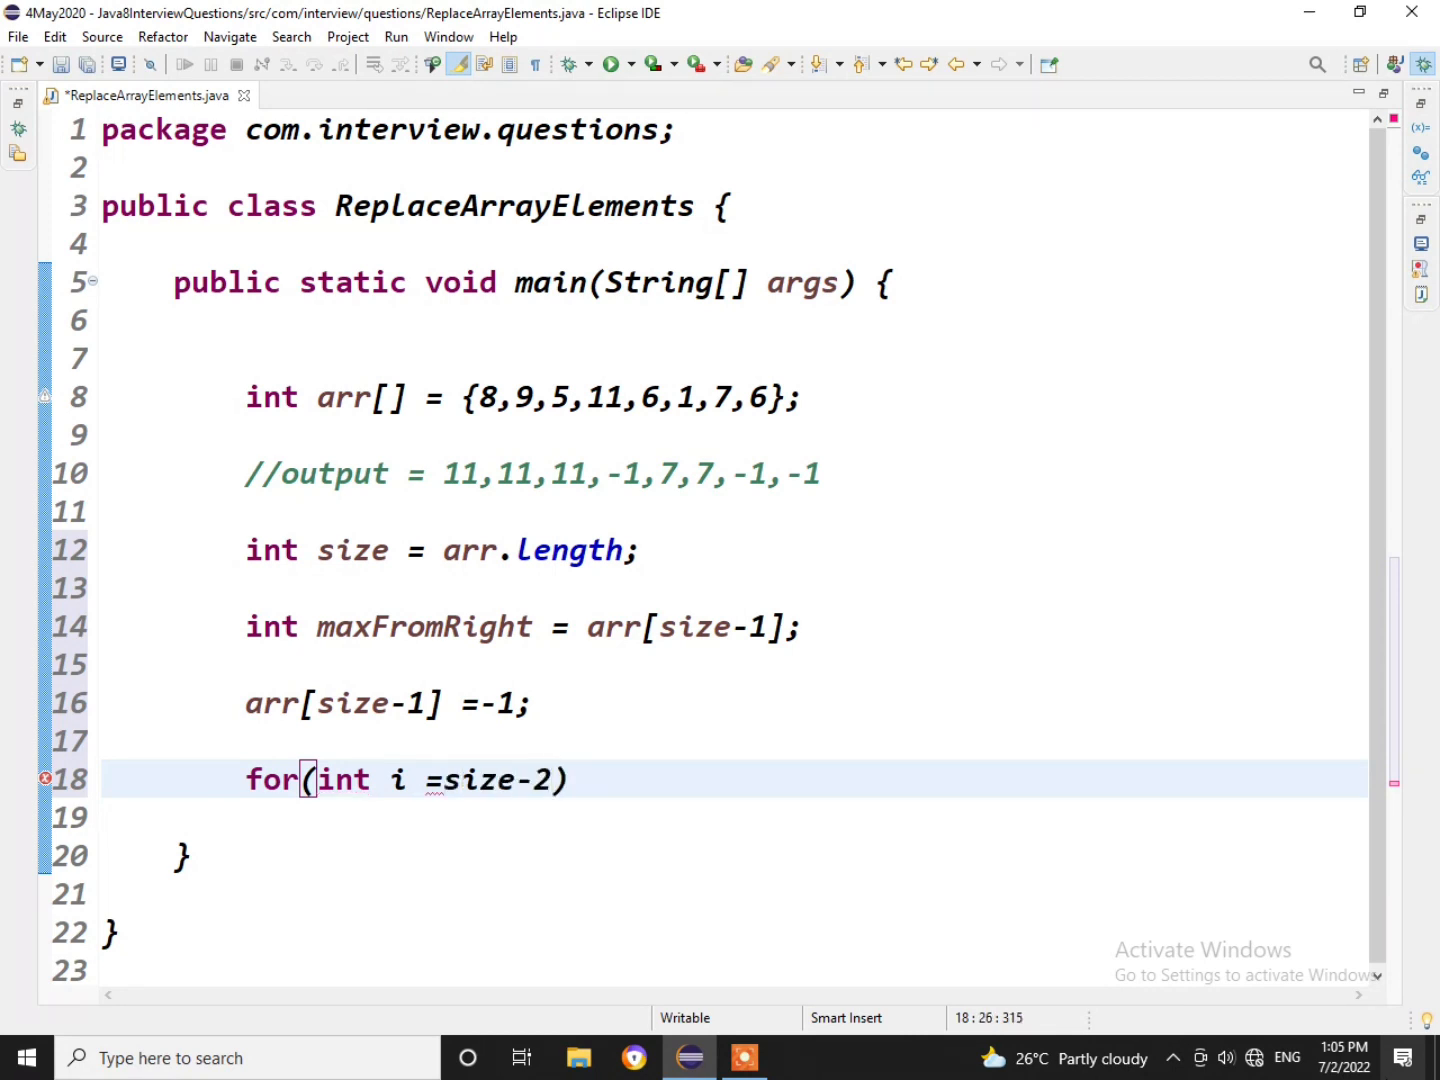
pyautogui.write(';')
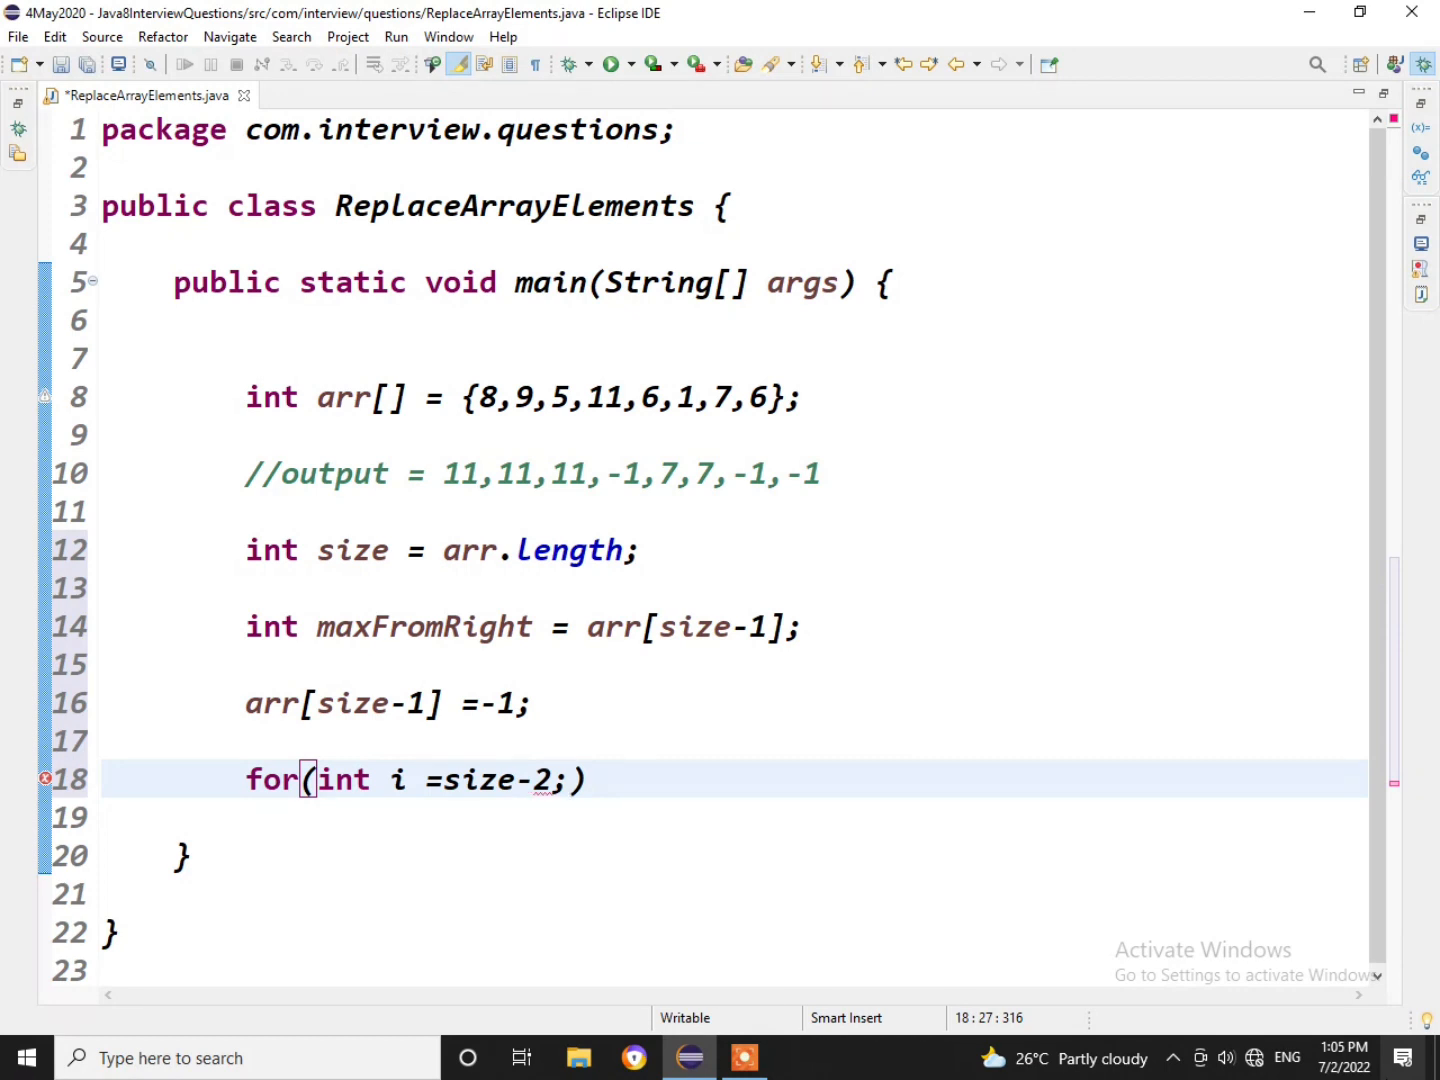
pyautogui.write('i>=')
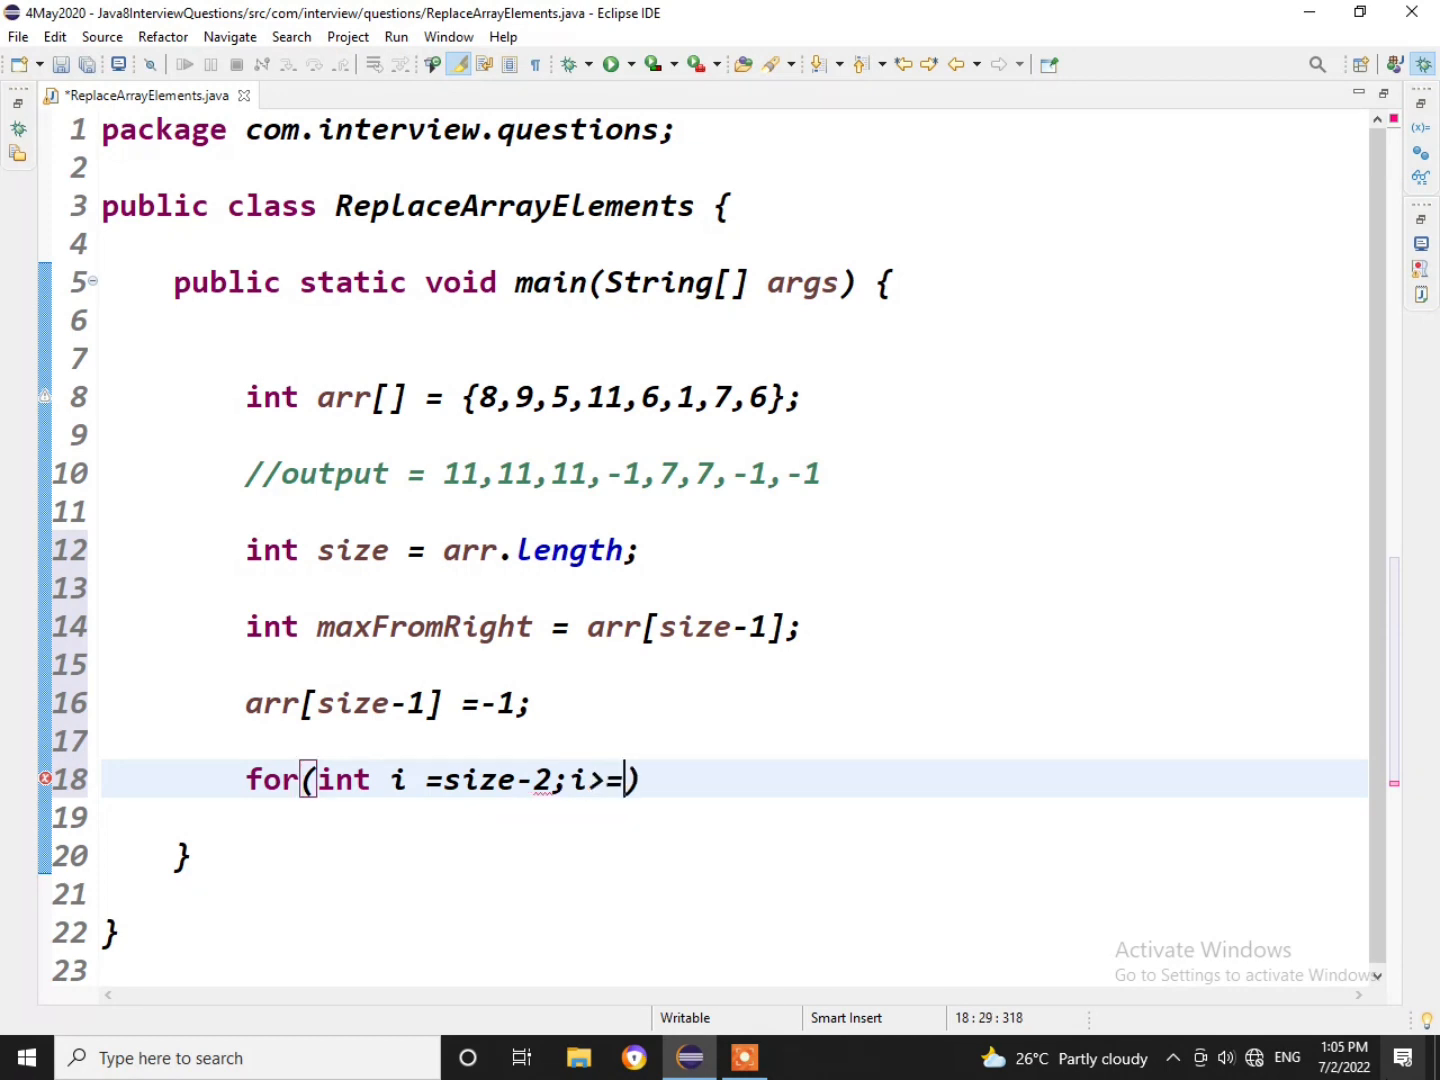
pyautogui.write('0)')
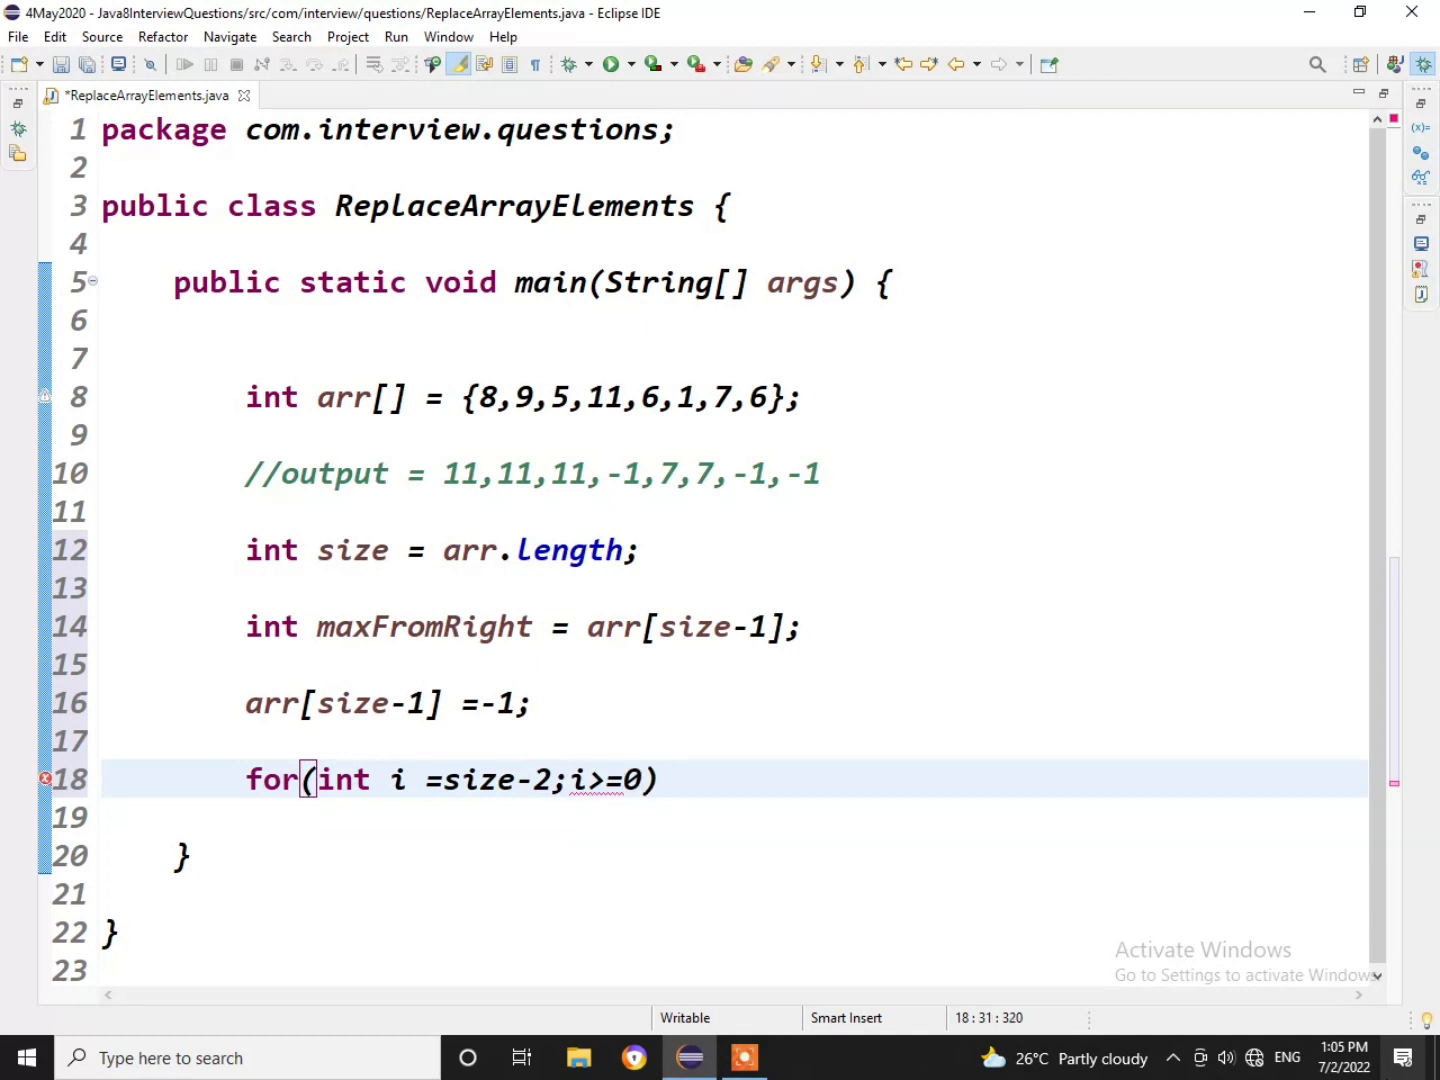
pyautogui.write(';i--')
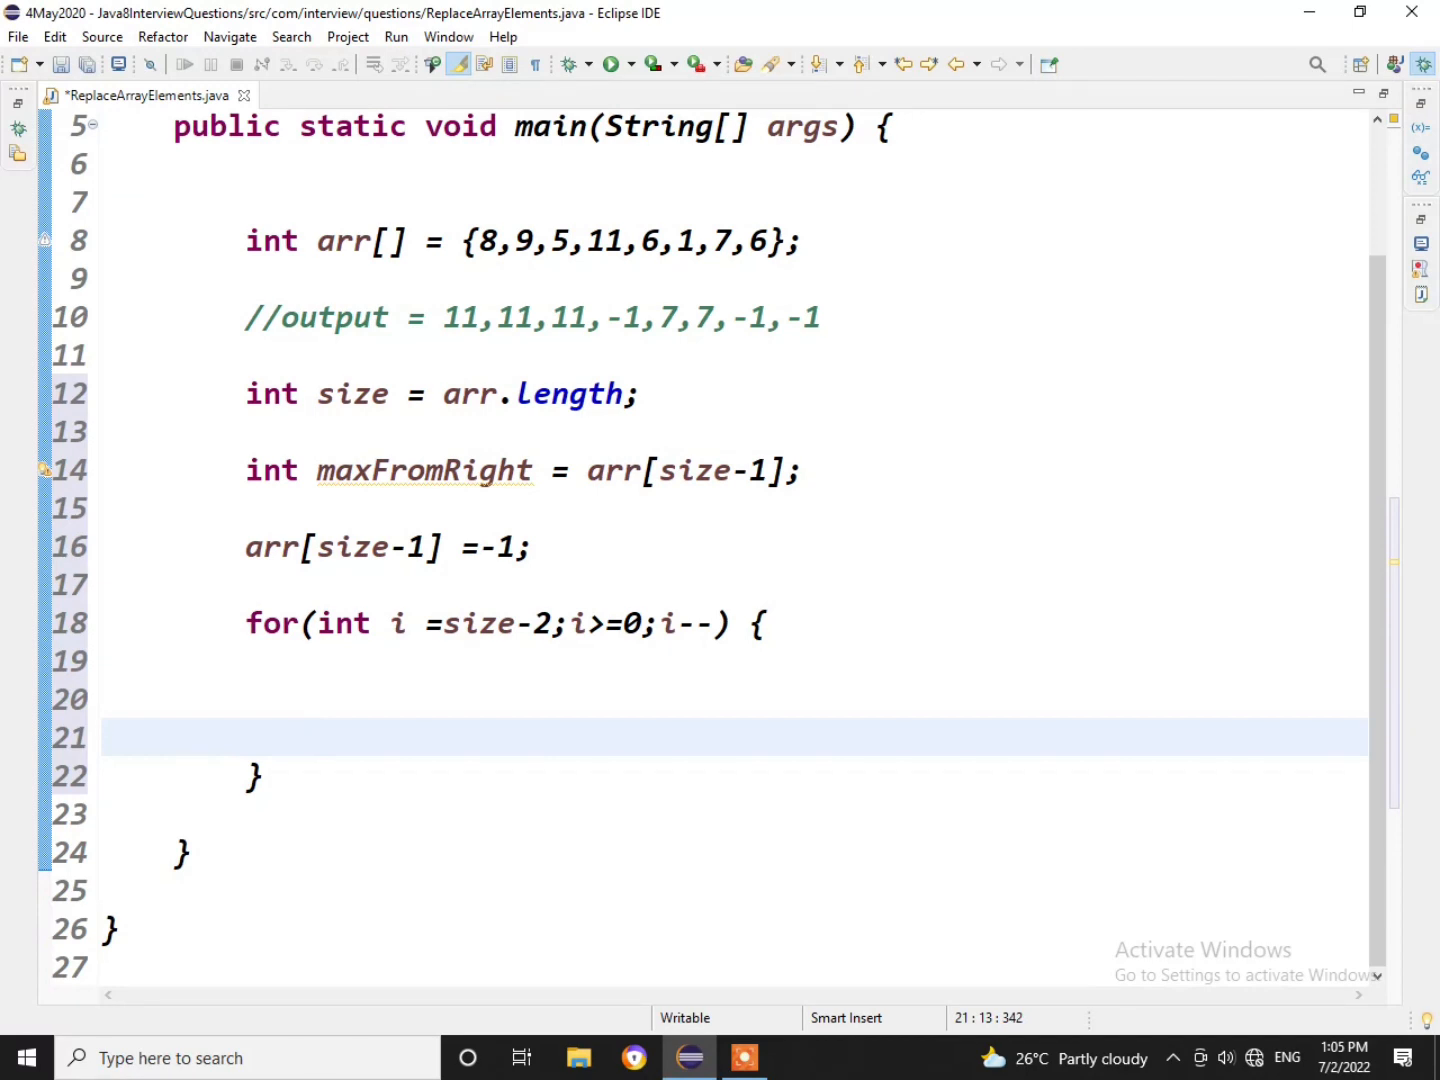
# Store the current element in int temp = arr[i]; inside the loop.
pyautogui.write('int temp')
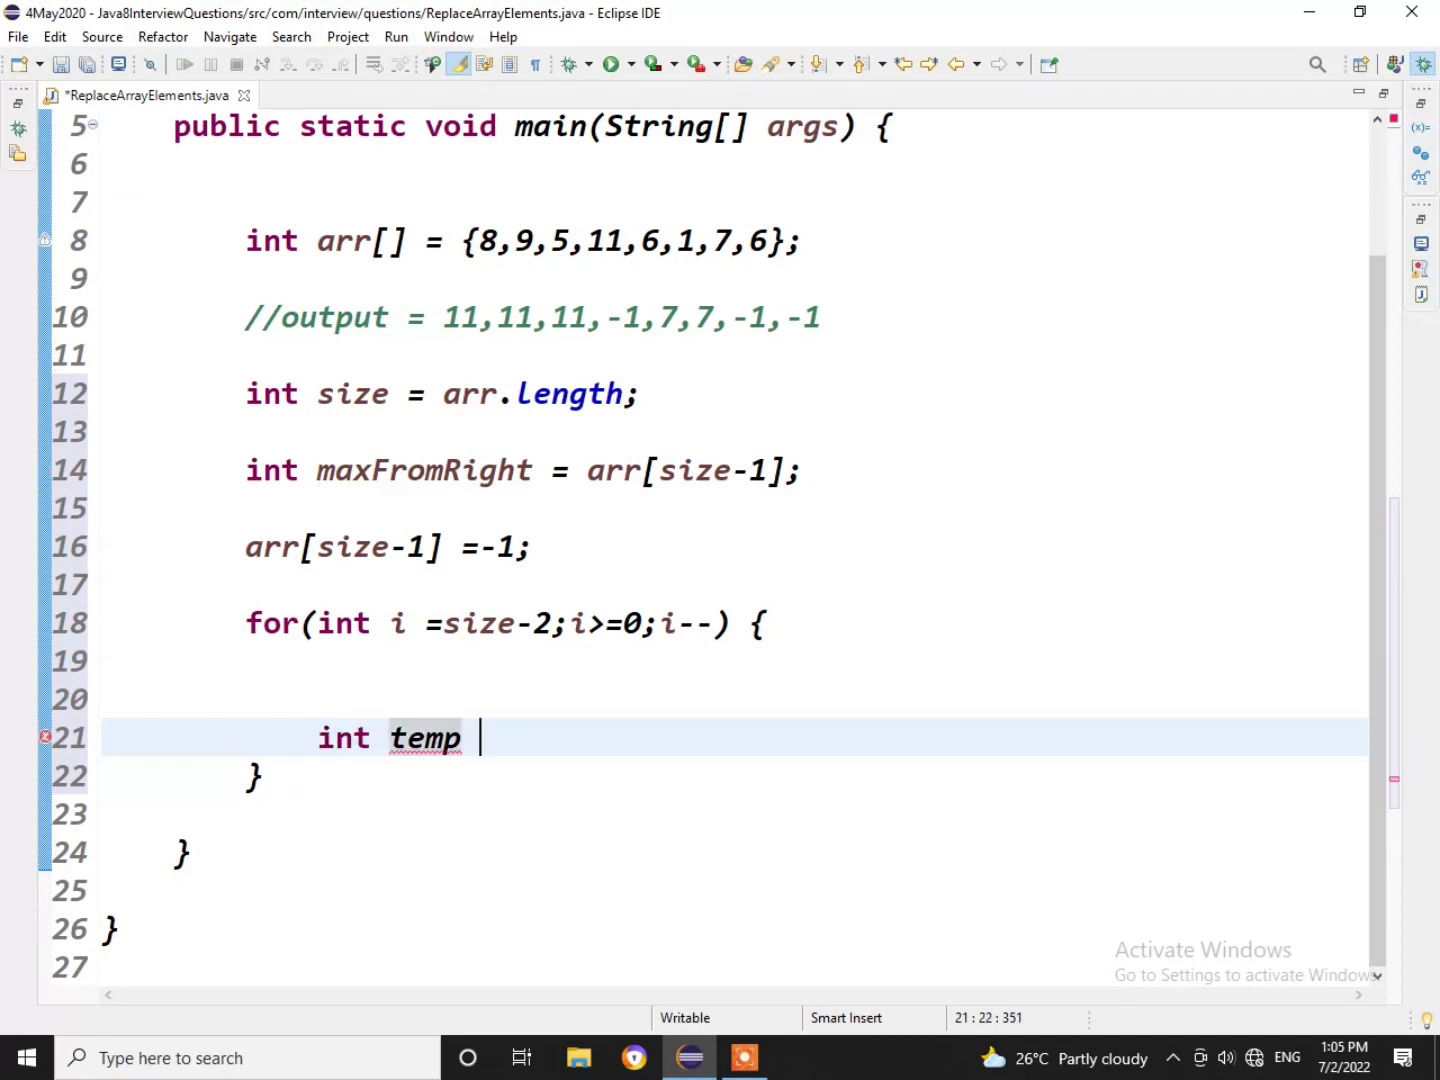
pyautogui.write('= arr')
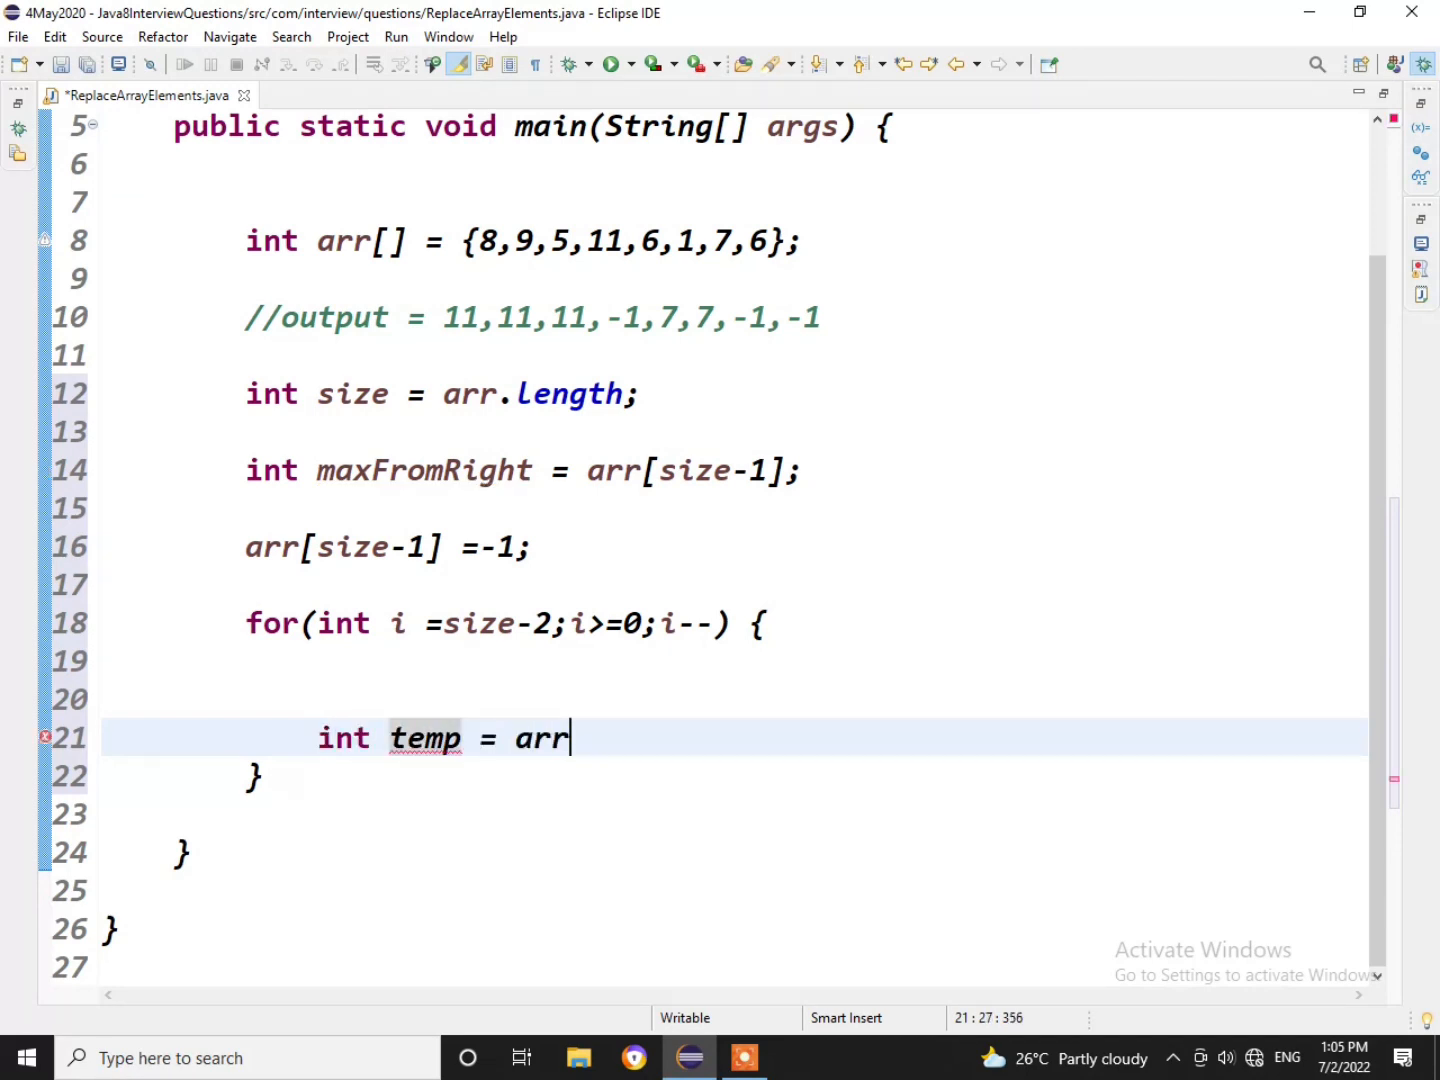
pyautogui.write('[]')
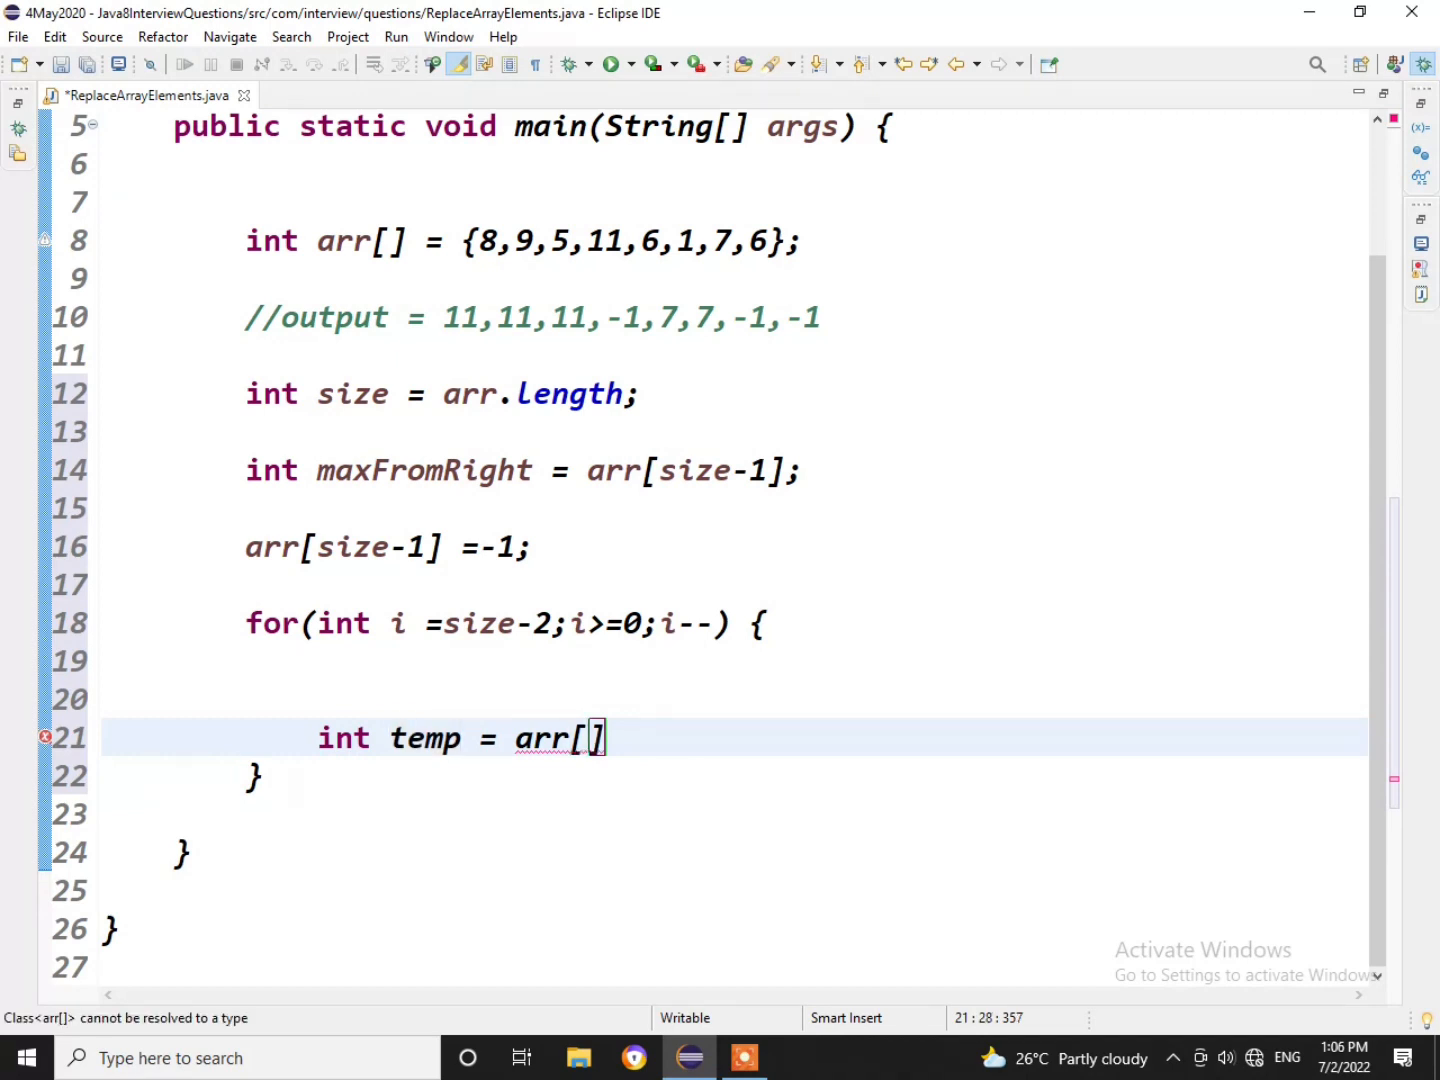
pyautogui.write('i')
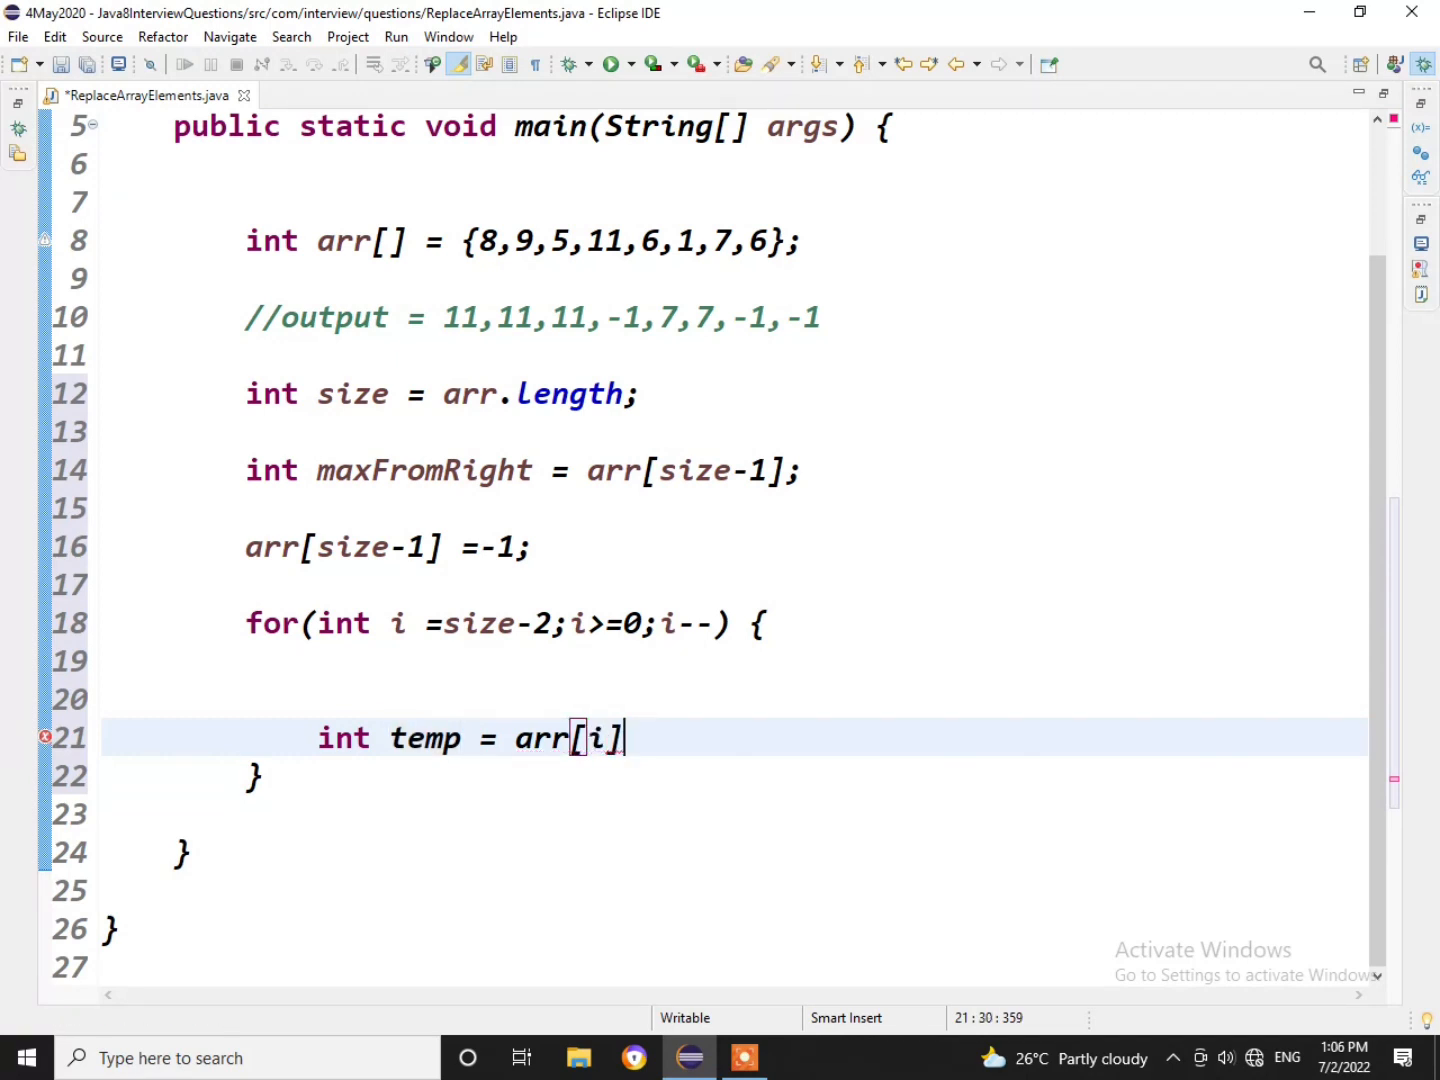
pyautogui.write(';')
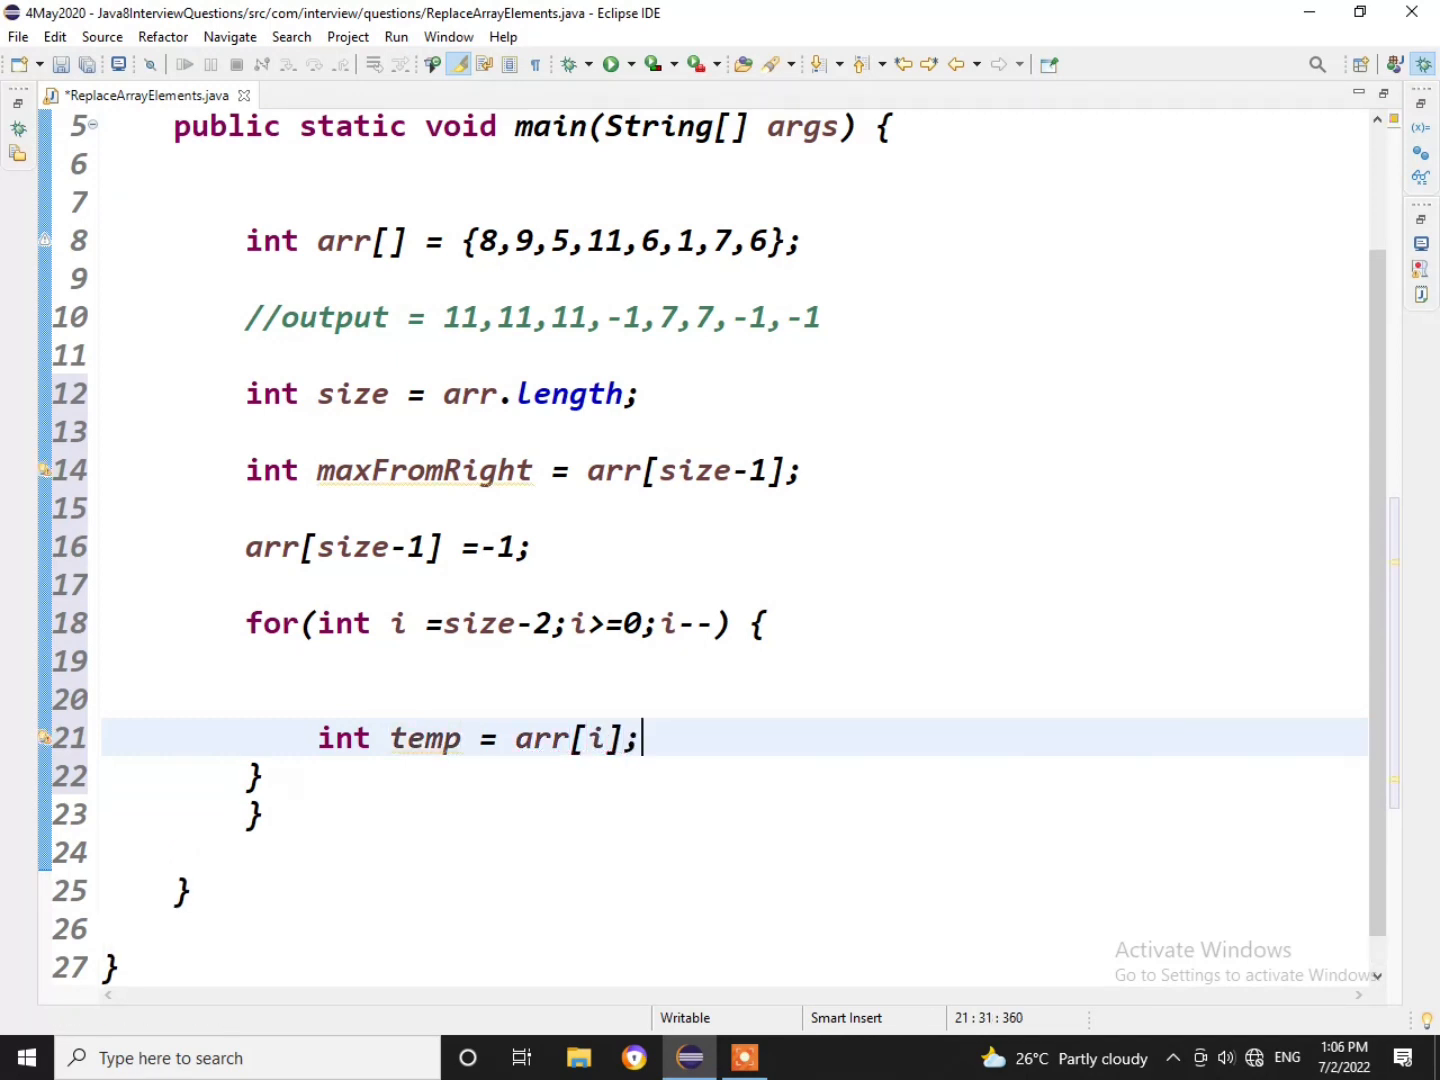
# Begin the condition if(maxFromRight > arr[i]).
pyautogui.write('if')
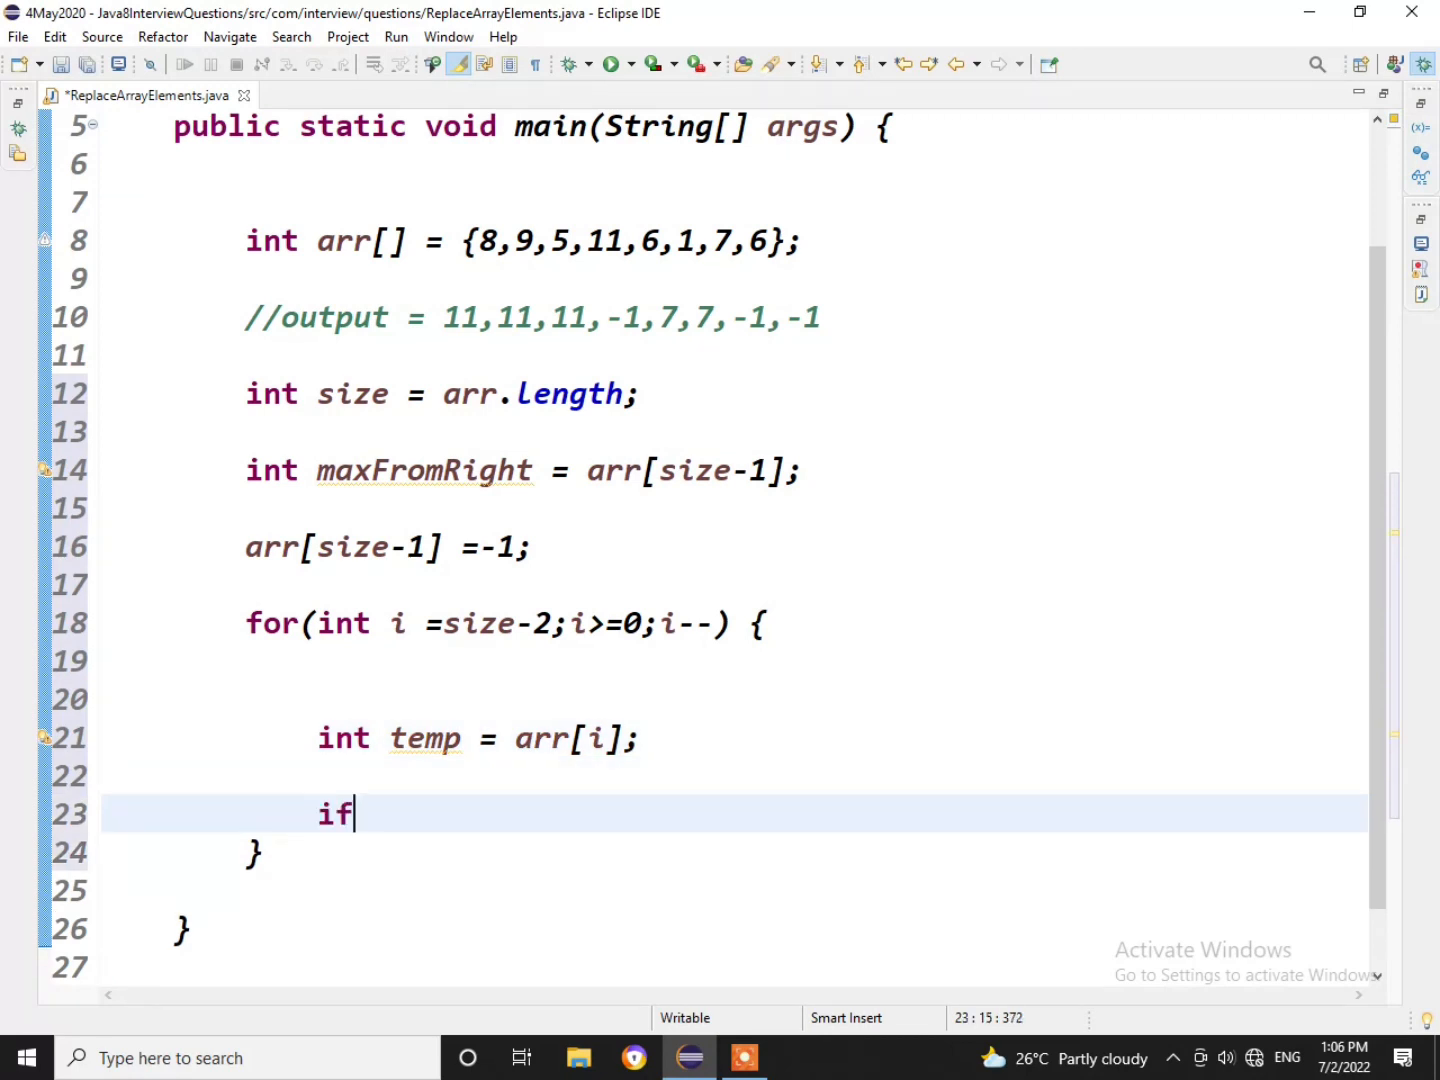
pyautogui.write('()')
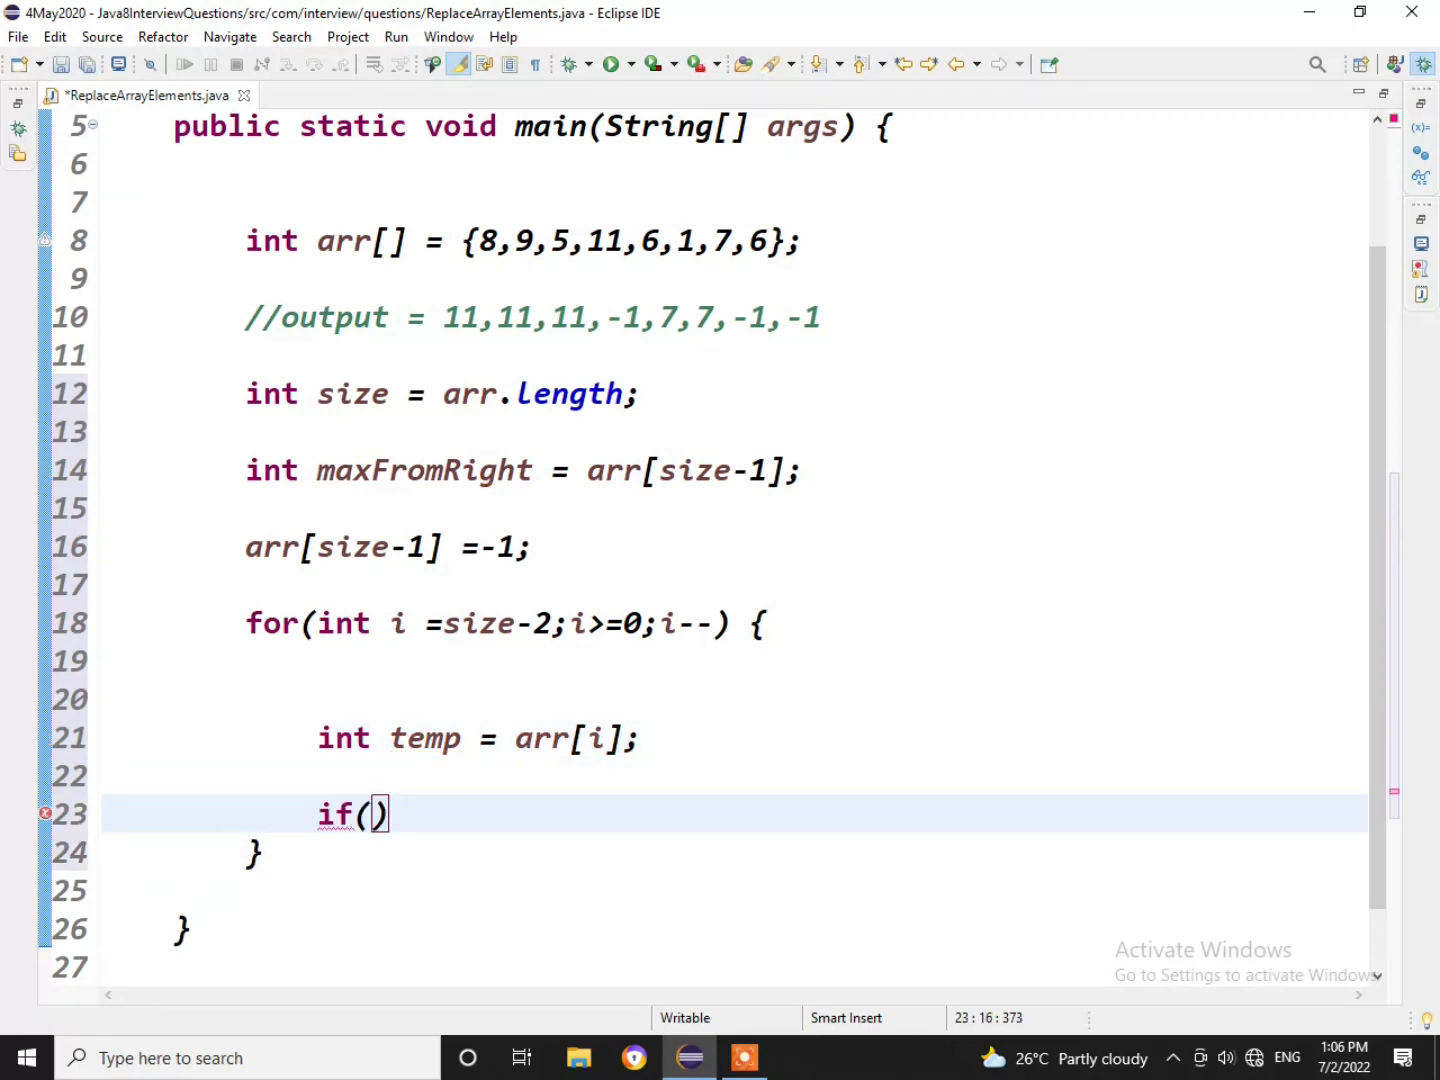
pyautogui.write('maxFromRight >')
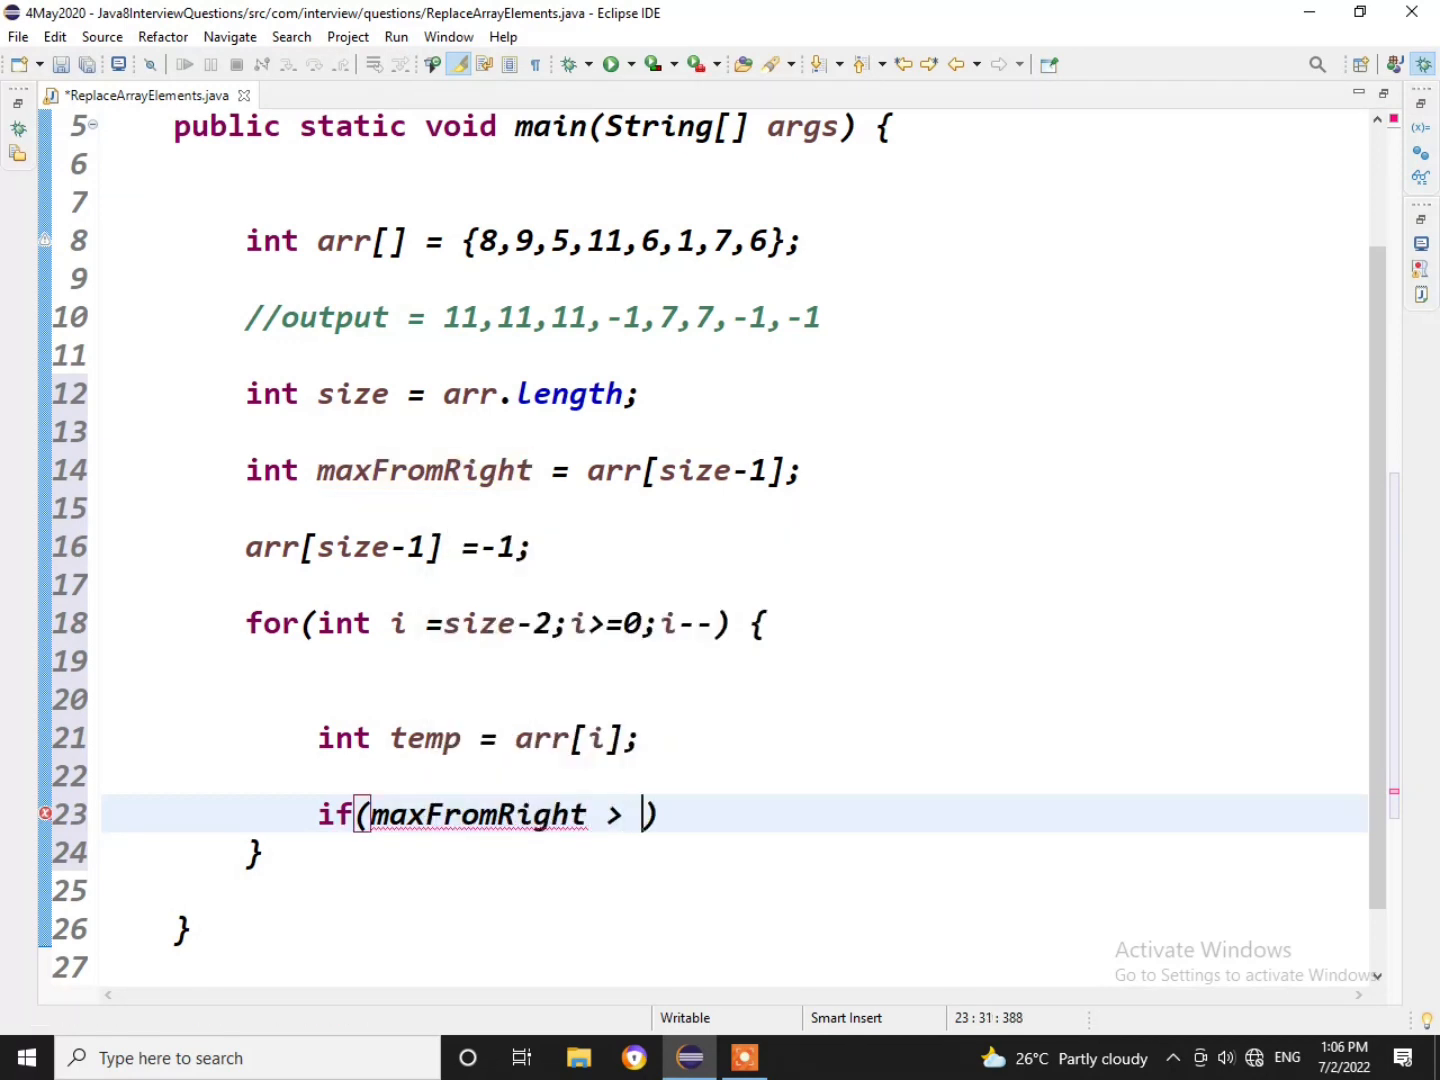
pyautogui.write('arr[]')
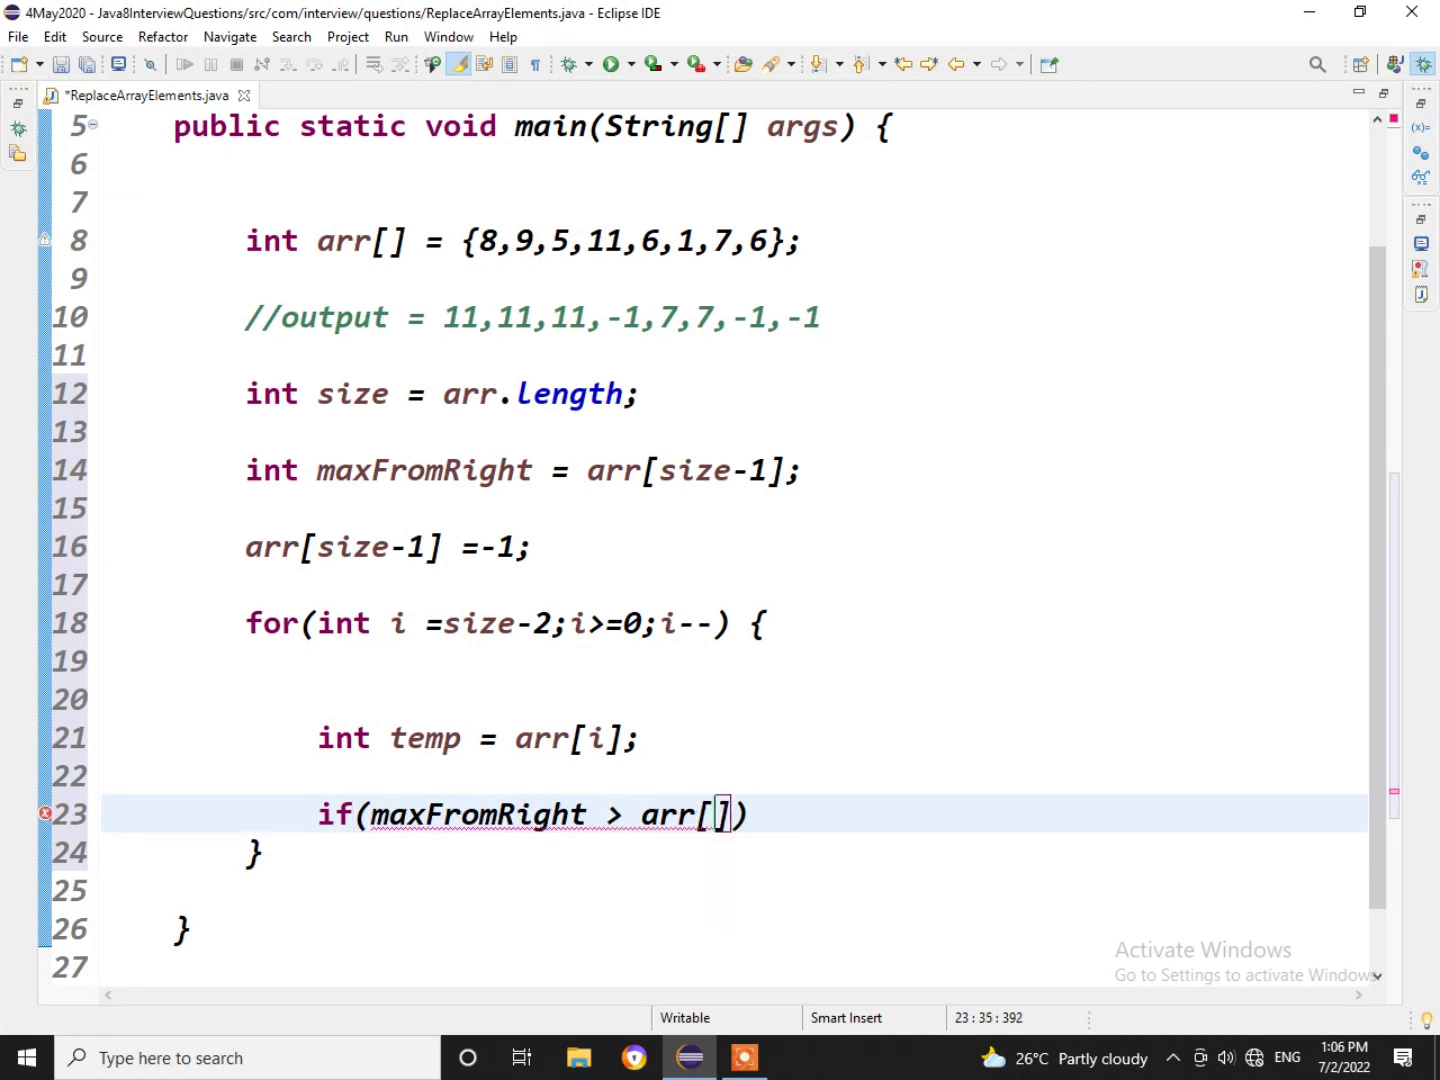
pyautogui.write('i')
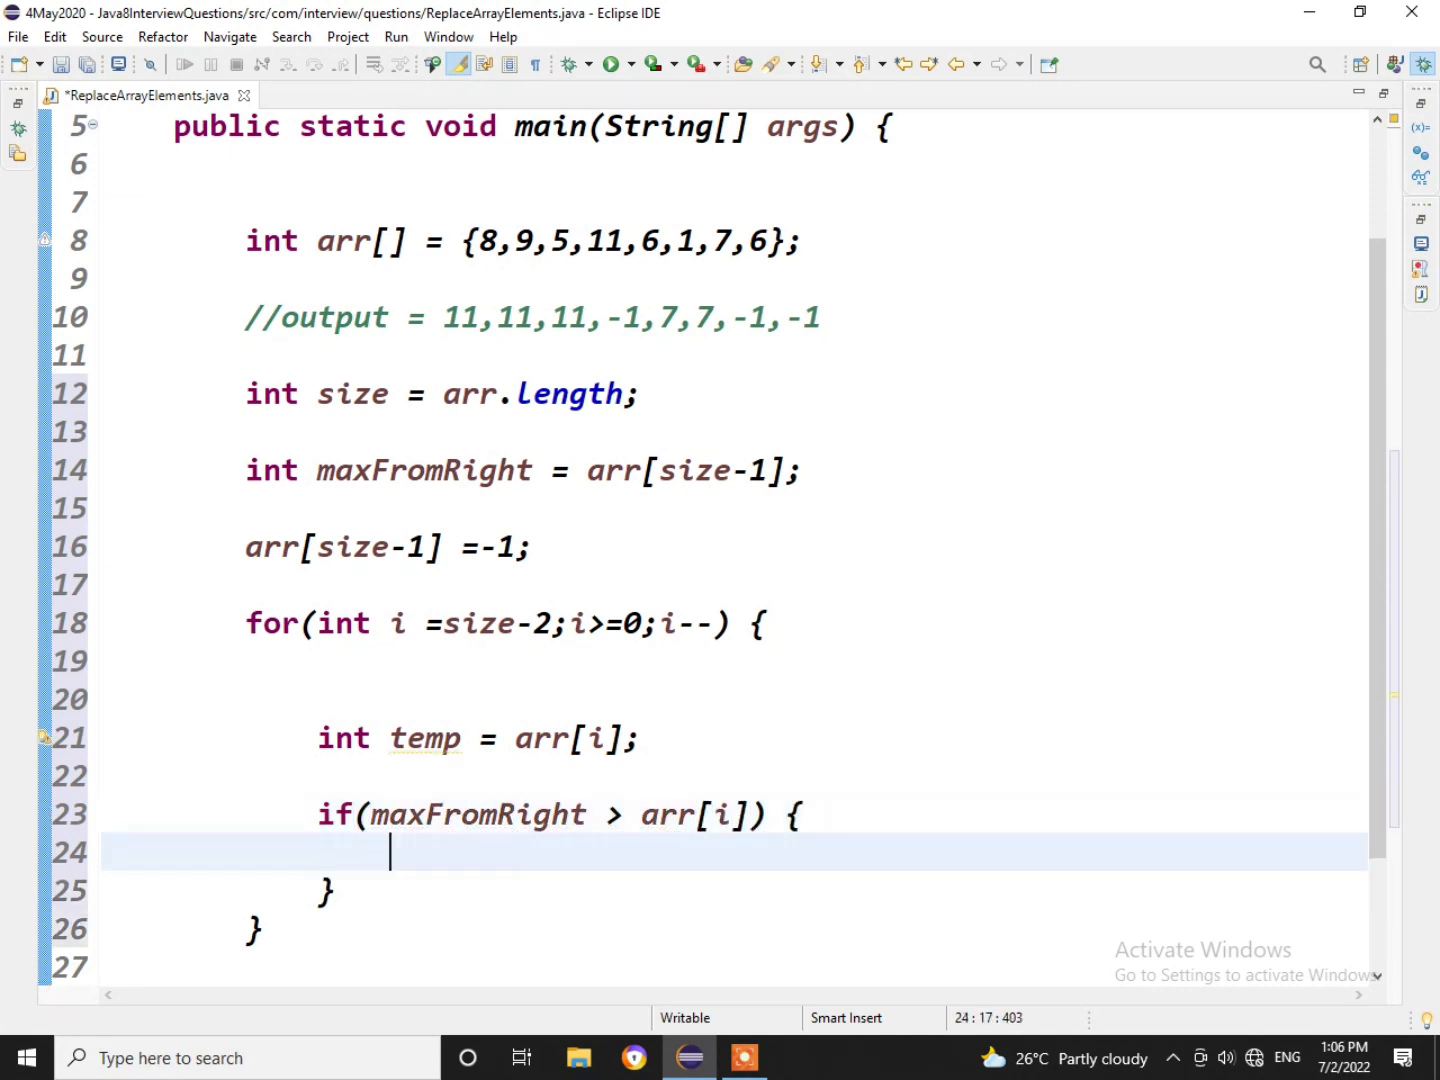
# Assign arr[i] = maxFromRight; inside the if block.
pyautogui.write('arr')
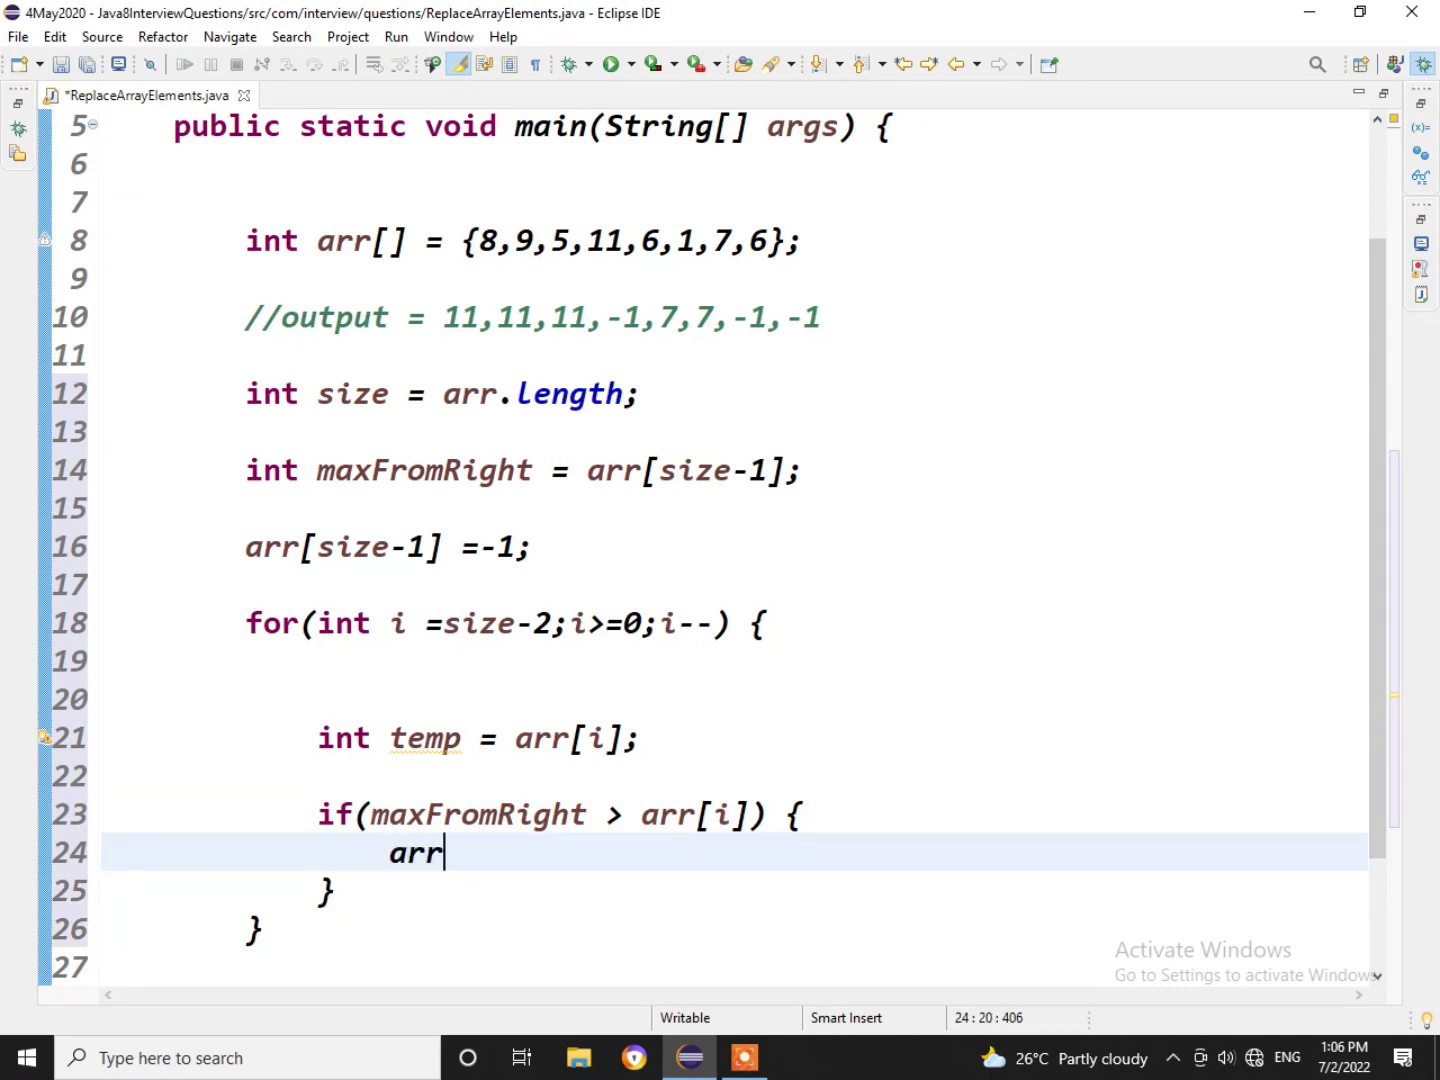
pyautogui.write('[]')
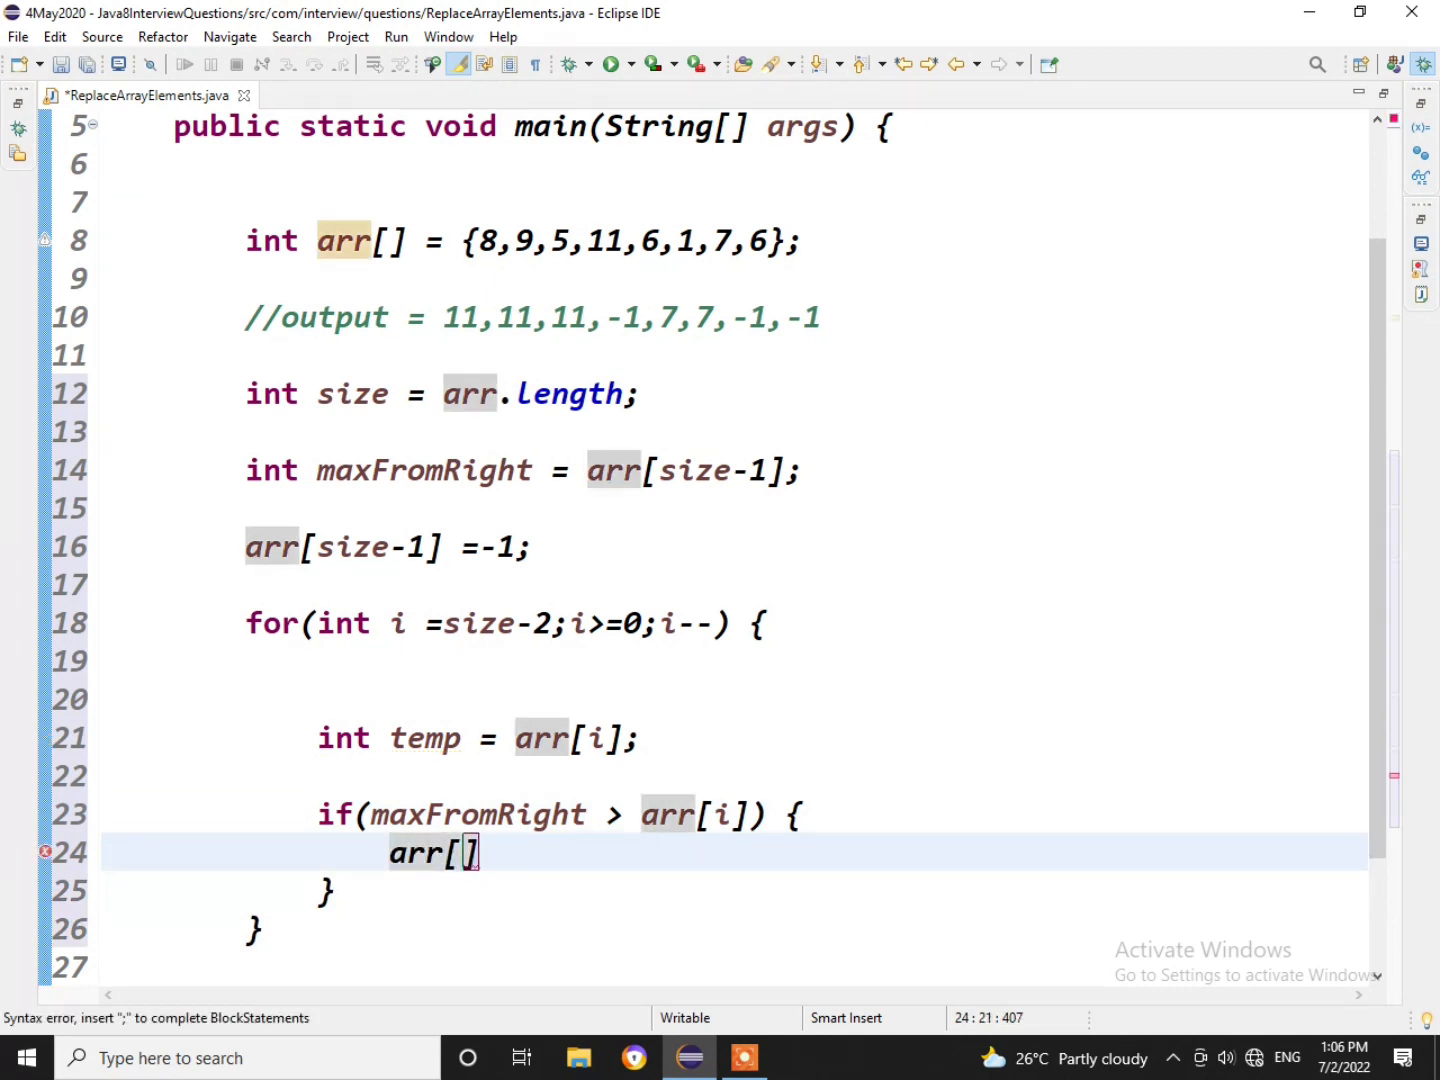
pyautogui.write('i')
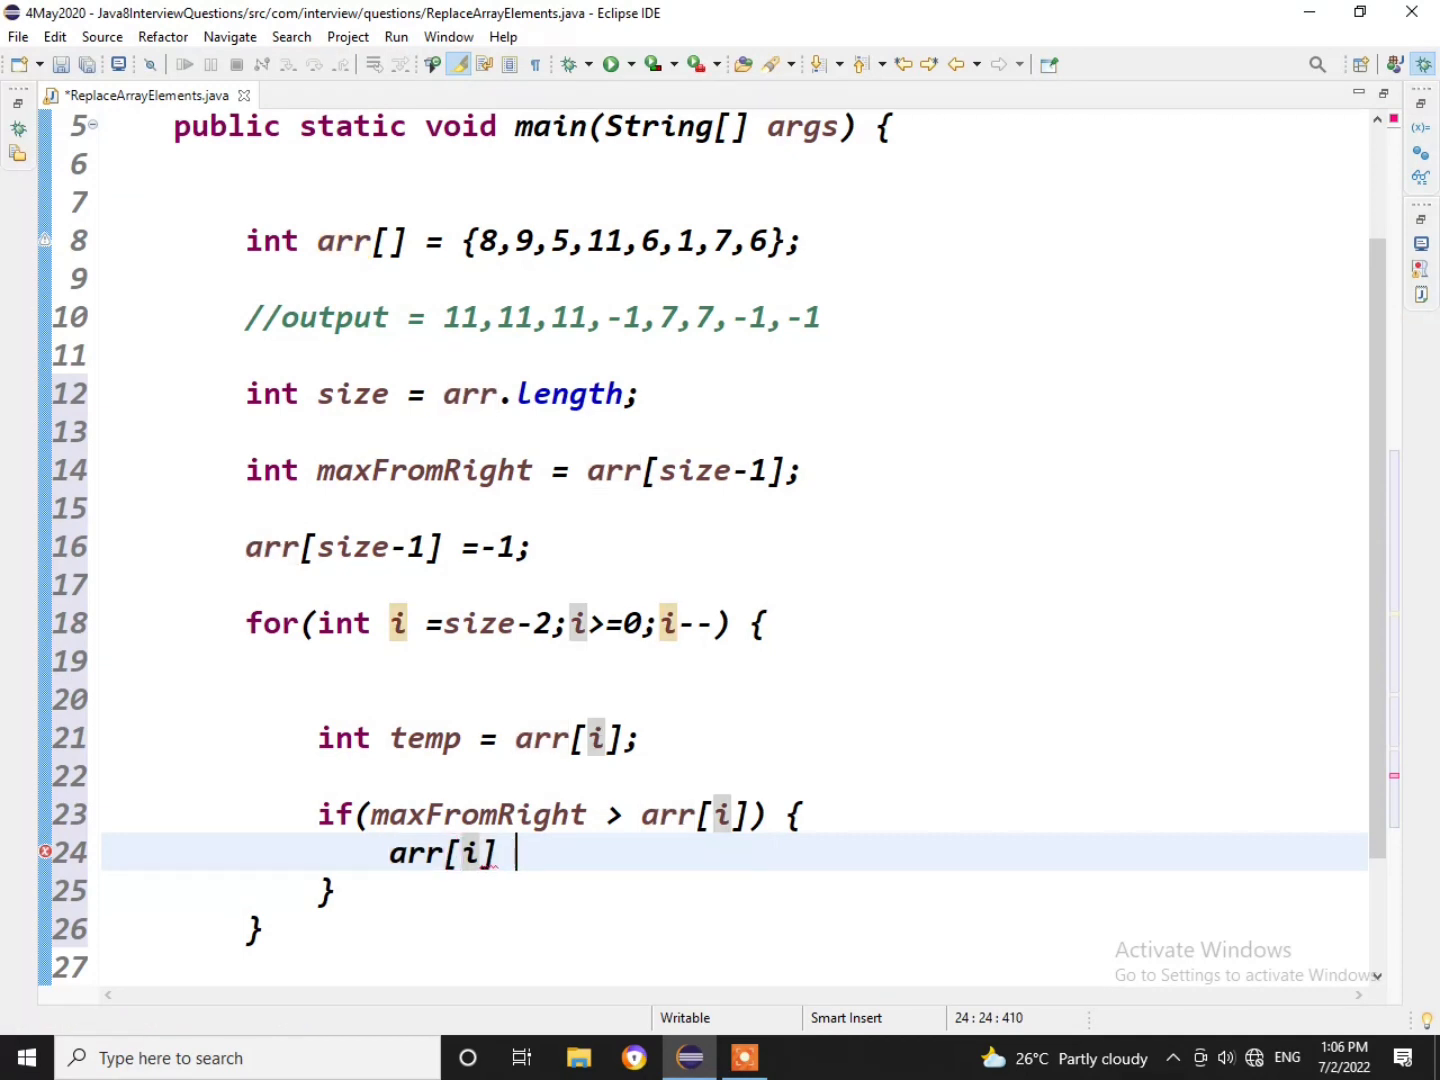
pyautogui.write('= a')
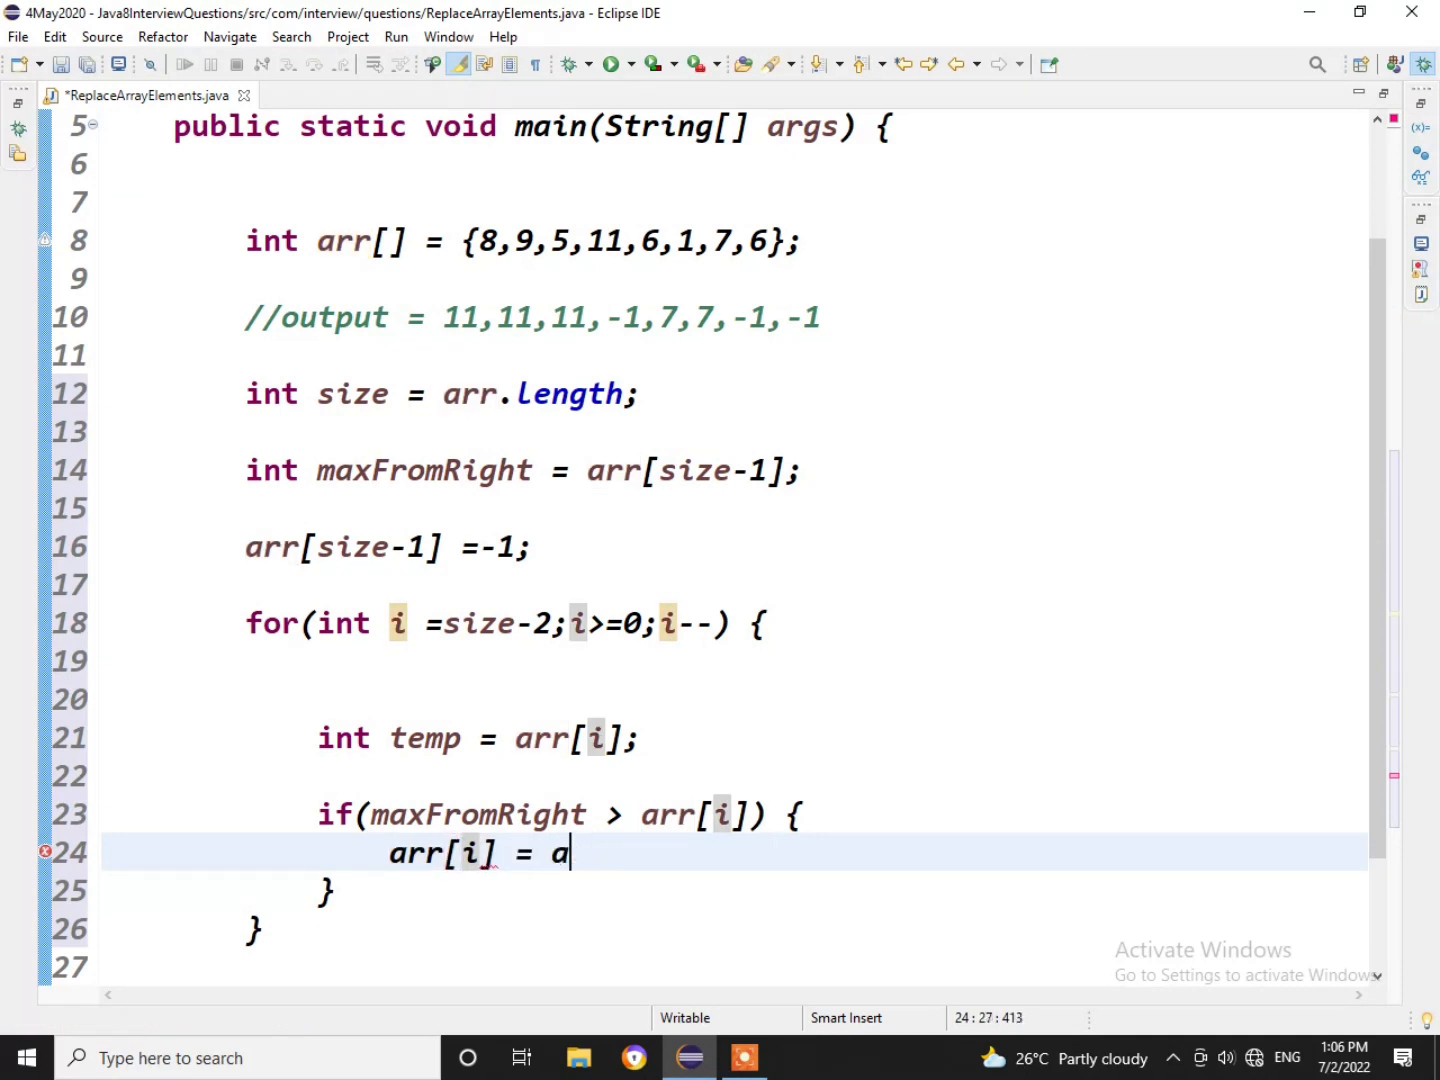
pyautogui.write('az')
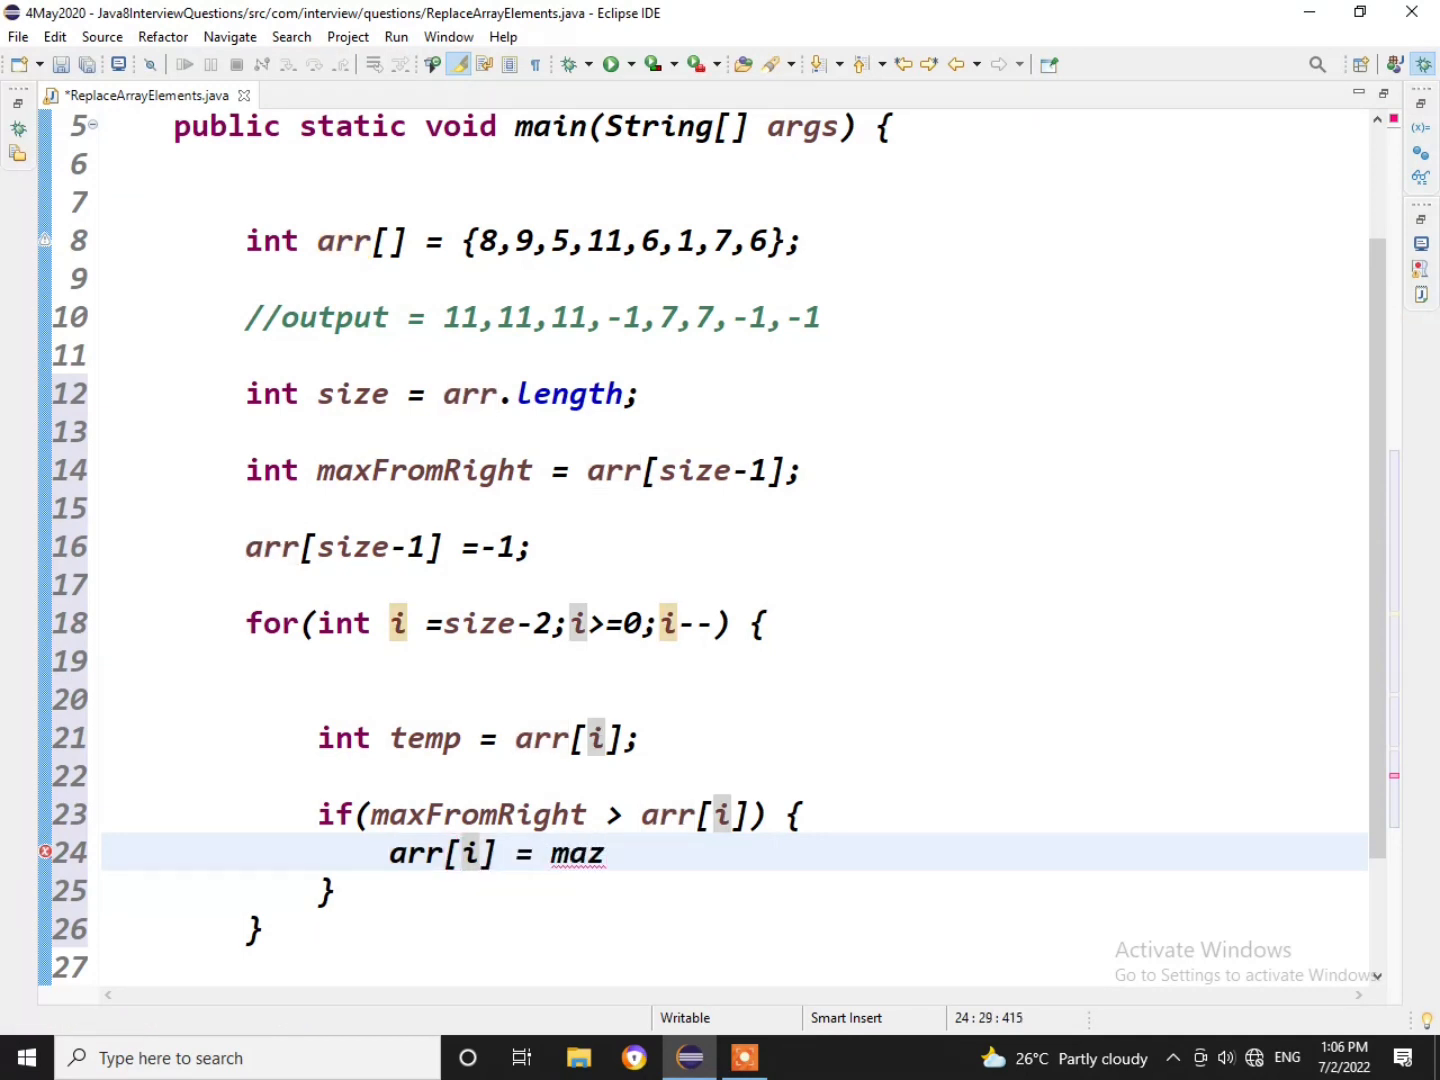
pyautogui.write('x')
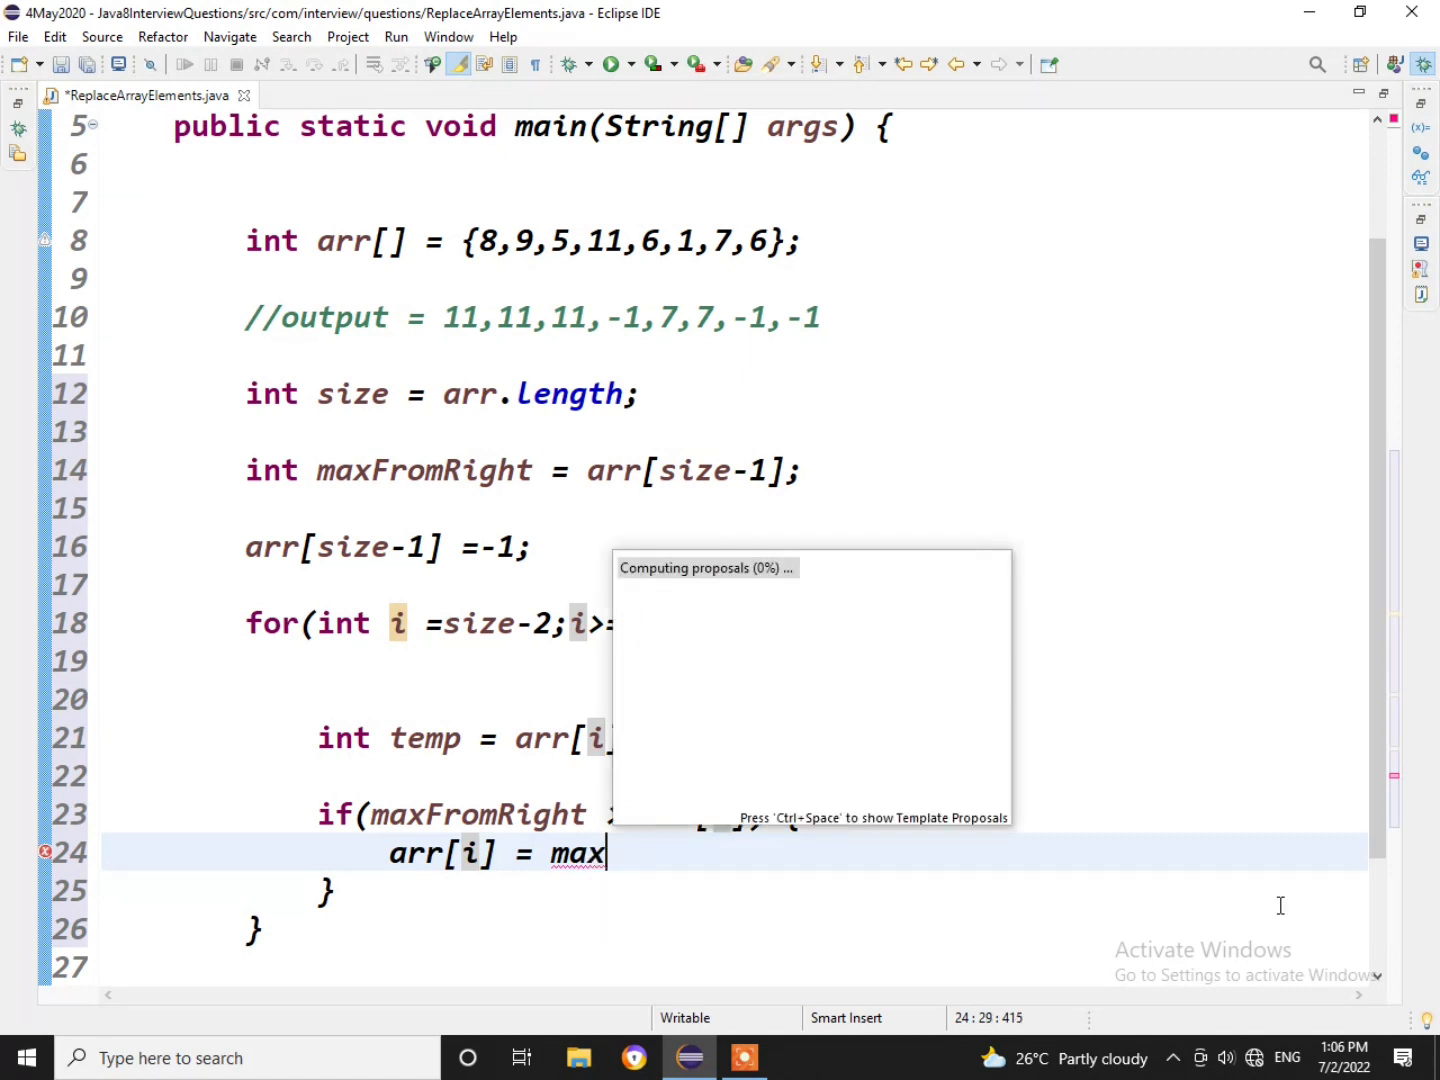
pyautogui.write('FromRight')
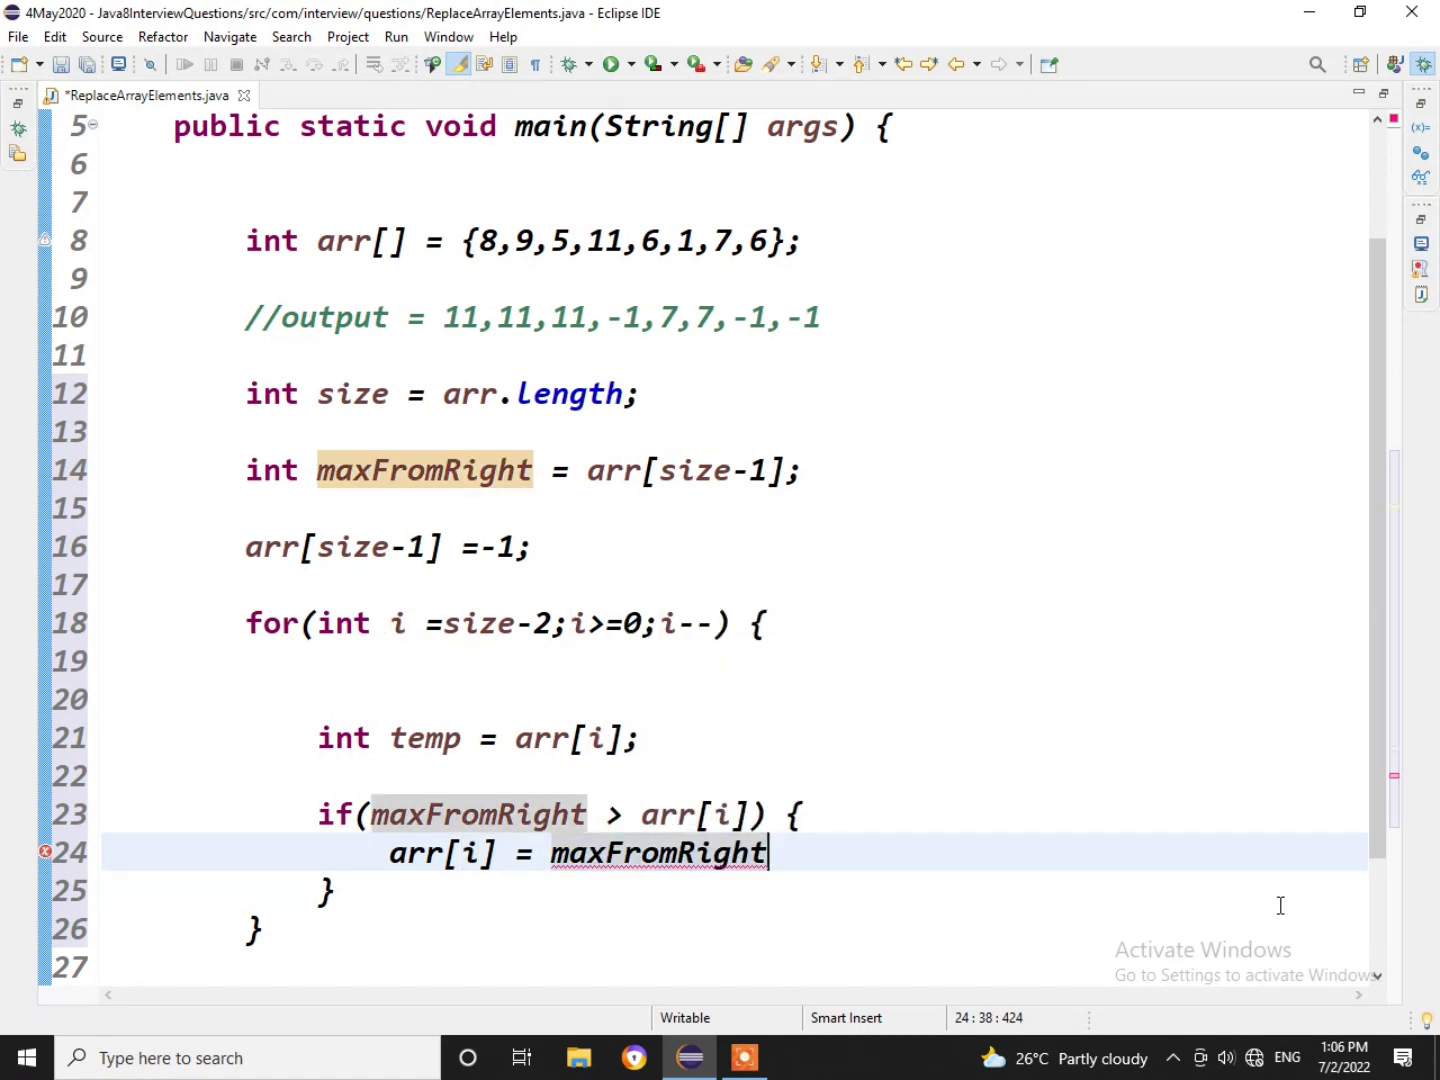
pyautogui.write(';')
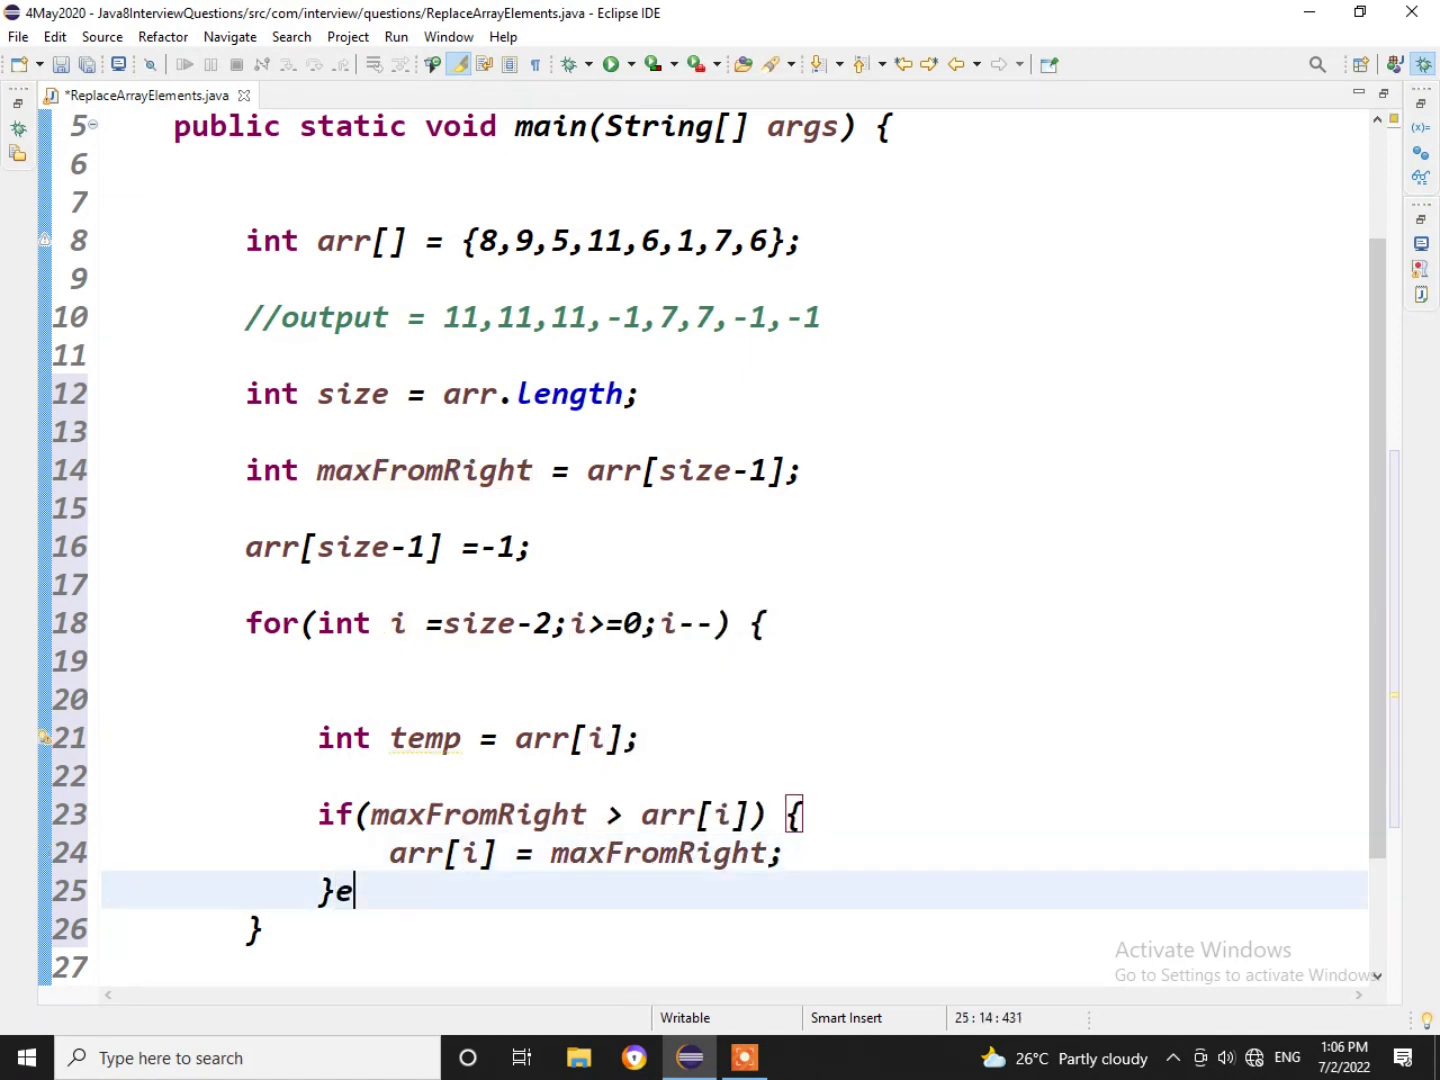
# Add an else branch setting arr[i] to -1.
pyautogui.write('lse {')
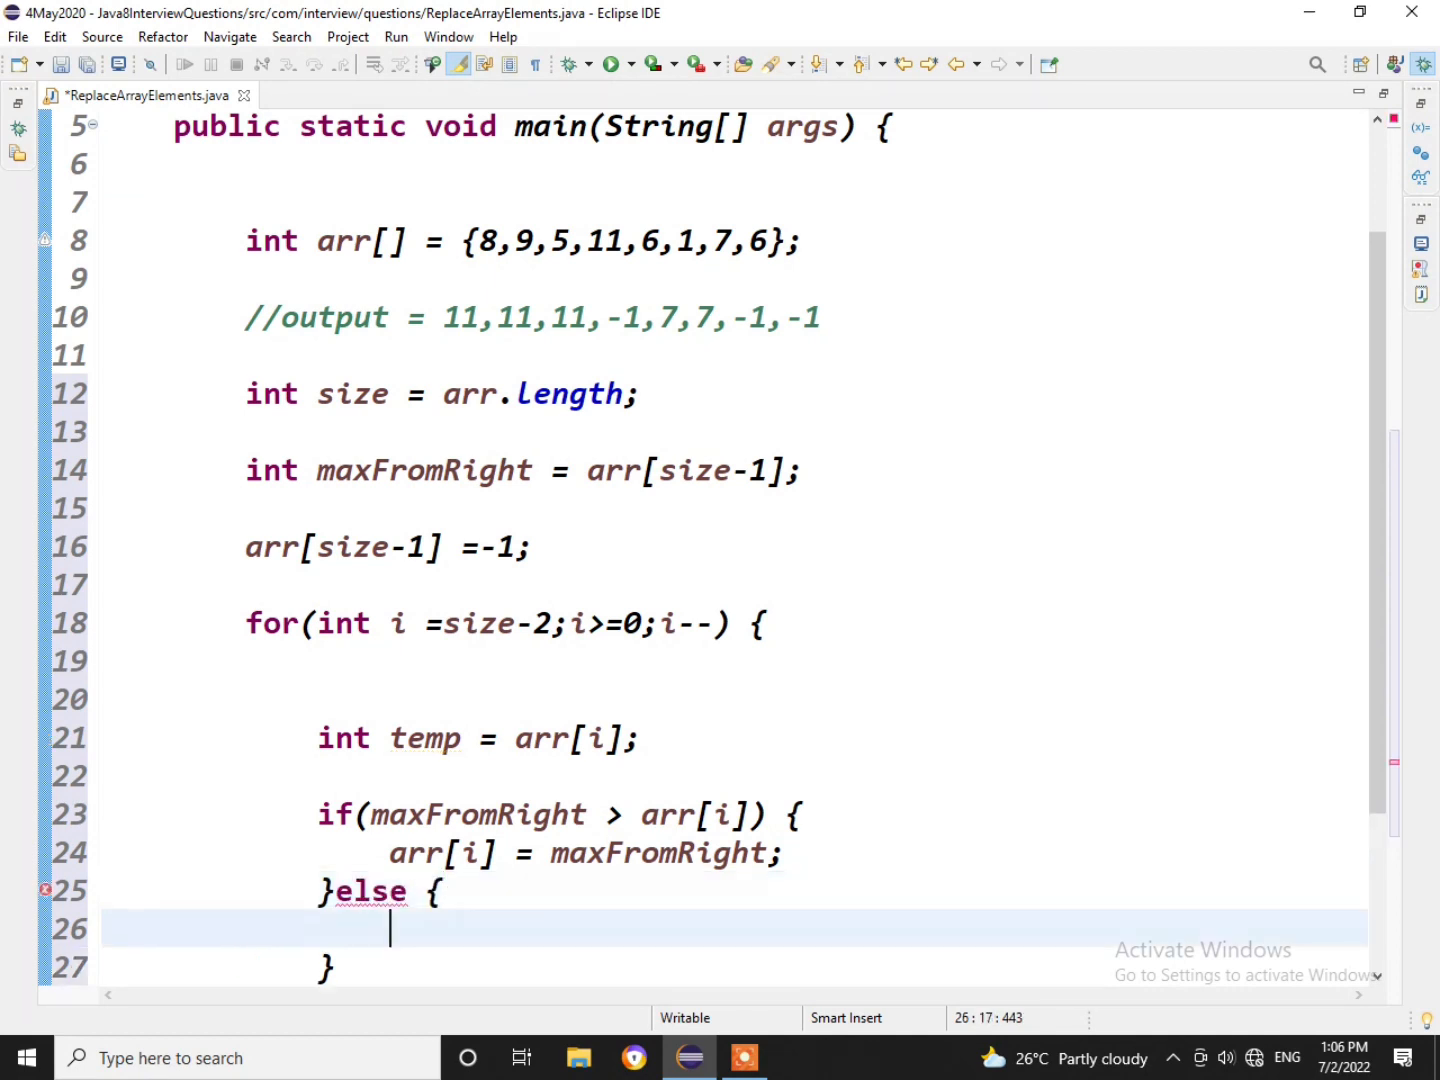
pyautogui.write('arr[]')
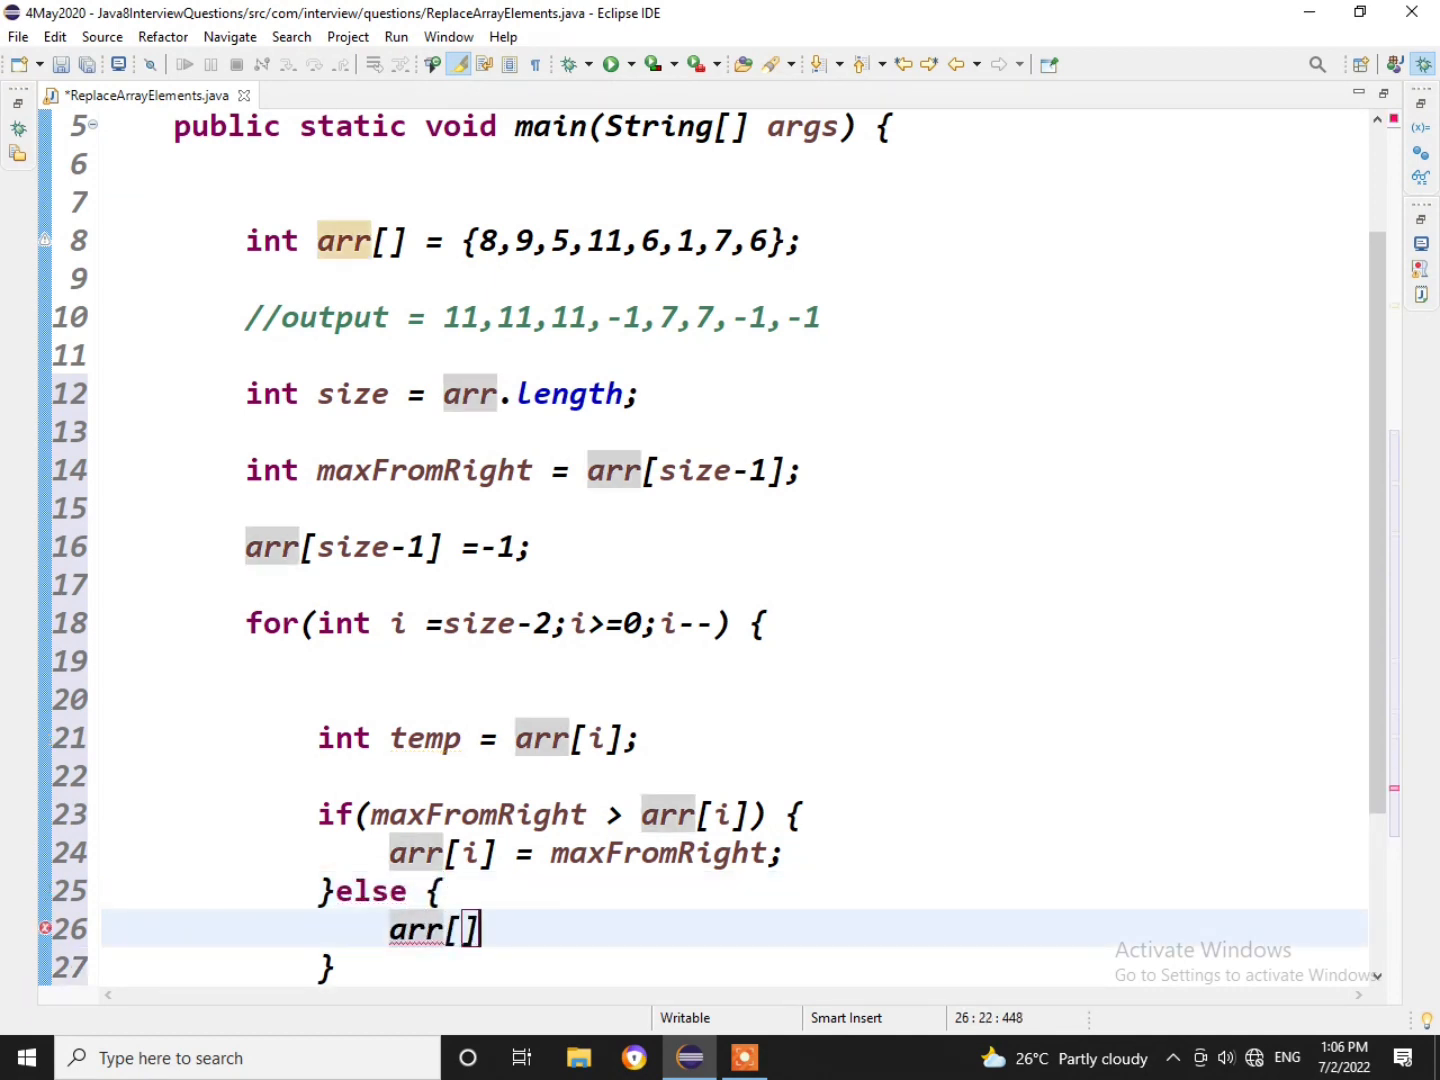
pyautogui.write('i')
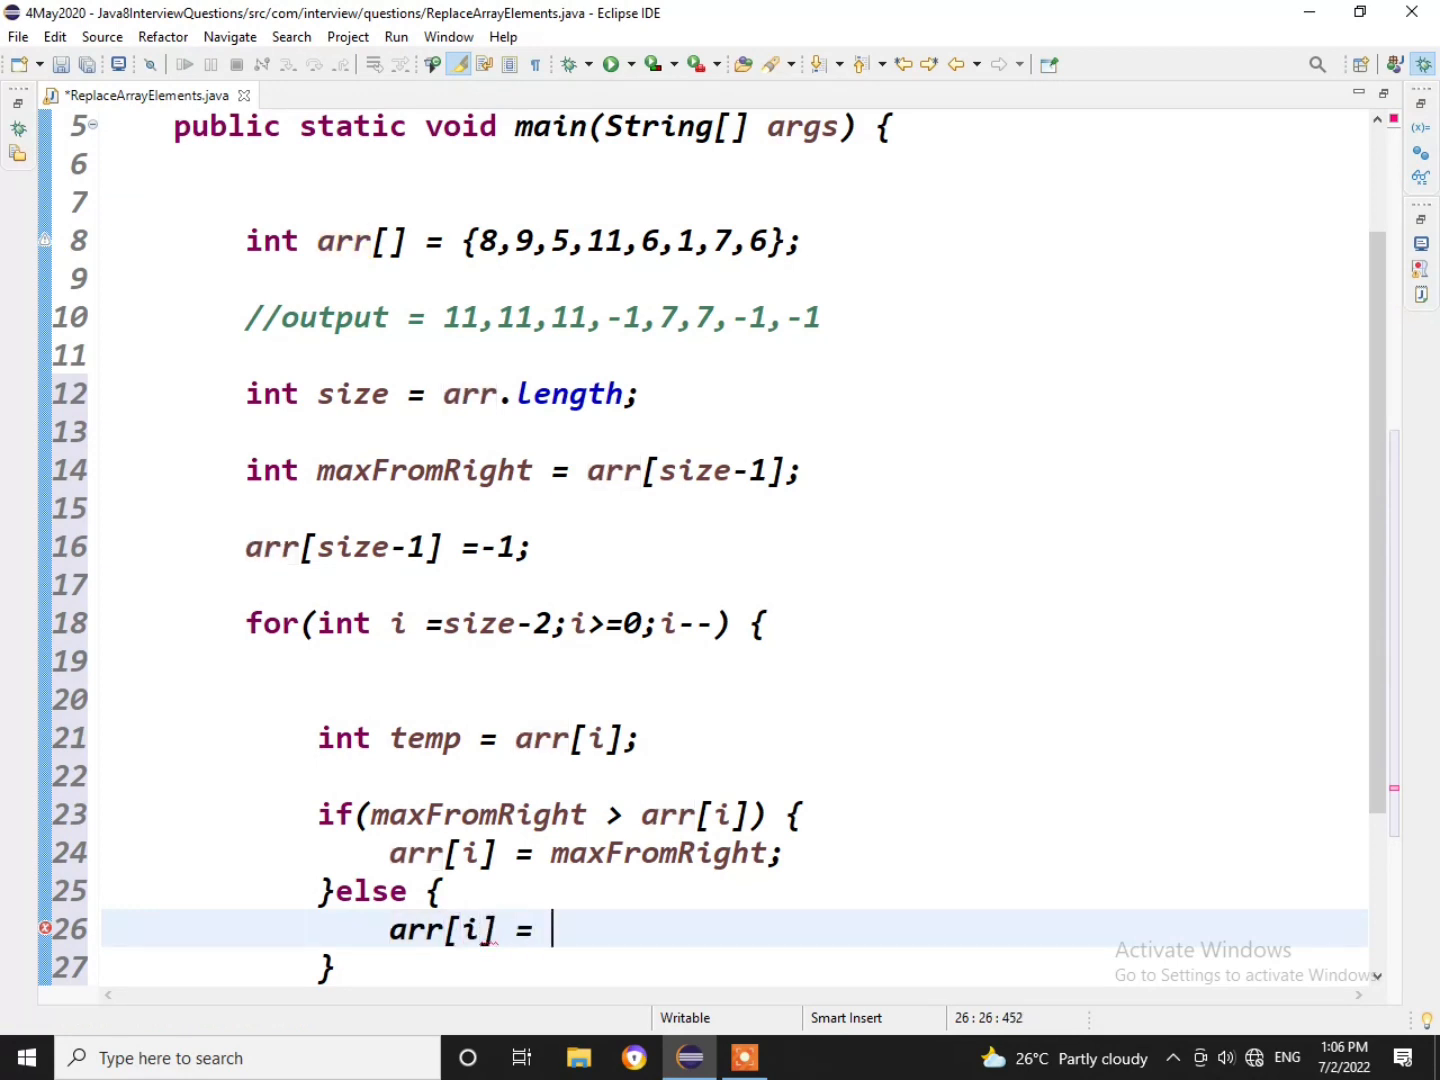
pyautogui.write('-1;')
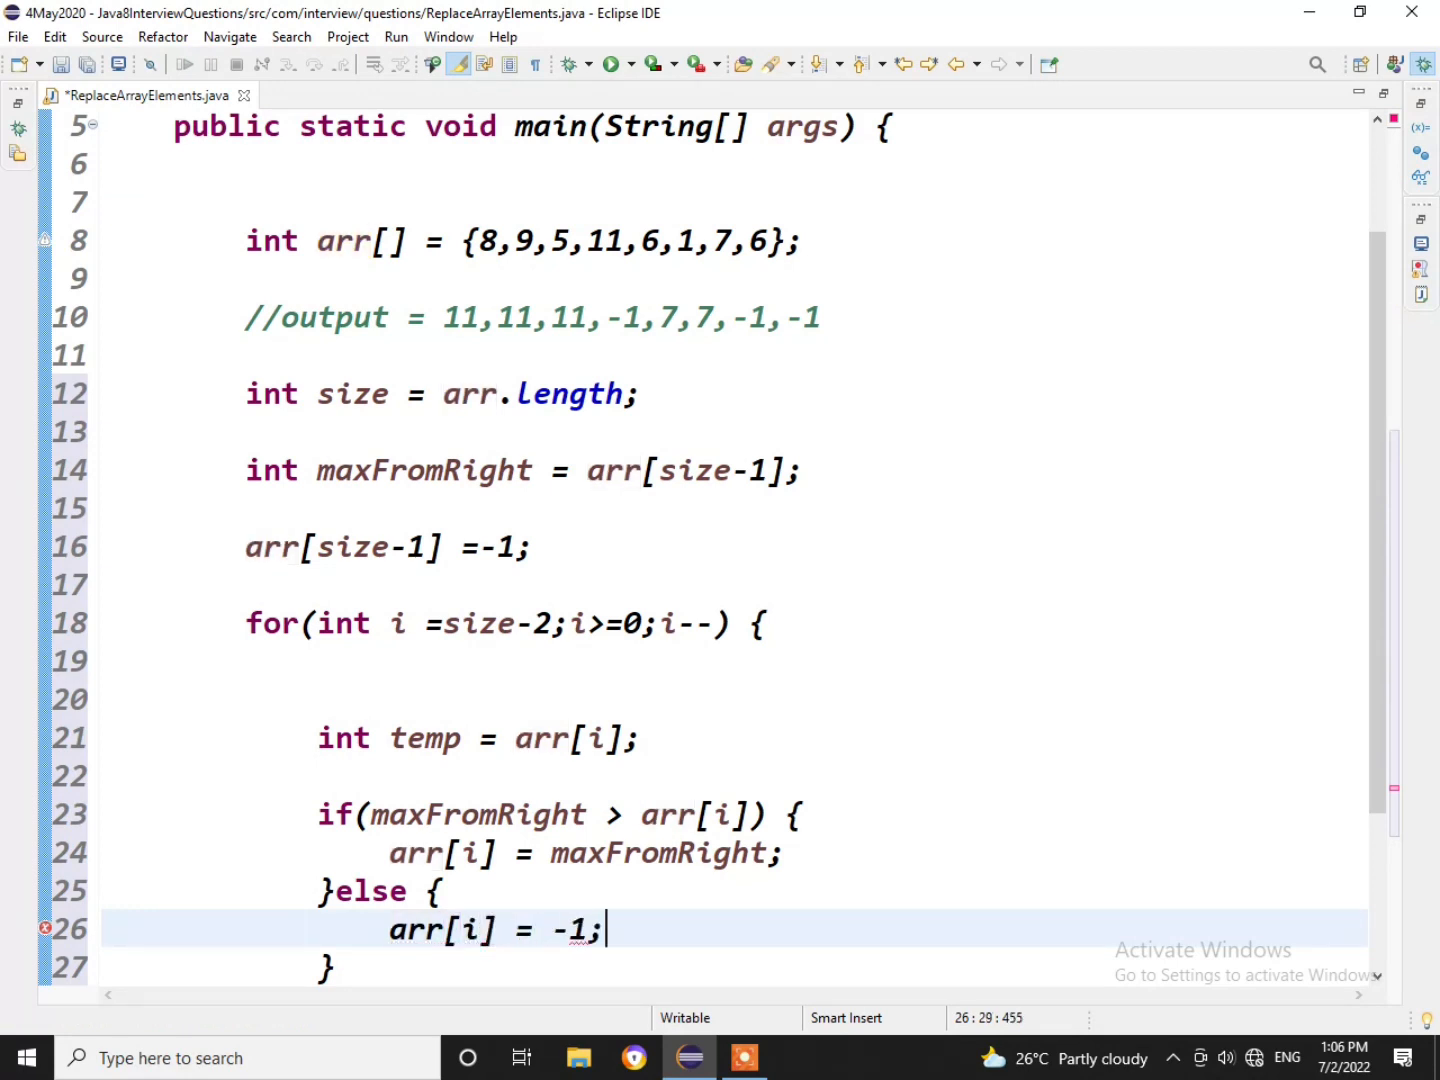
pyautogui.scroll(-3)
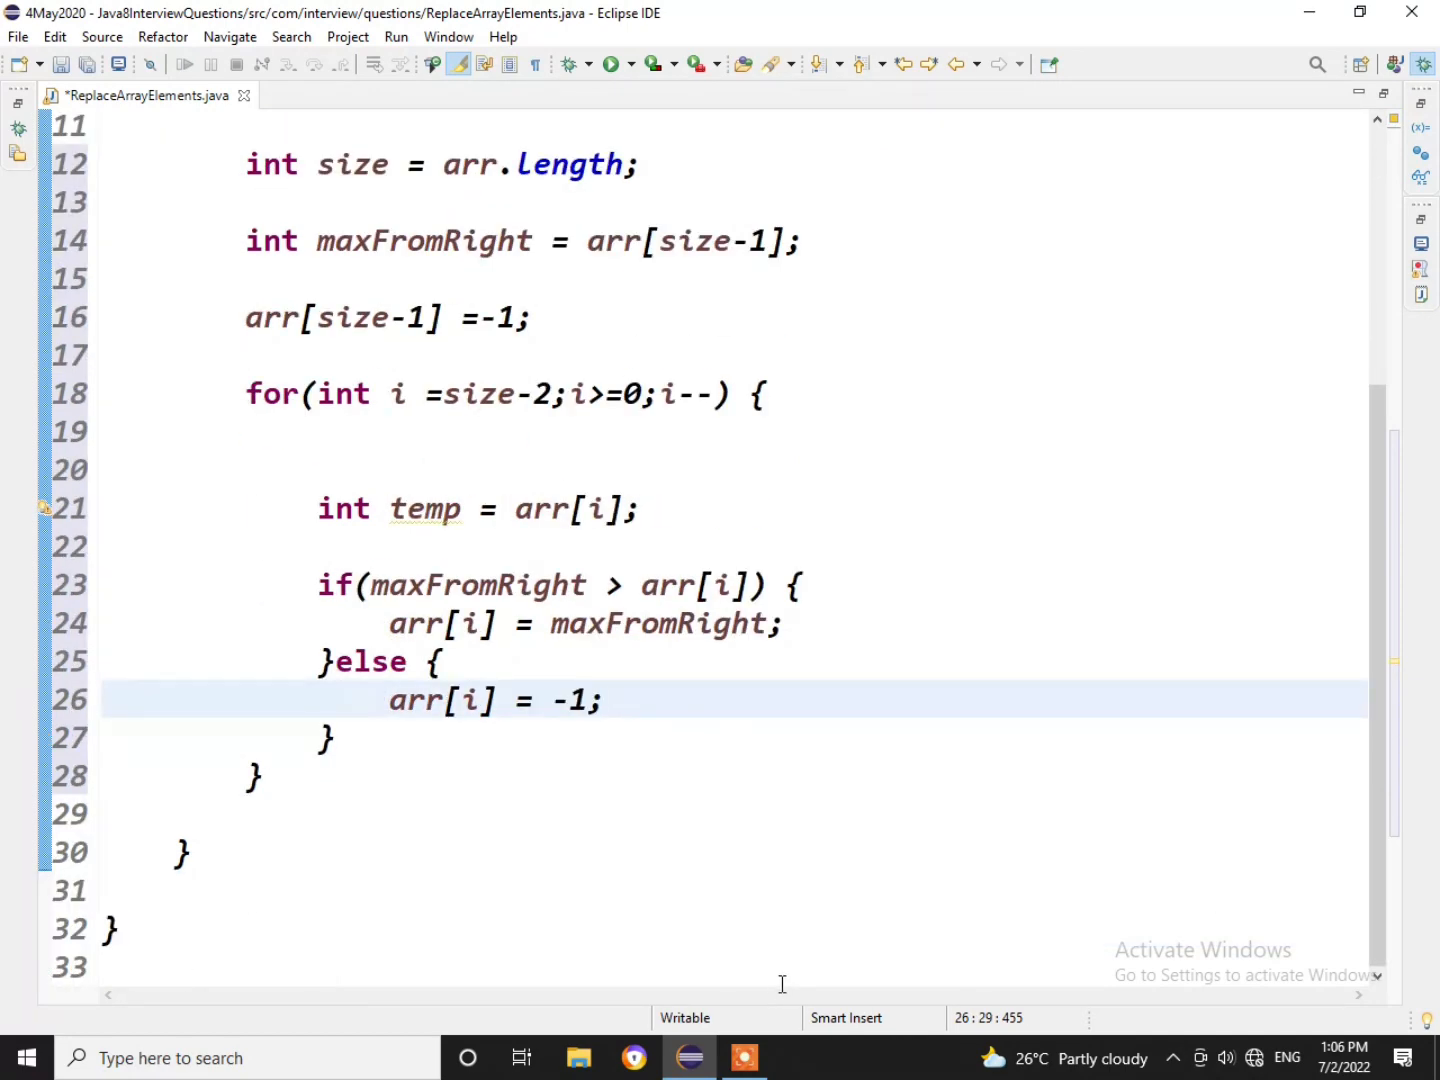
pyautogui.click(338, 738)
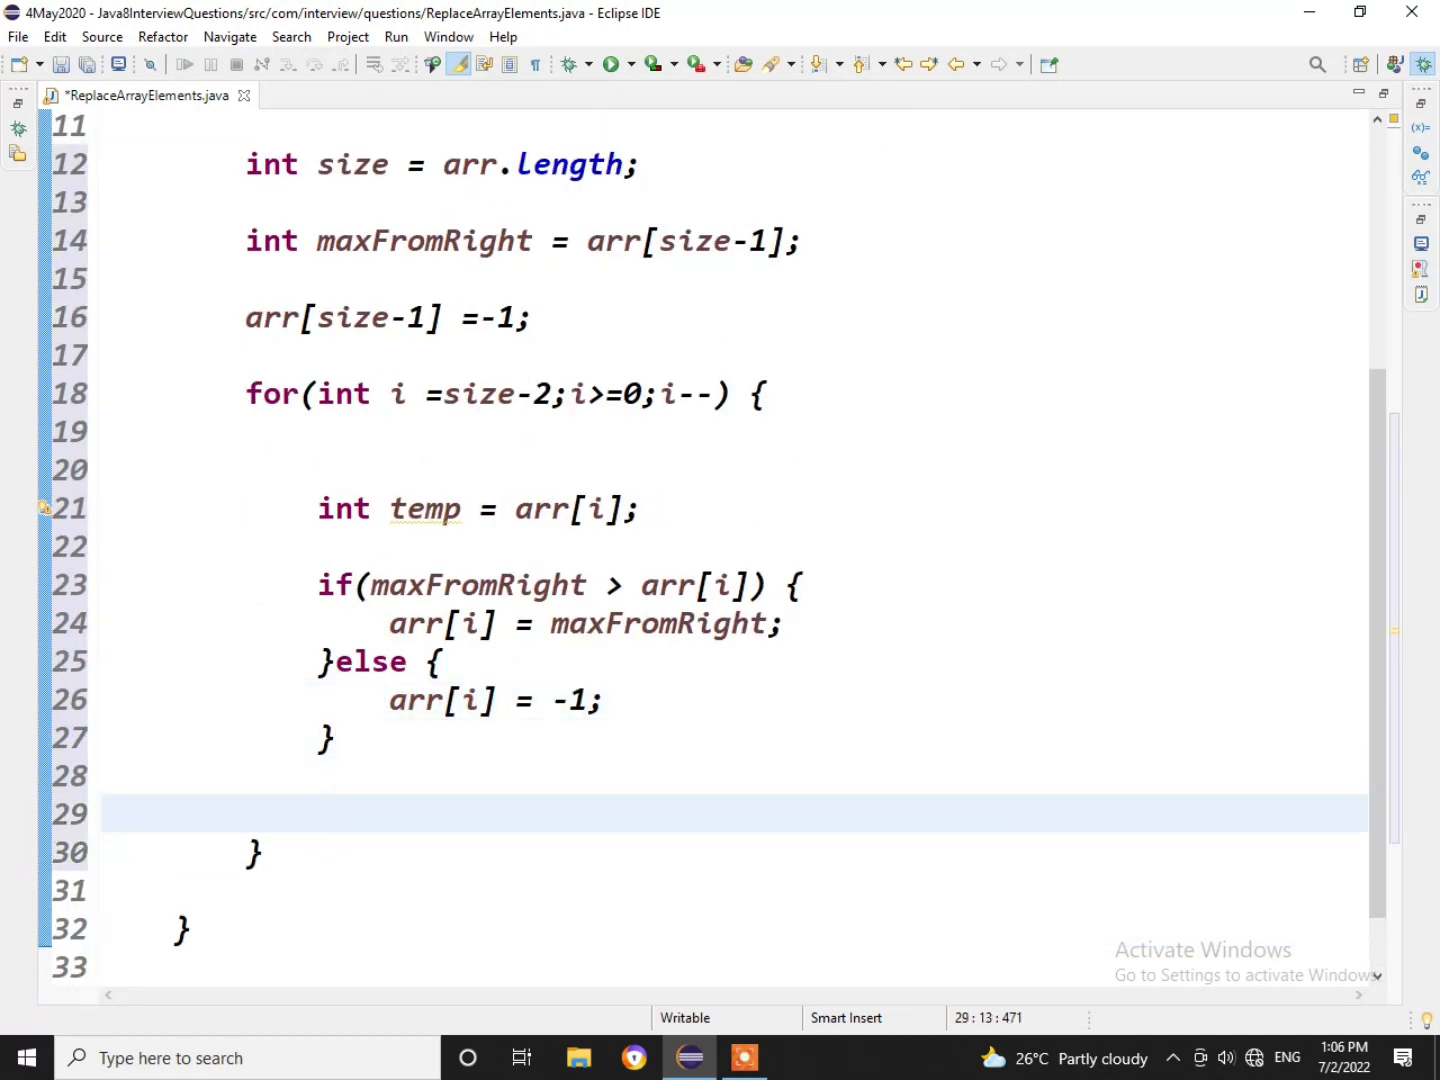
# Add if(maxFromRight < temp) { maxFromRight = temp; } after the if-else, fixing the variable name.
pyautogui.write('if(')
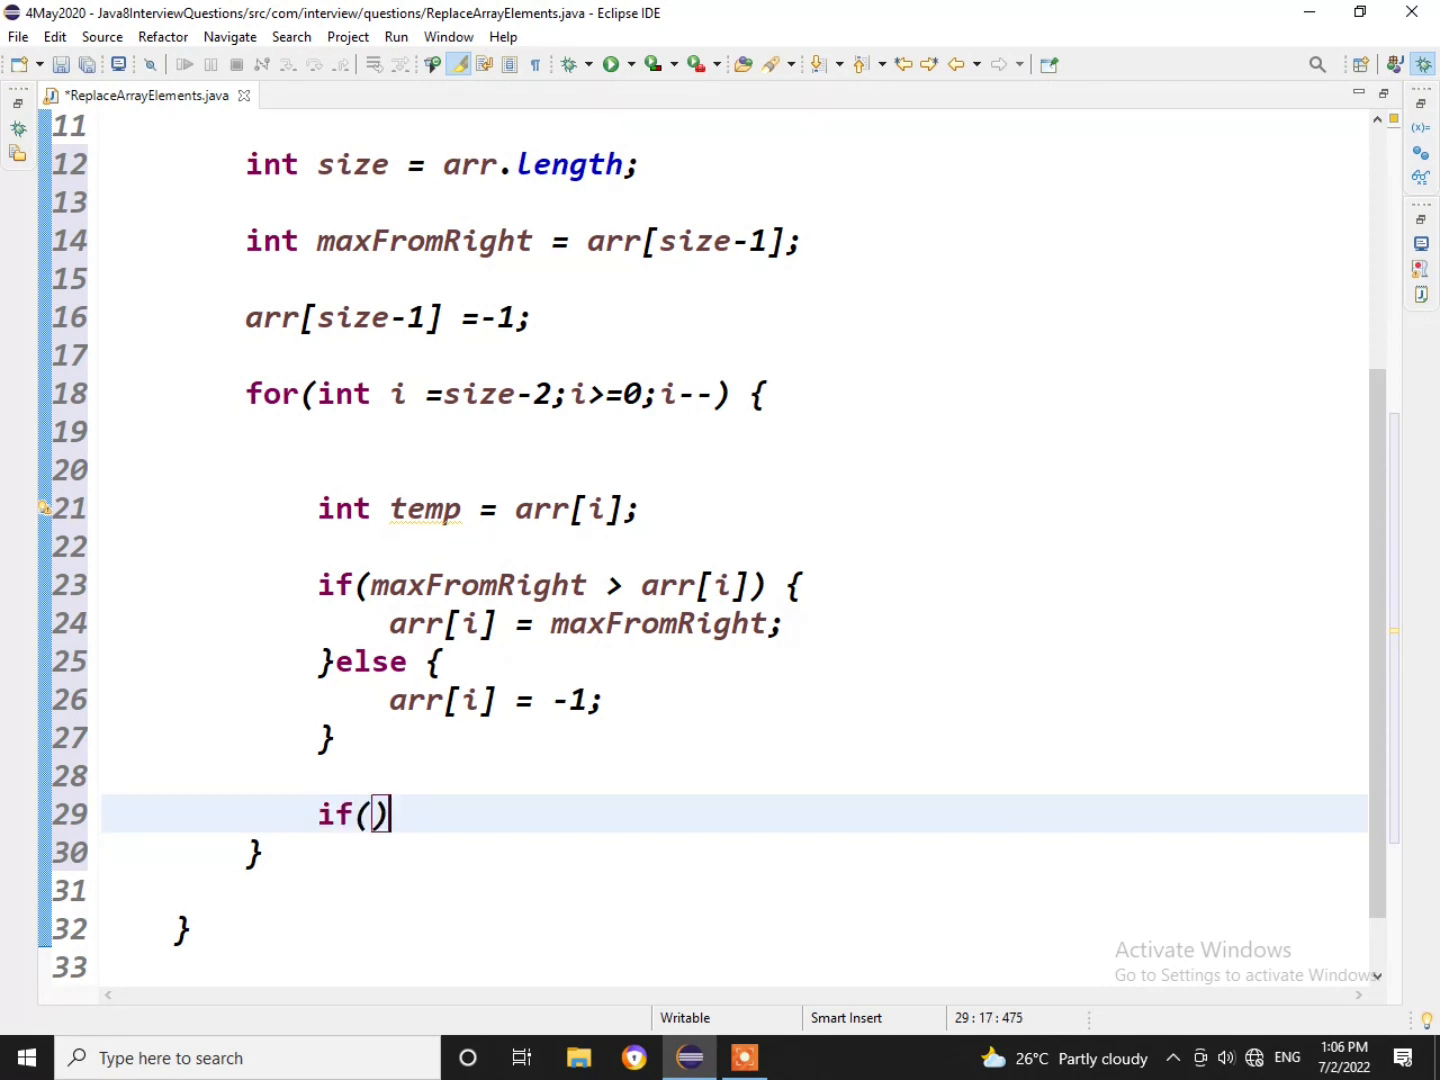
pyautogui.write('ma')
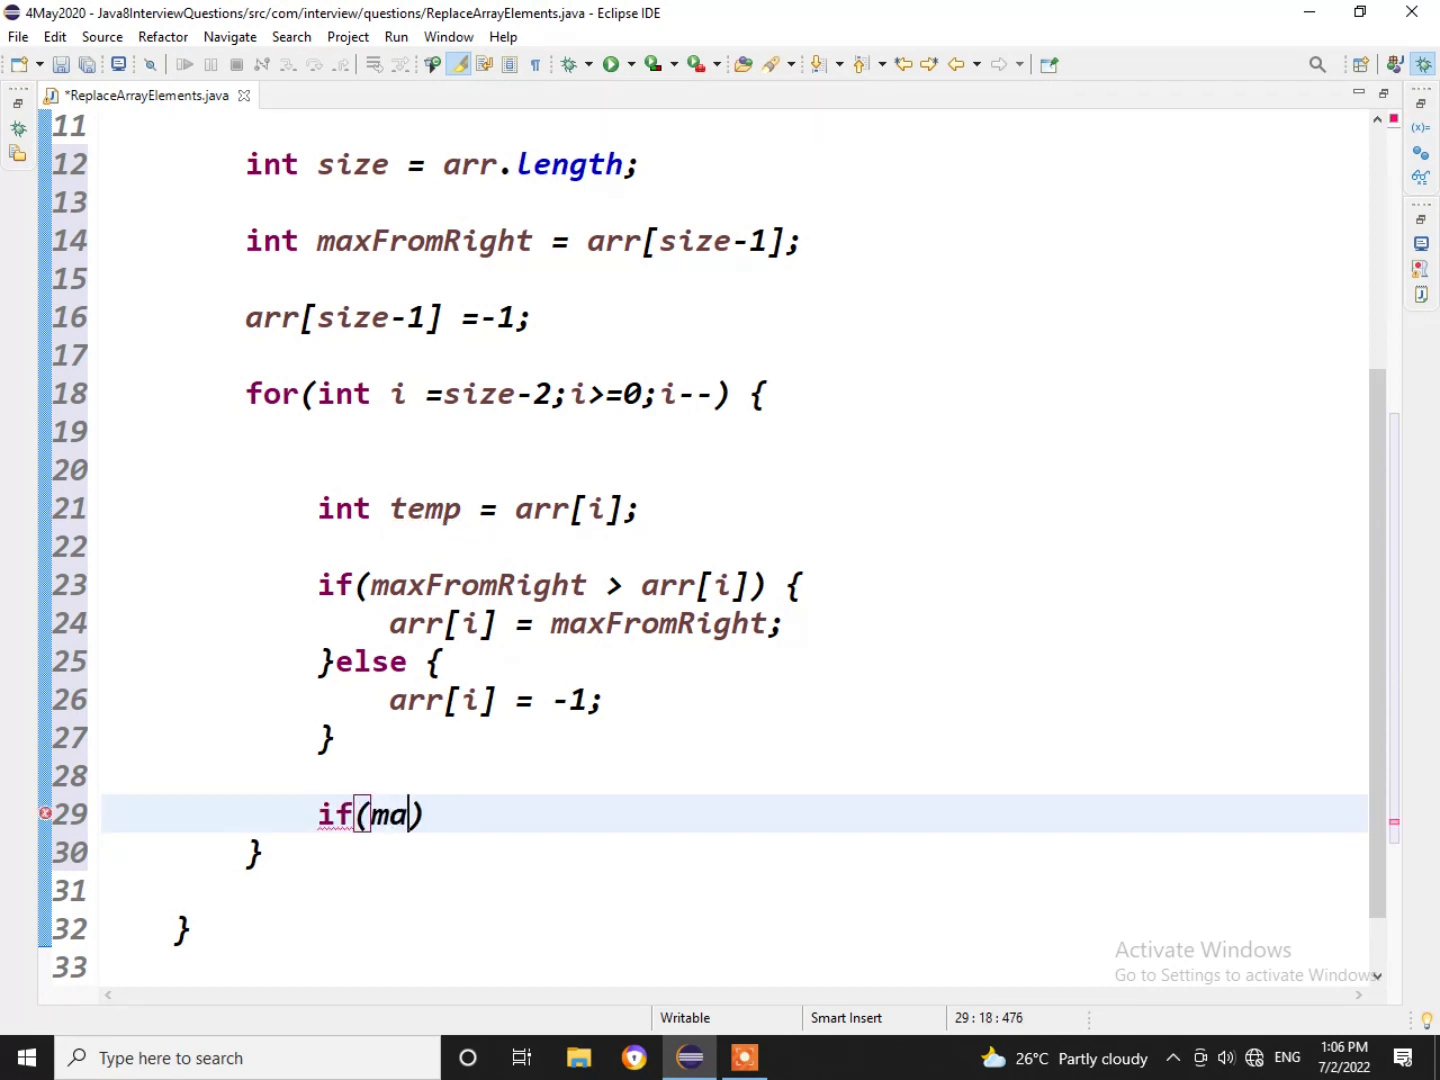
pyautogui.write('xFromRight')
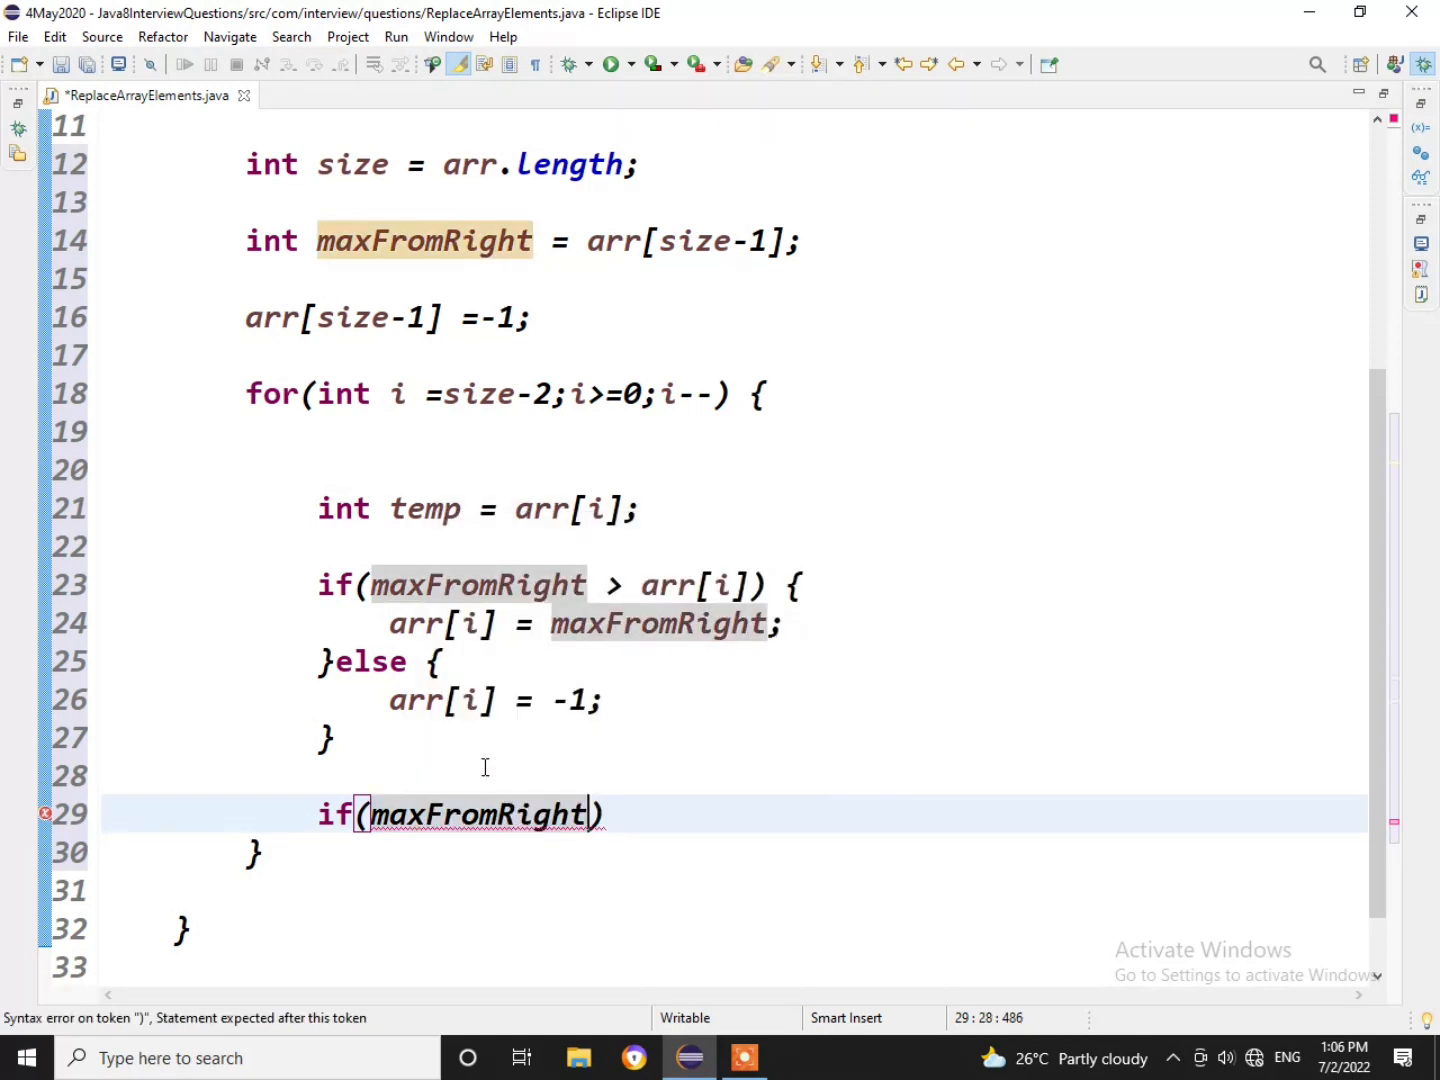
pyautogui.write('< temp')
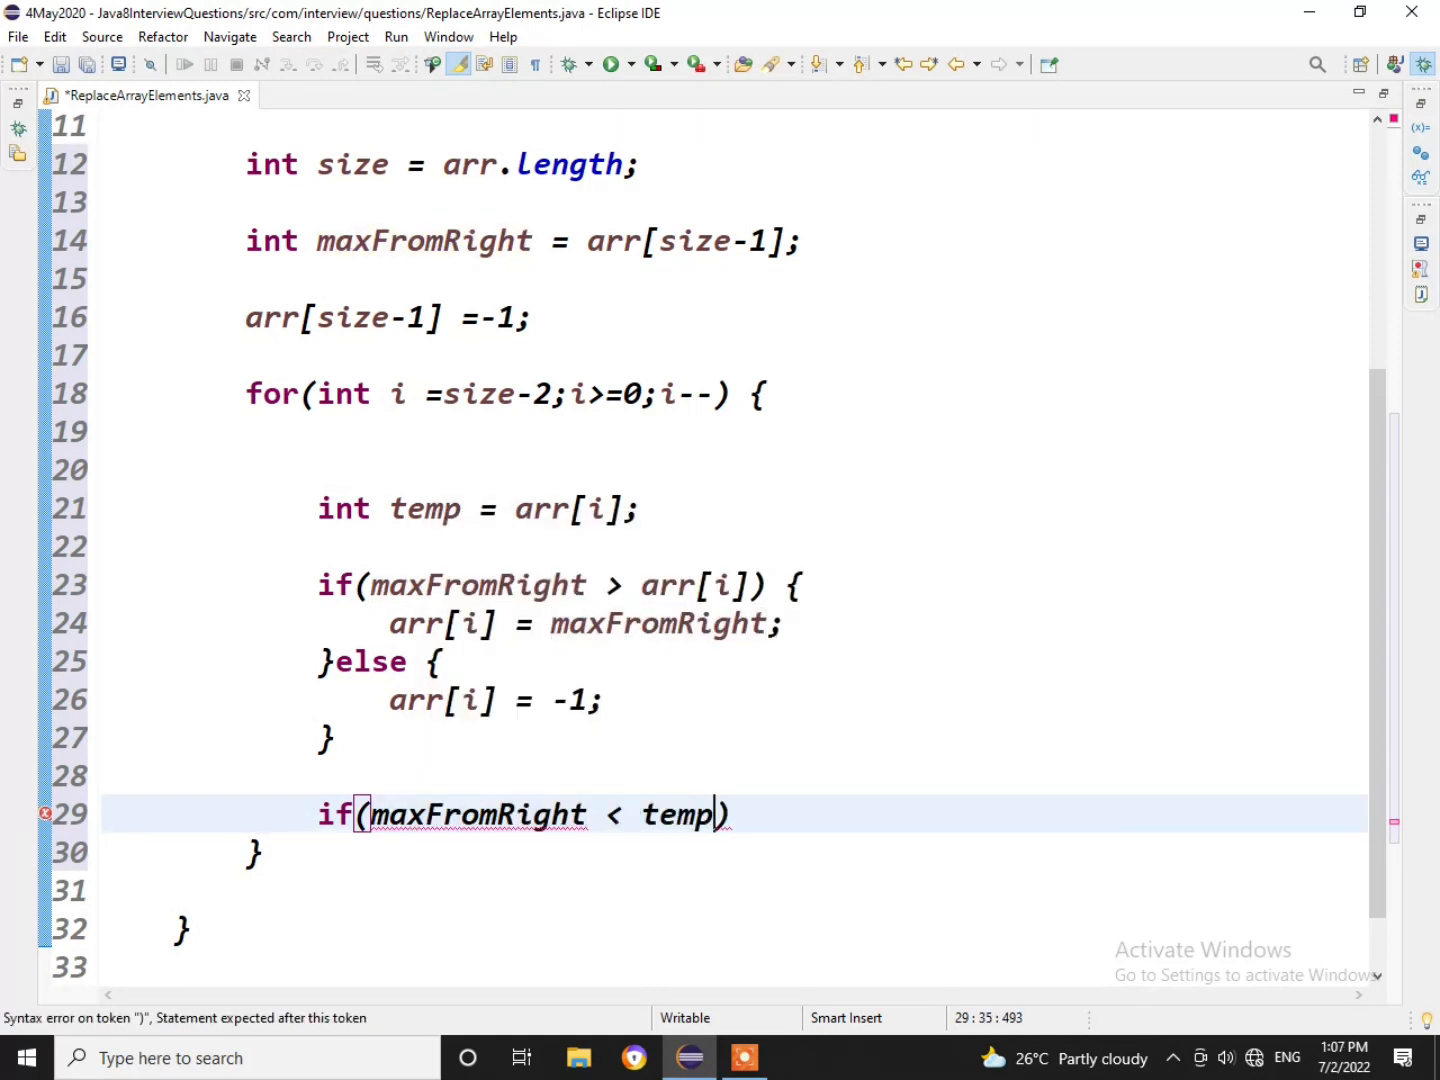
pyautogui.write('{}')
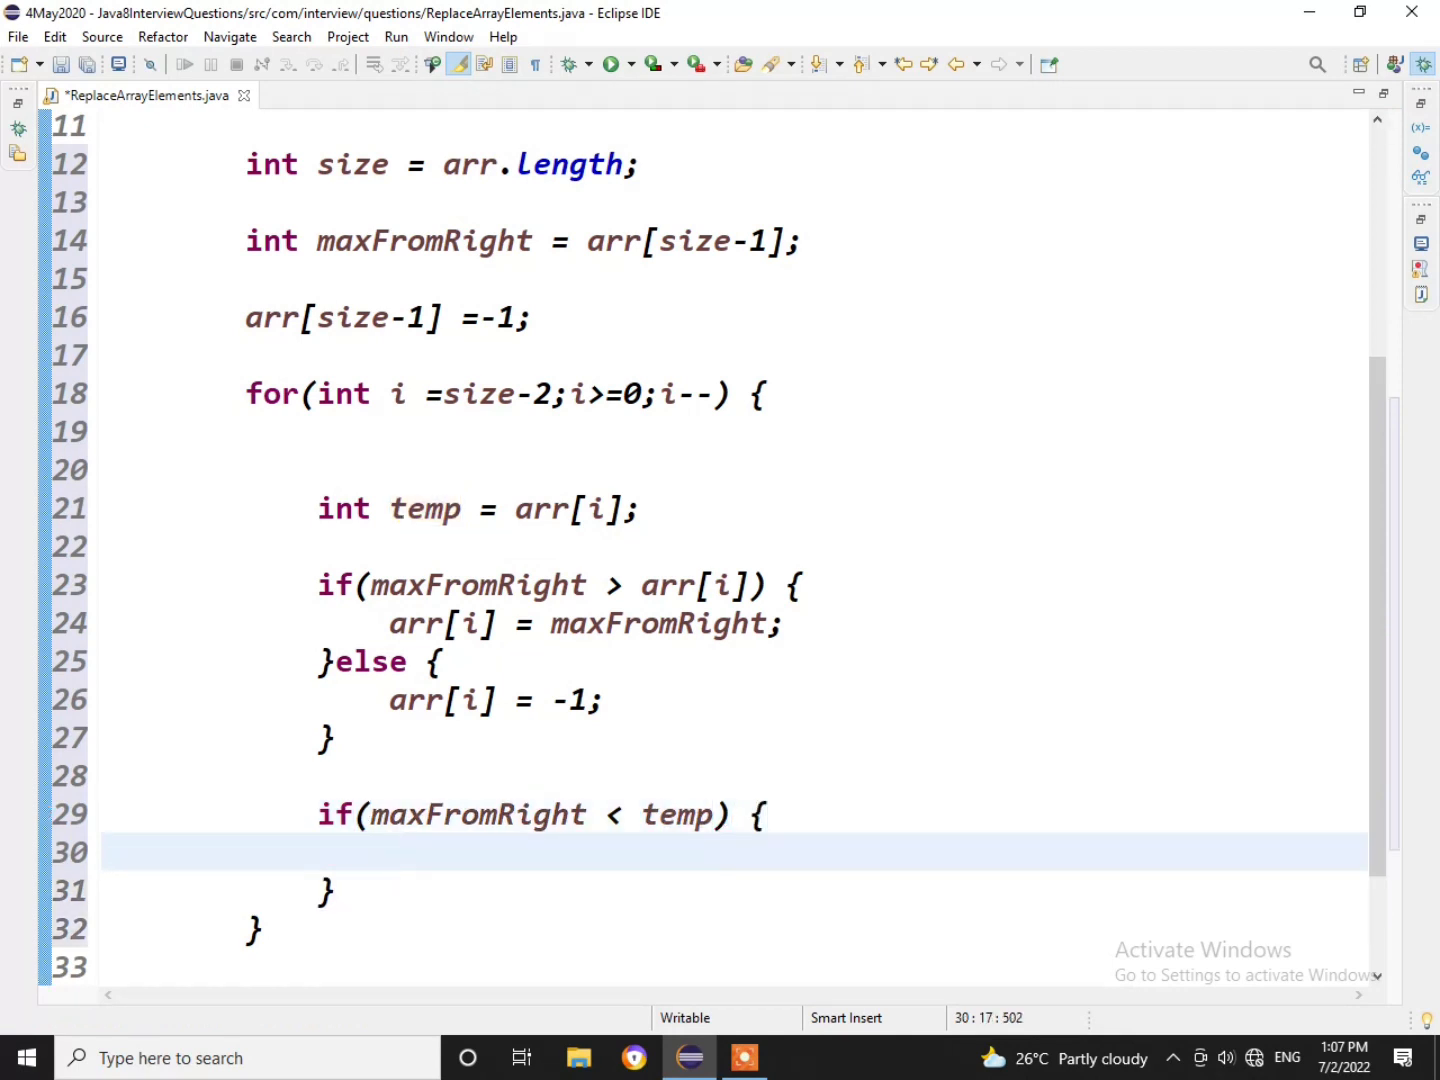
pyautogui.write('a,')
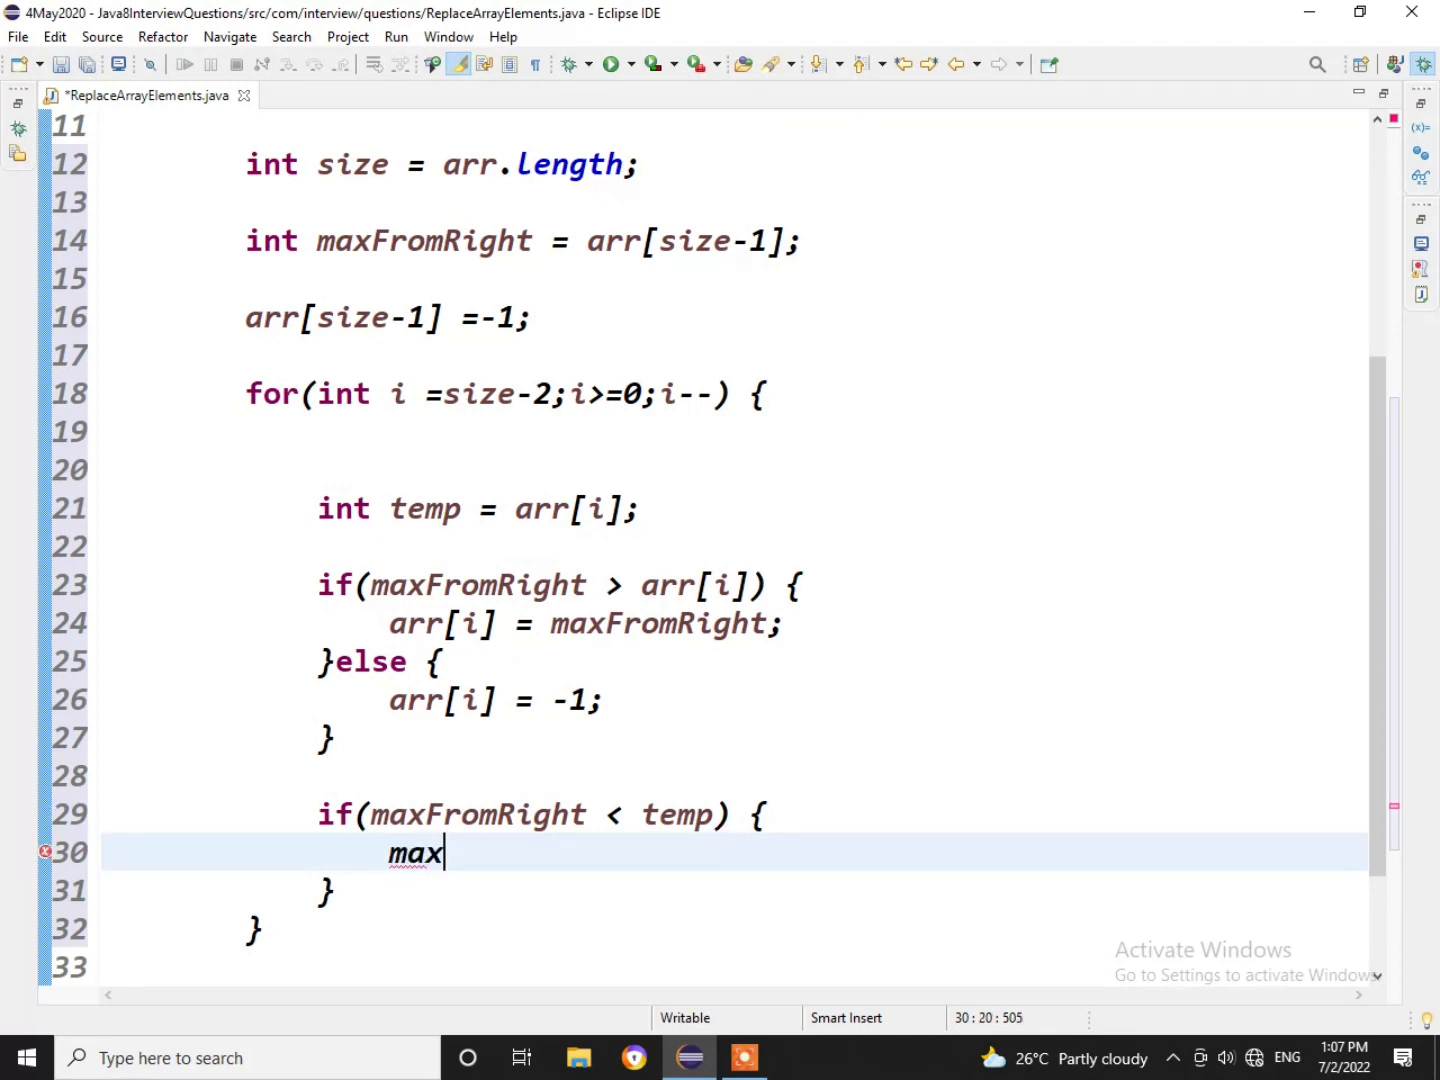
pyautogui.write('FromRightax          }')
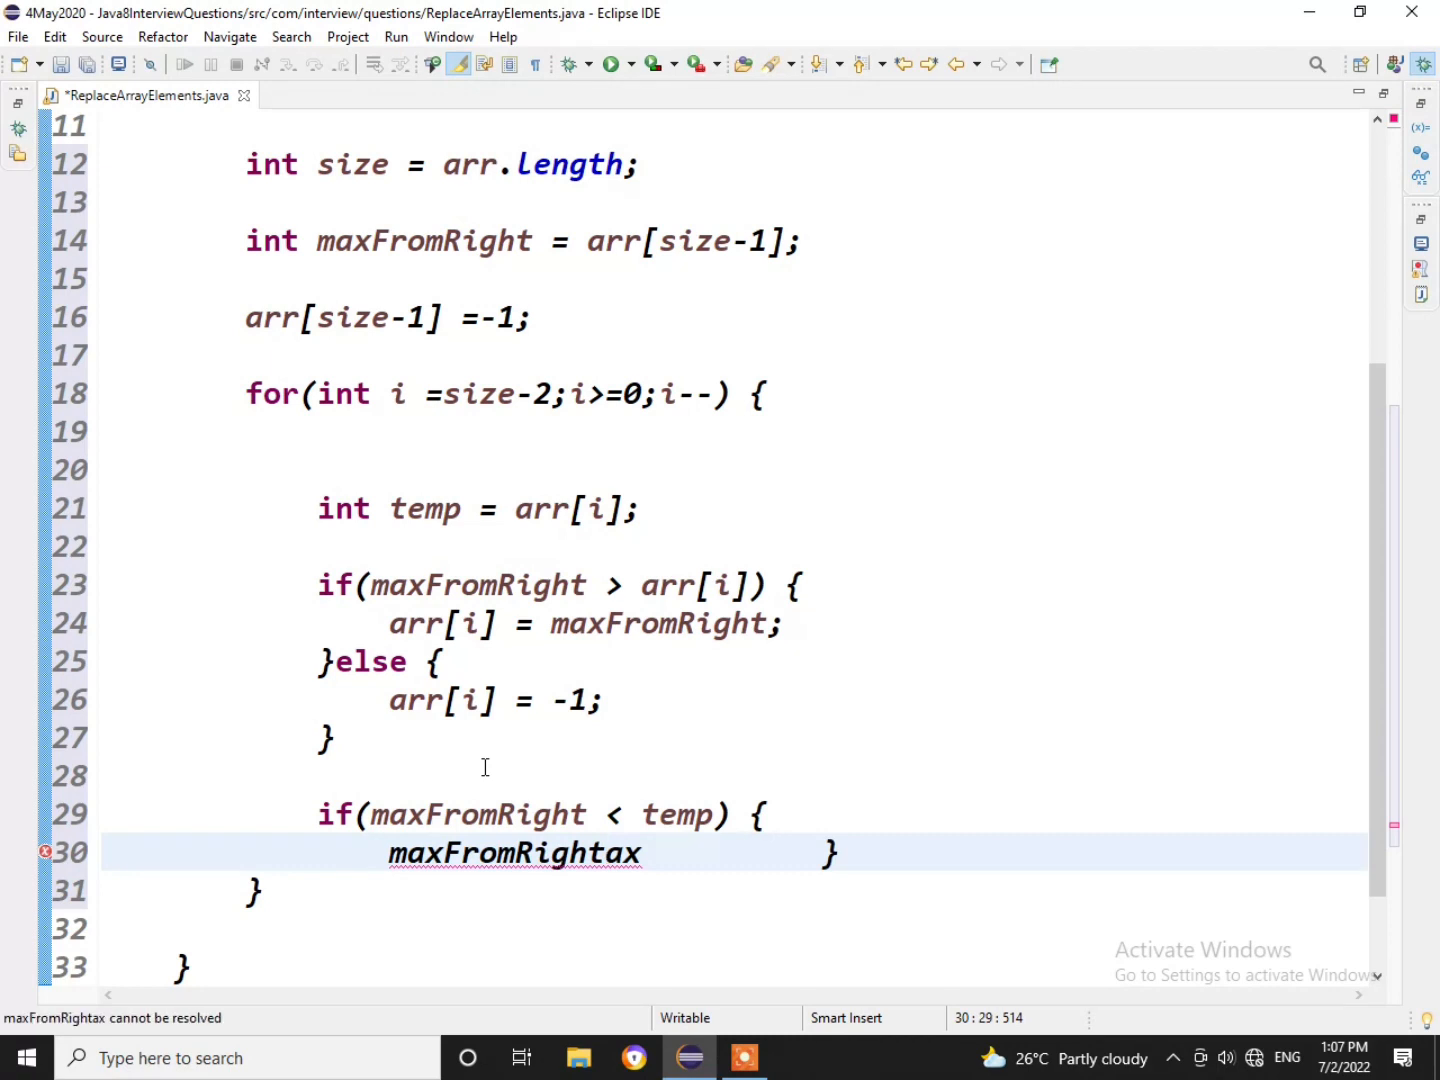
pyautogui.write('= t')
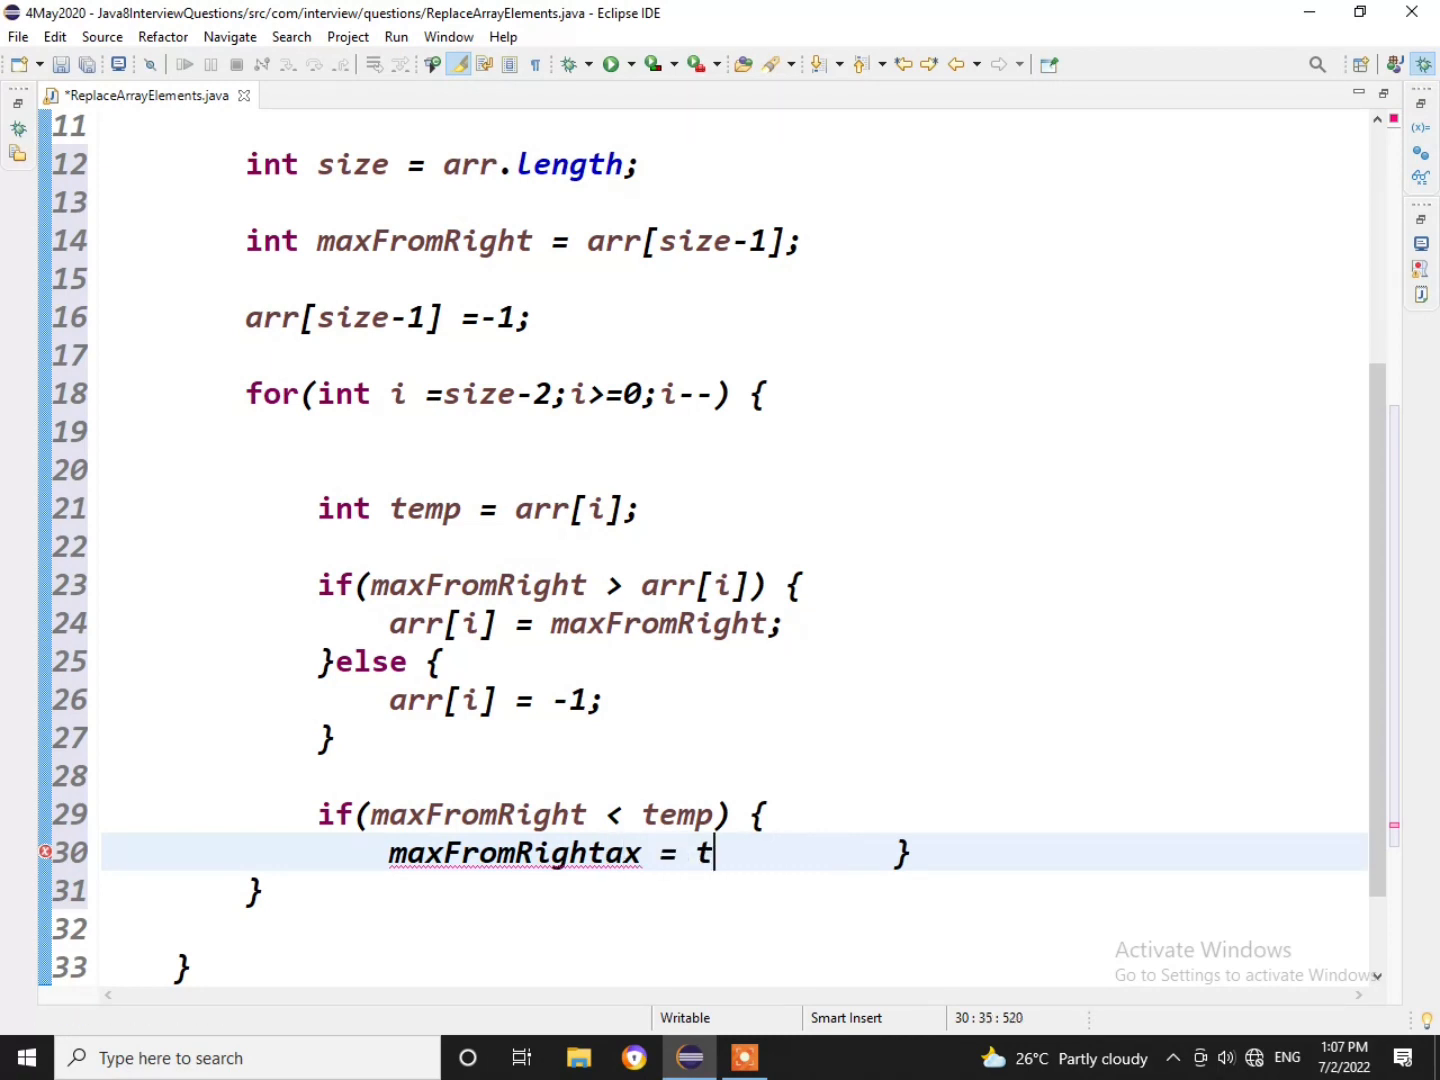
pyautogui.write('emp;')
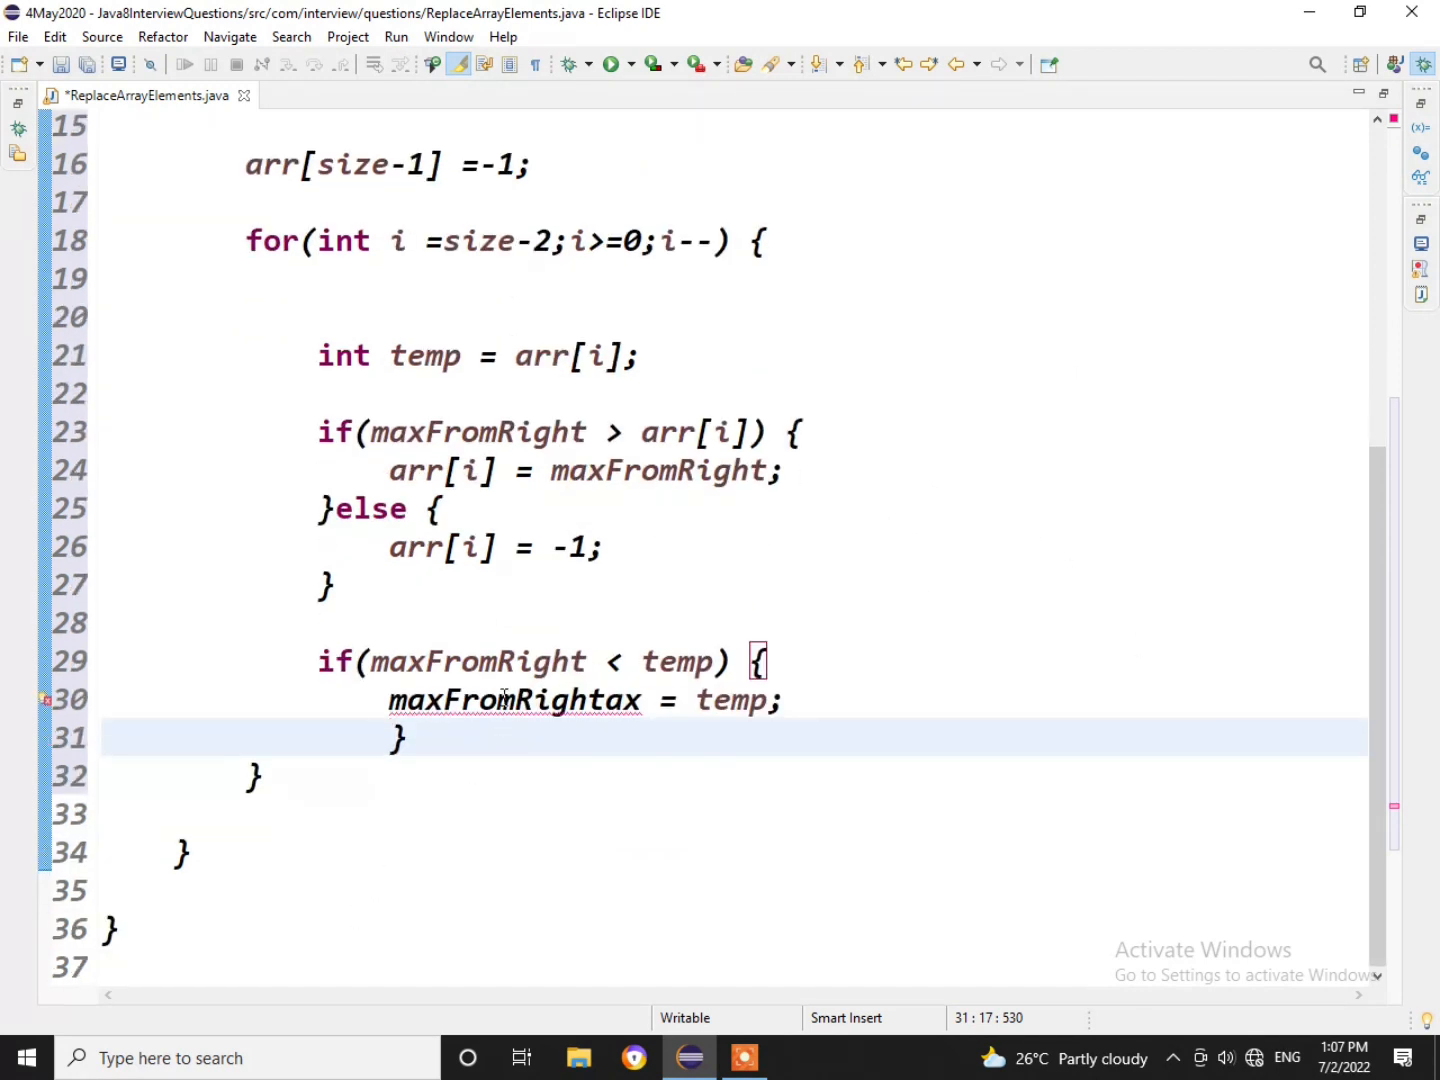
pyautogui.moveTo(510, 699)
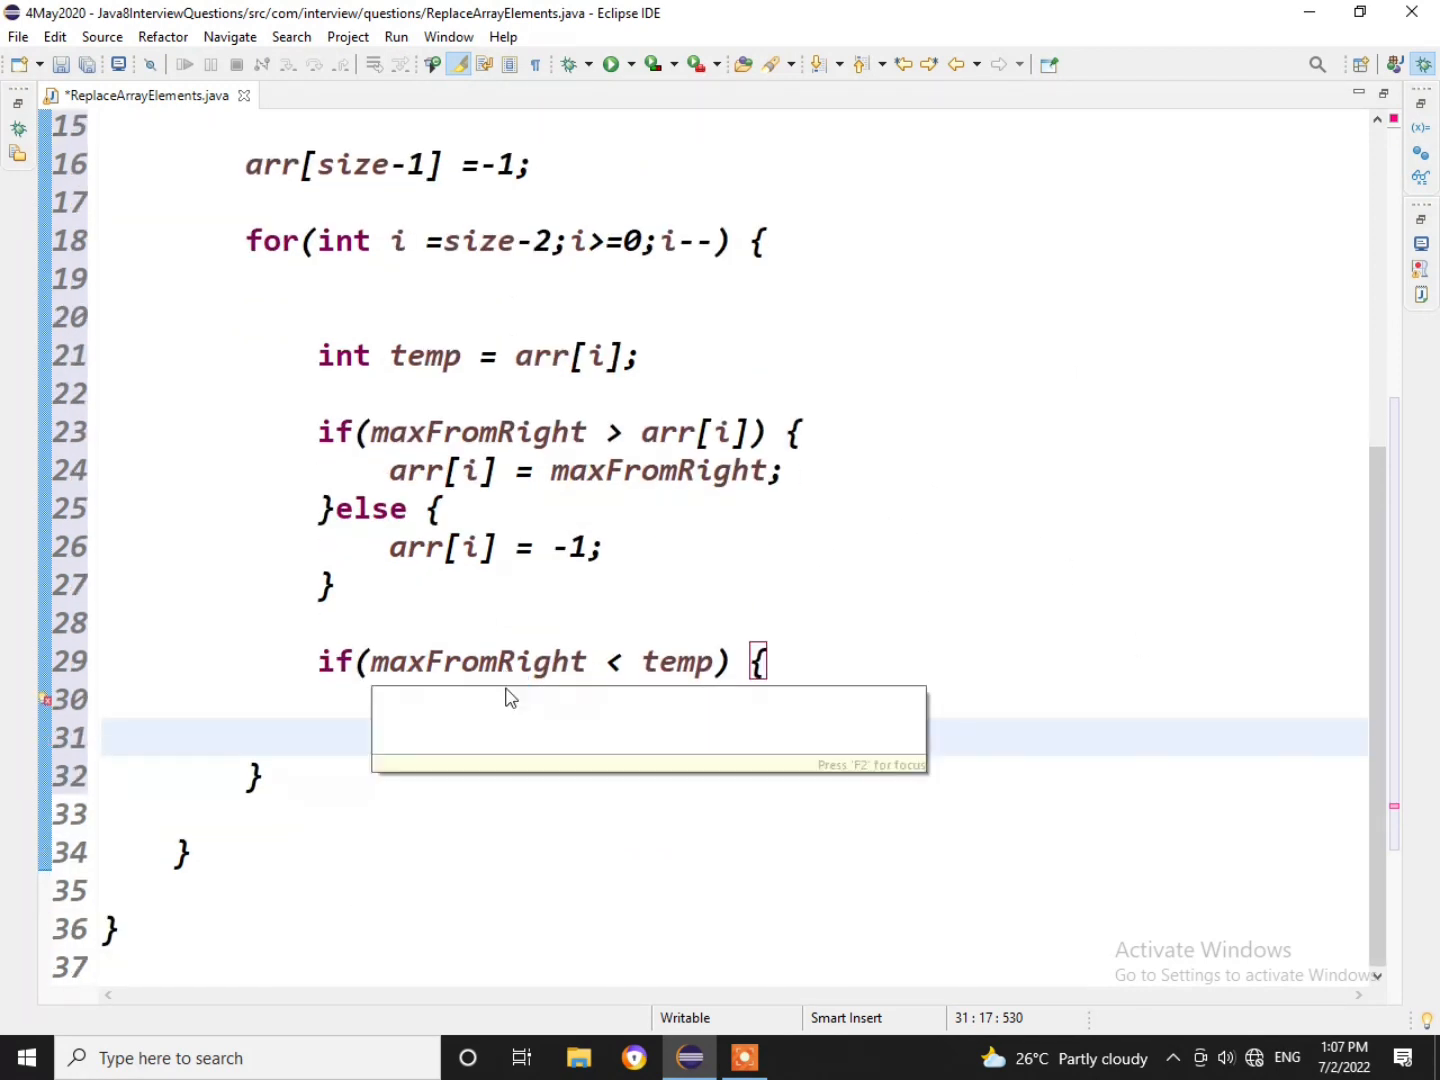
pyautogui.write('maxFromRightax = temp;')
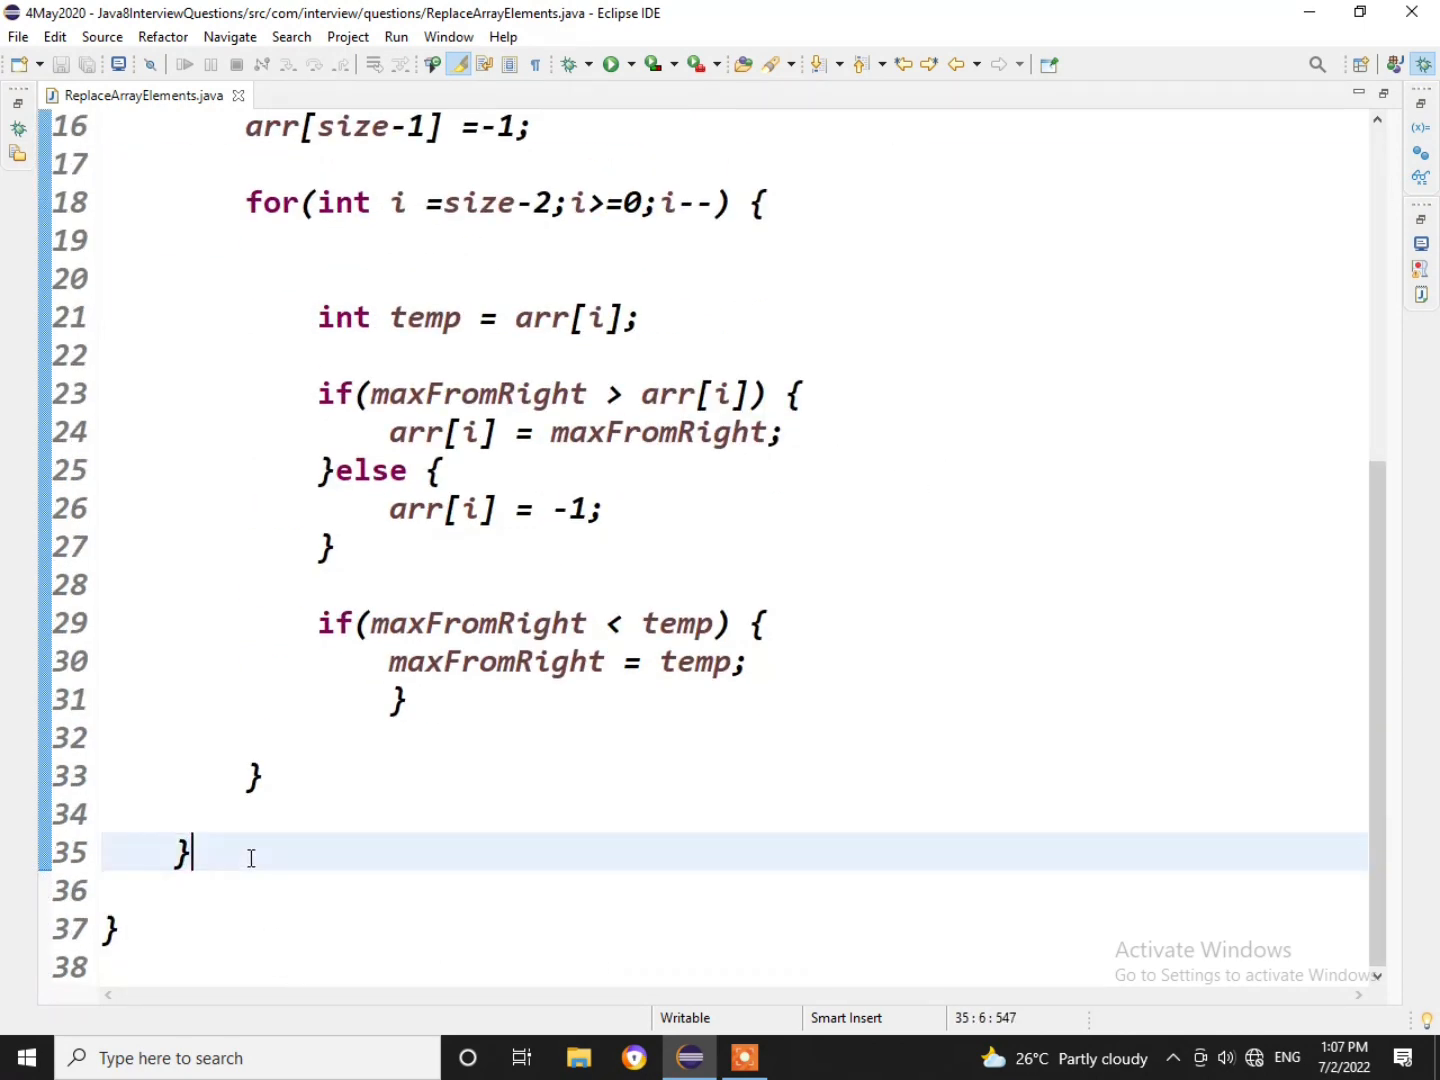
# Write the print loop header for(int i = 0; i < size; ...), replacing mistyped arr with size.
pyautogui.write('fr')
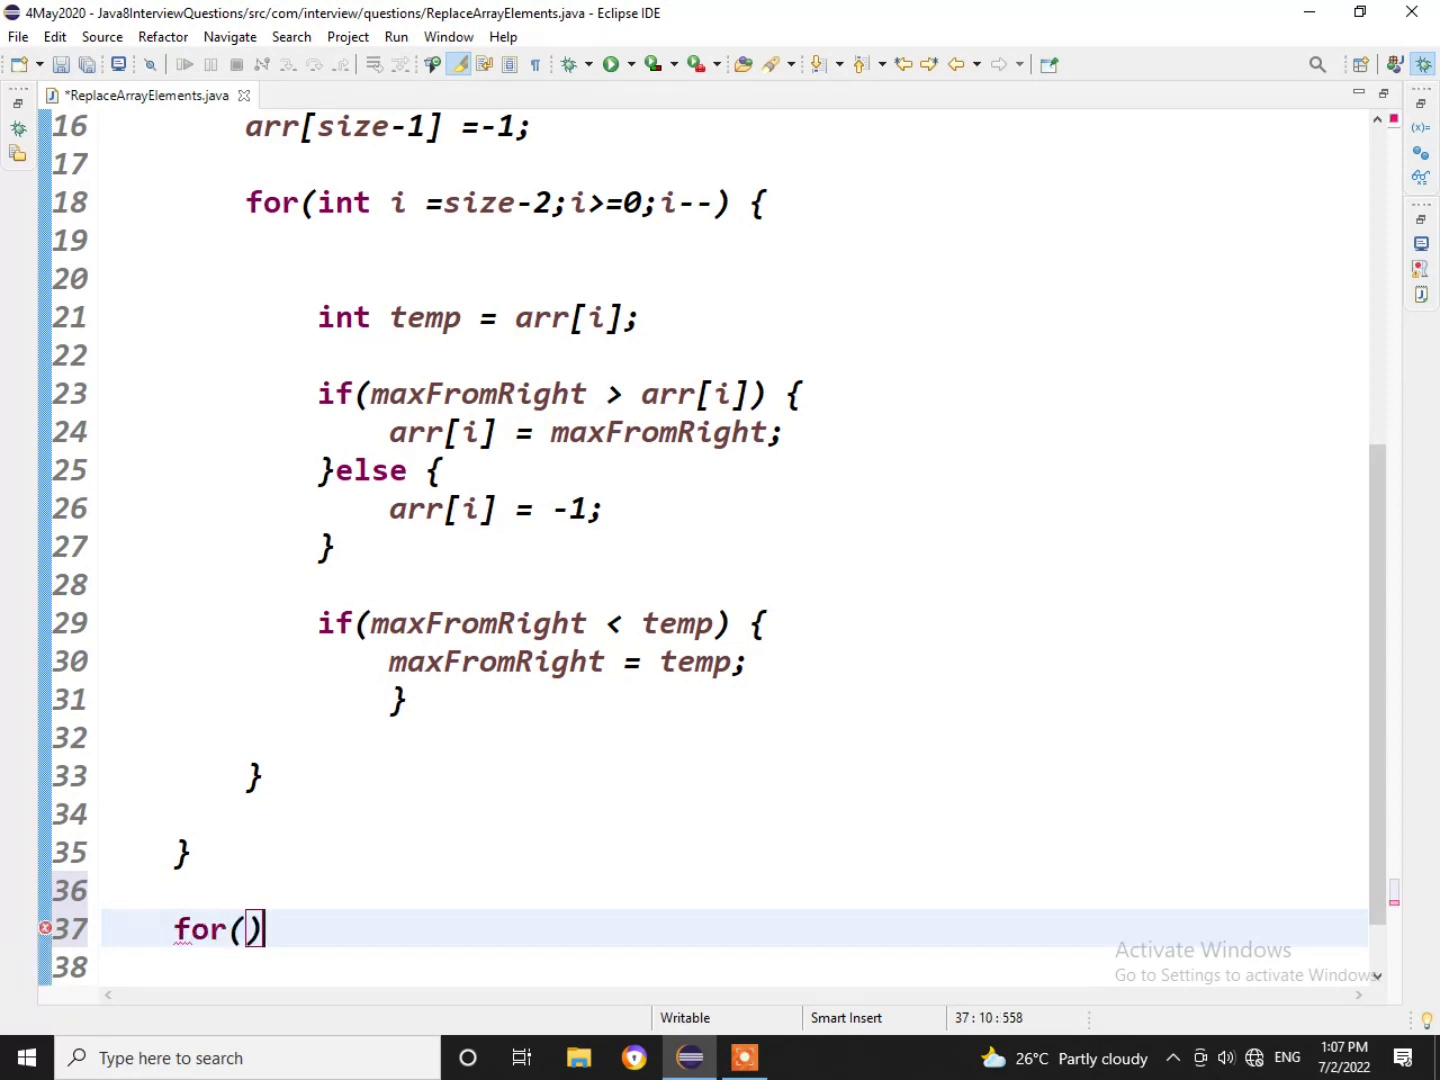
pyautogui.write('int')
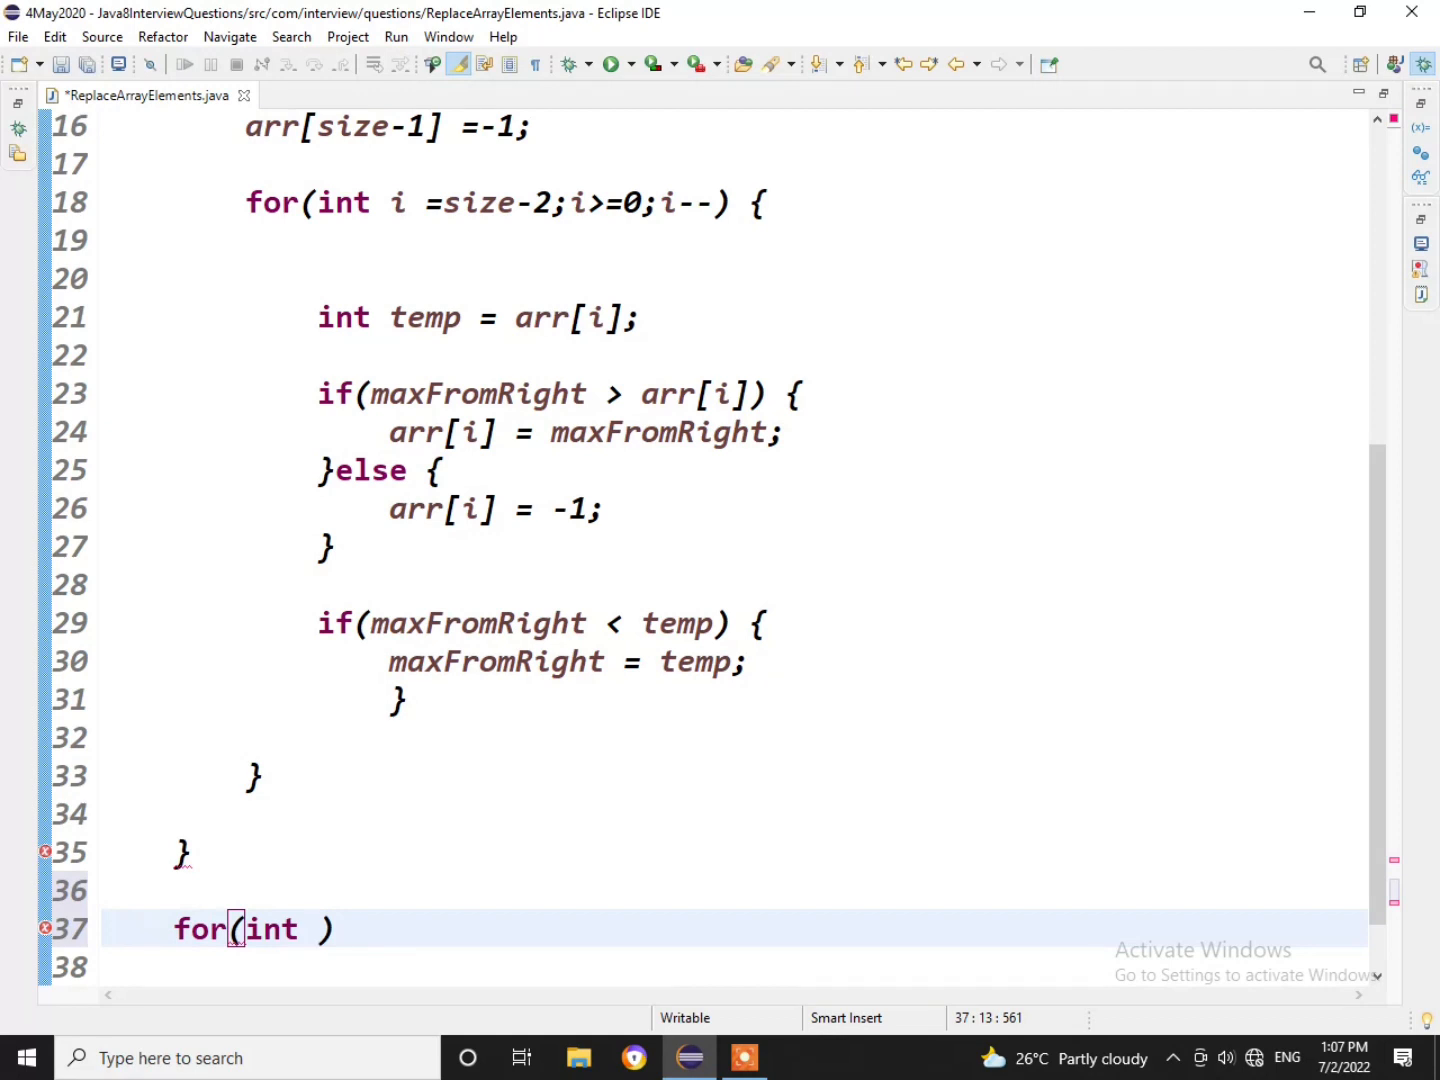
pyautogui.write('i =')
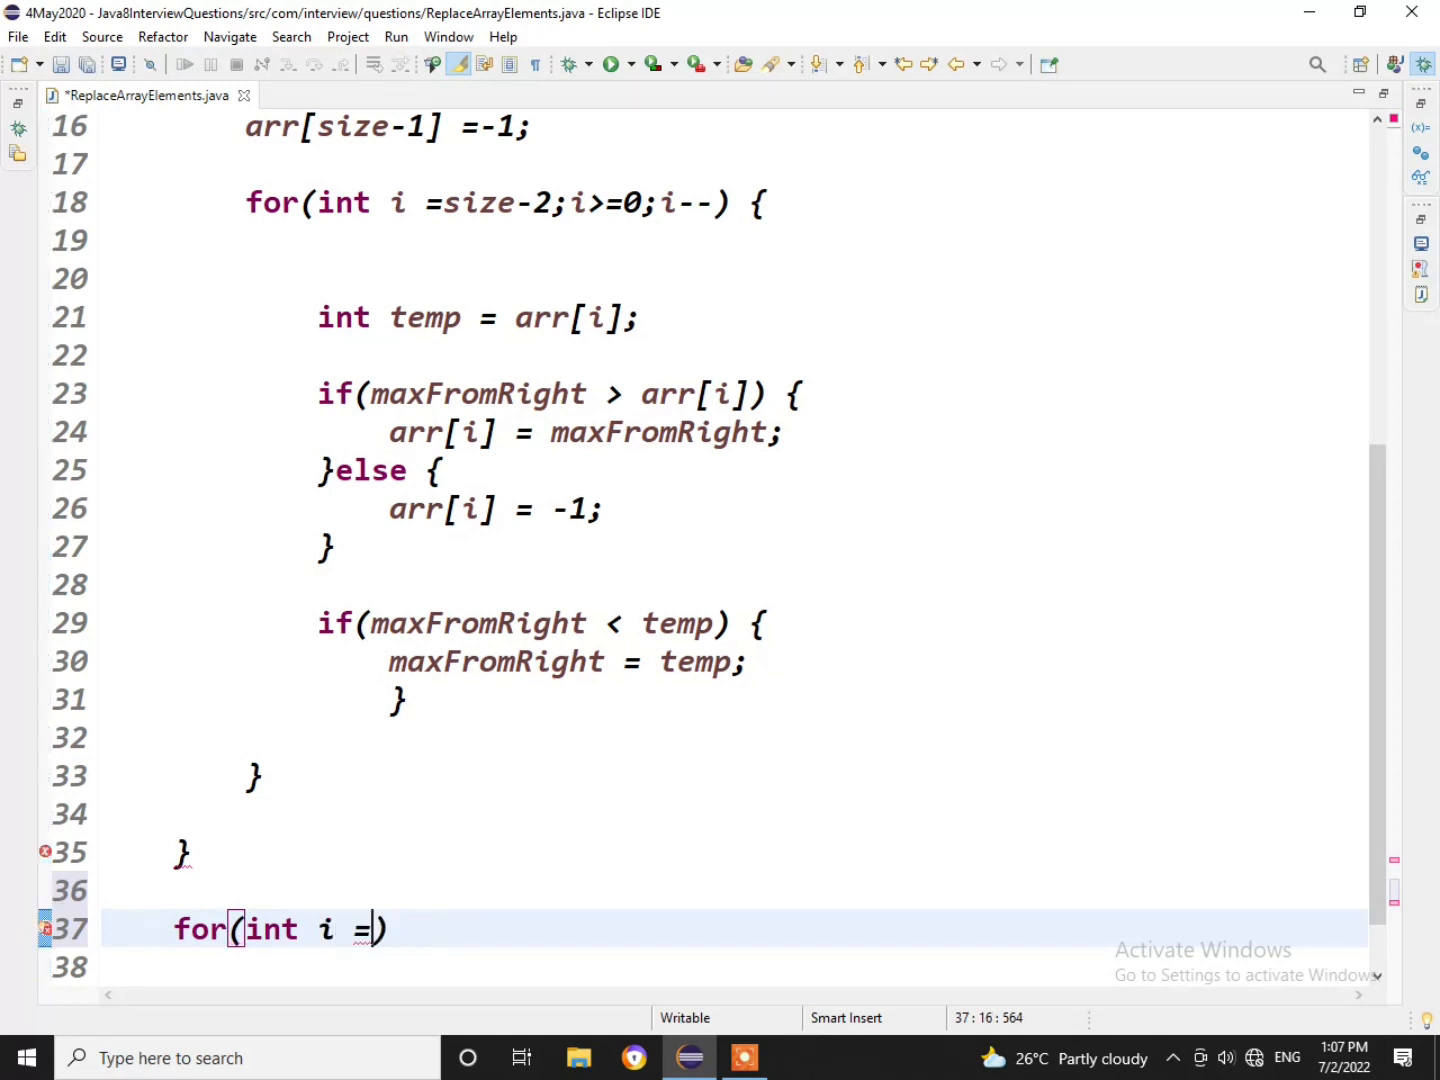
pyautogui.write('o')
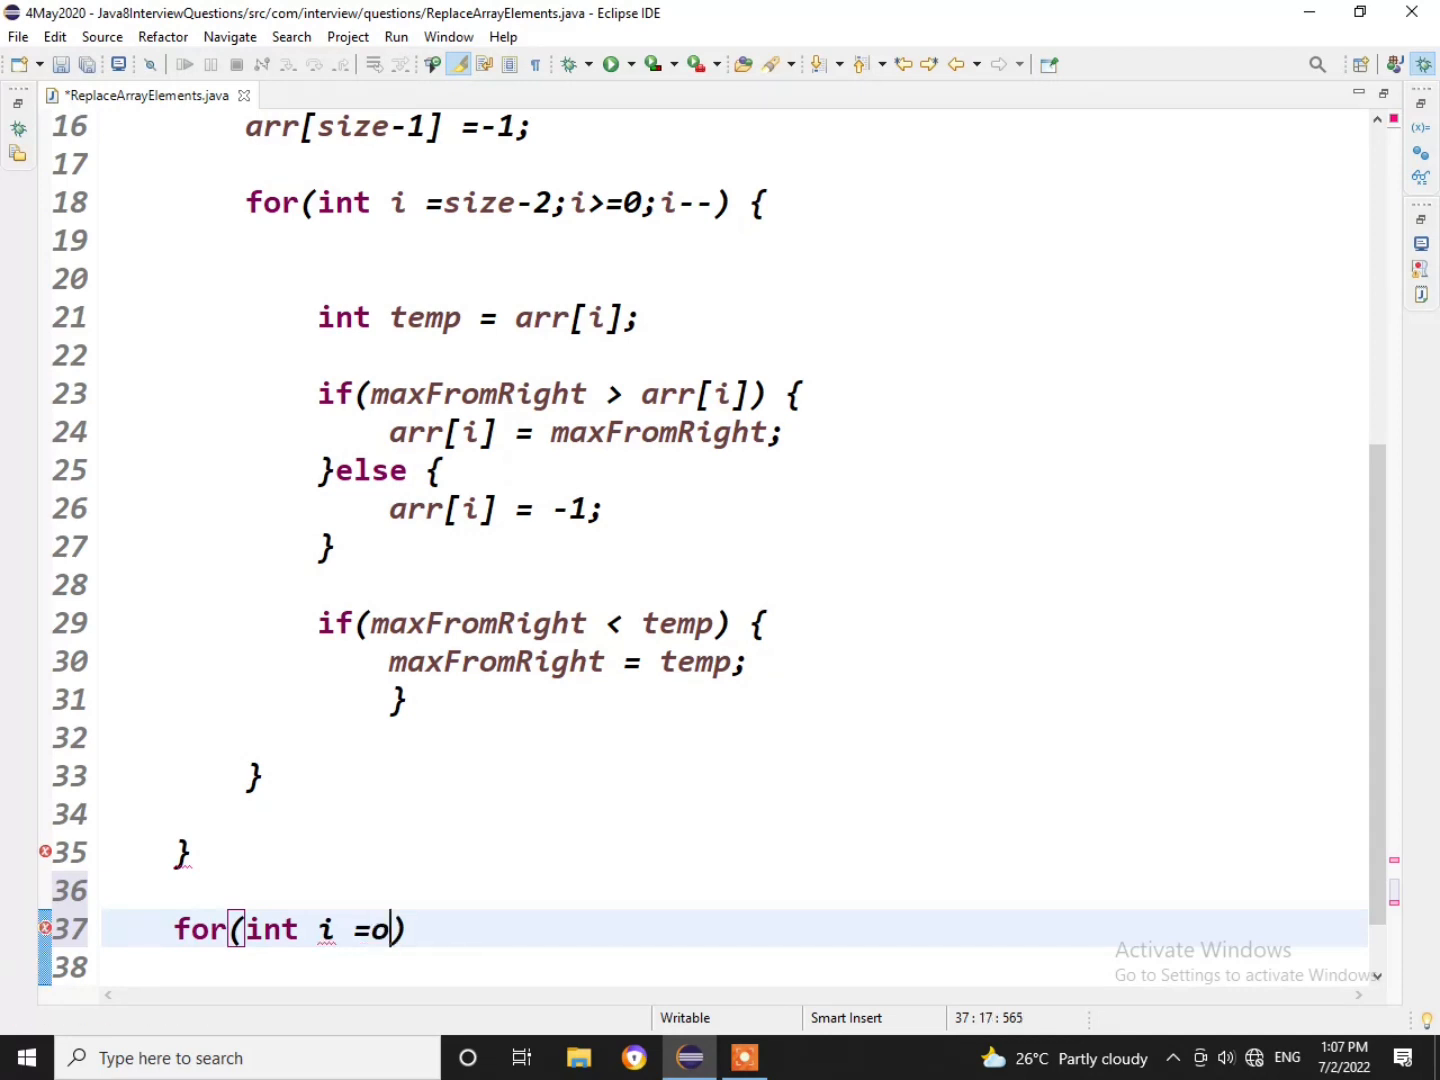
pyautogui.write('0')
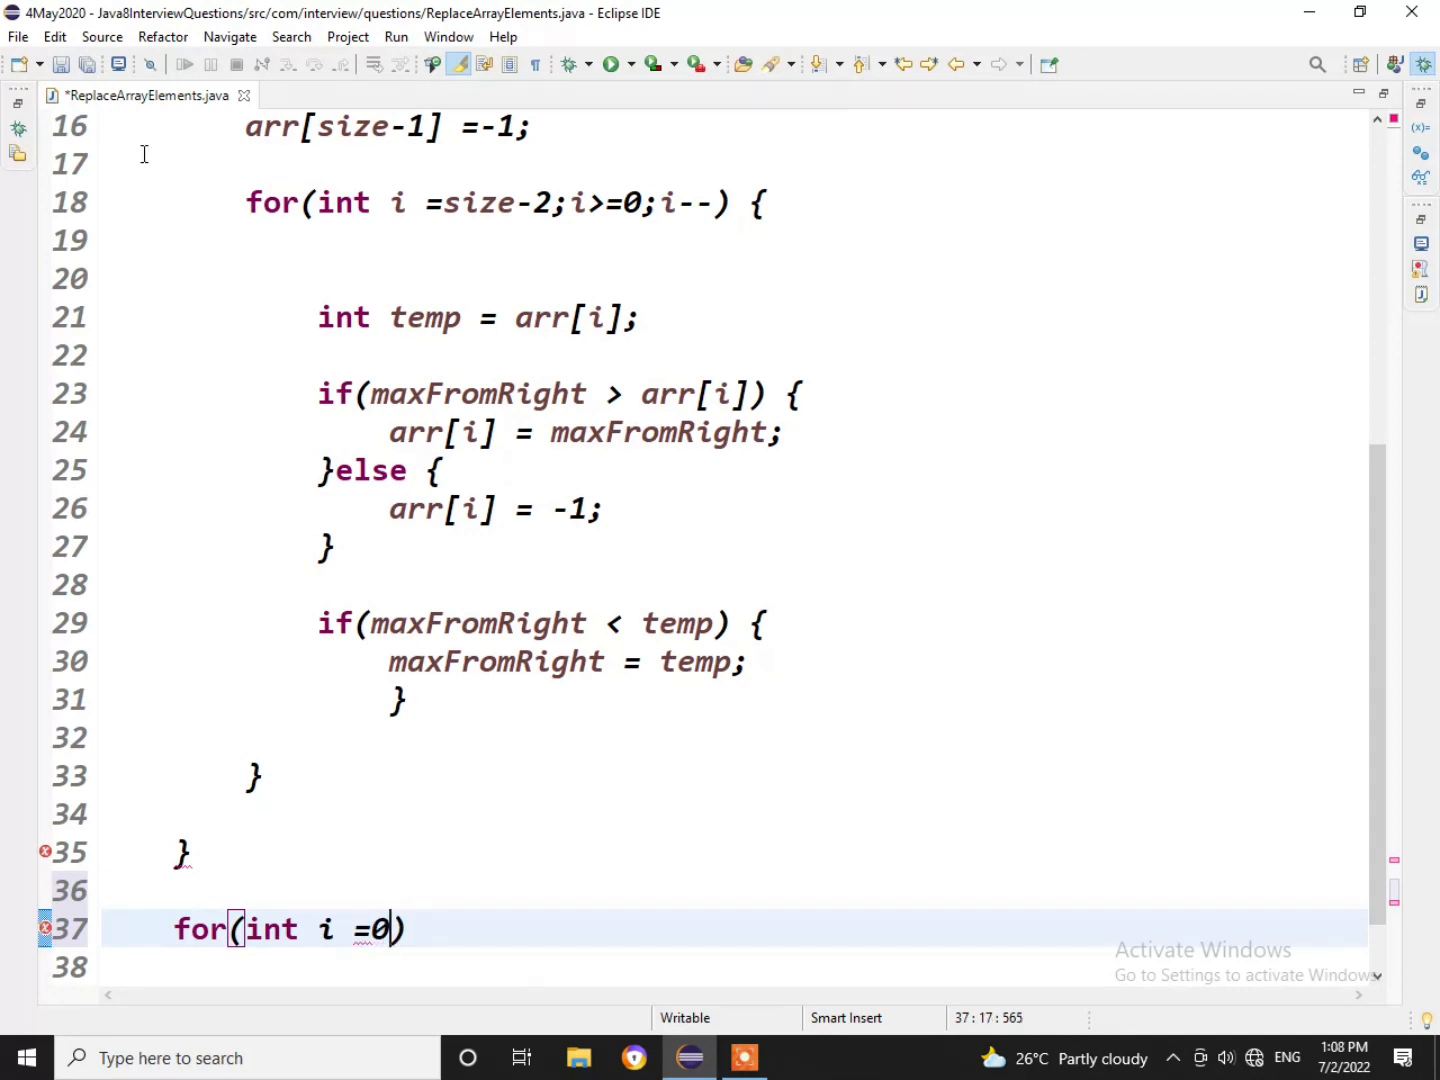
pyautogui.write(';i')
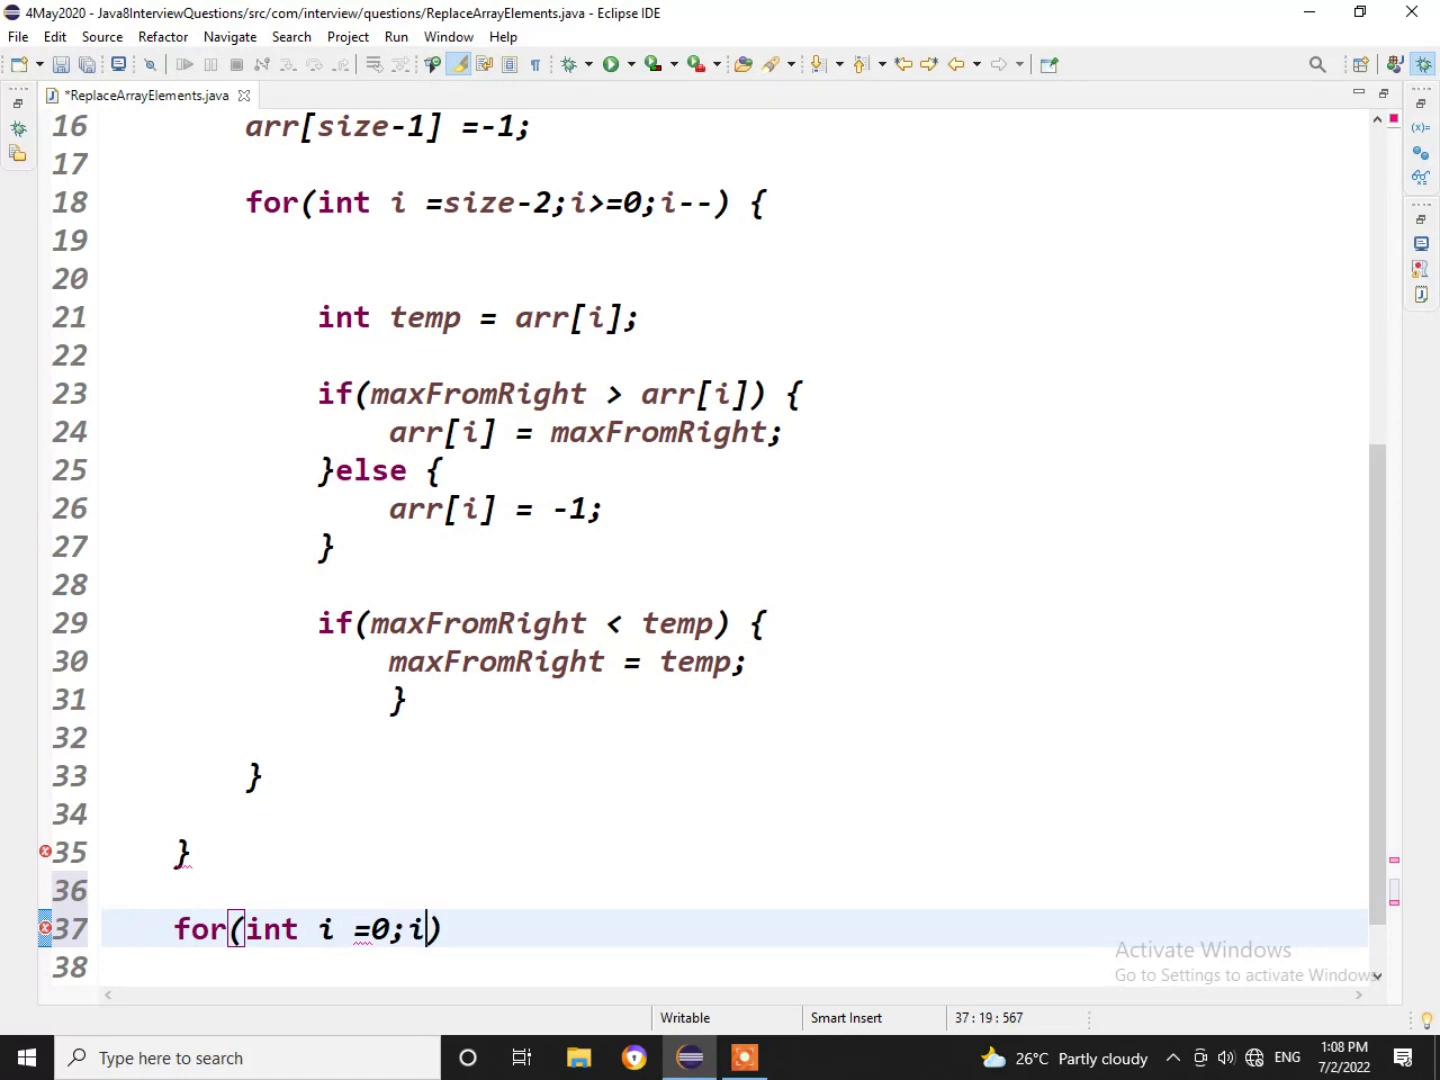
pyautogui.write('<arr')
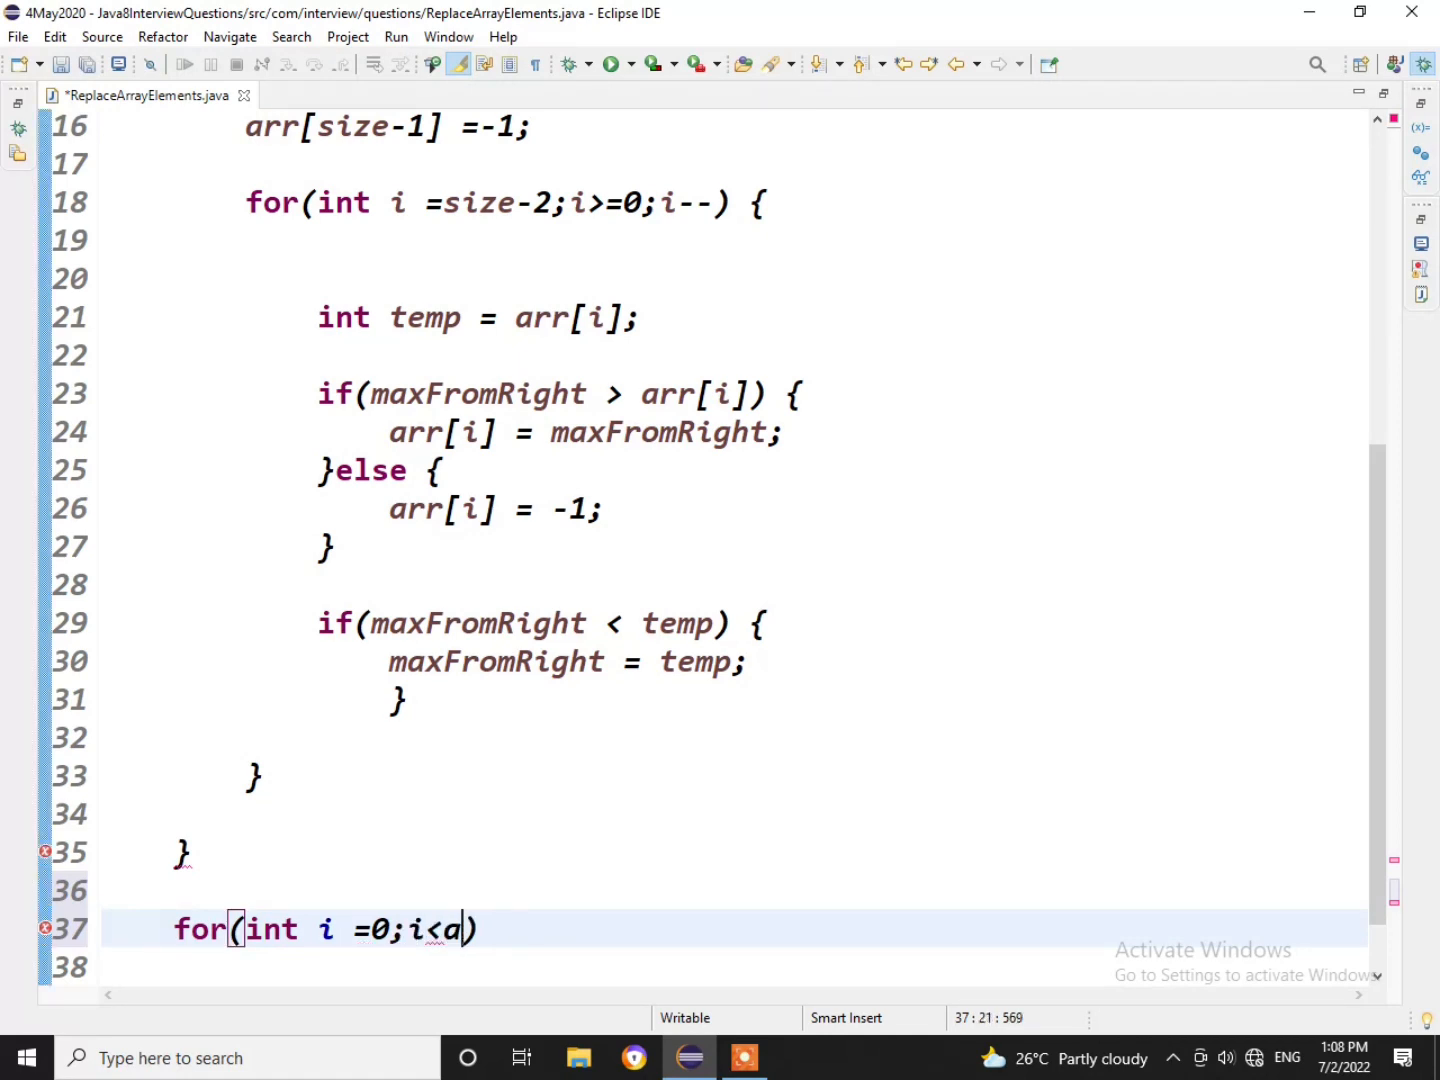
pyautogui.press('Backspace')
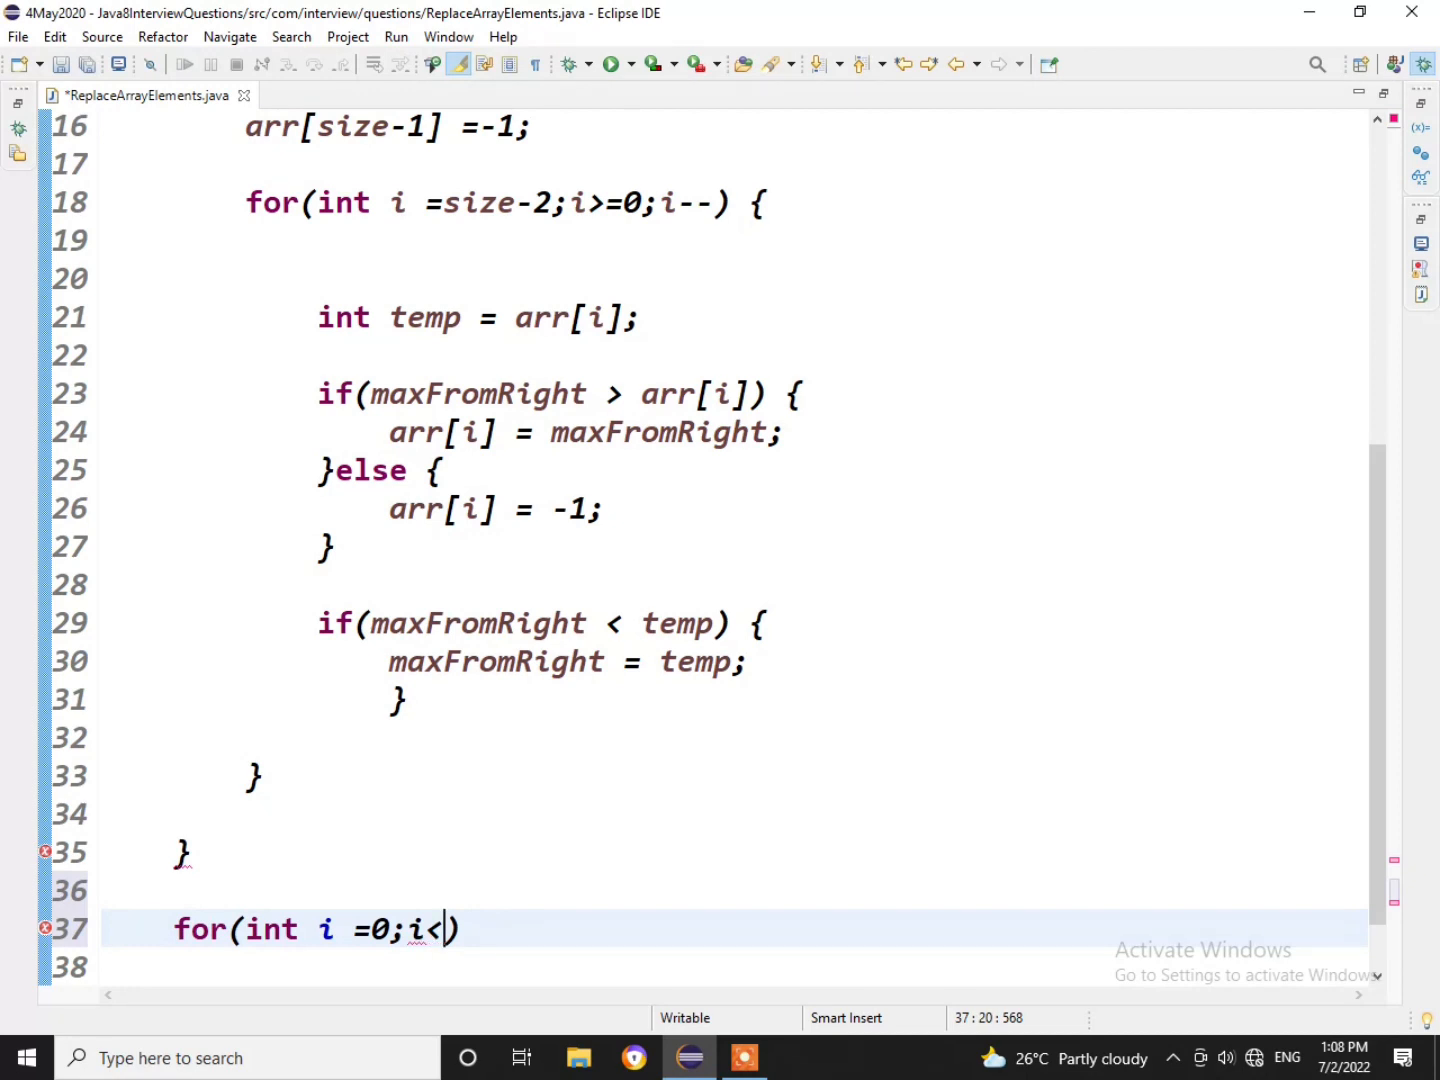
pyautogui.write('size')
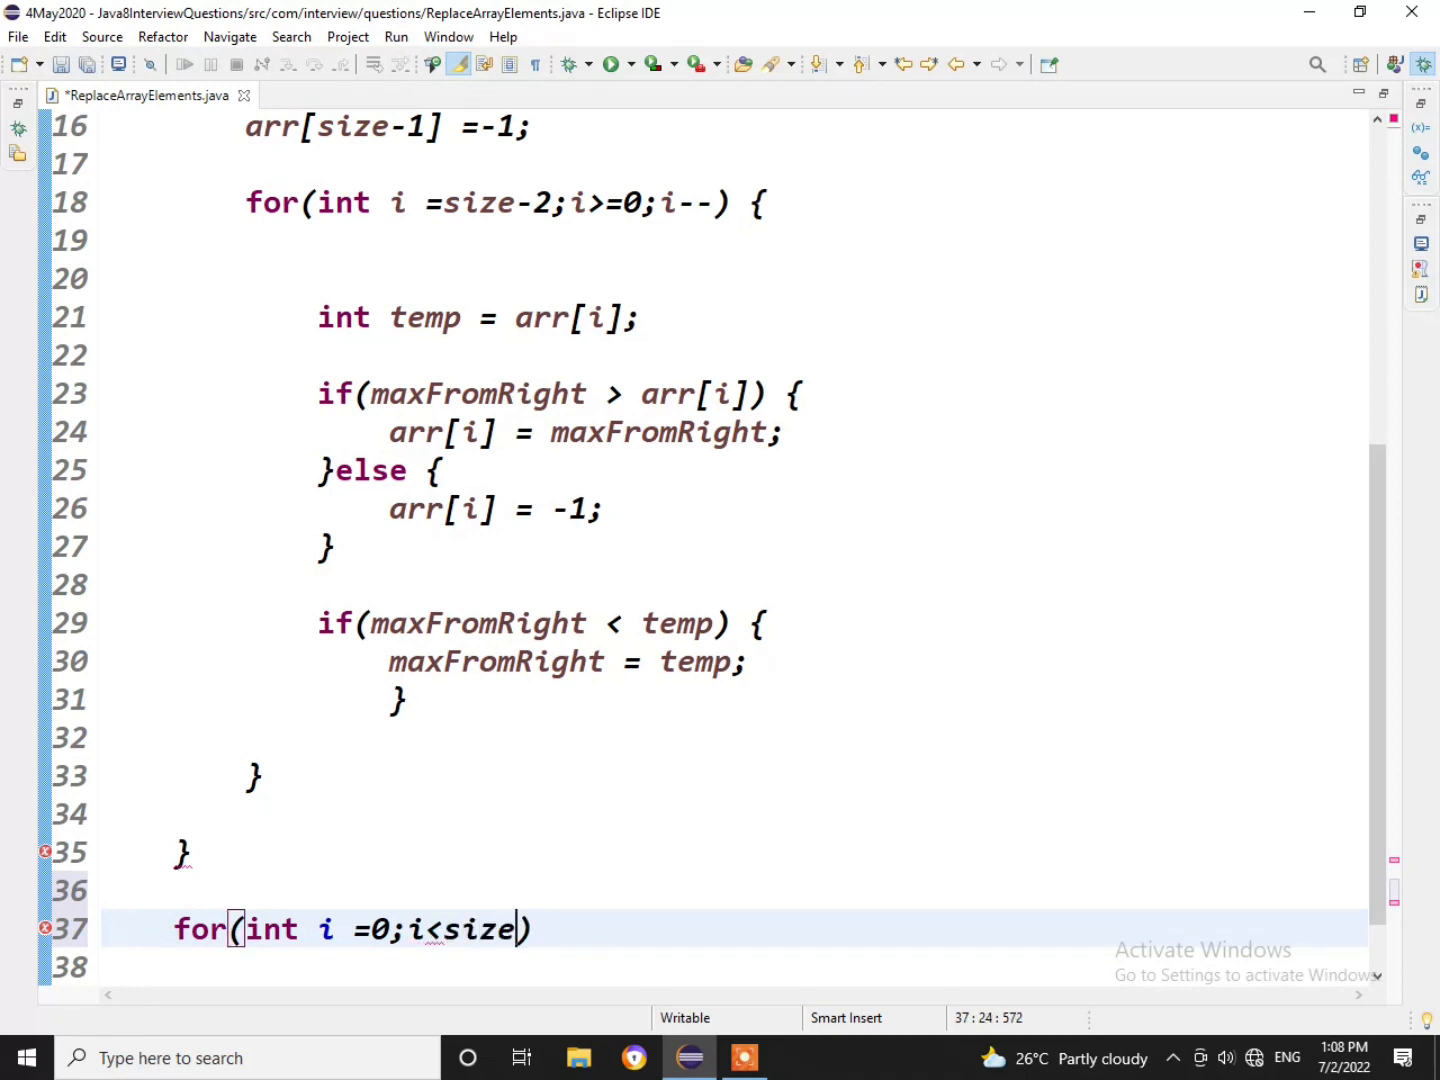
pyautogui.write(';i++')
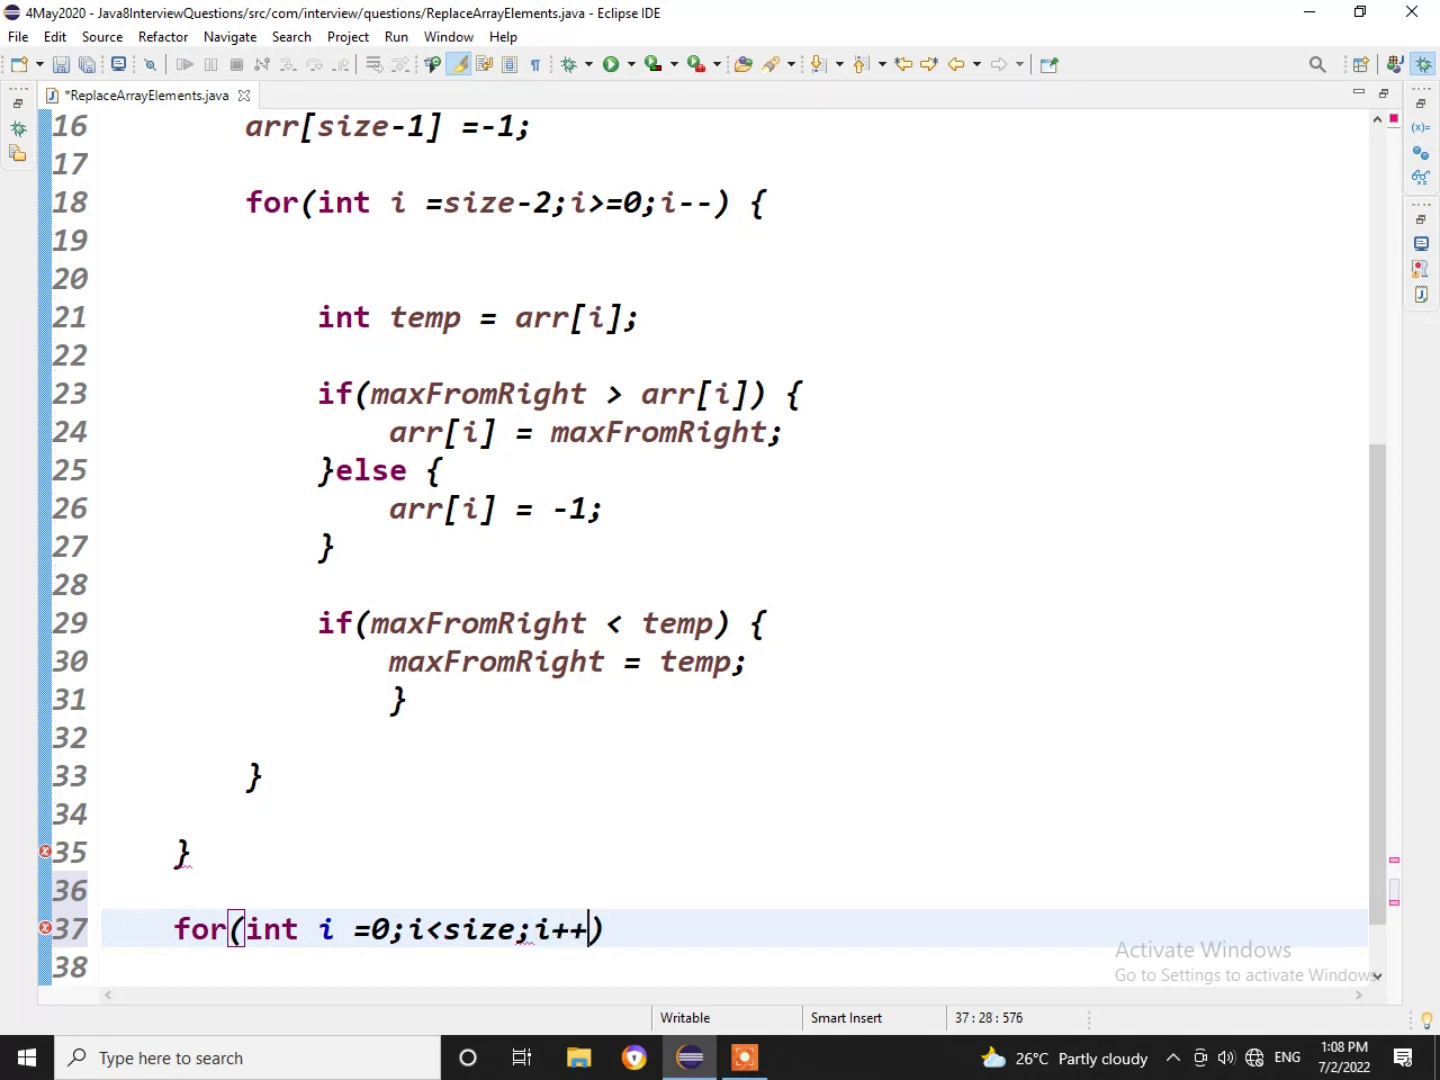
# Add System.out.println(arr[i]); as the print loop body.
pyautogui.write('{')
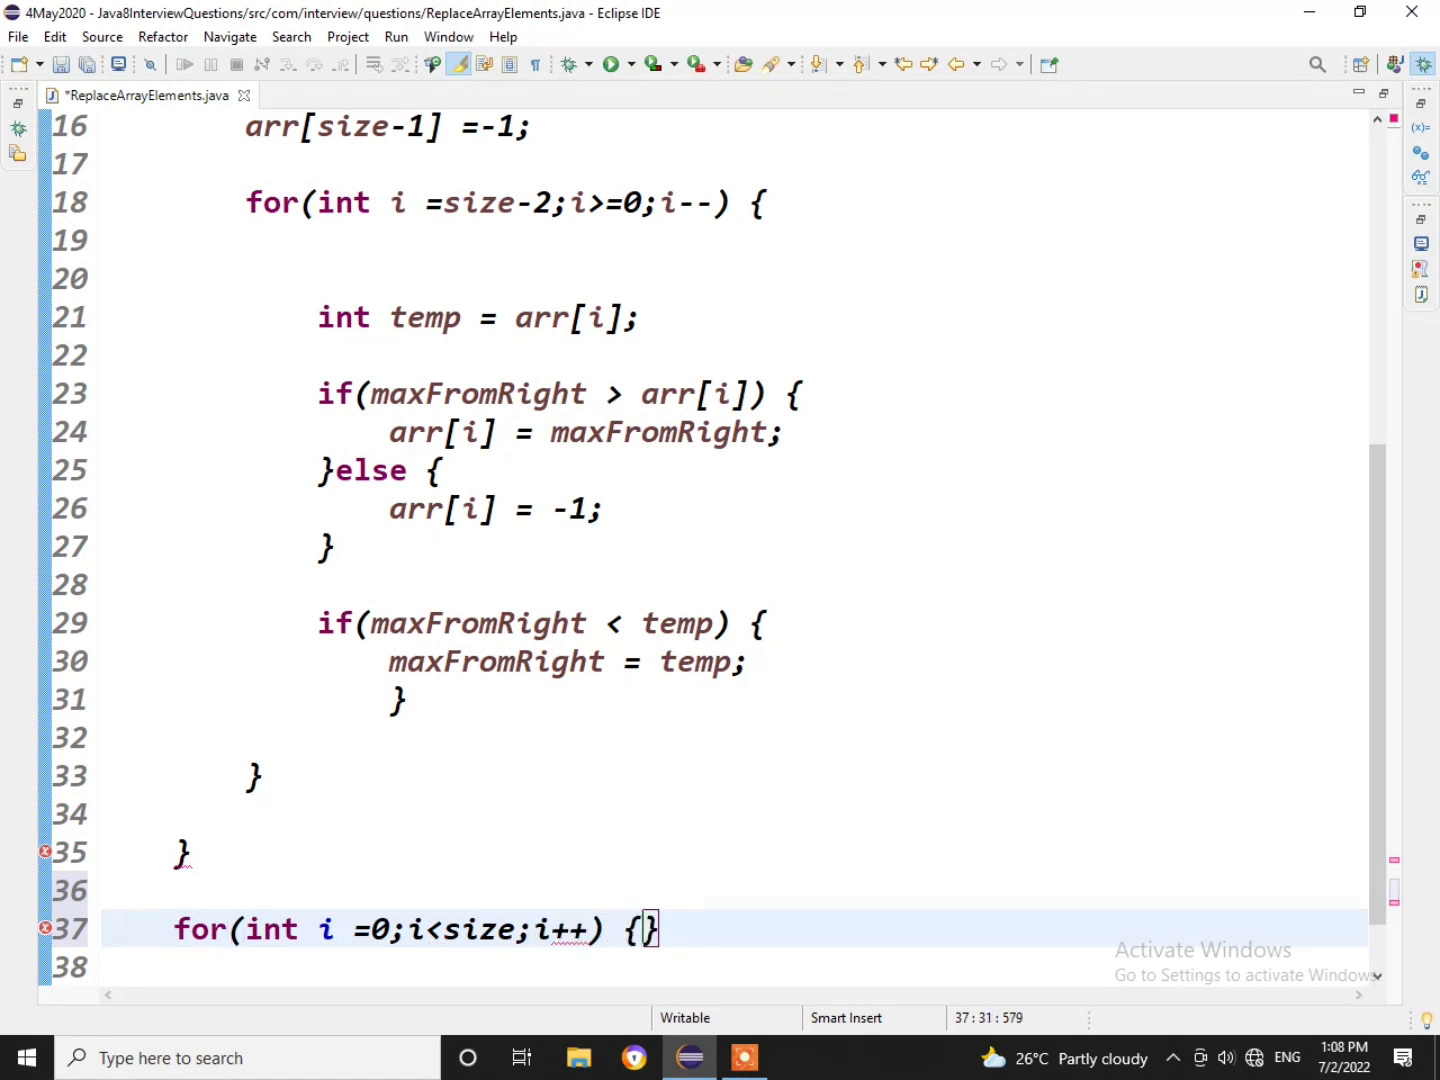
pyautogui.write('sys')
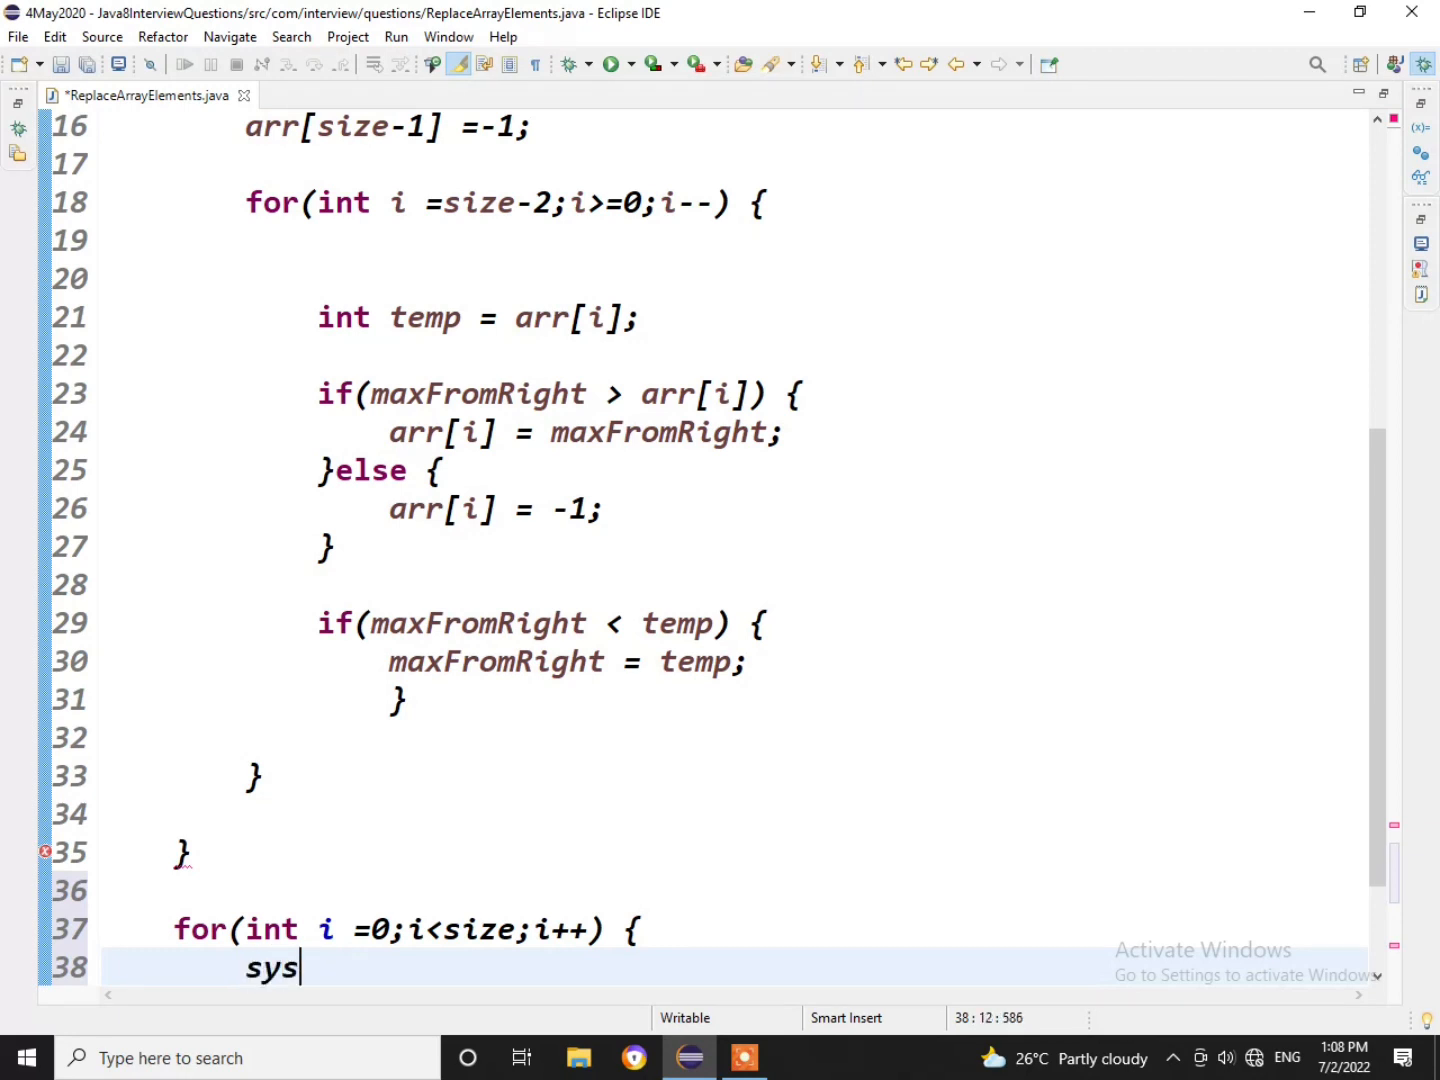
pyautogui.write('System.out.println();')
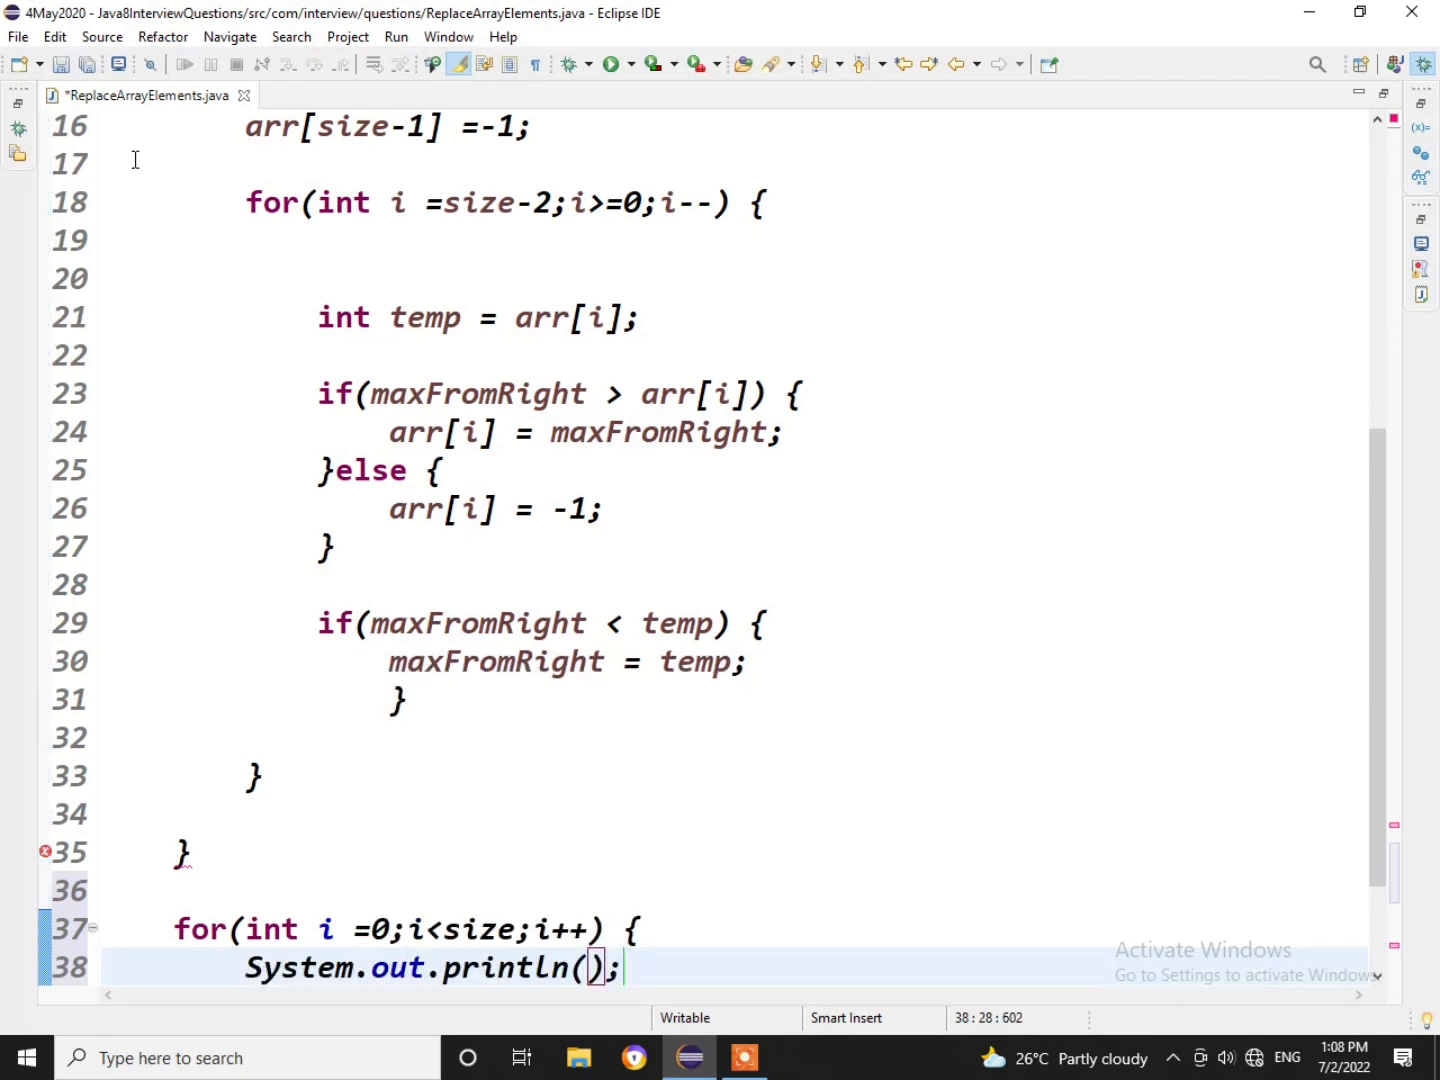
pyautogui.write('arr')
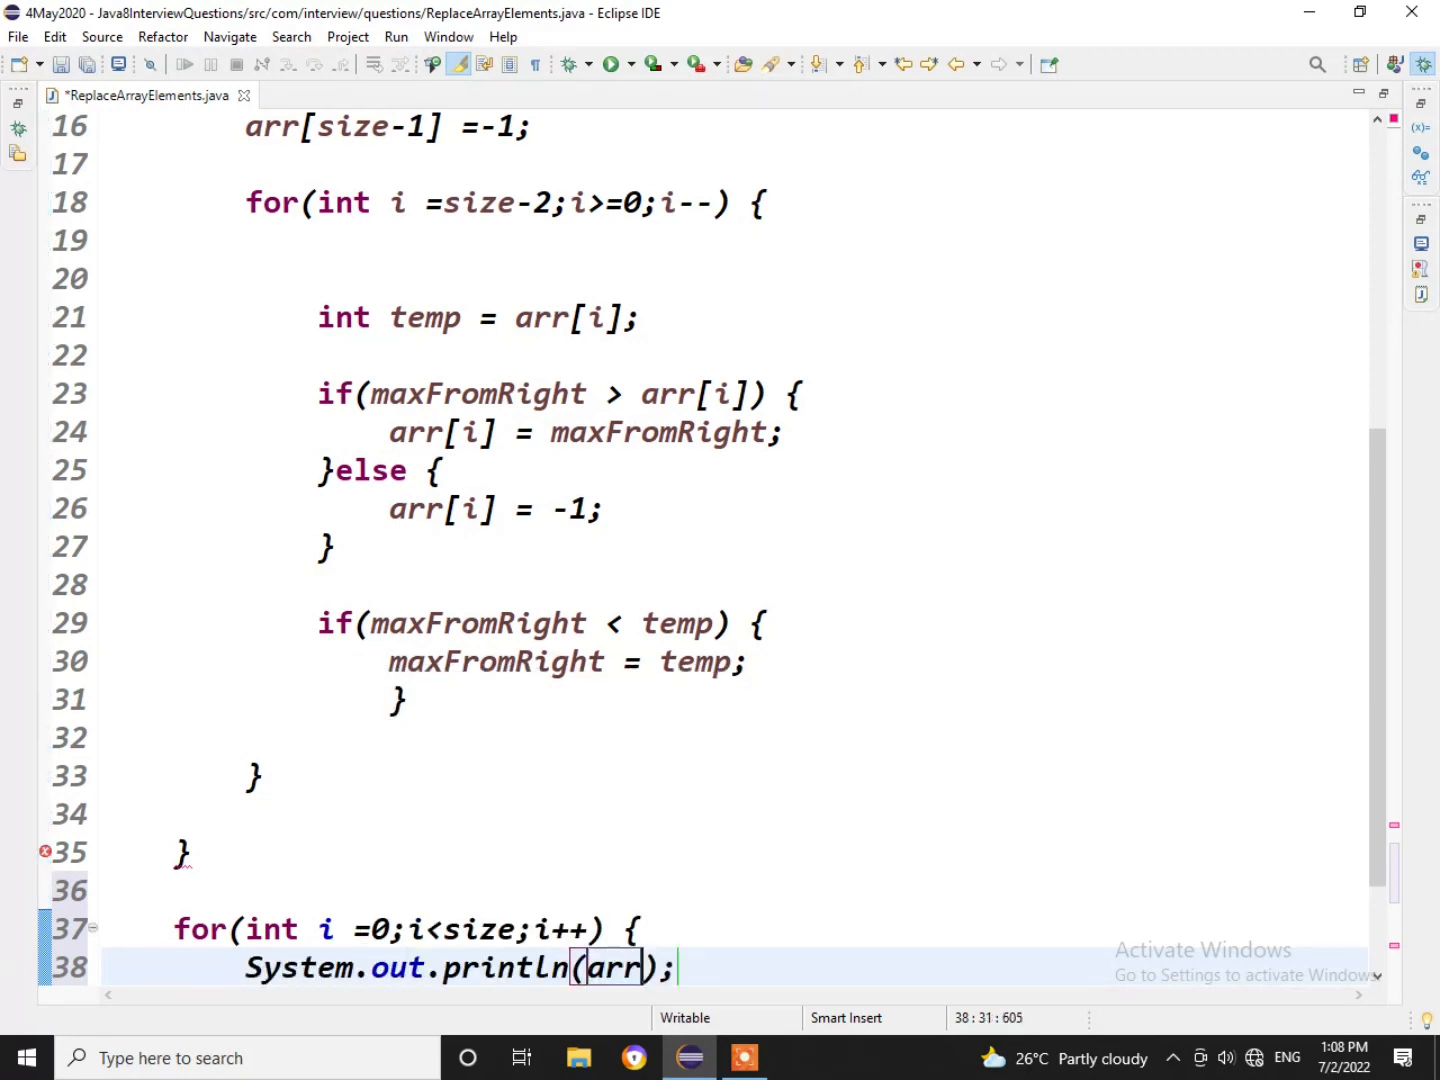
pyautogui.write('[]')
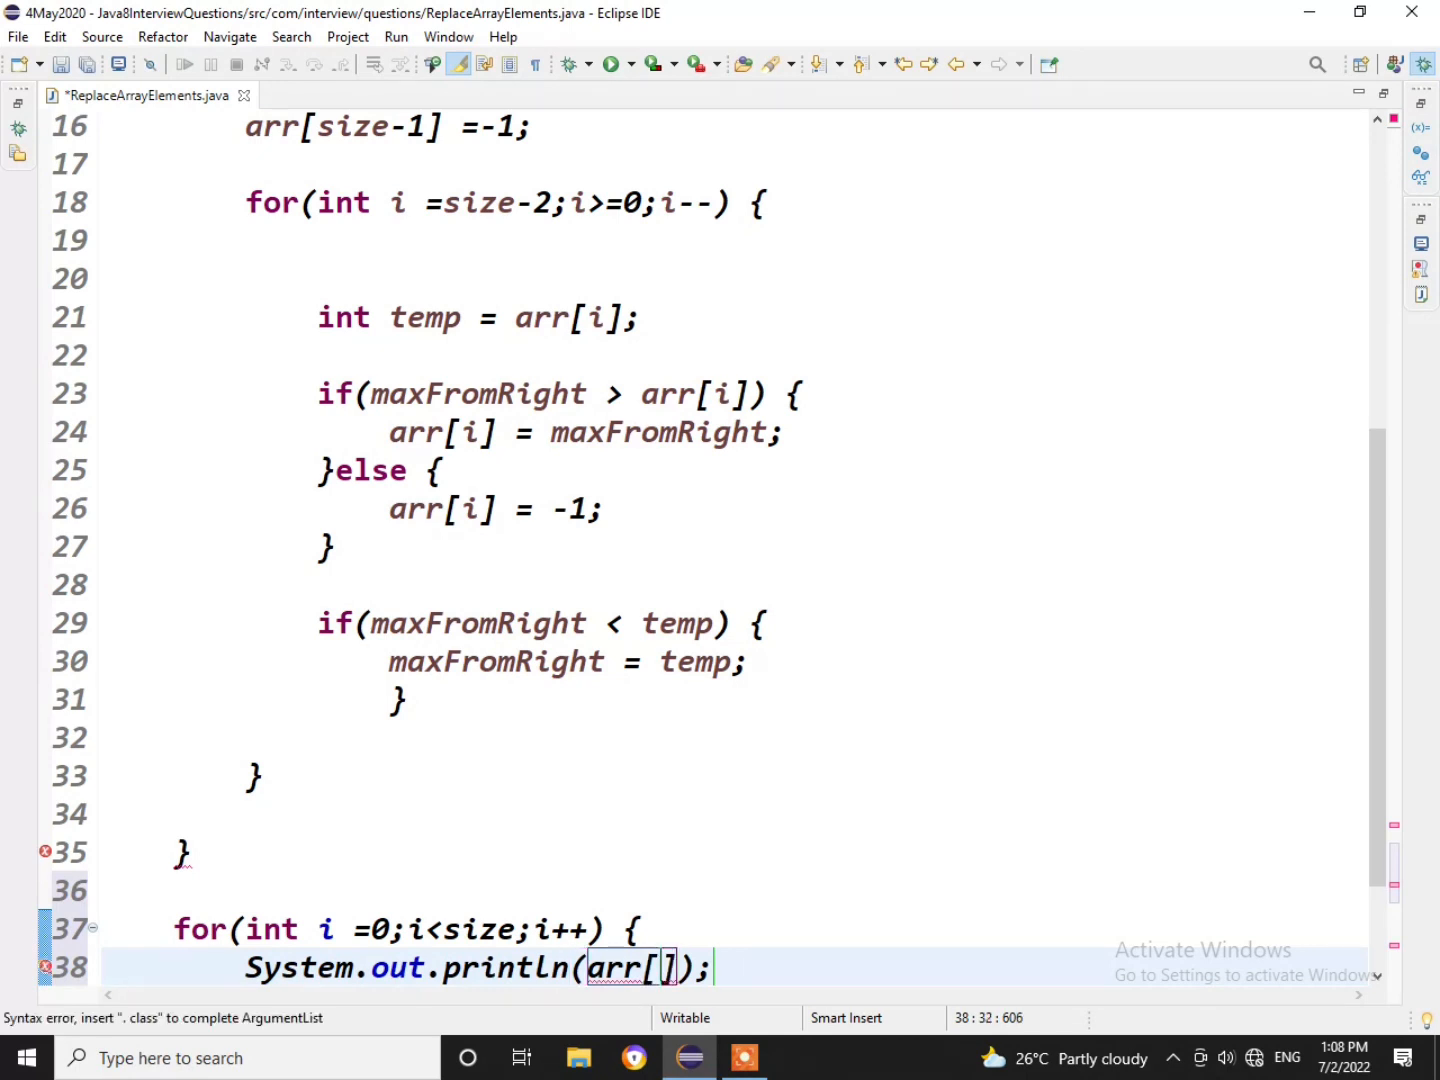
pyautogui.write('i')
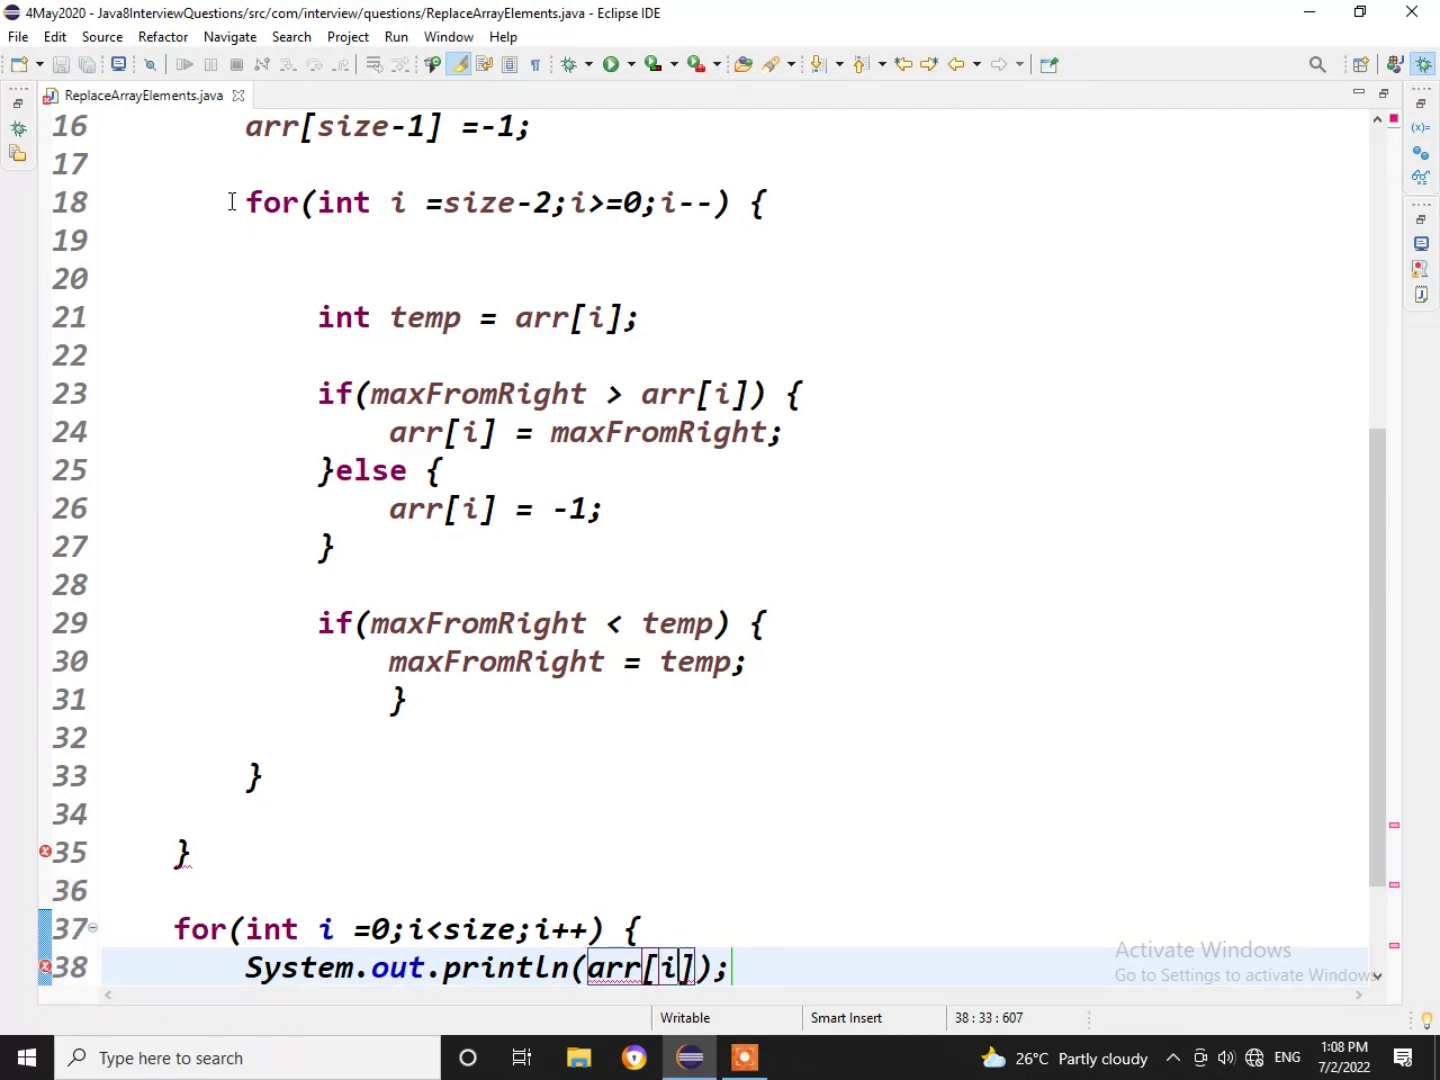
# Run ReplaceArrayElements and check the console shows 11,11,11,-1,7,7,-1,-1.
pyautogui.scroll(-3)
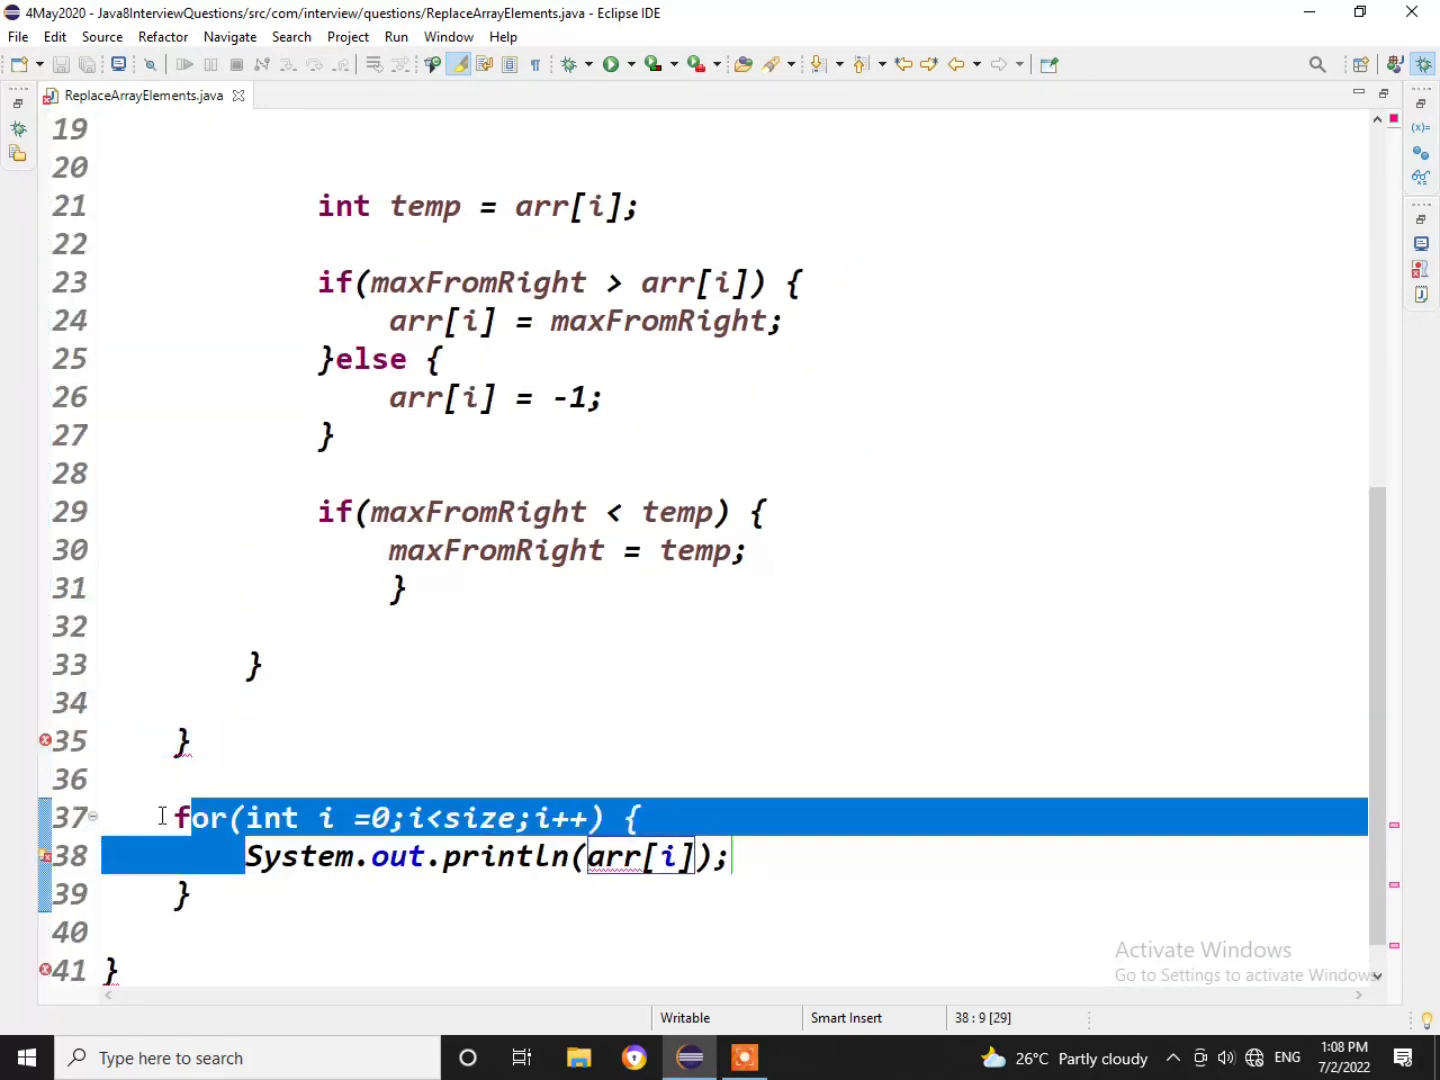
pyautogui.press('Delete')
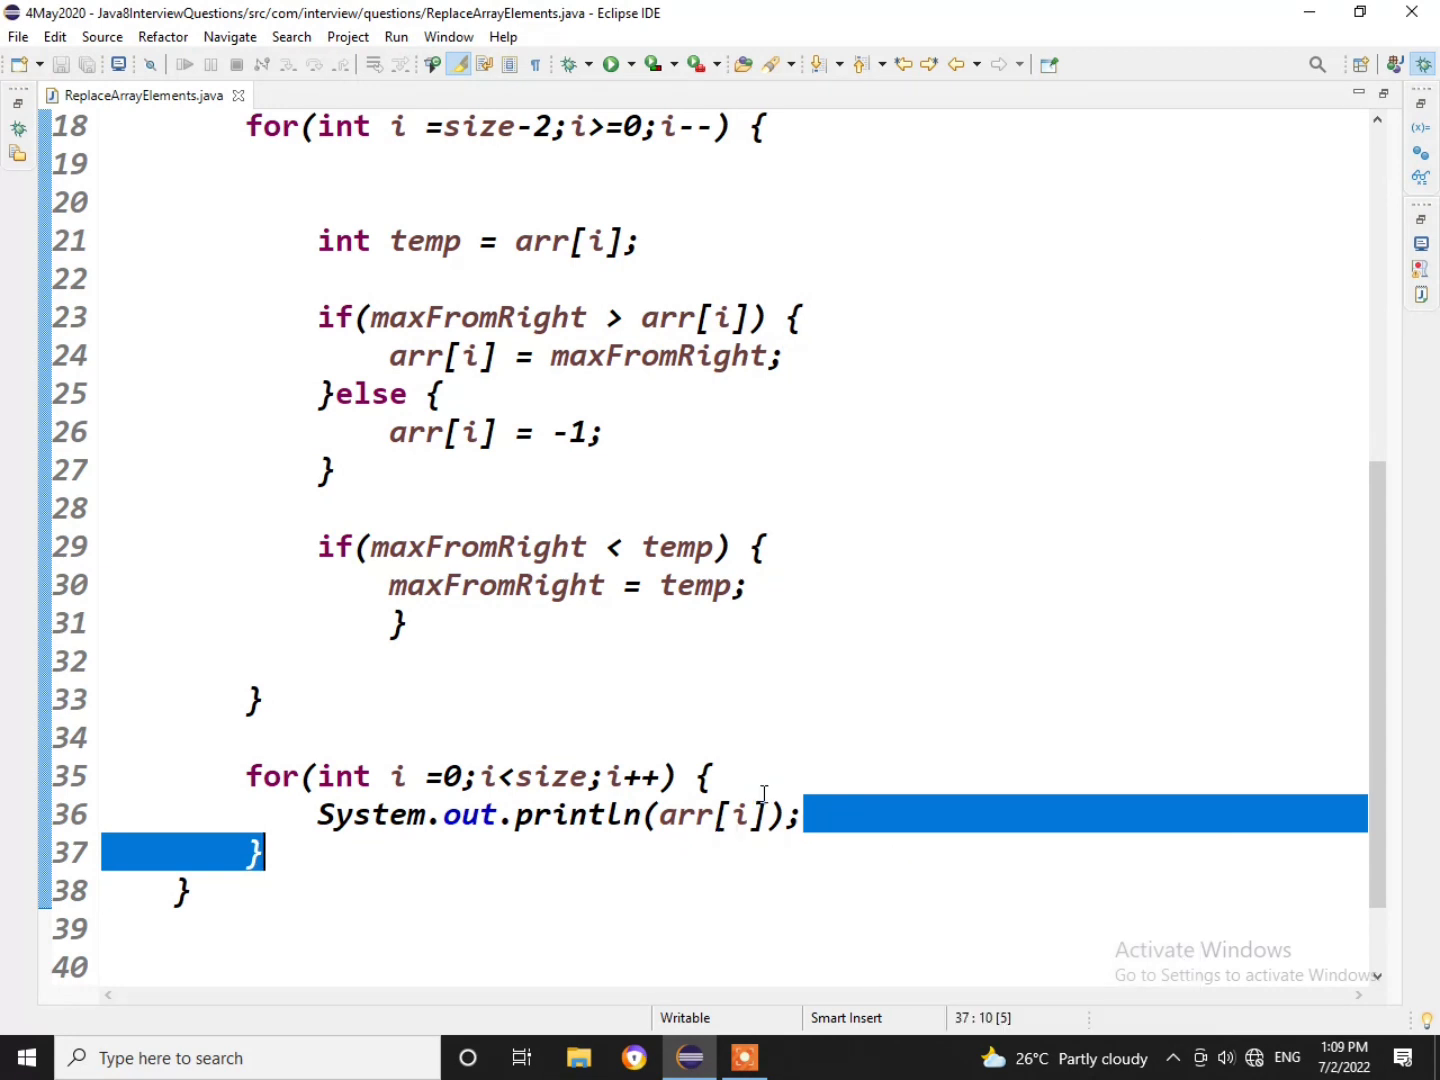
pyautogui.click(608, 63)
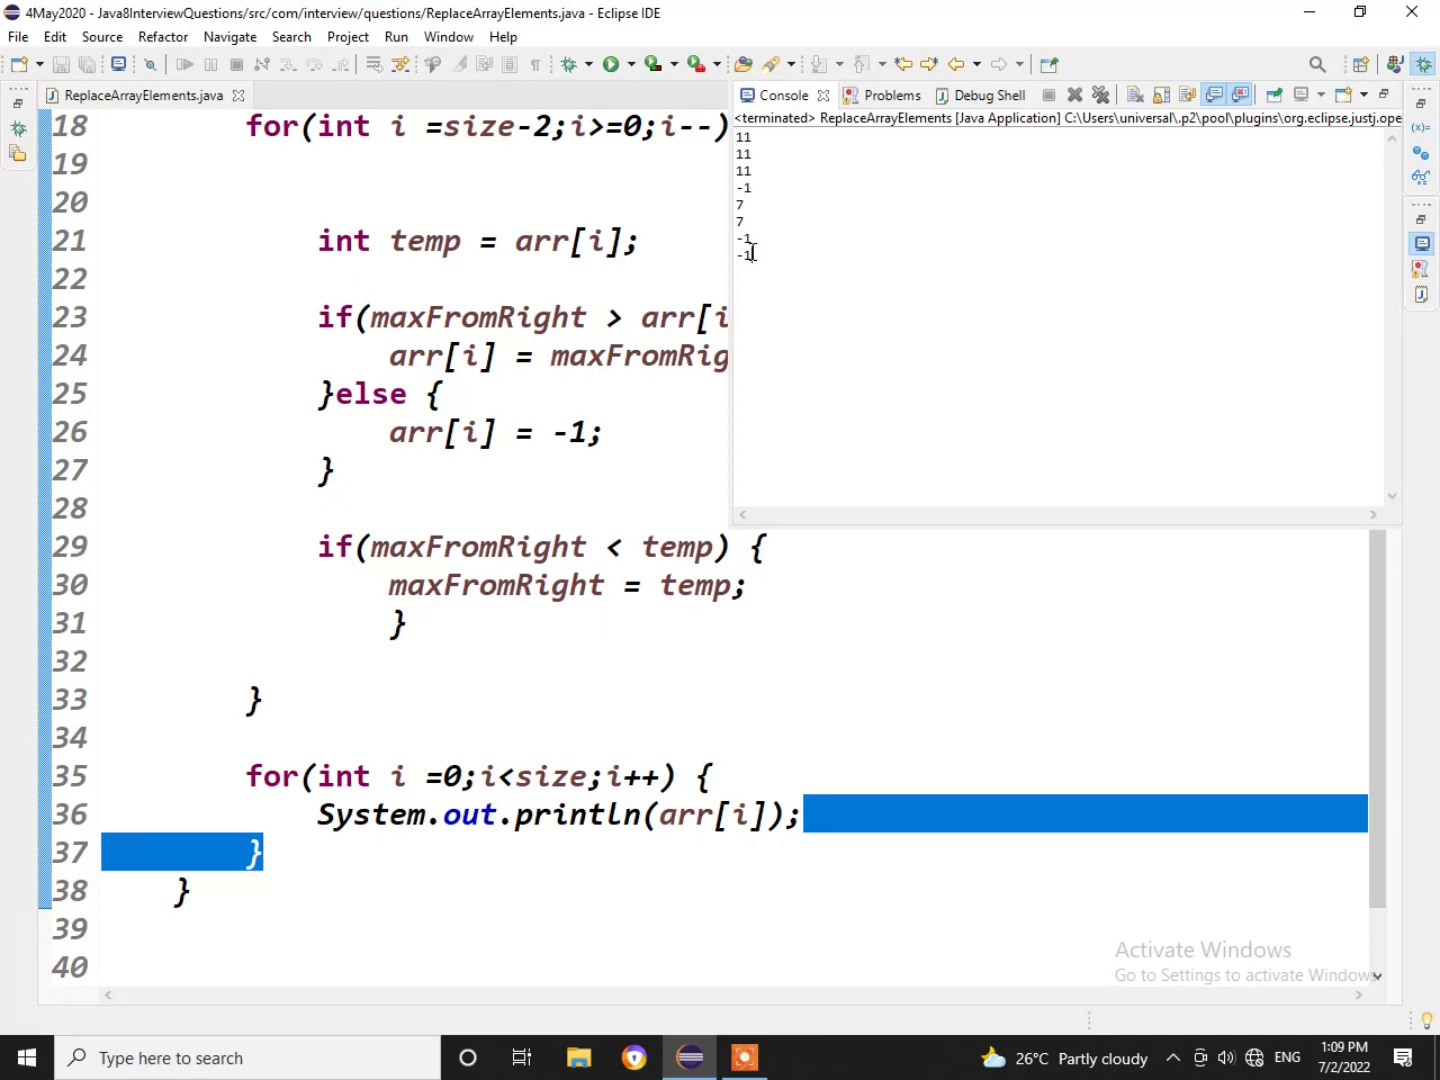
pyautogui.moveTo(745, 135); pyautogui.dragTo(745, 258)
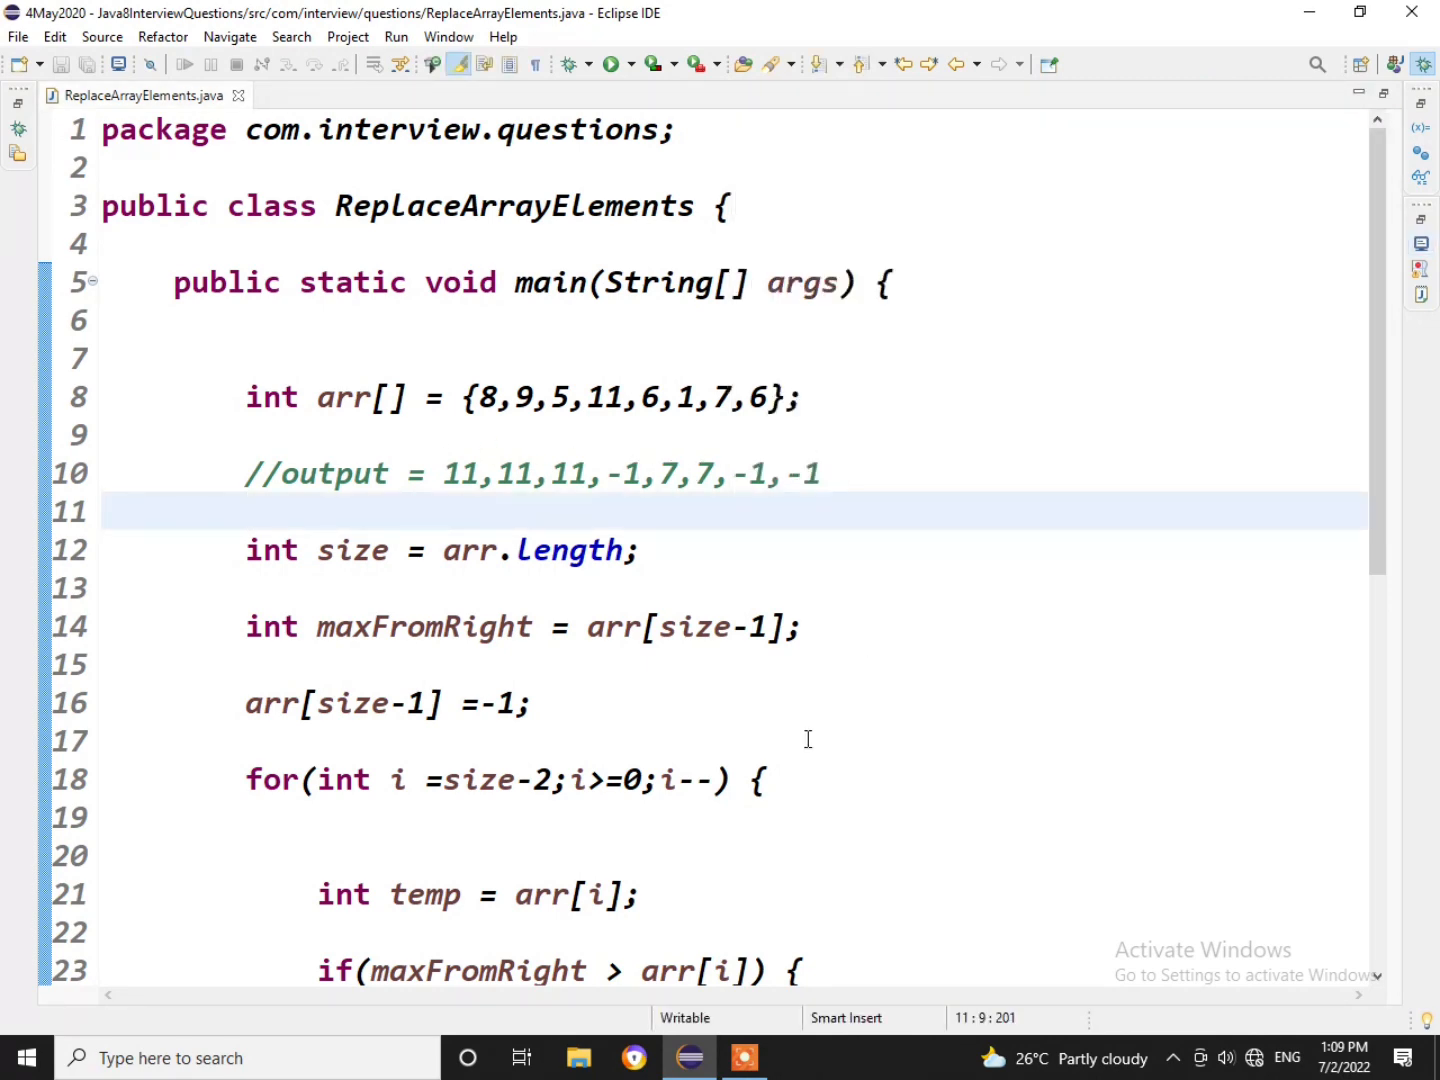
pyautogui.scroll(-3)
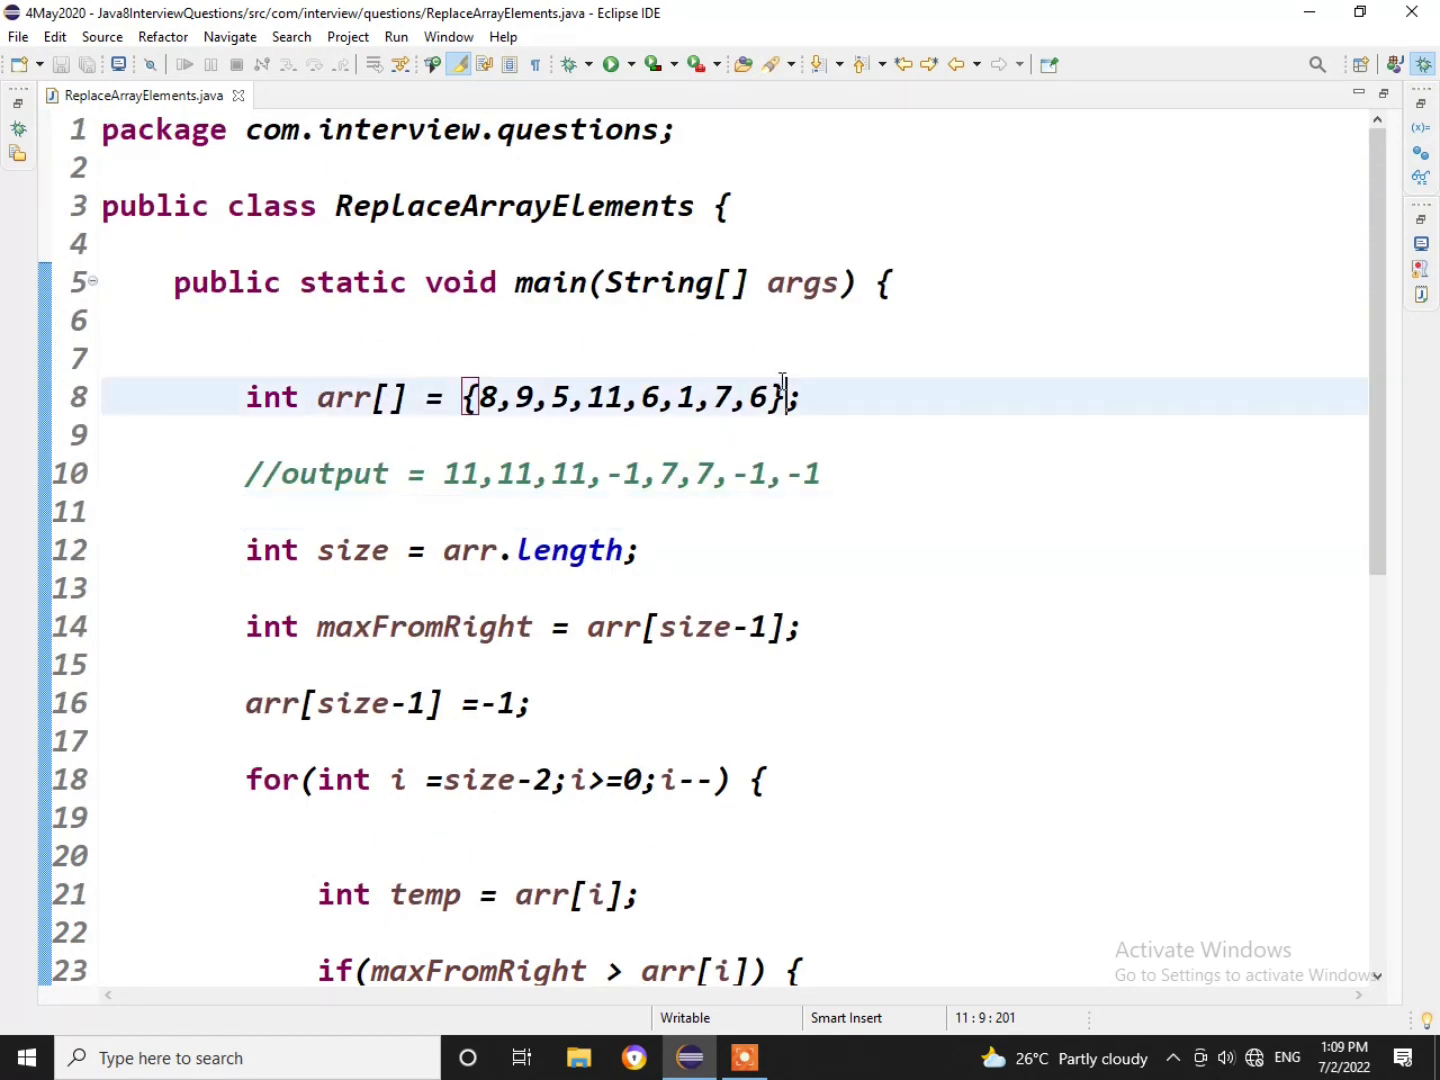
pyautogui.doubleClick(759, 397)
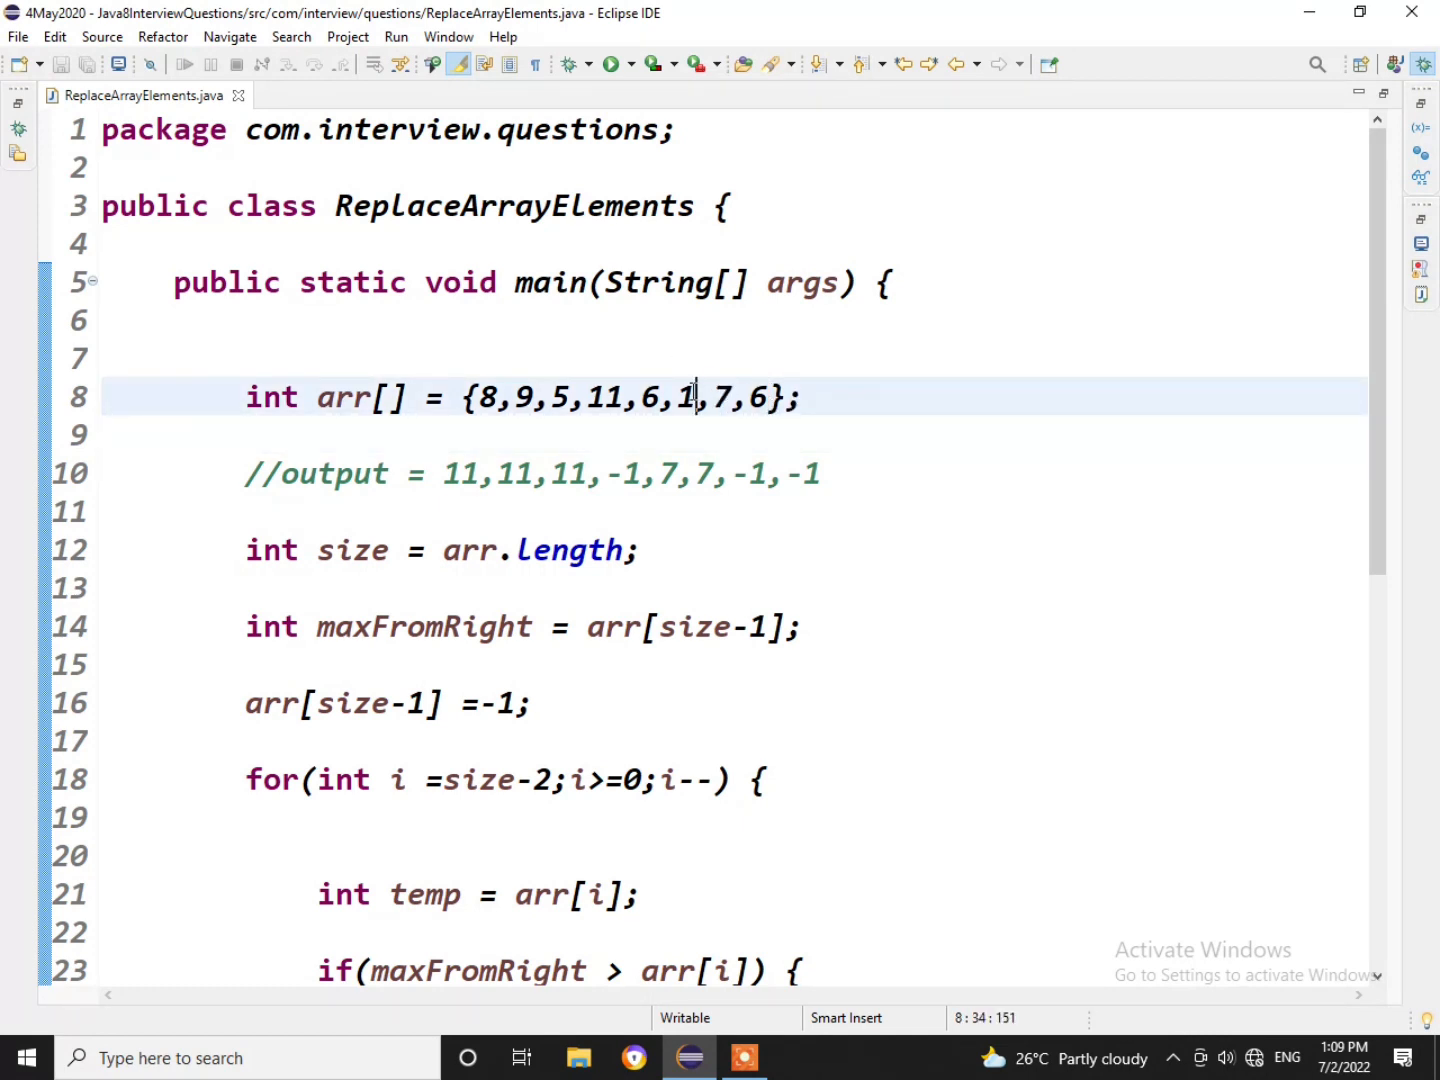
pyautogui.doubleClick(686, 397)
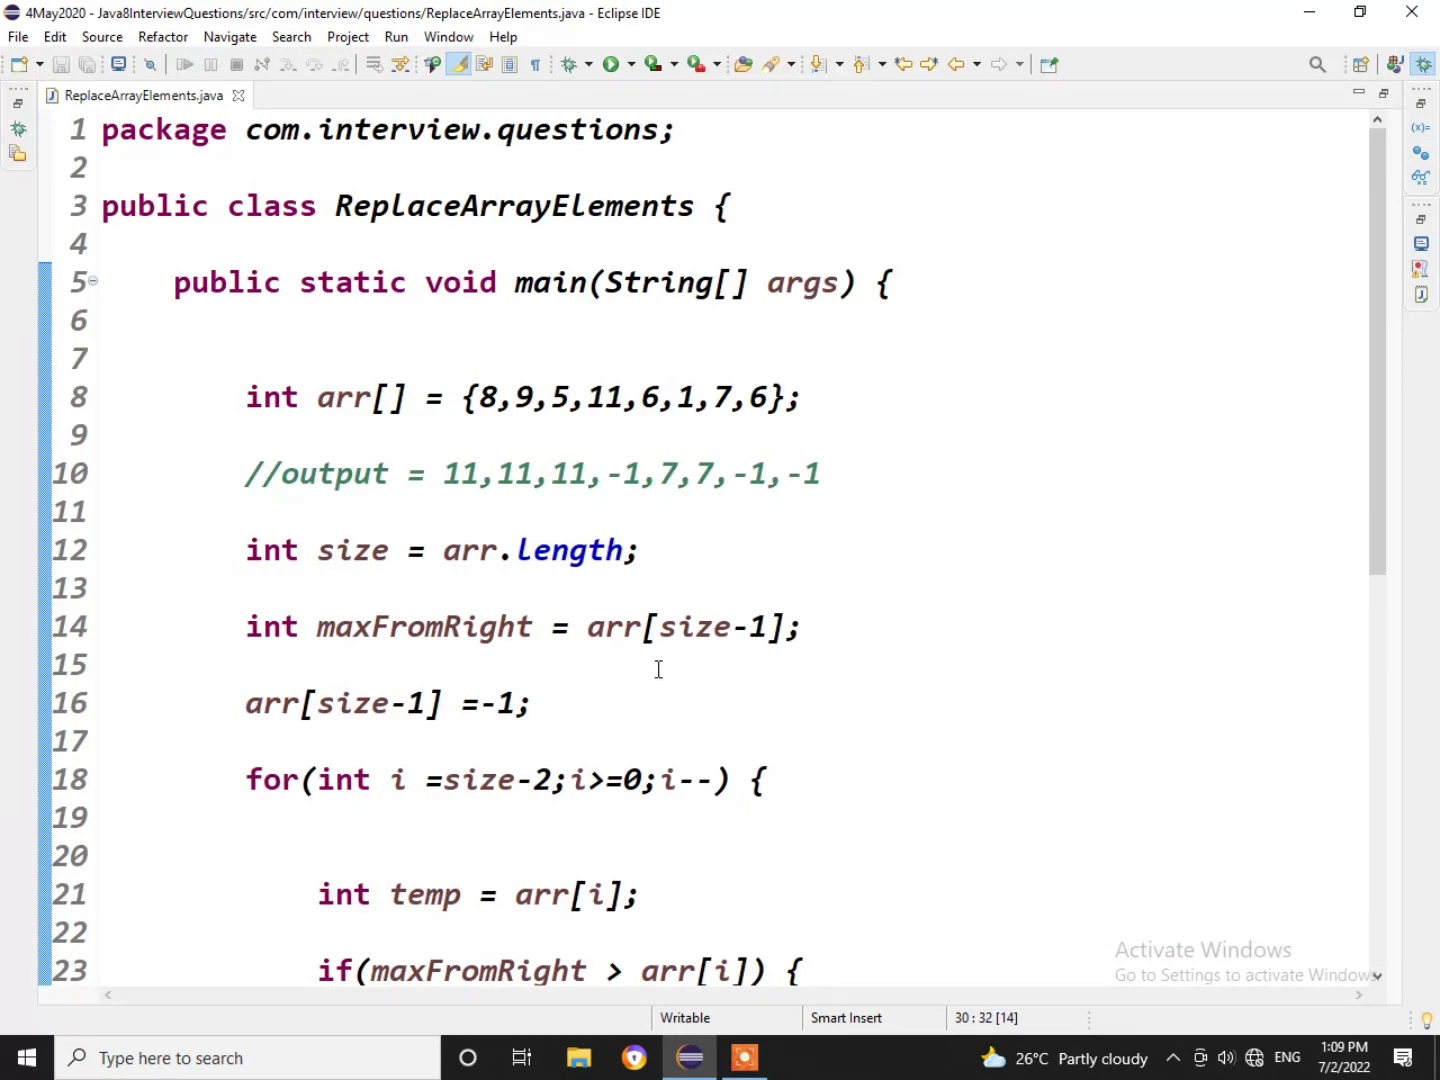
pyautogui.scroll(-3)
pyautogui.write('//approac')
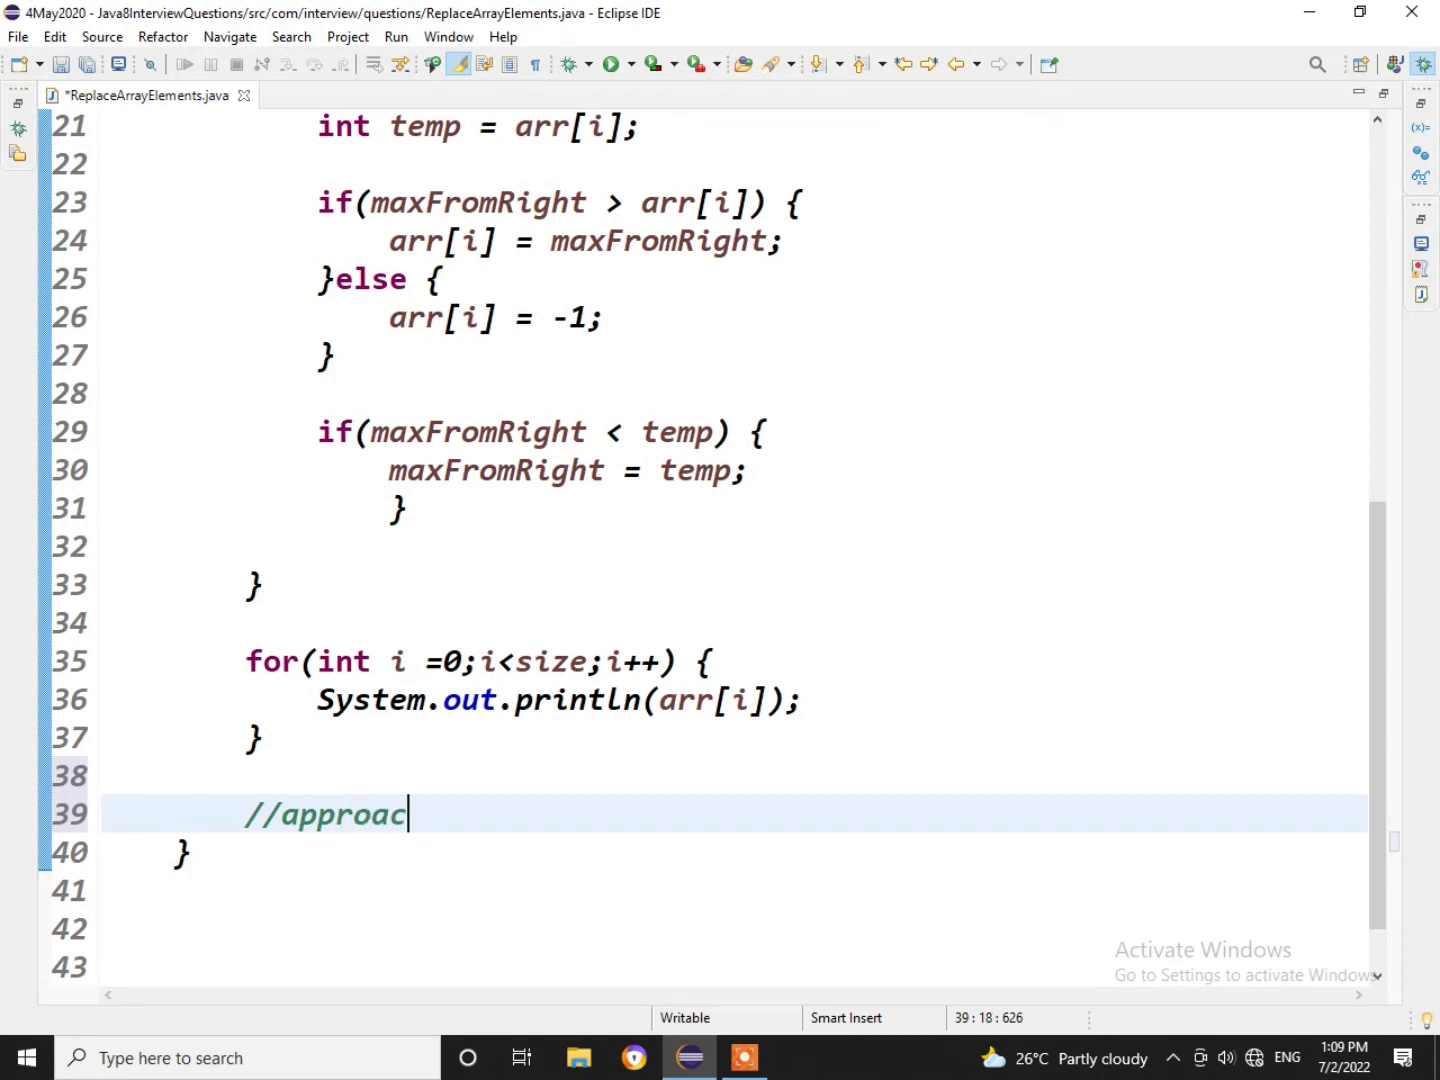
# Finish the approach 2 comment and move to the line below it.
pyautogui.write('h 2')
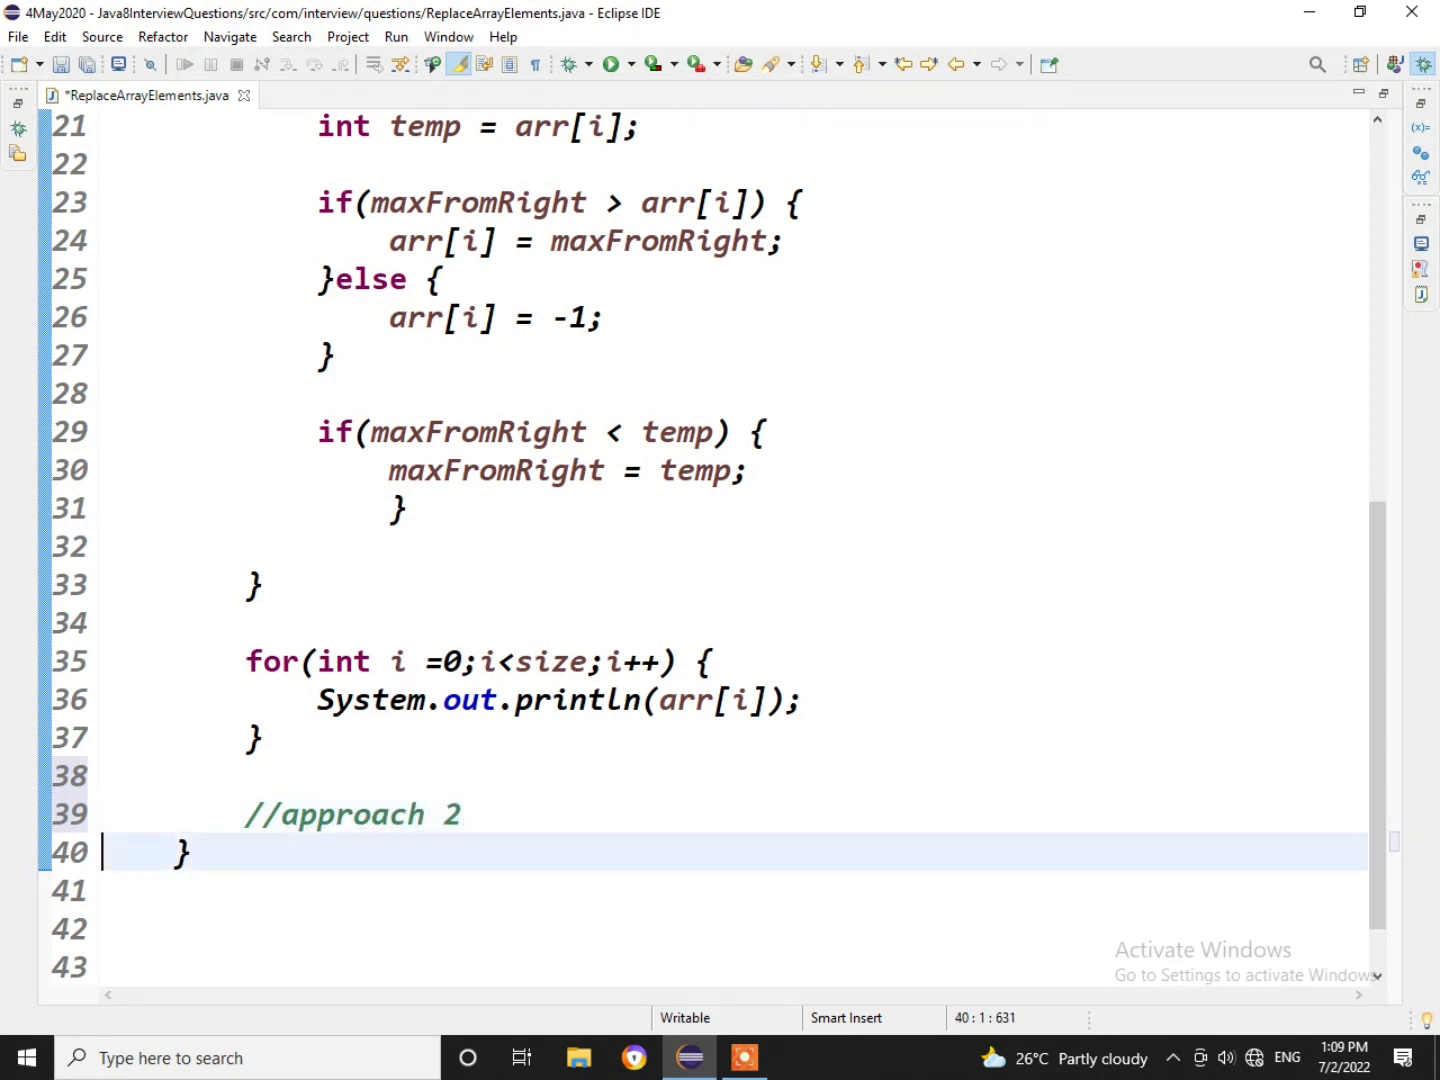
pyautogui.click(460, 814)
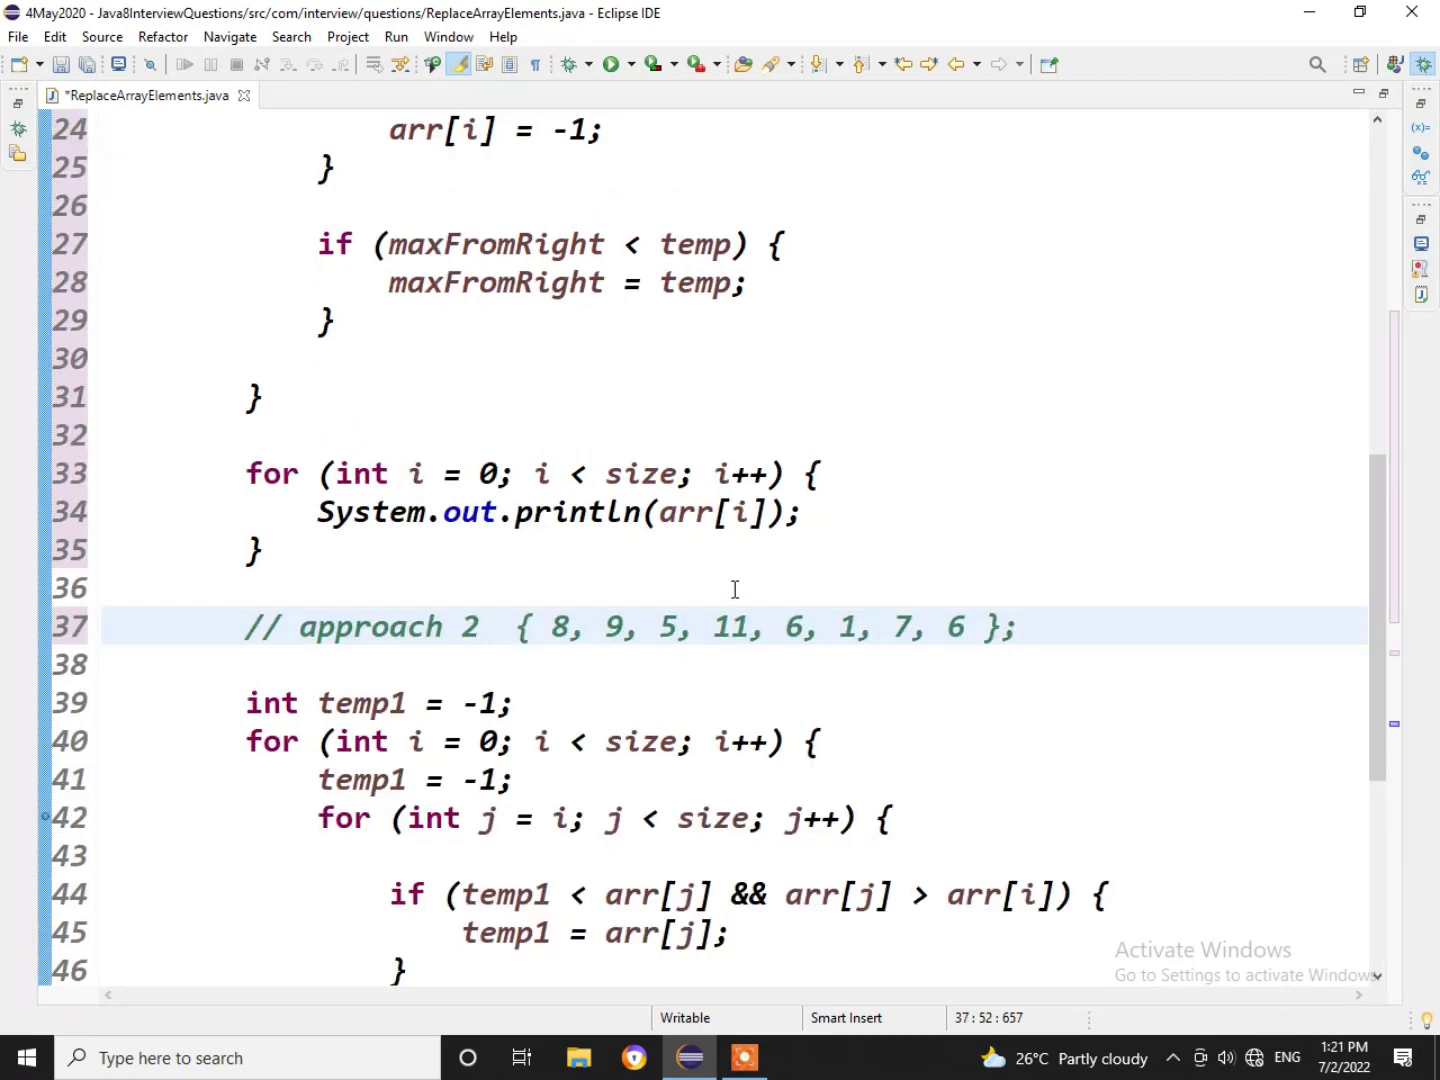
pyautogui.scroll(-3)
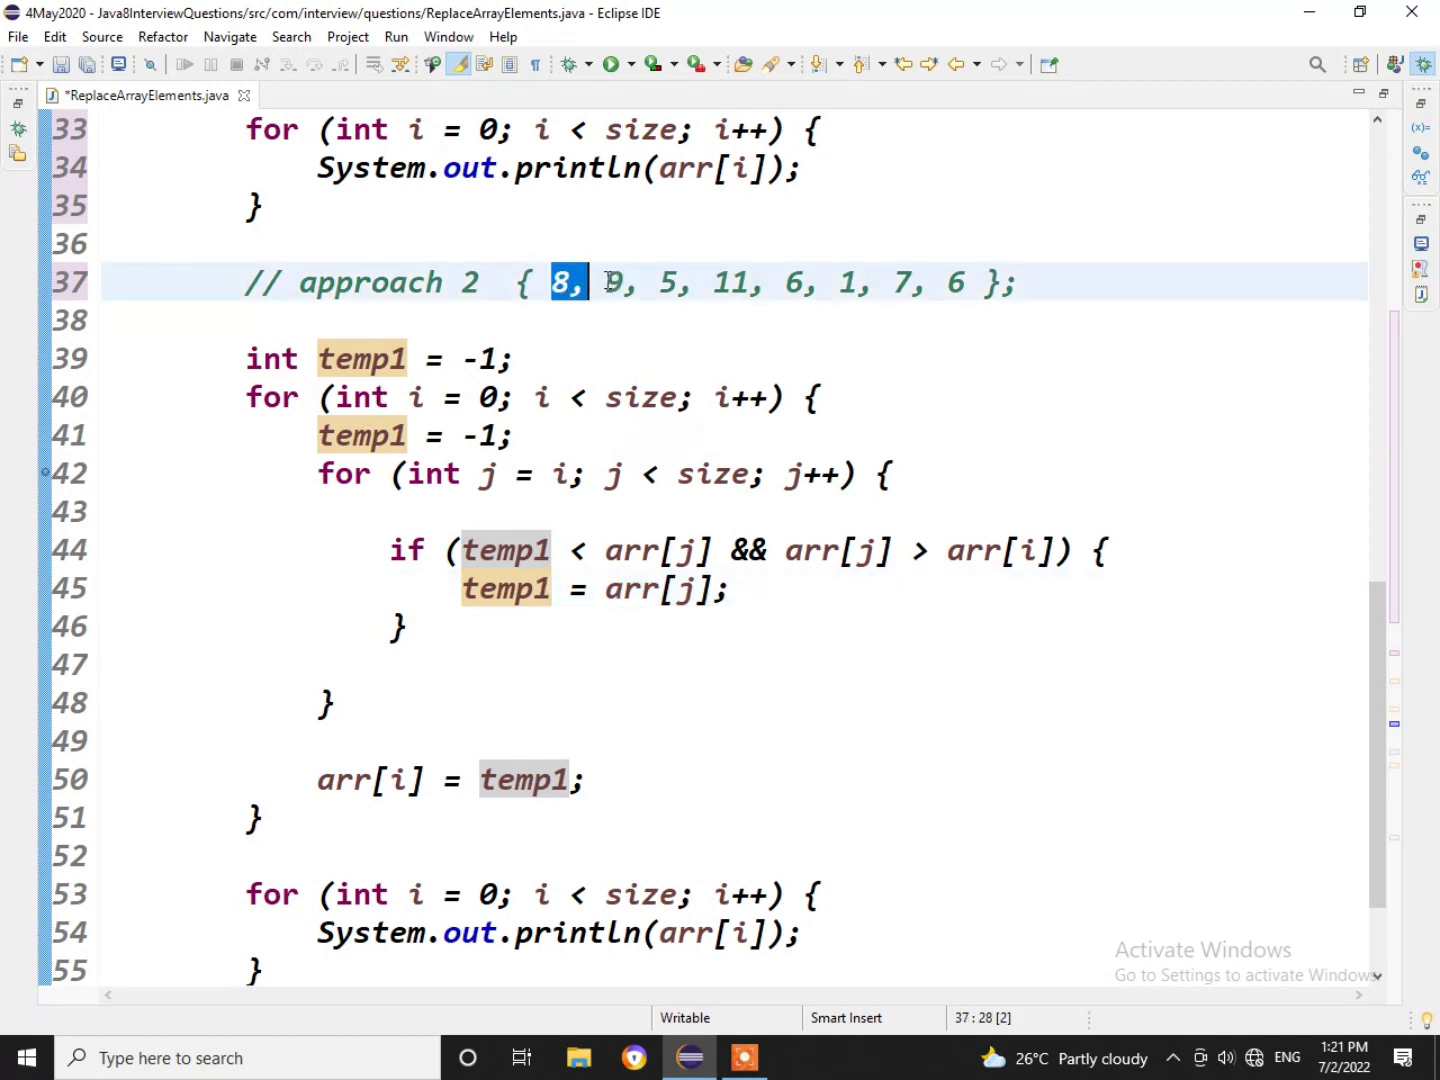
pyautogui.moveTo(600, 281); pyautogui.dragTo(680, 281)
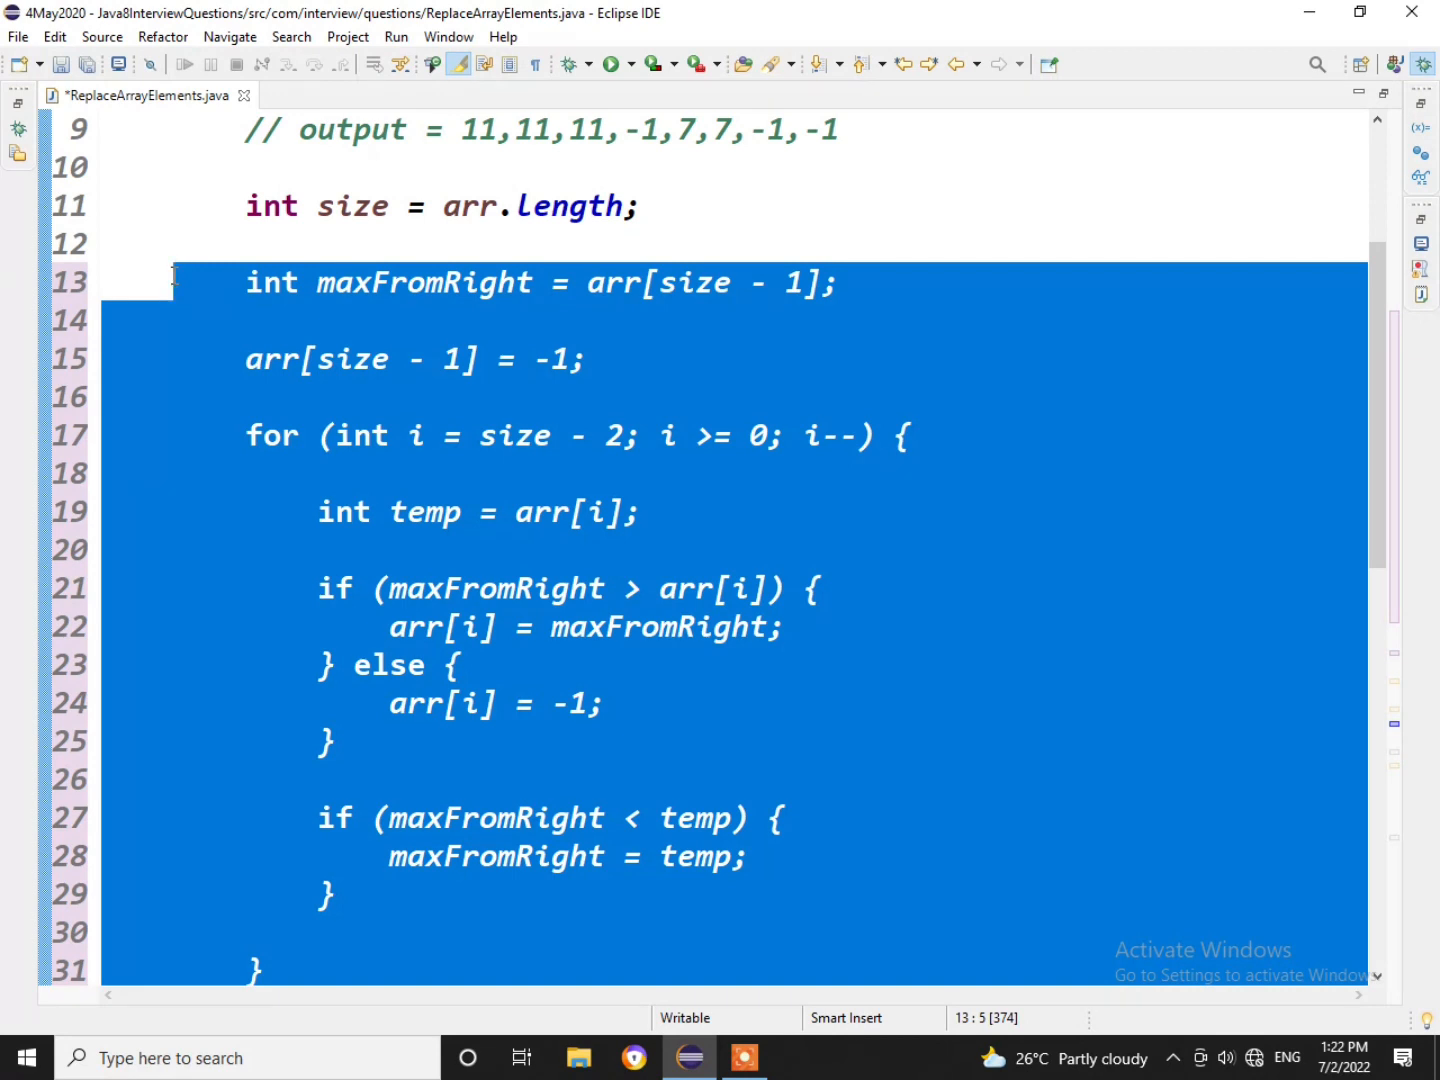
# Comment out the first approach's code with Ctrl+/ and run the class as a Java application.
pyautogui.press('ctrl+/')
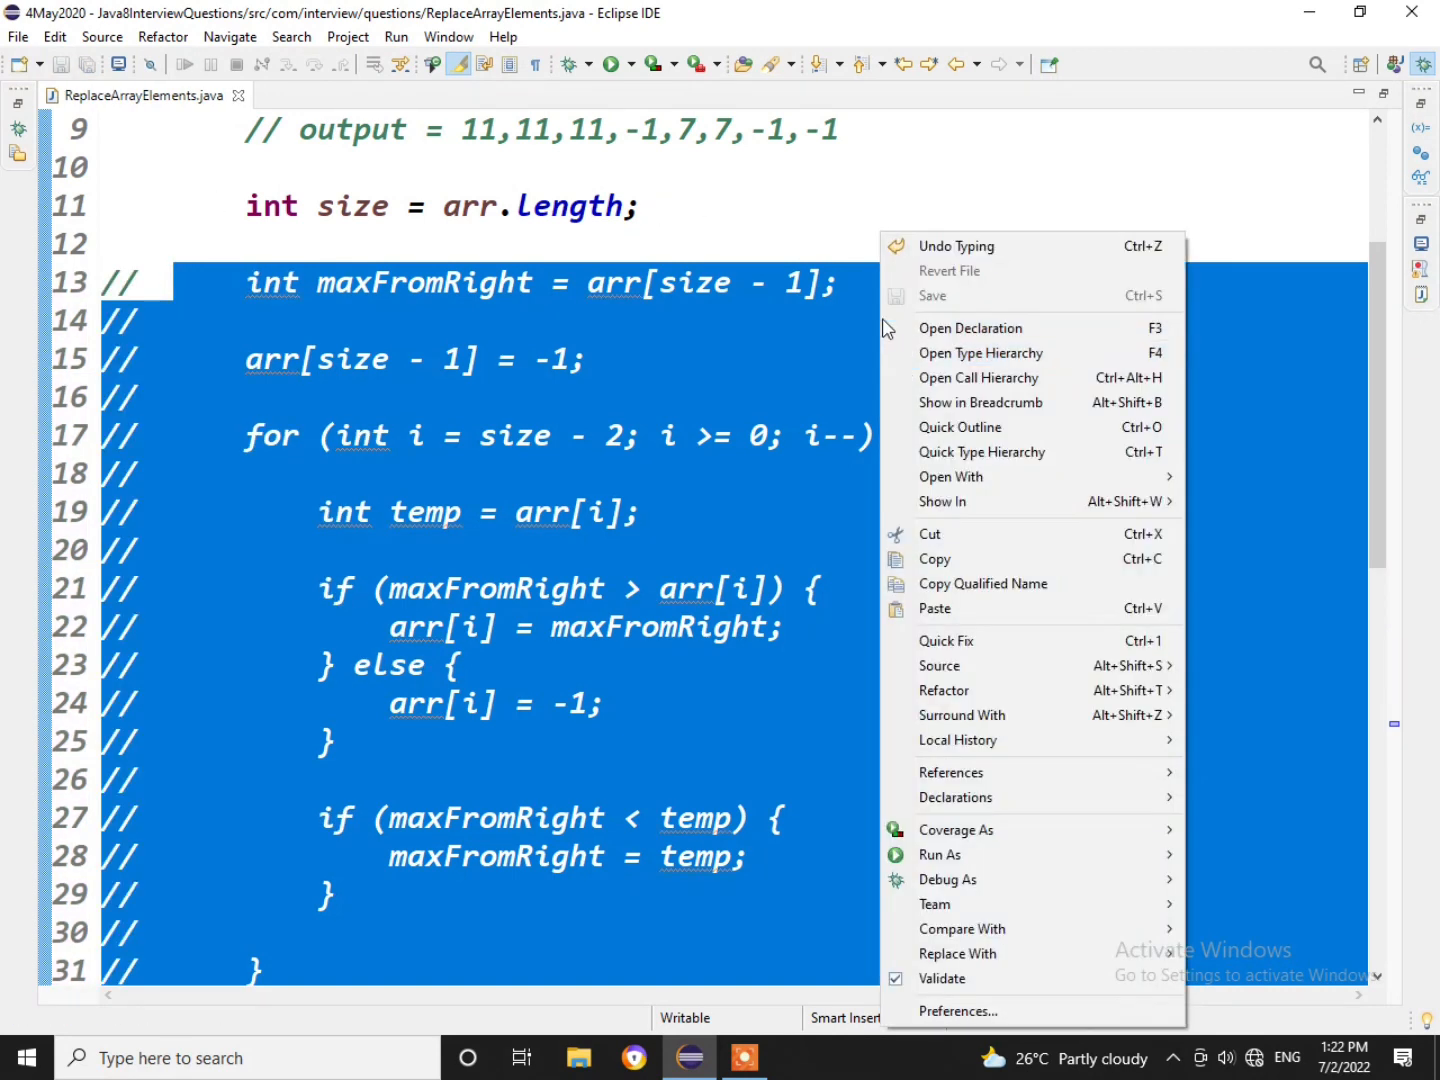
pyautogui.moveTo(940, 854)
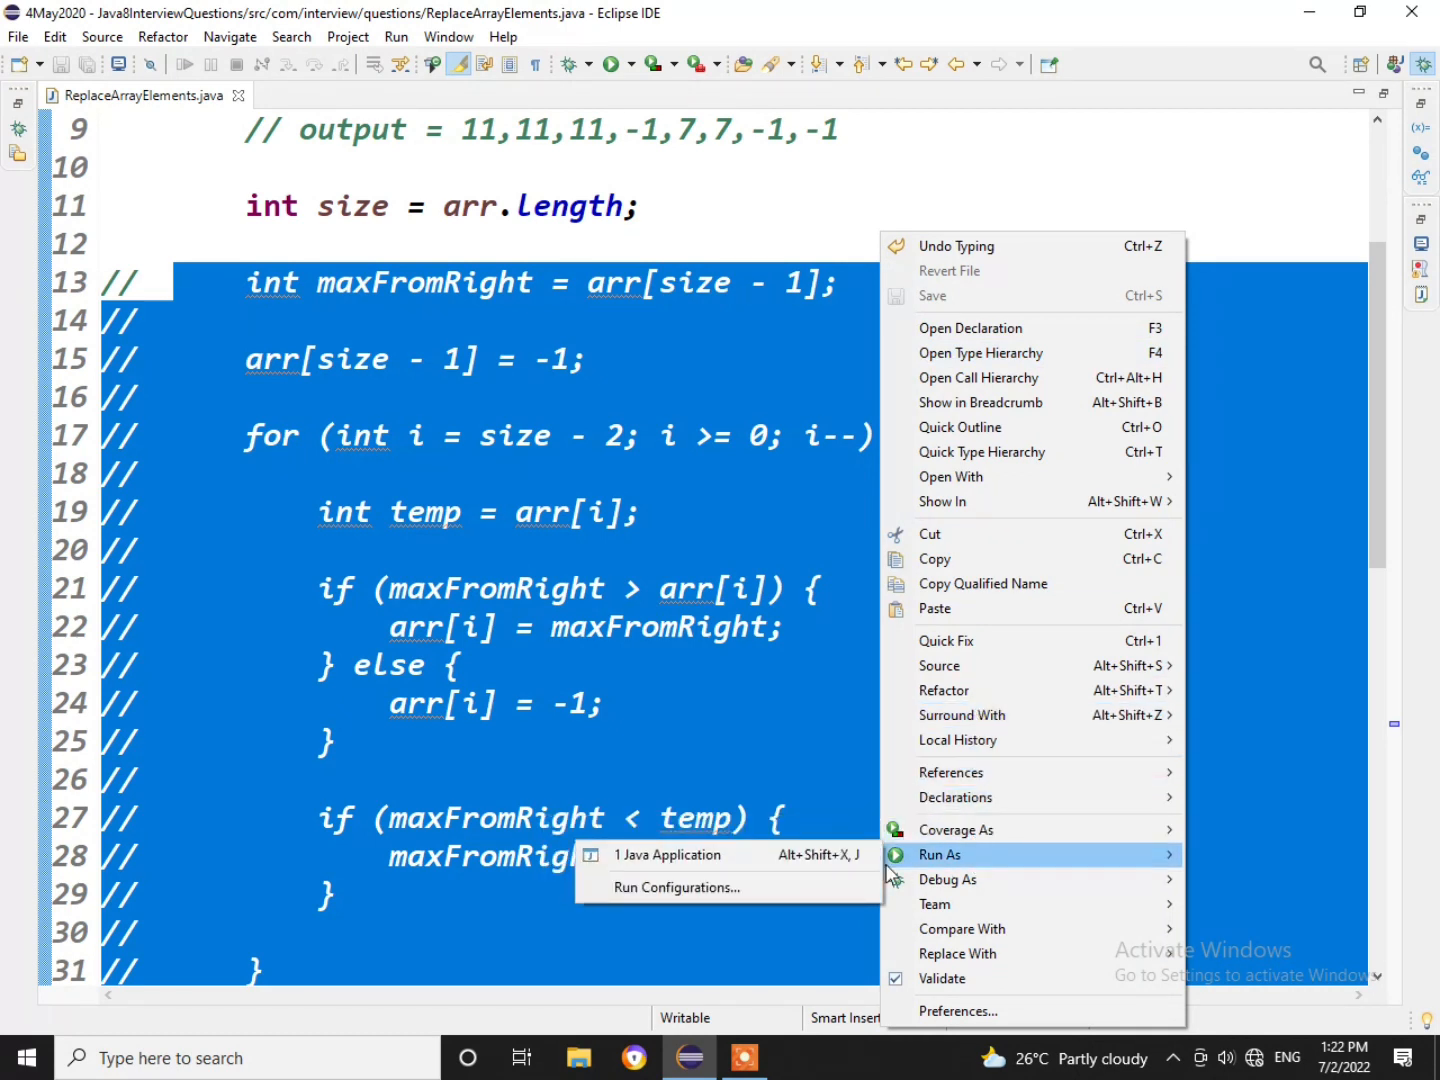
pyautogui.click(668, 854)
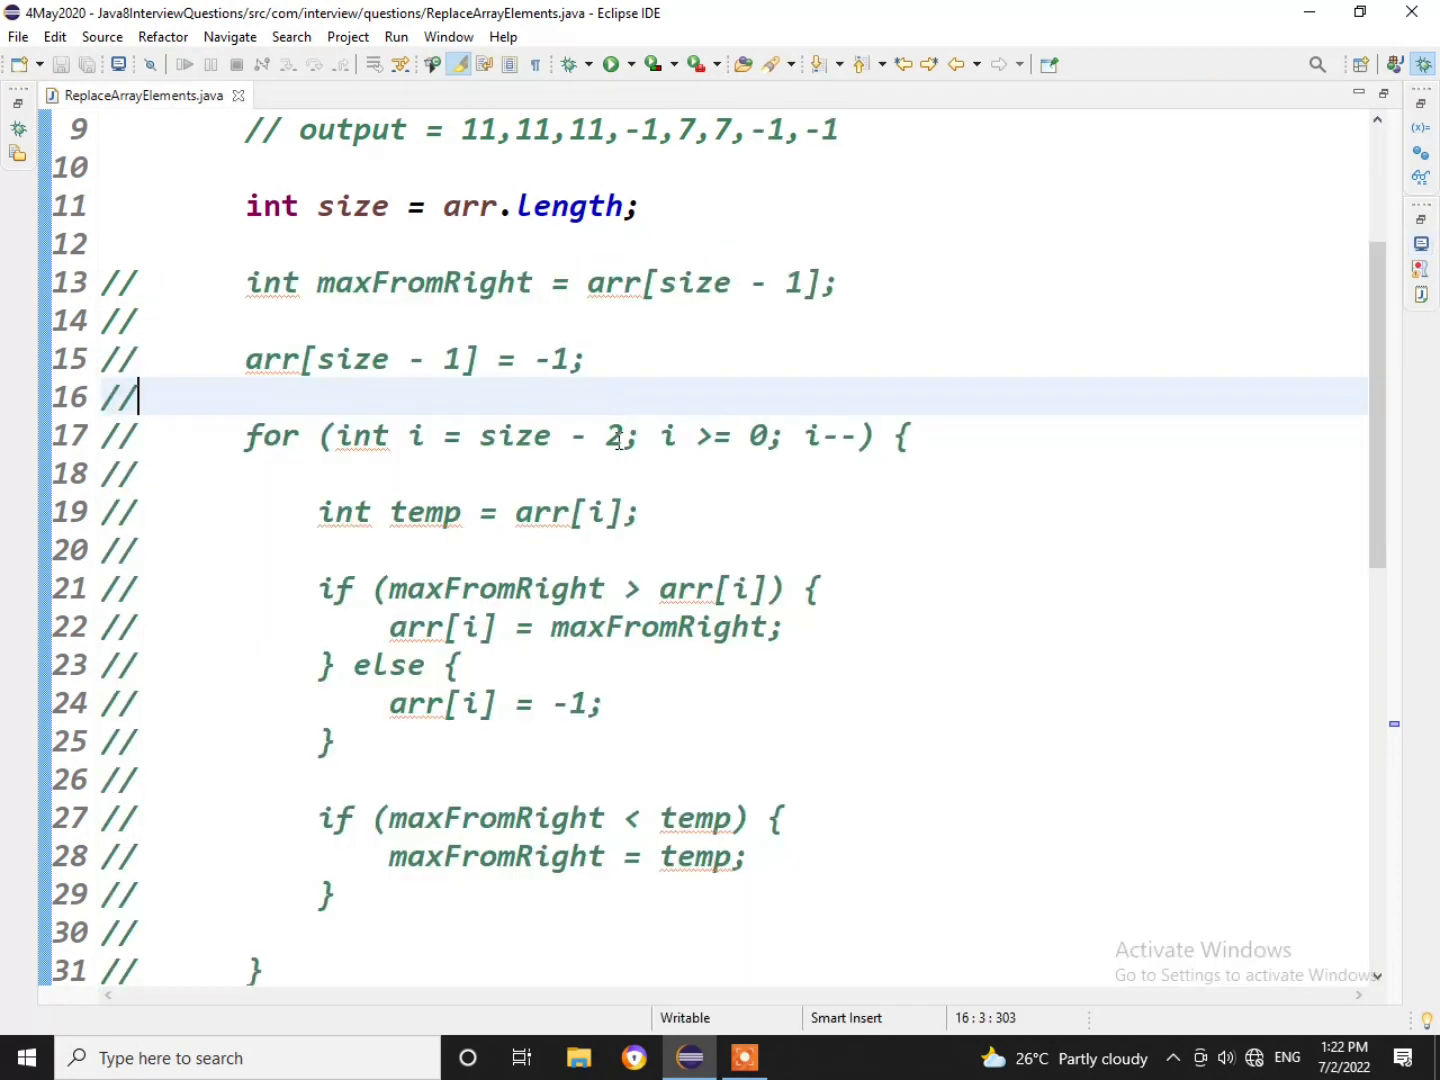
pyautogui.scroll(-3)
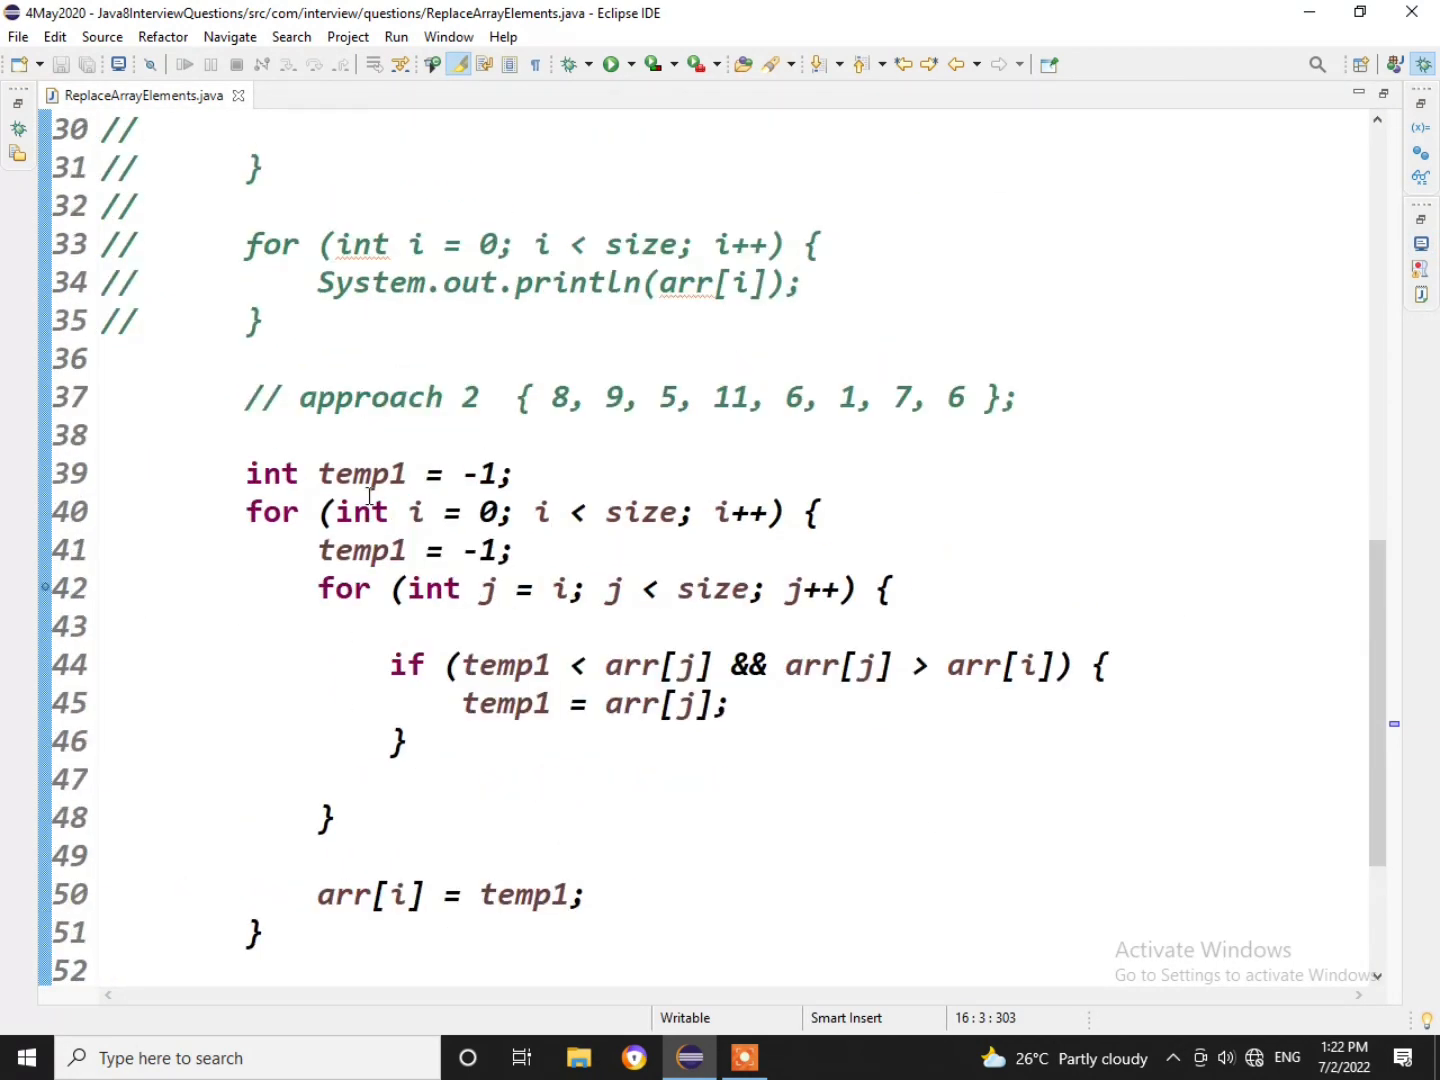
pyautogui.tripleClick(380, 473)
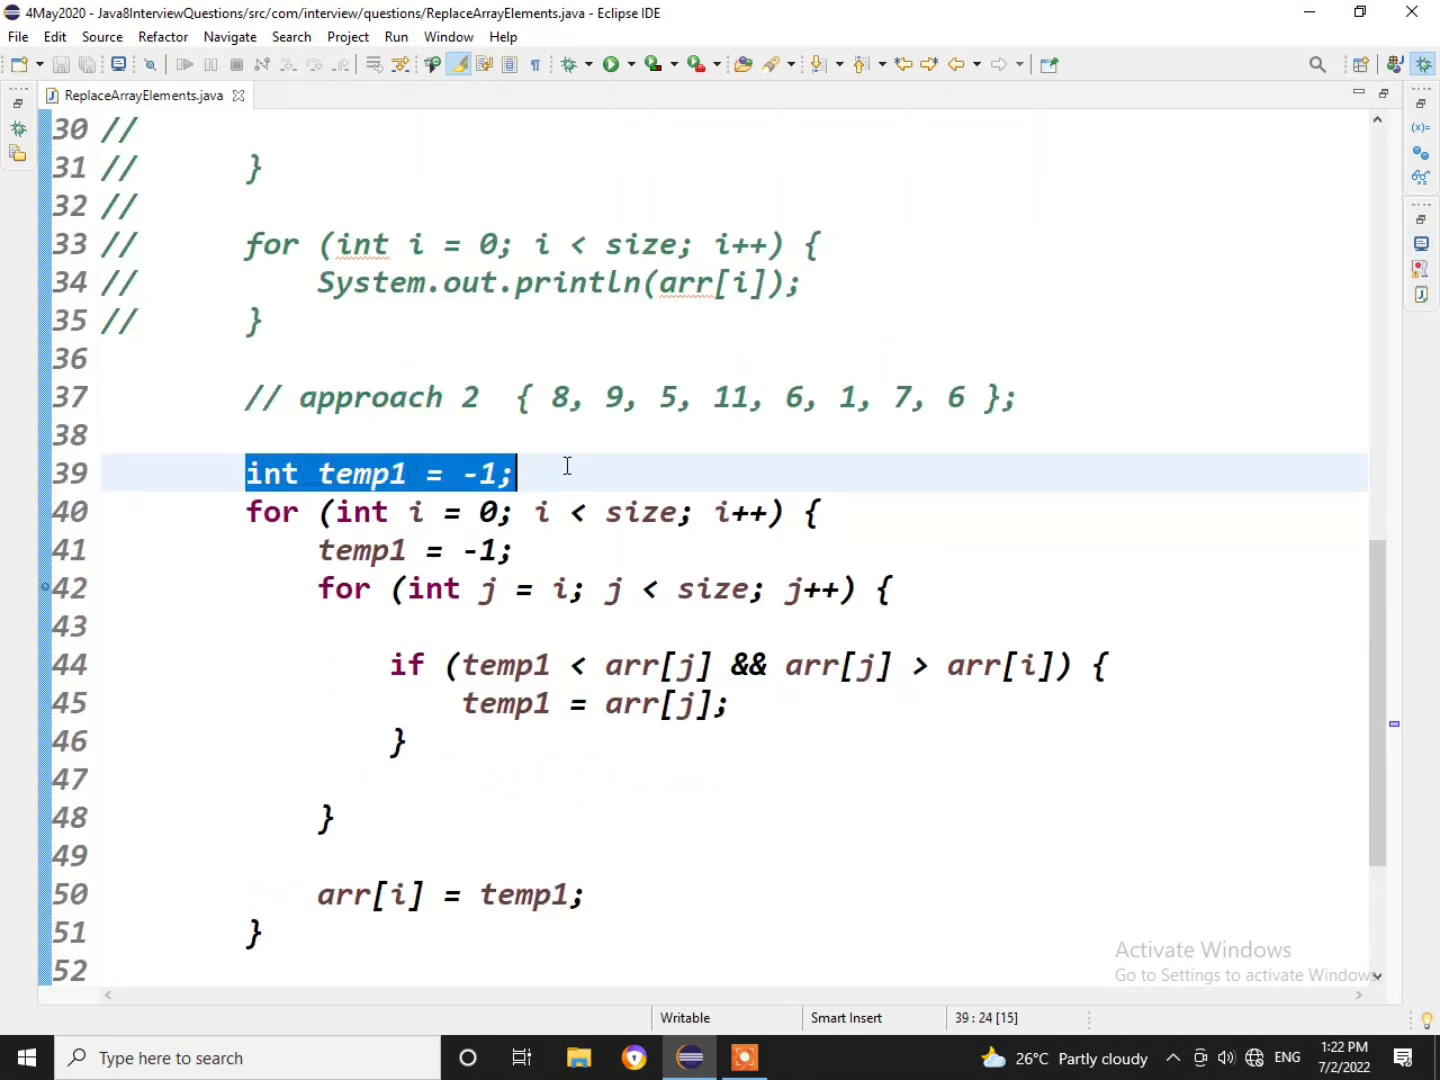
pyautogui.click(325, 550)
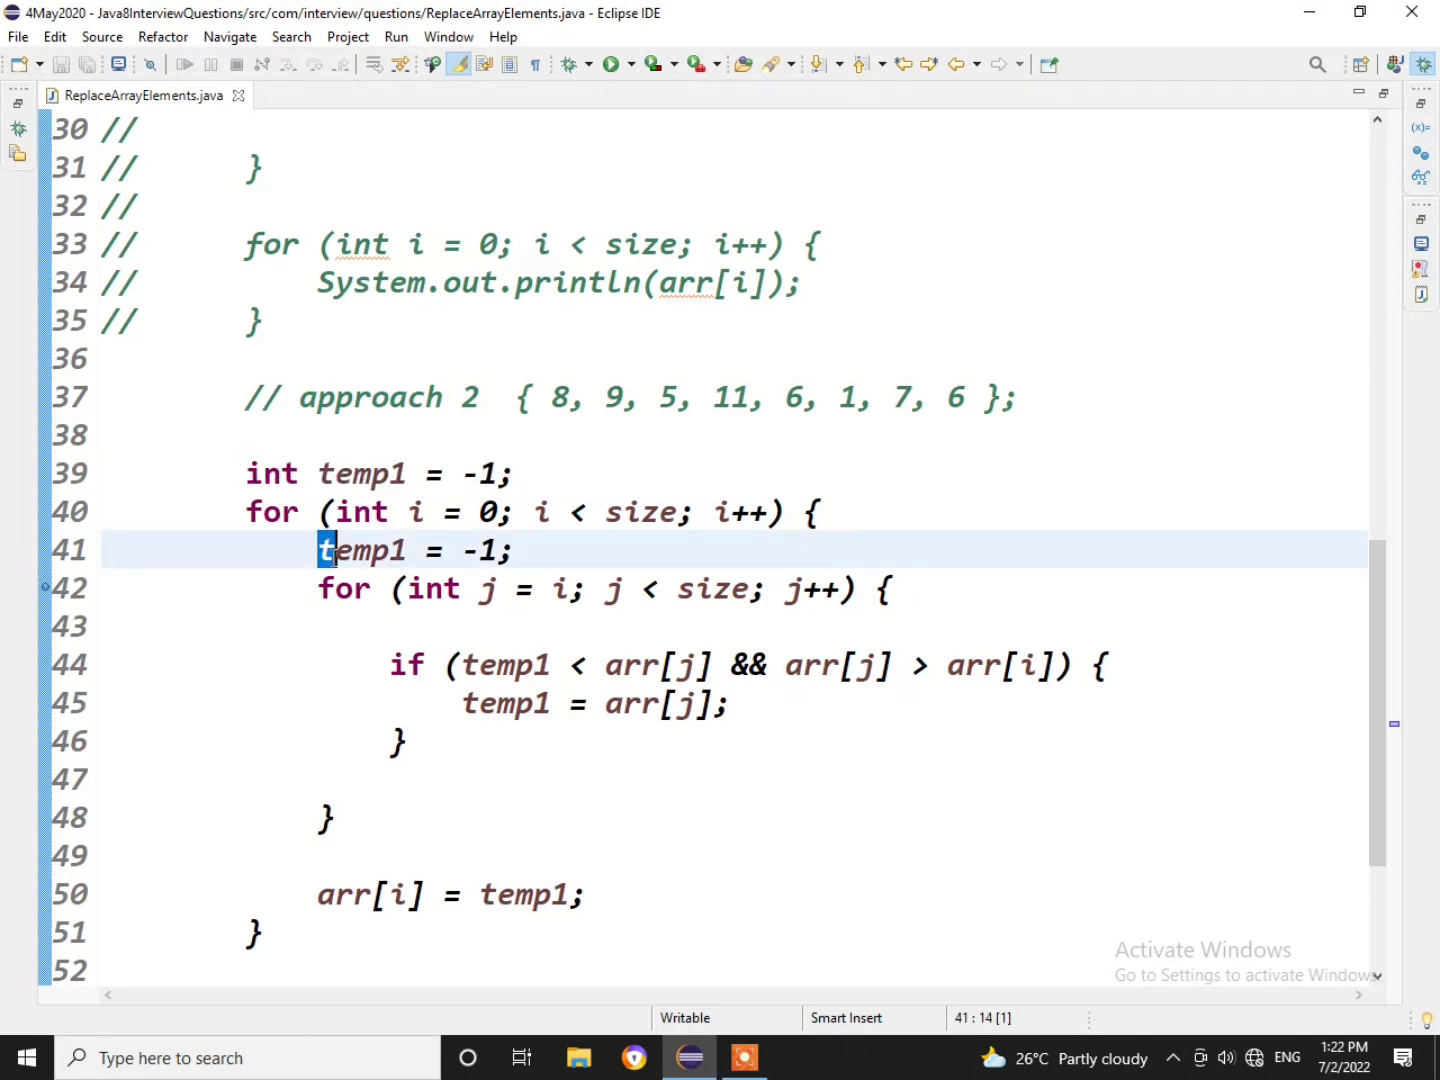
pyautogui.moveTo(325, 549); pyautogui.dragTo(515, 549)
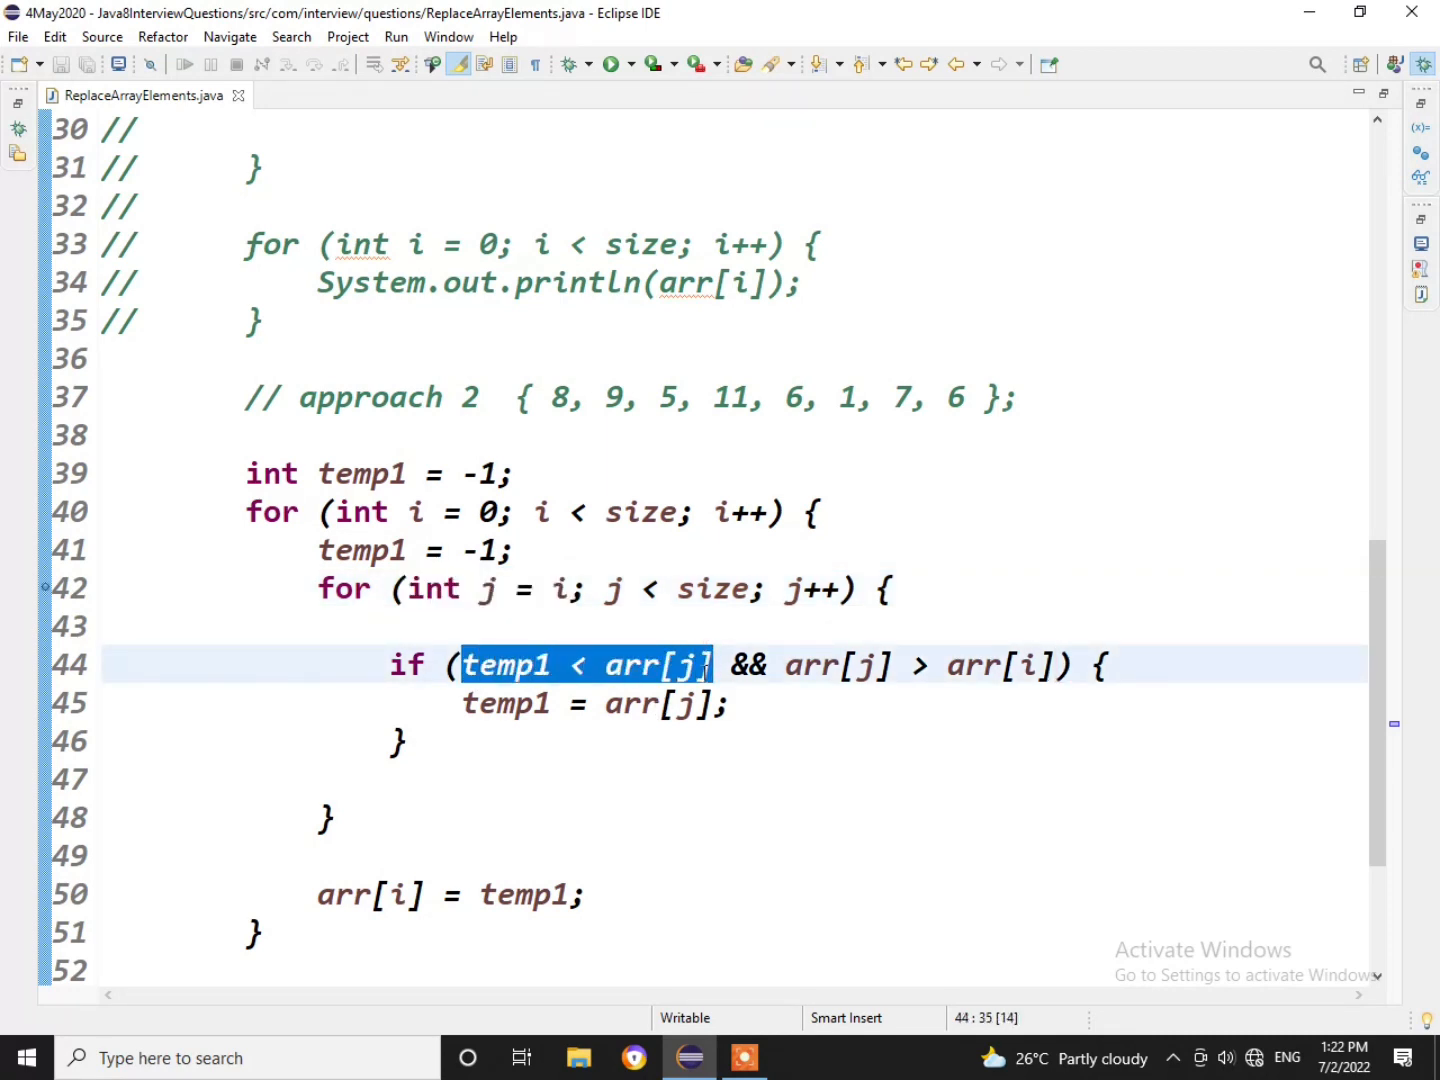
pyautogui.moveTo(998, 715)
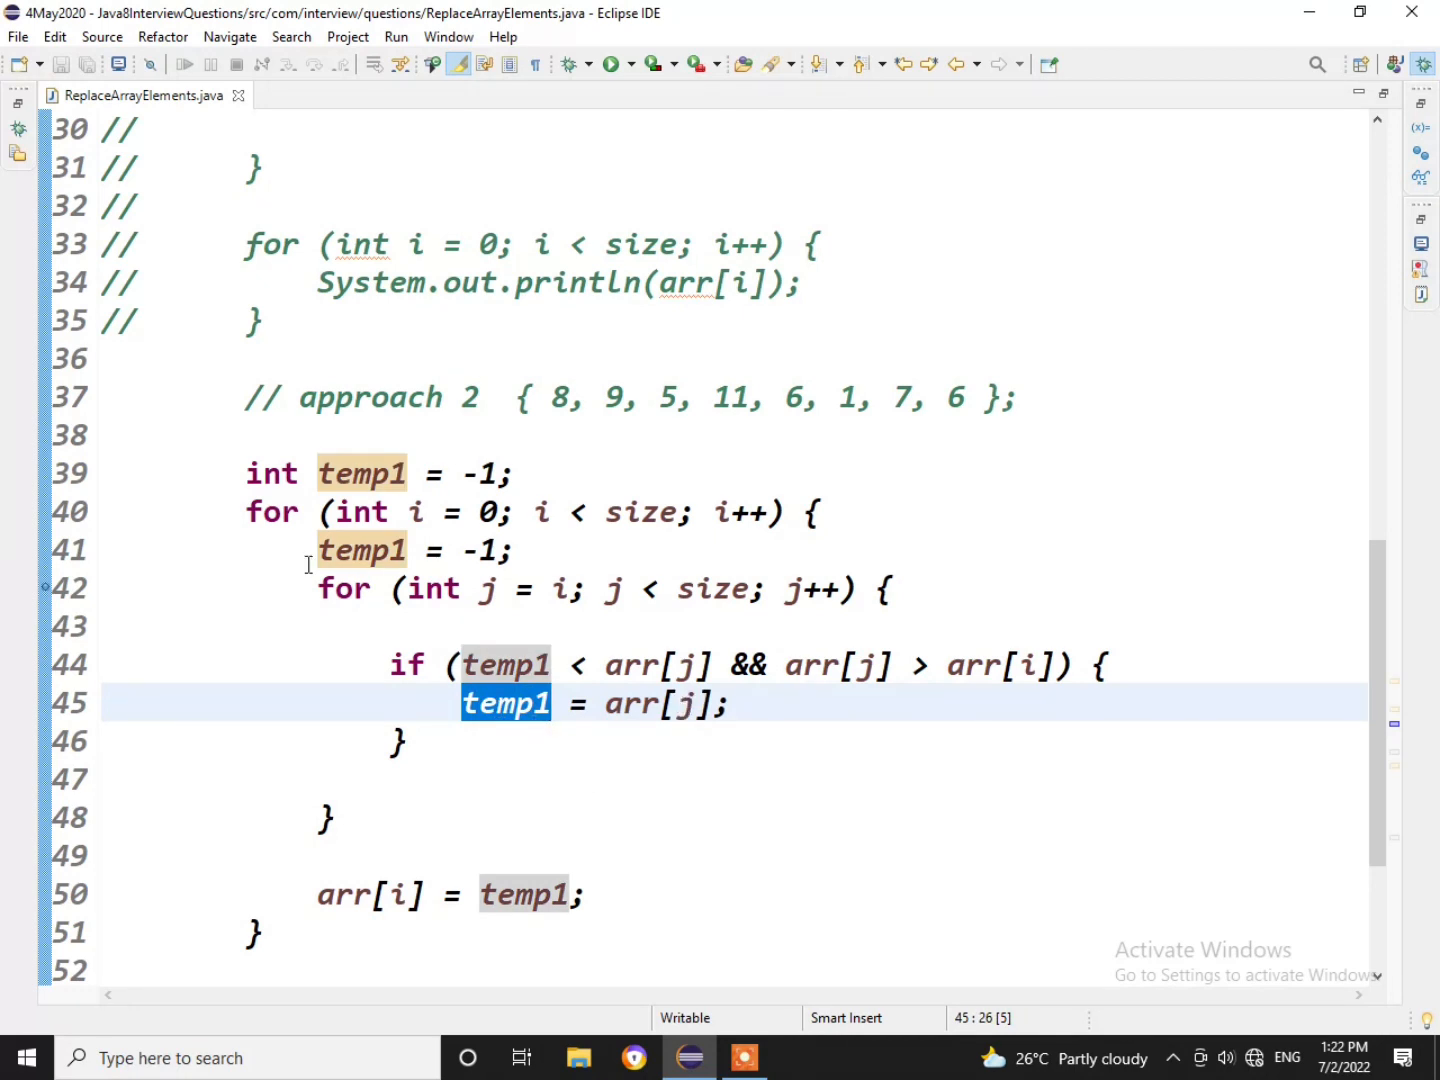
pyautogui.moveTo(318, 588); pyautogui.dragTo(338, 815)
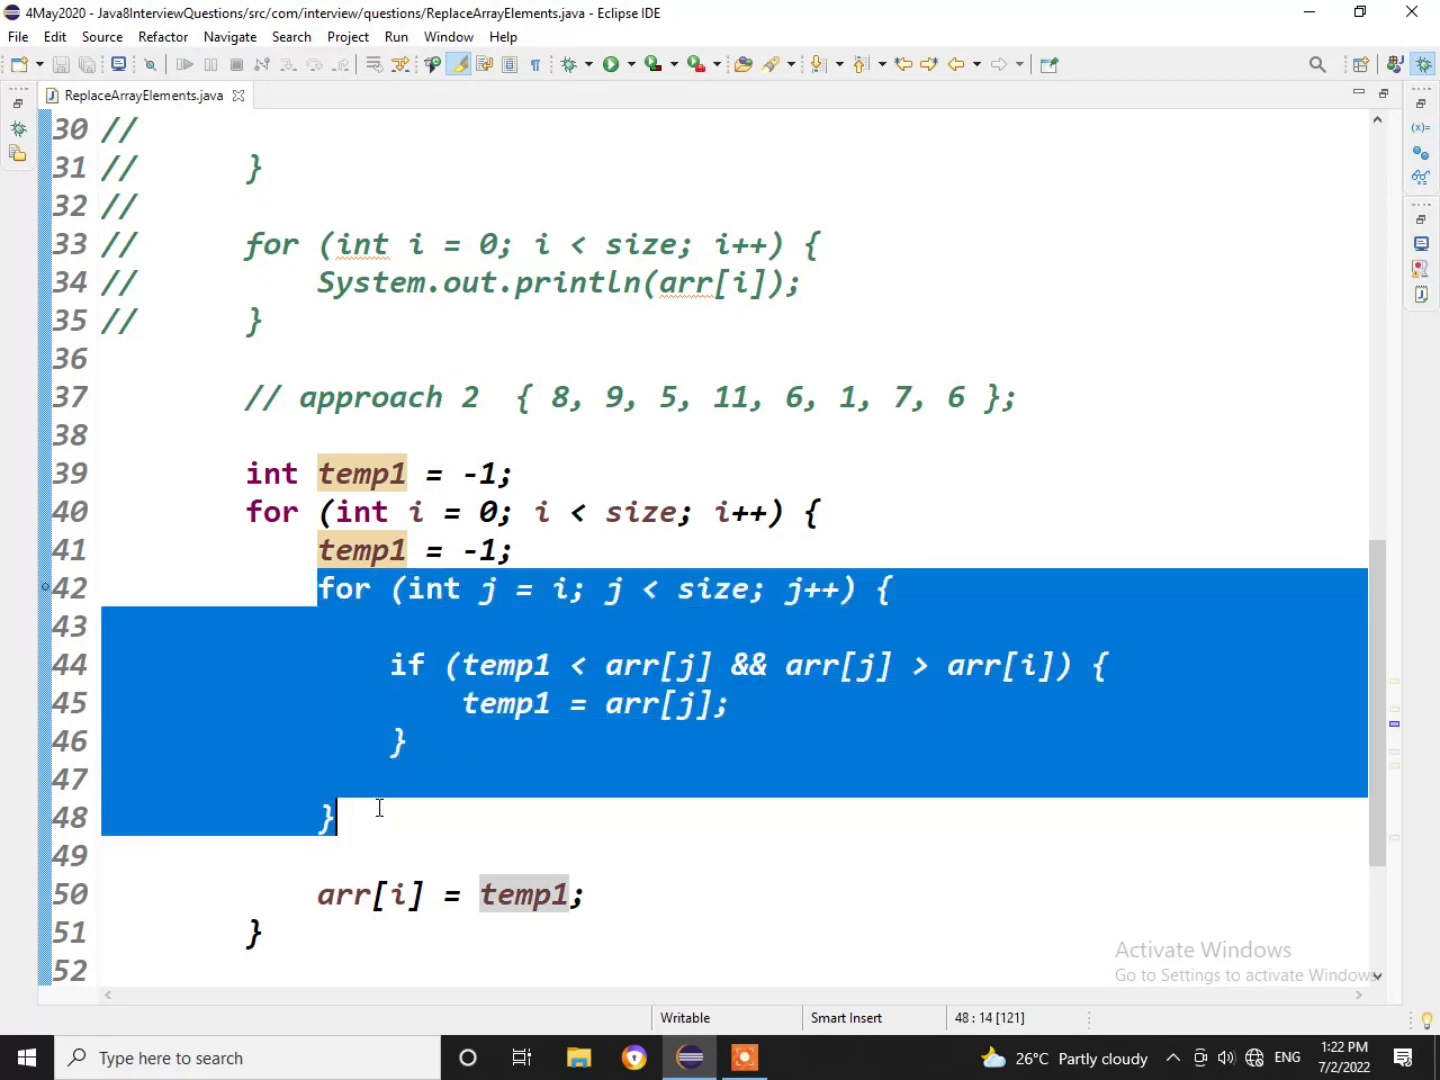
pyautogui.moveTo(378, 808)
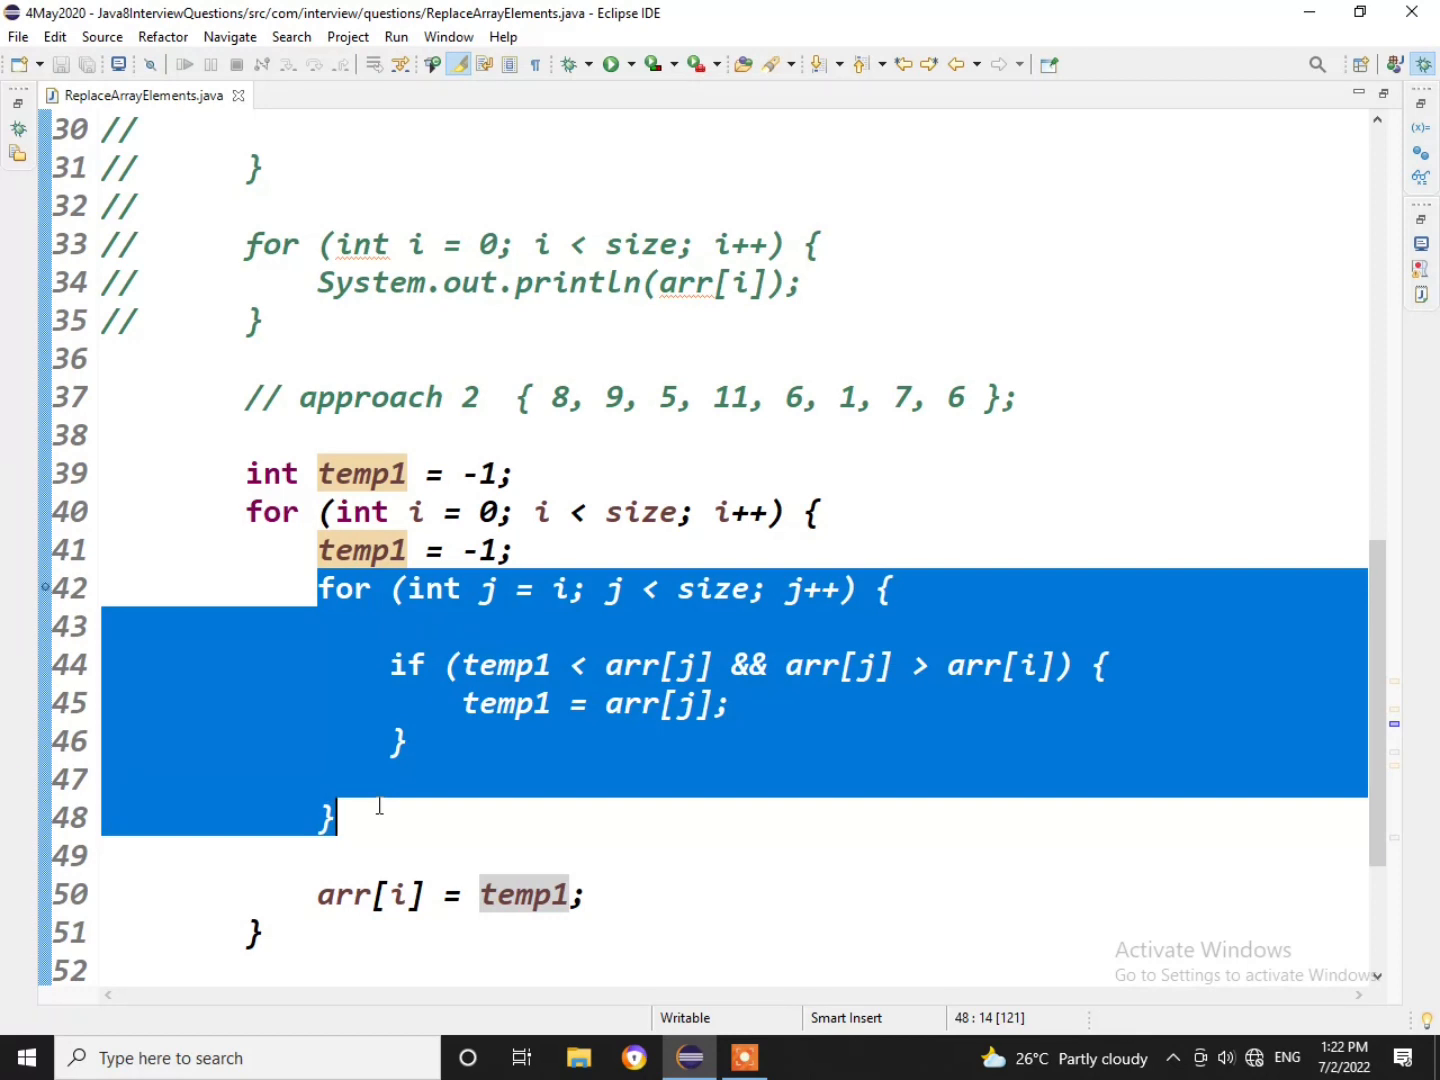
pyautogui.moveTo(589, 921)
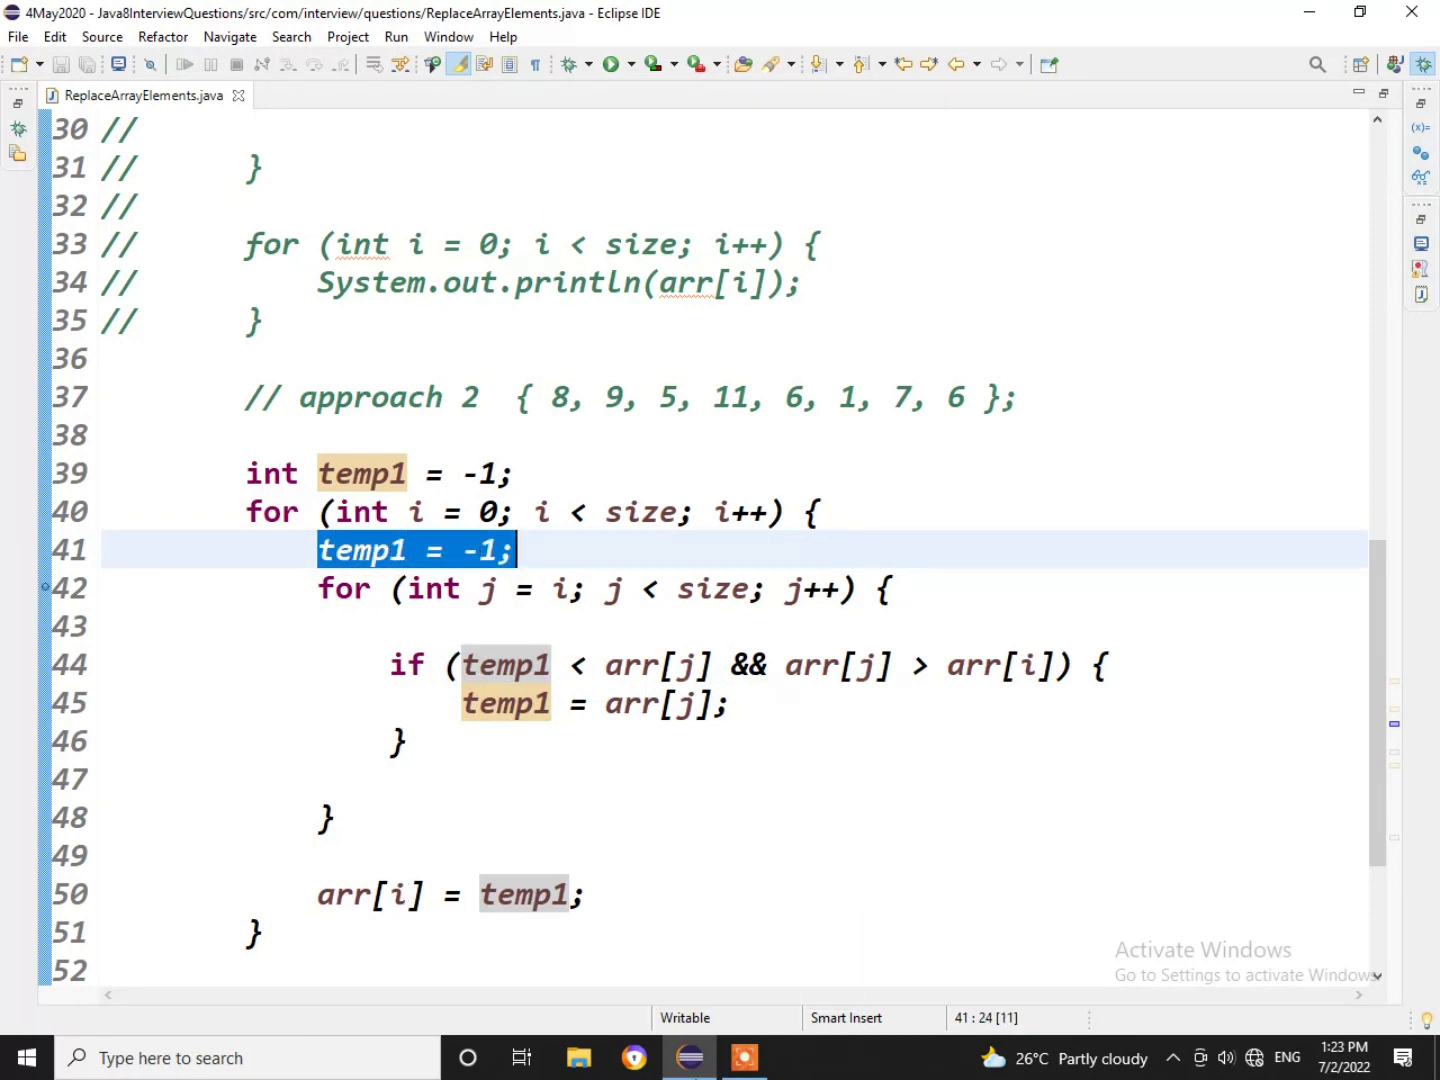
pyautogui.scroll(-3)
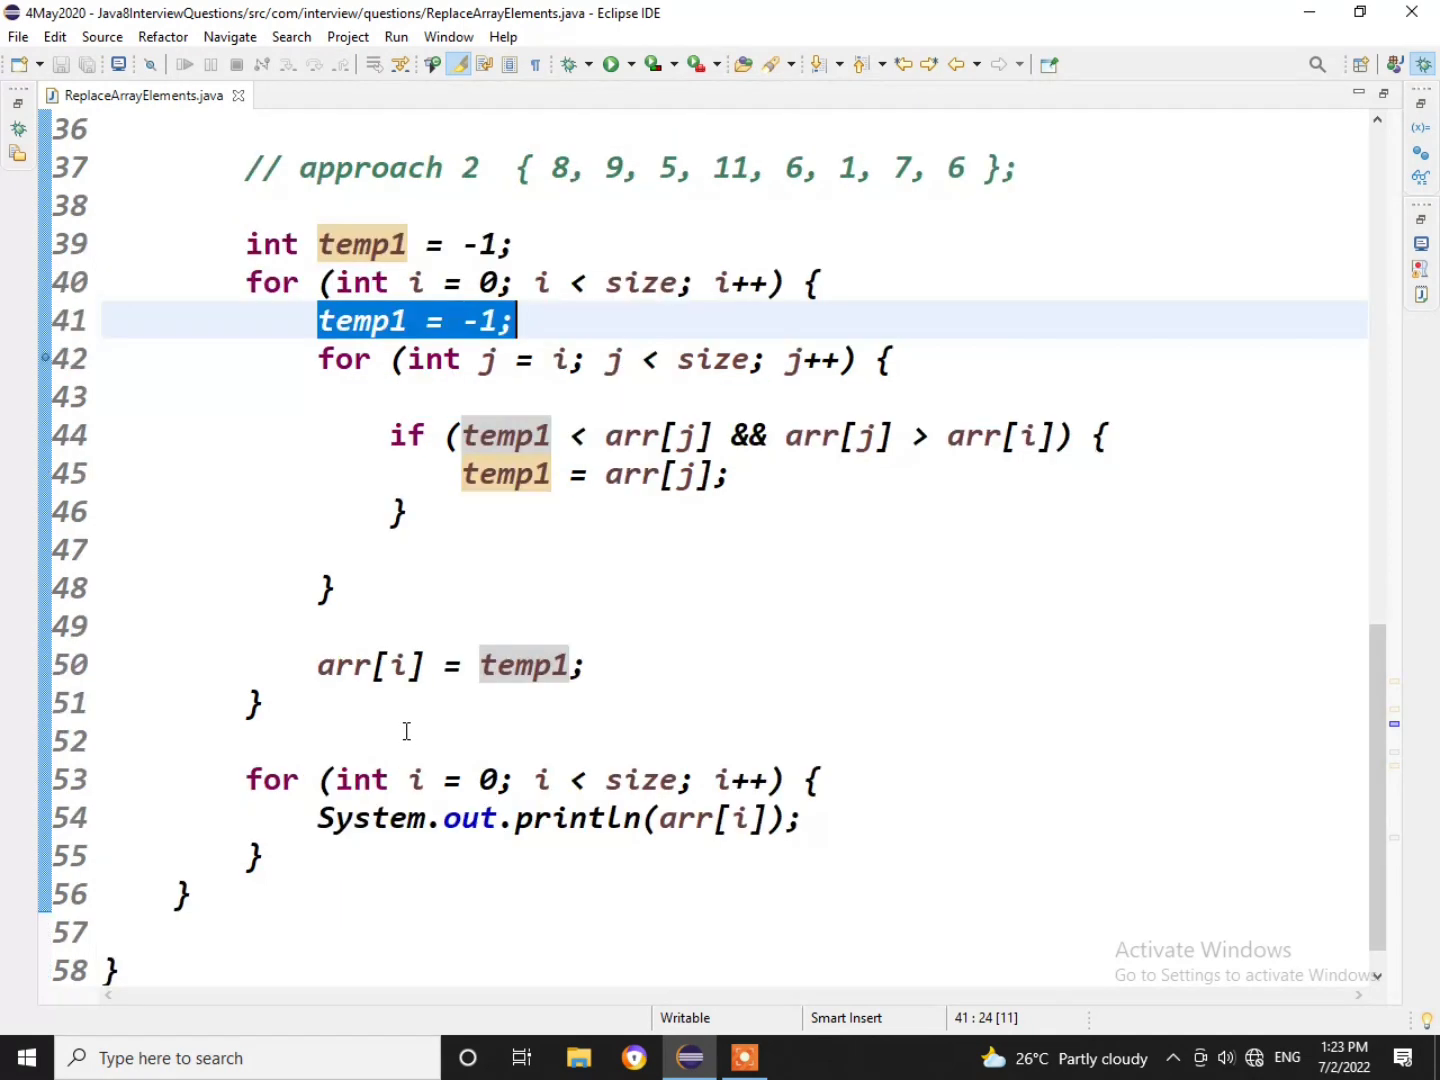
pyautogui.moveTo(320, 244); pyautogui.dragTo(260, 855)
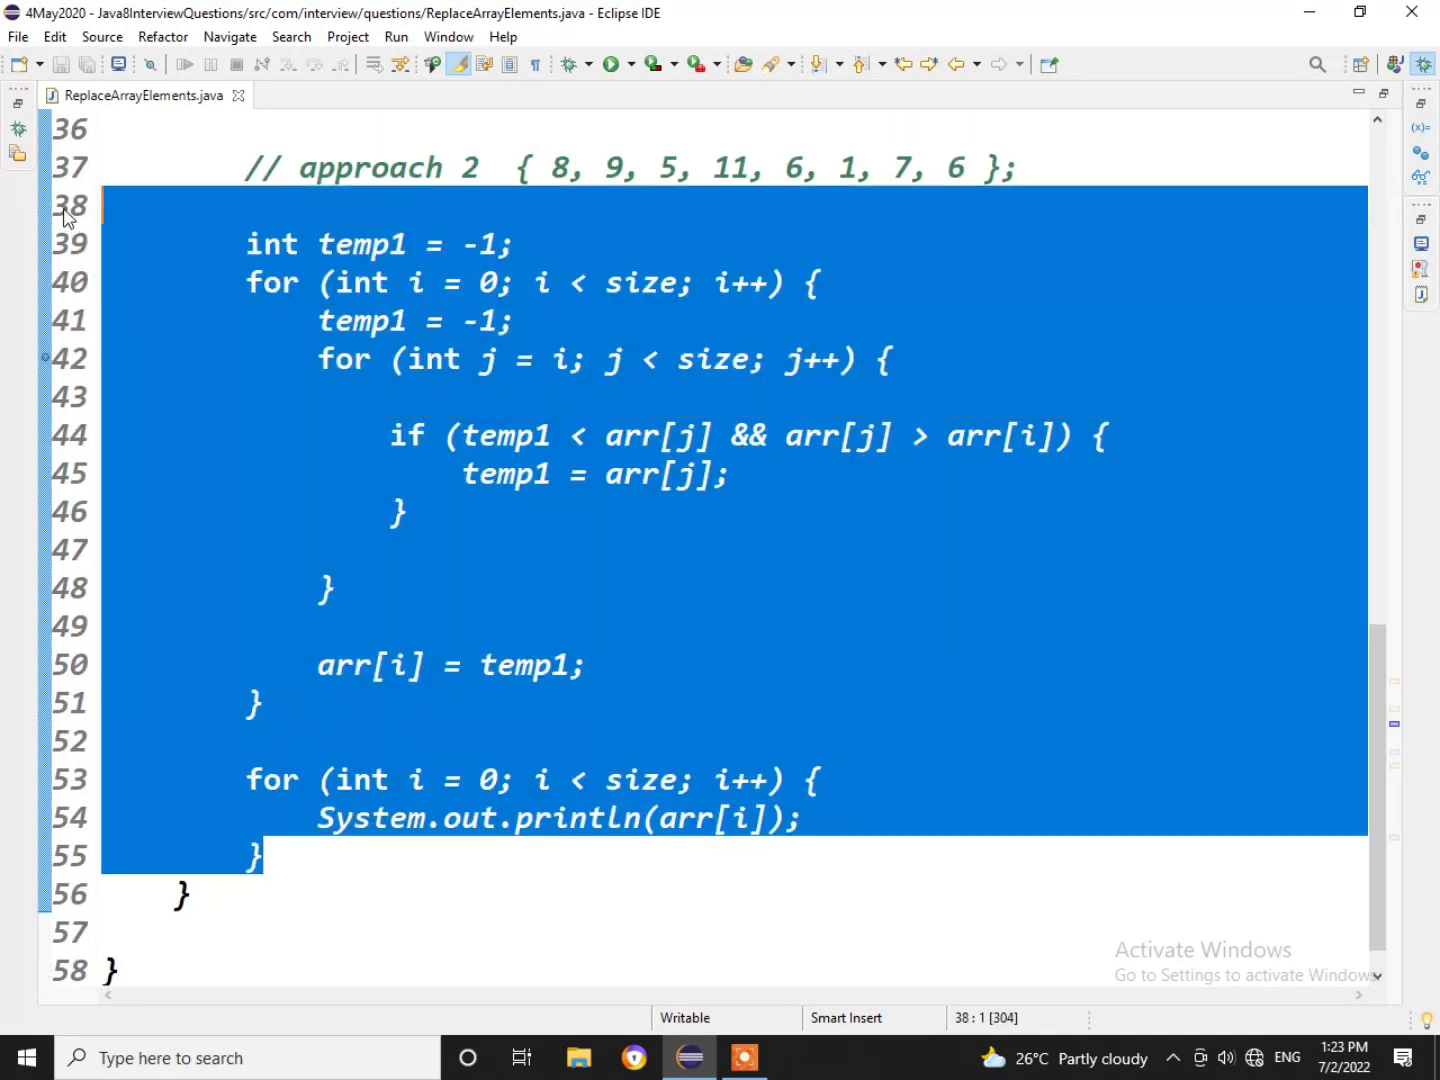
# Scroll through the editor to the commented-out right-max code and uncomment it.
pyautogui.scroll(3)
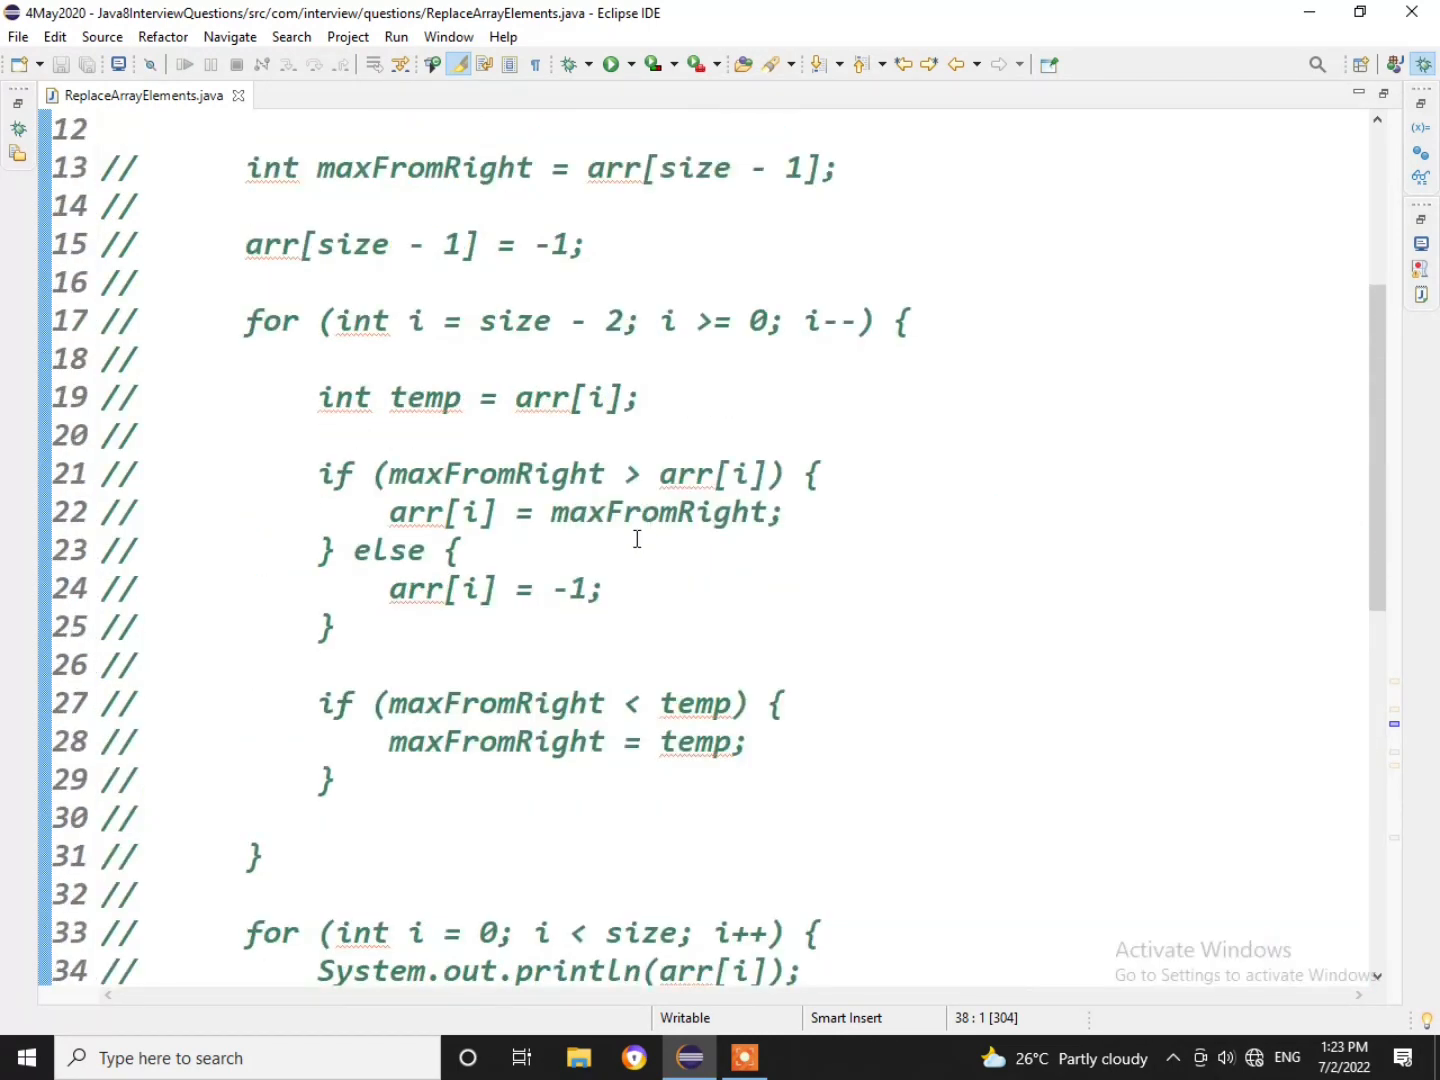
pyautogui.scroll(-3)
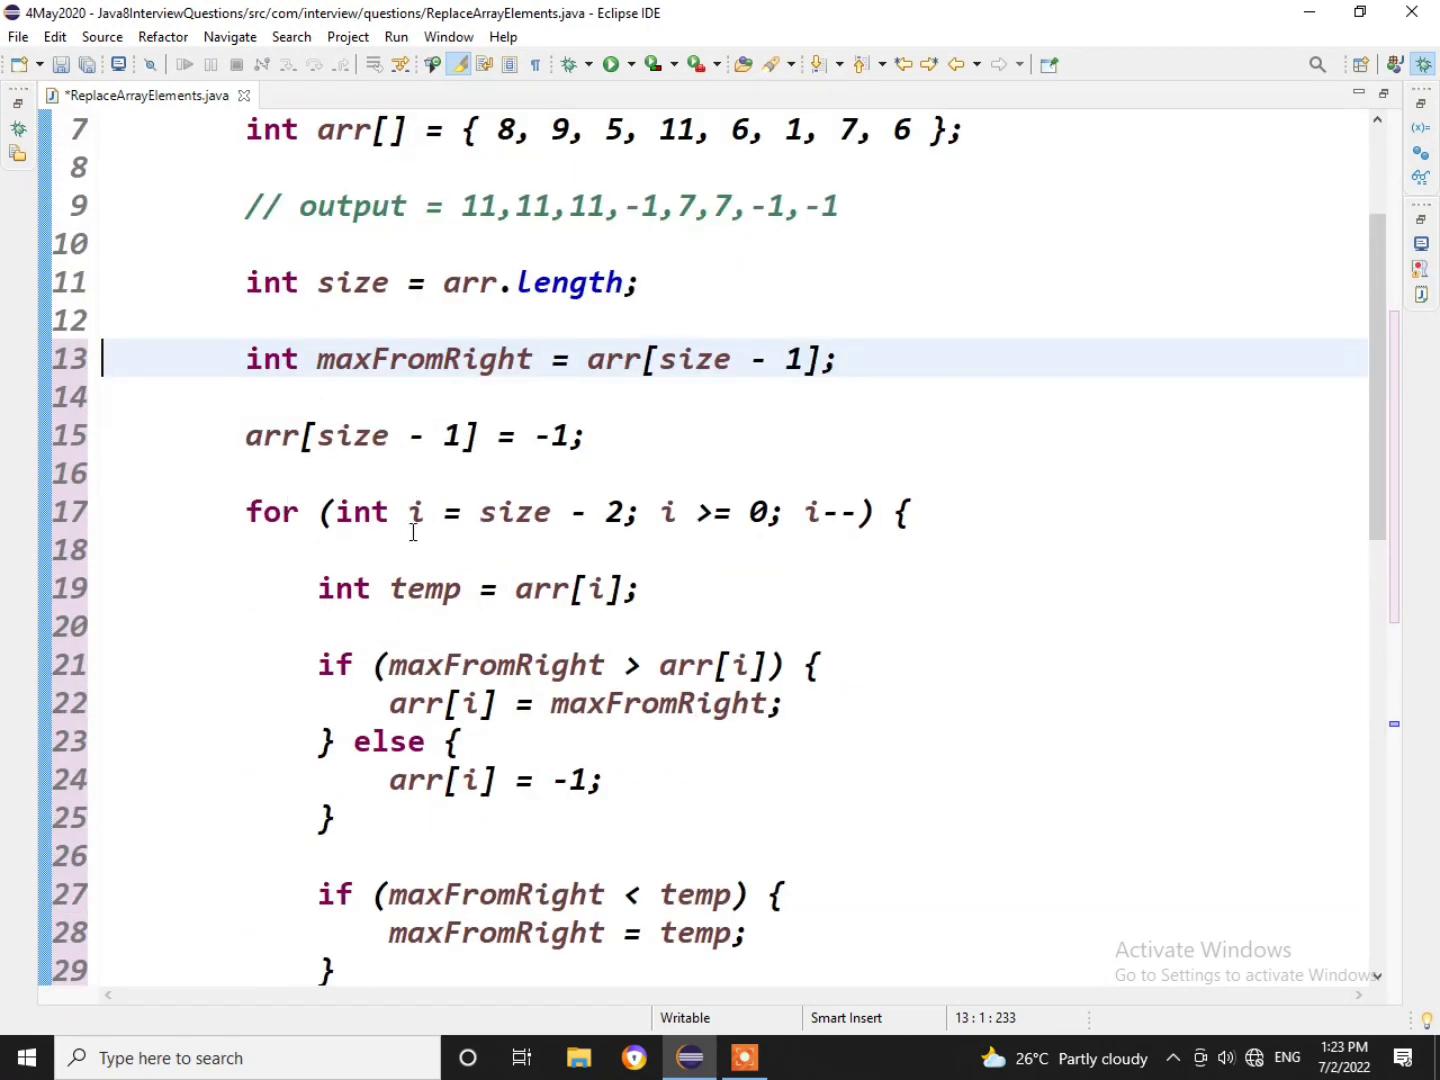
pyautogui.moveTo(1124, 658)
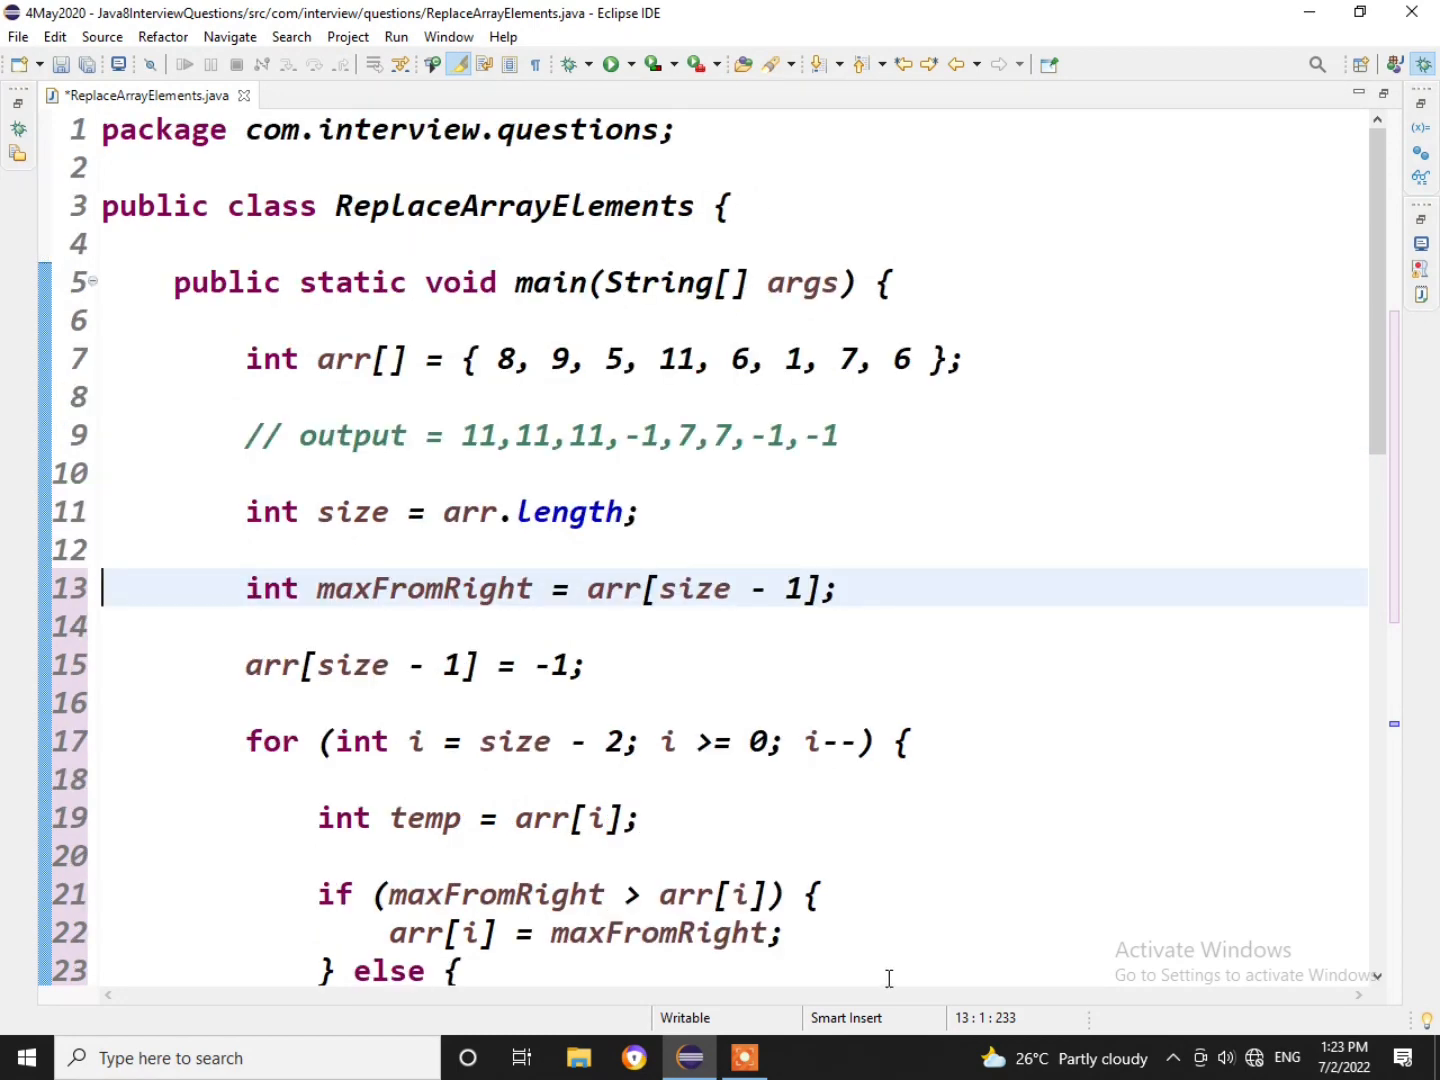
pyautogui.moveTo(895, 1012)
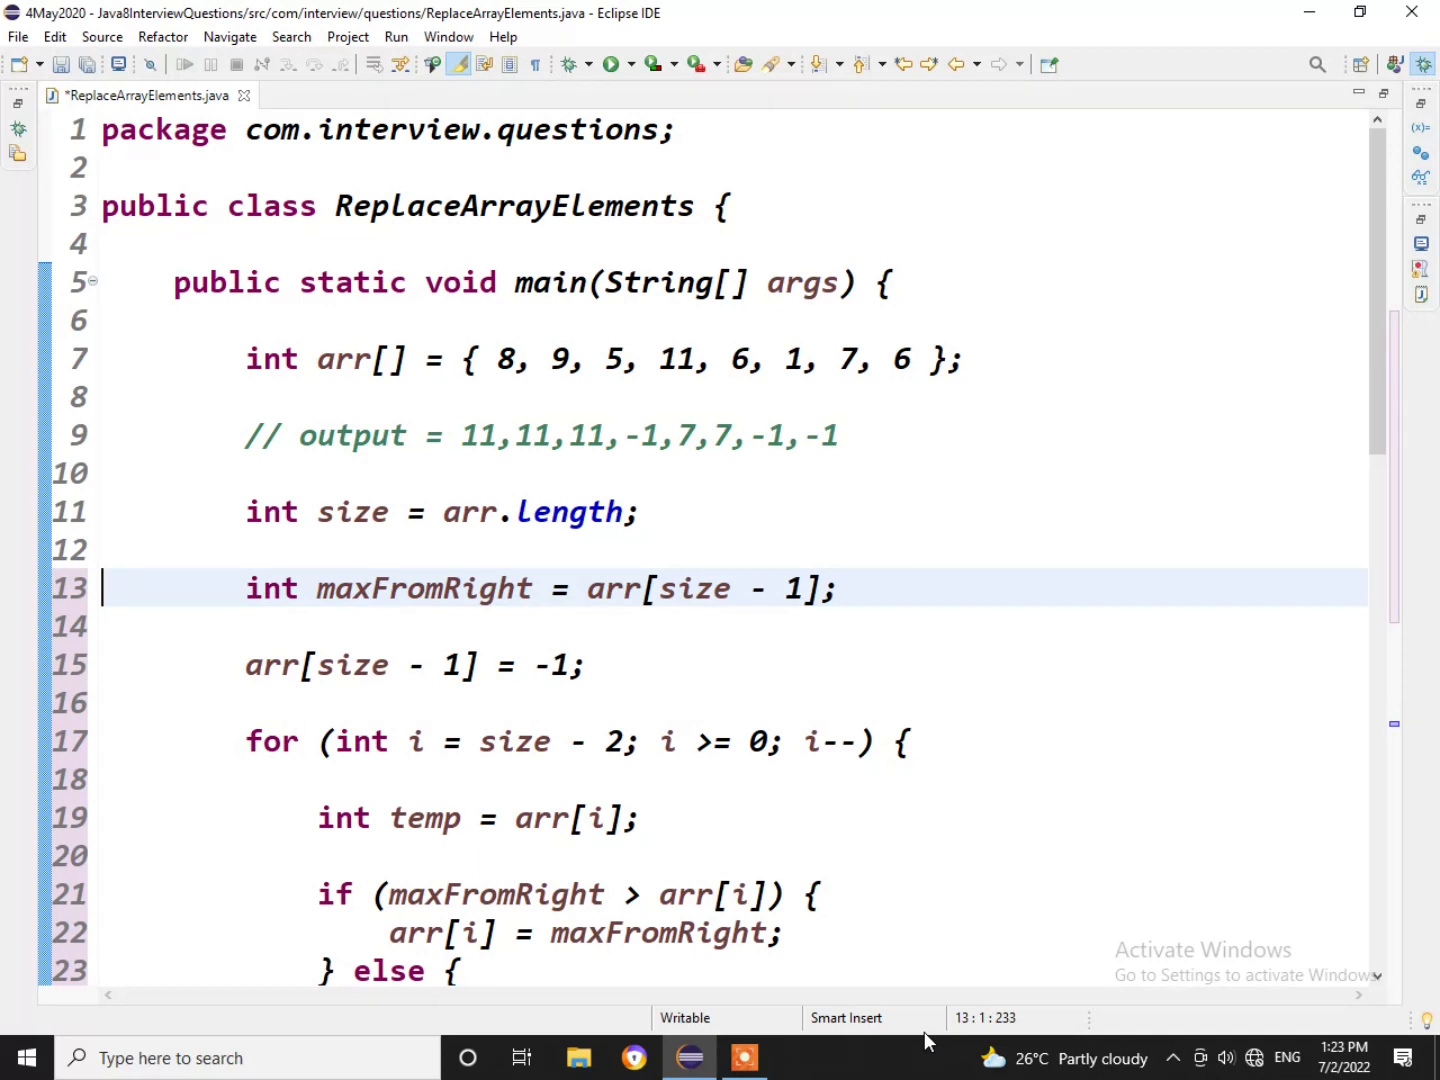
pyautogui.moveTo(795, 885)
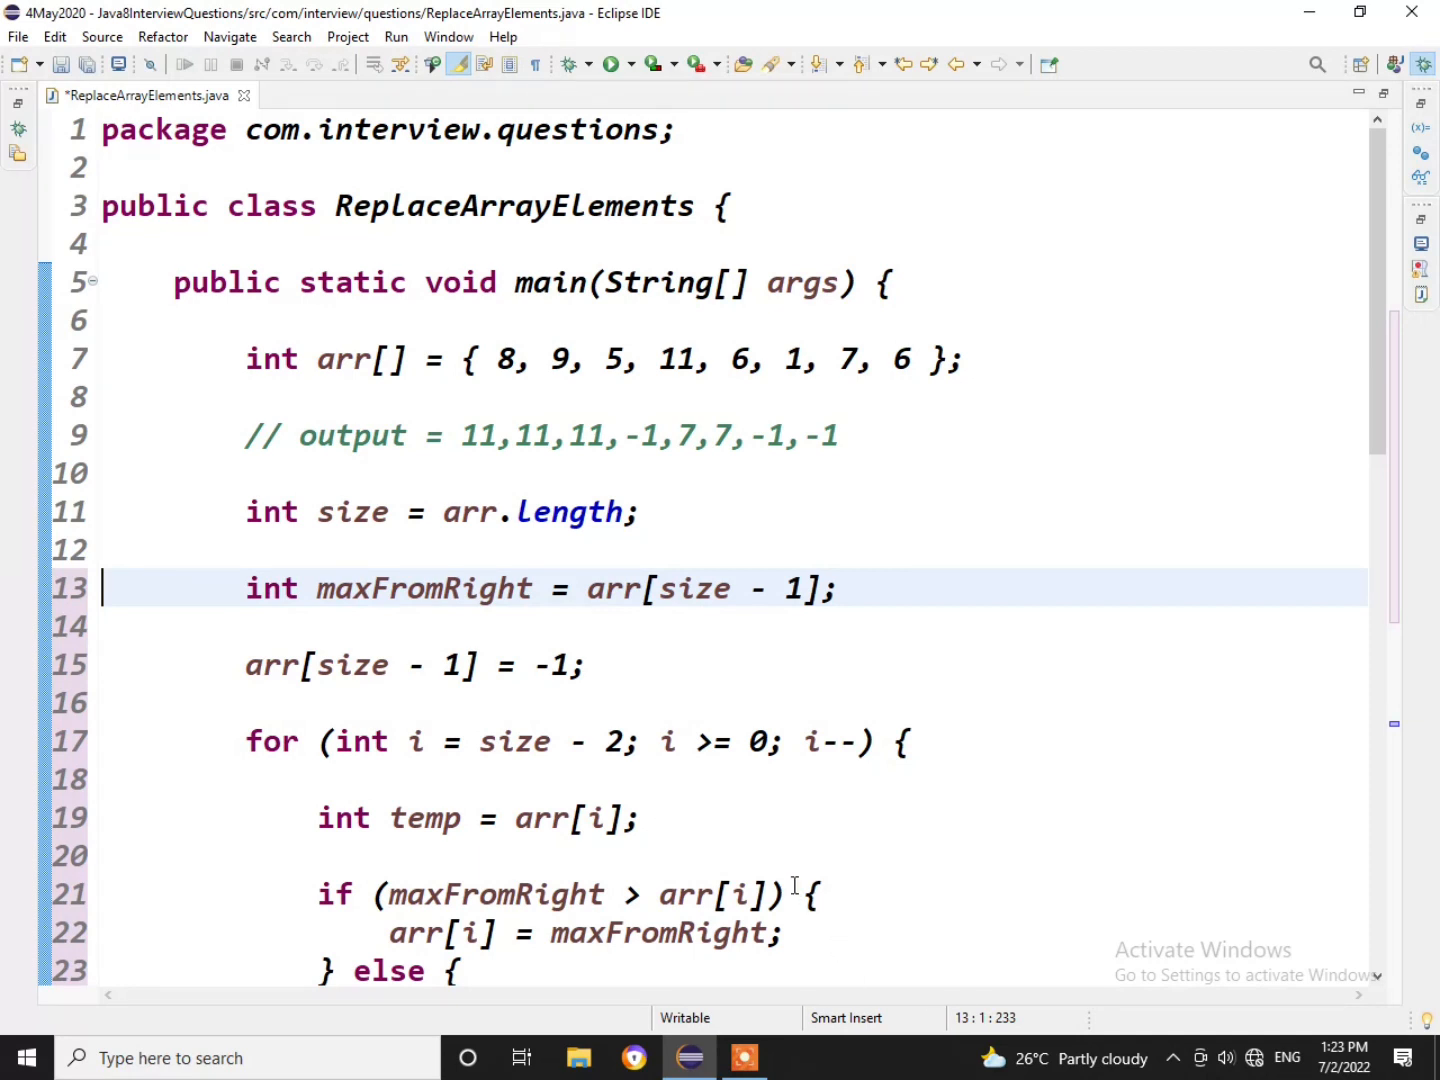
pyautogui.scroll(-3)
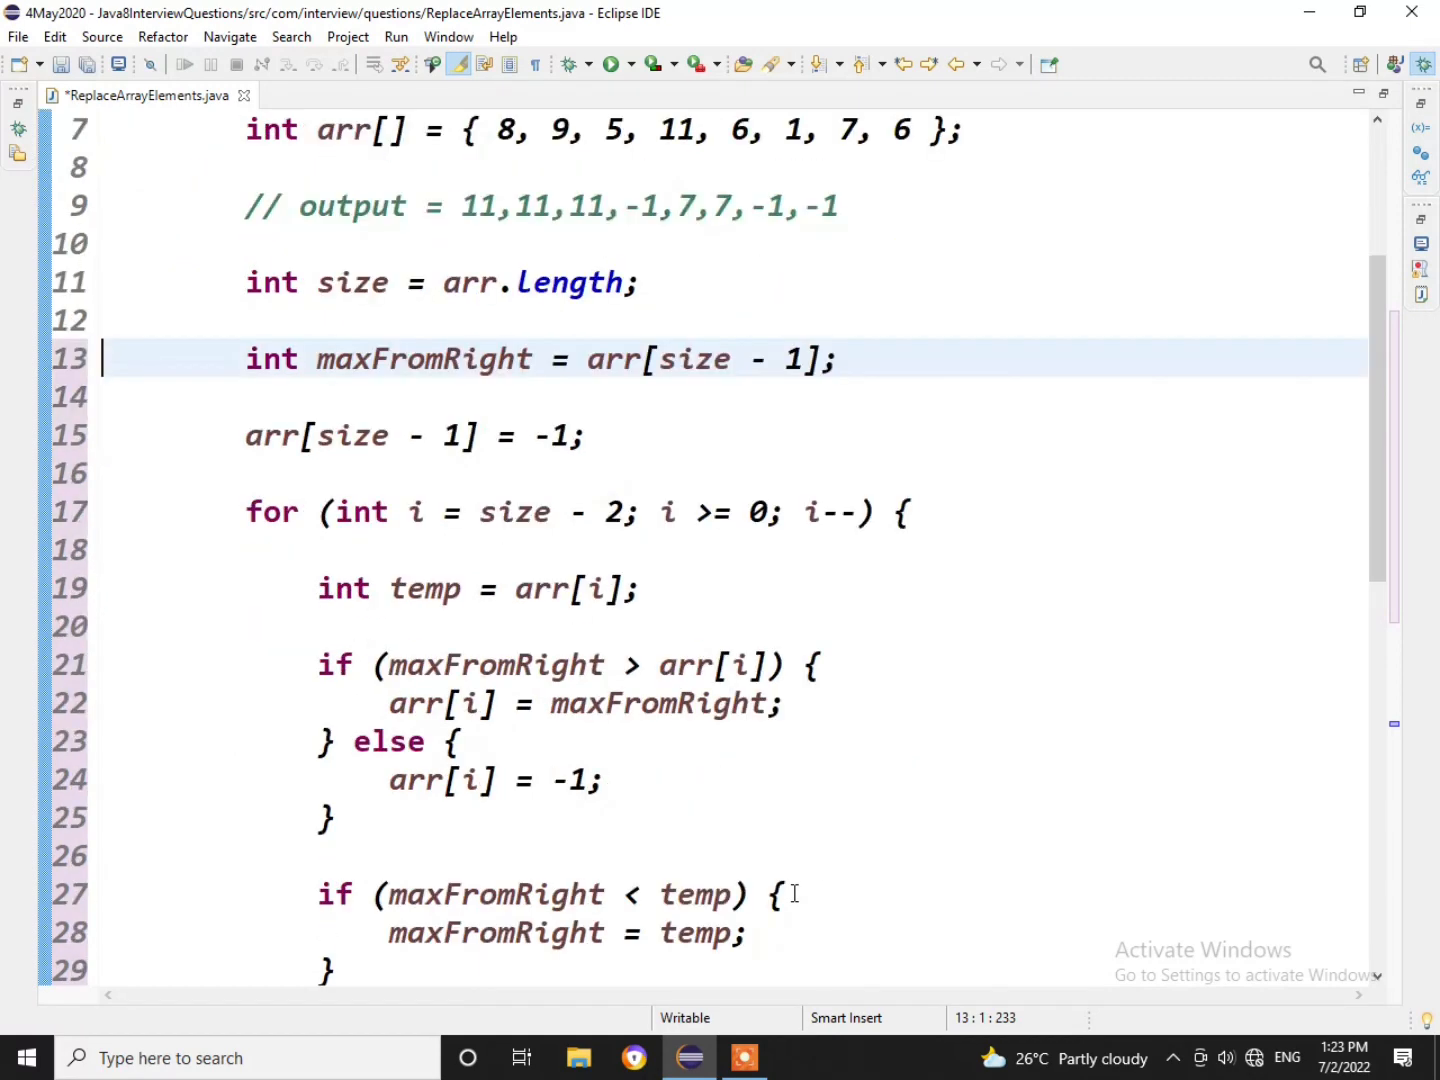